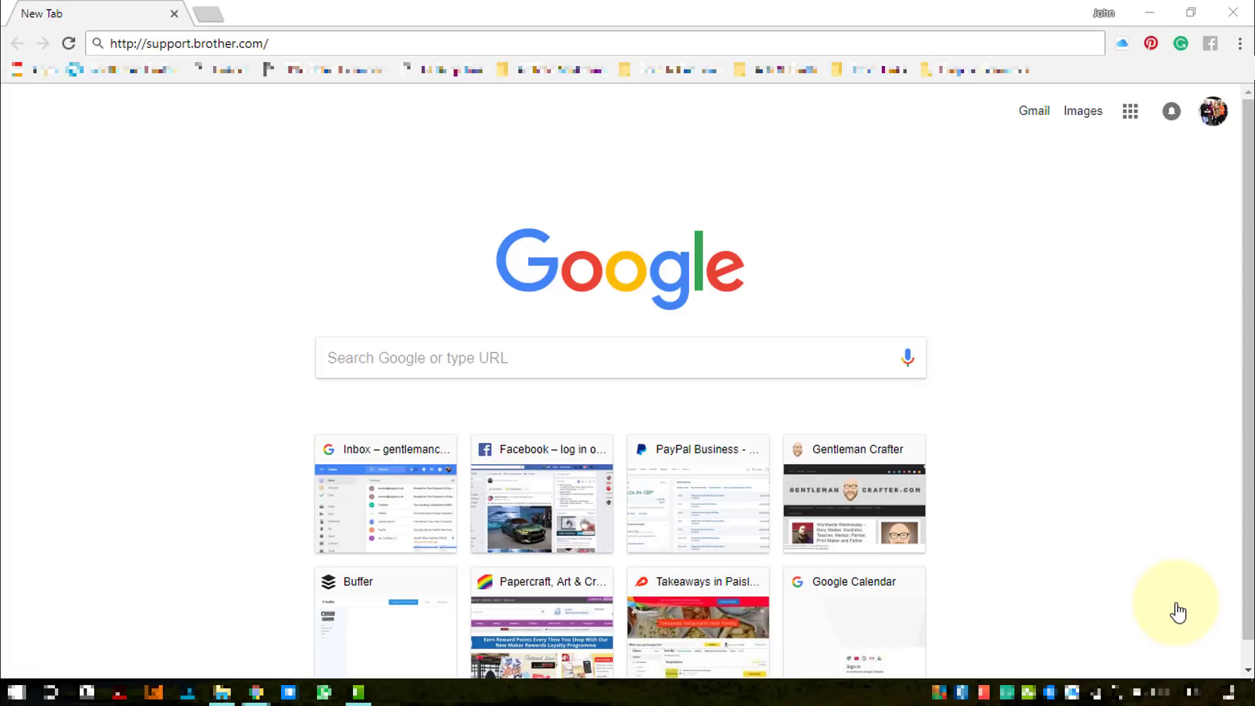
mouse_move(425, 145)
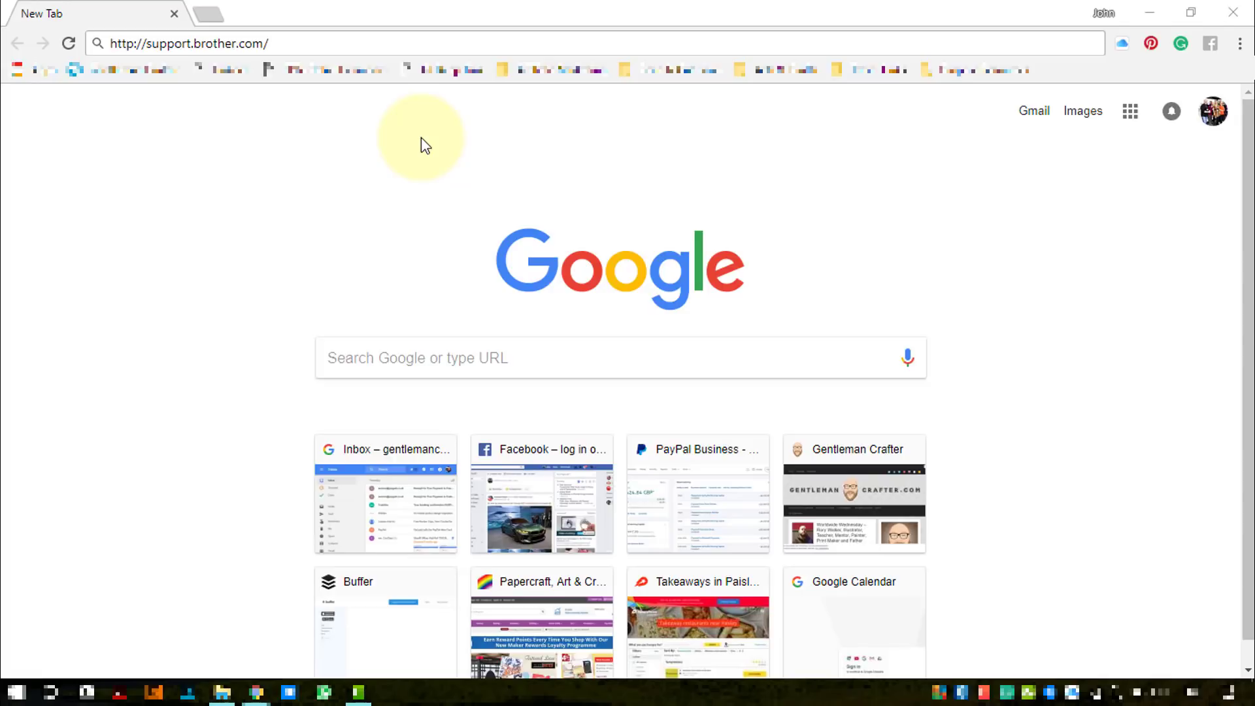
mouse_move(336, 42)
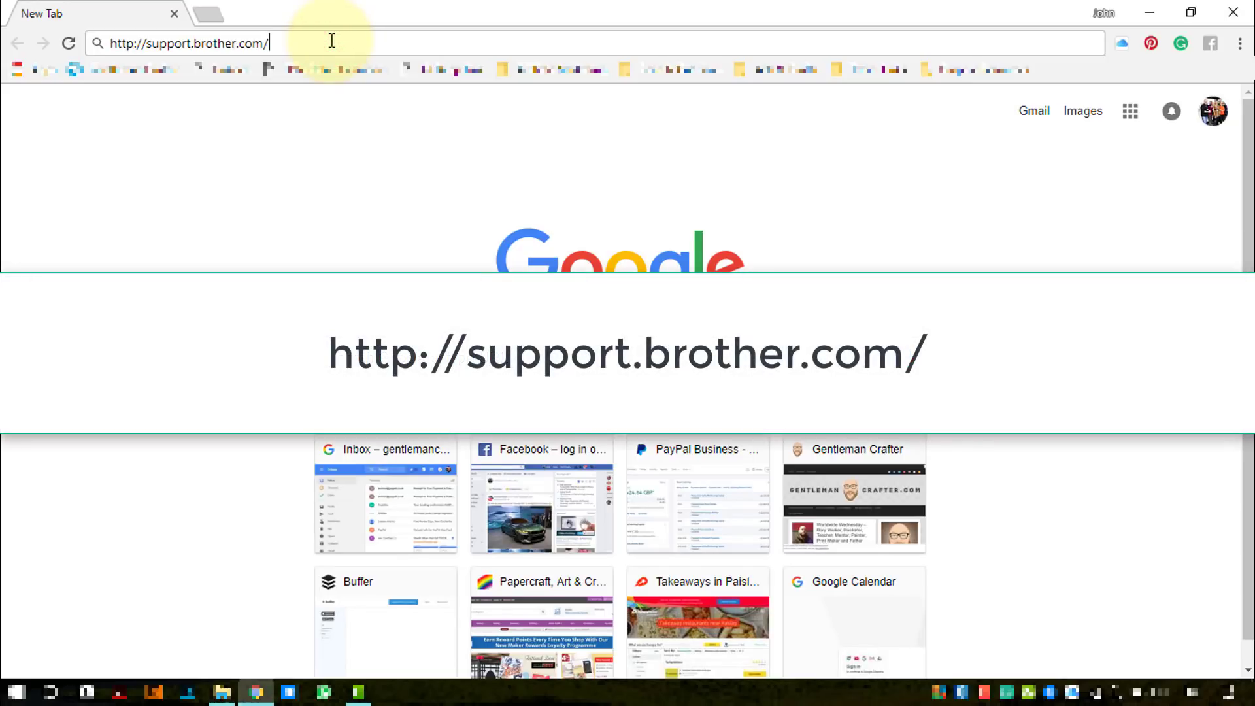
- Load Brother Solutions Center and open CM900 cutting machine downloads for Windows 10
key("Return")
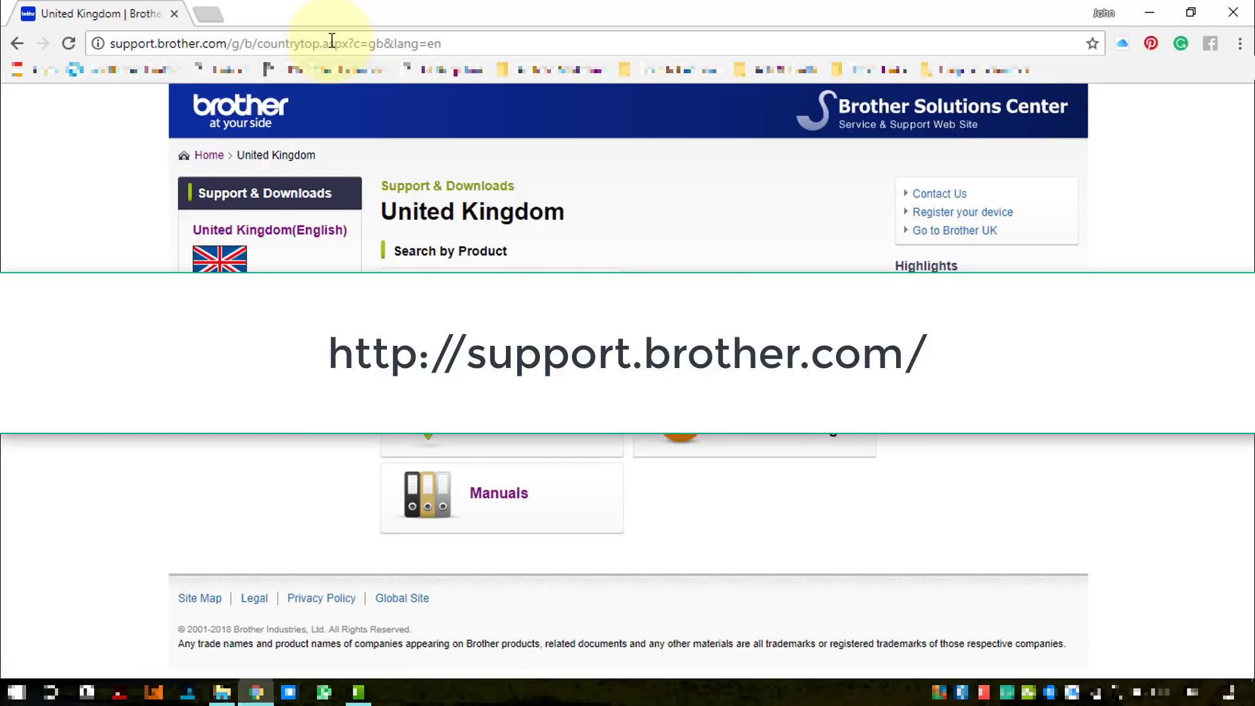
mouse_move(249, 155)
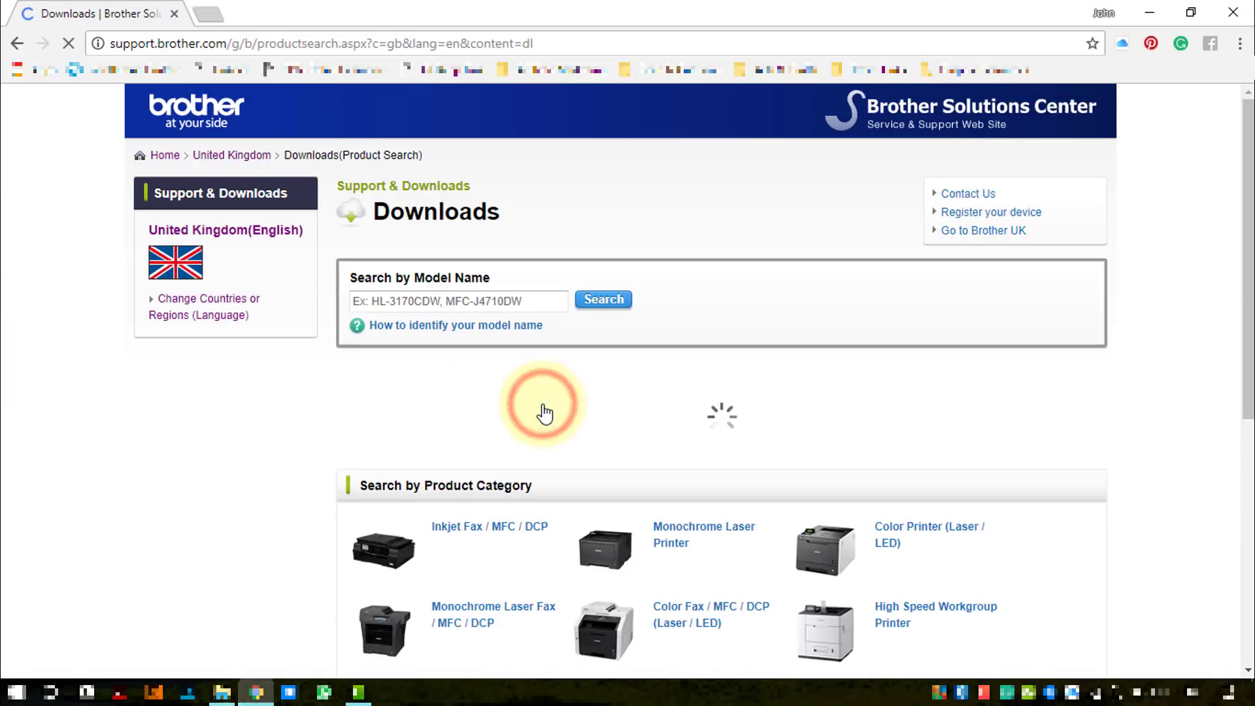
scroll("down", 3)
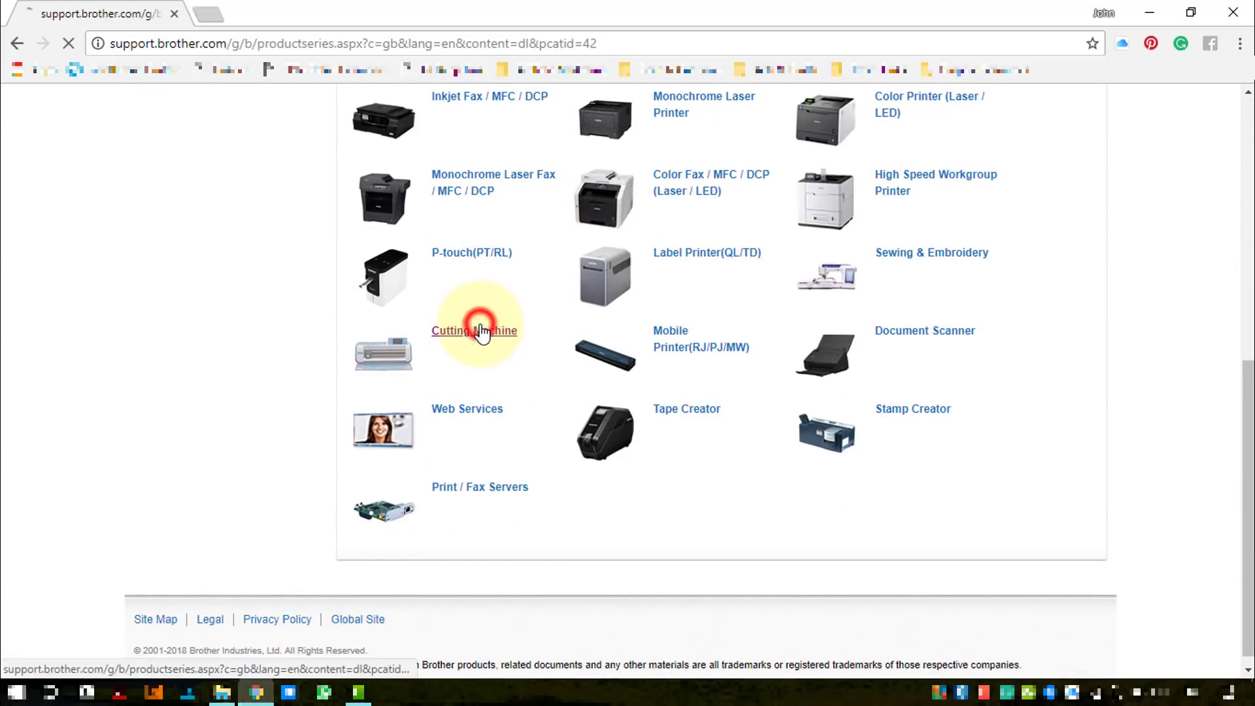
left_click(474, 330)
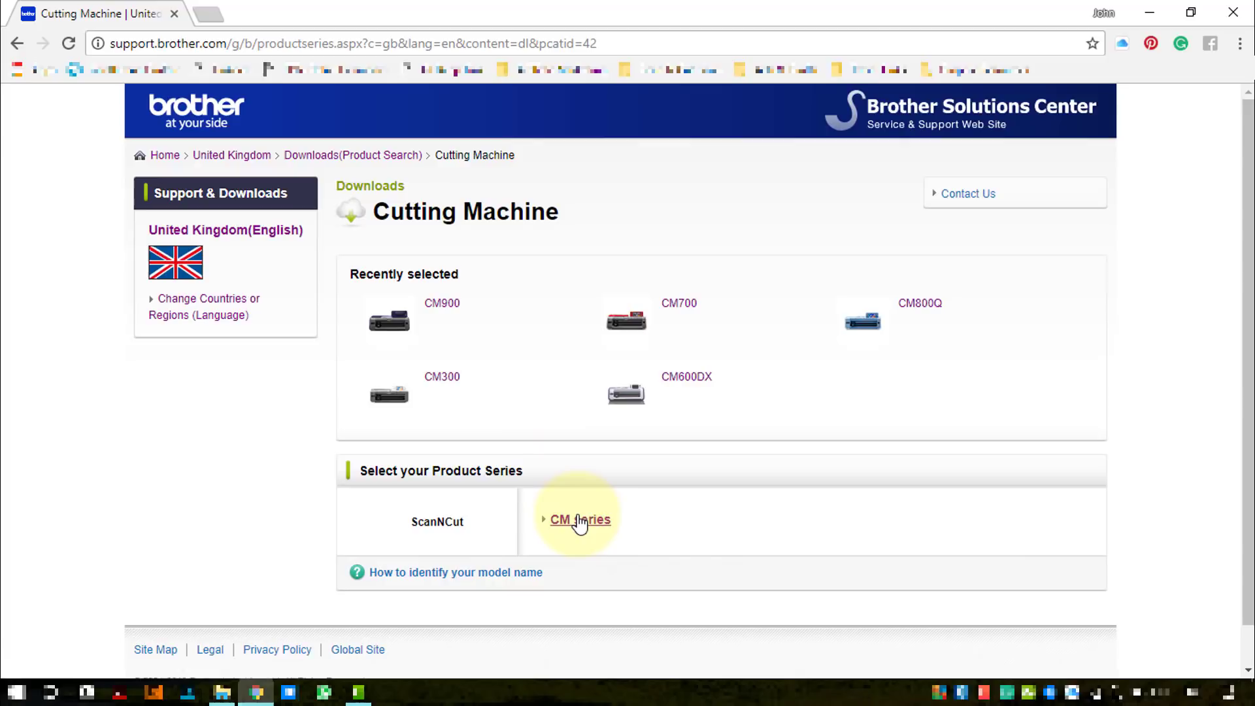
left_click(580, 518)
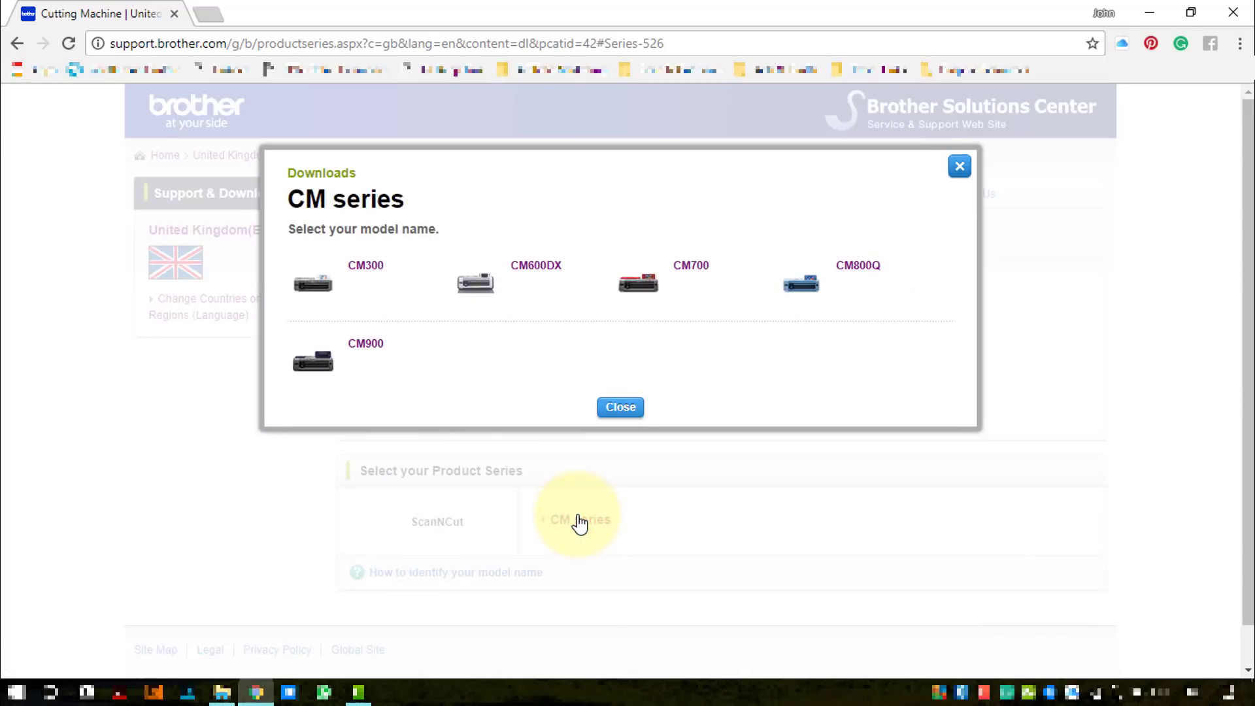
left_click(312, 360)
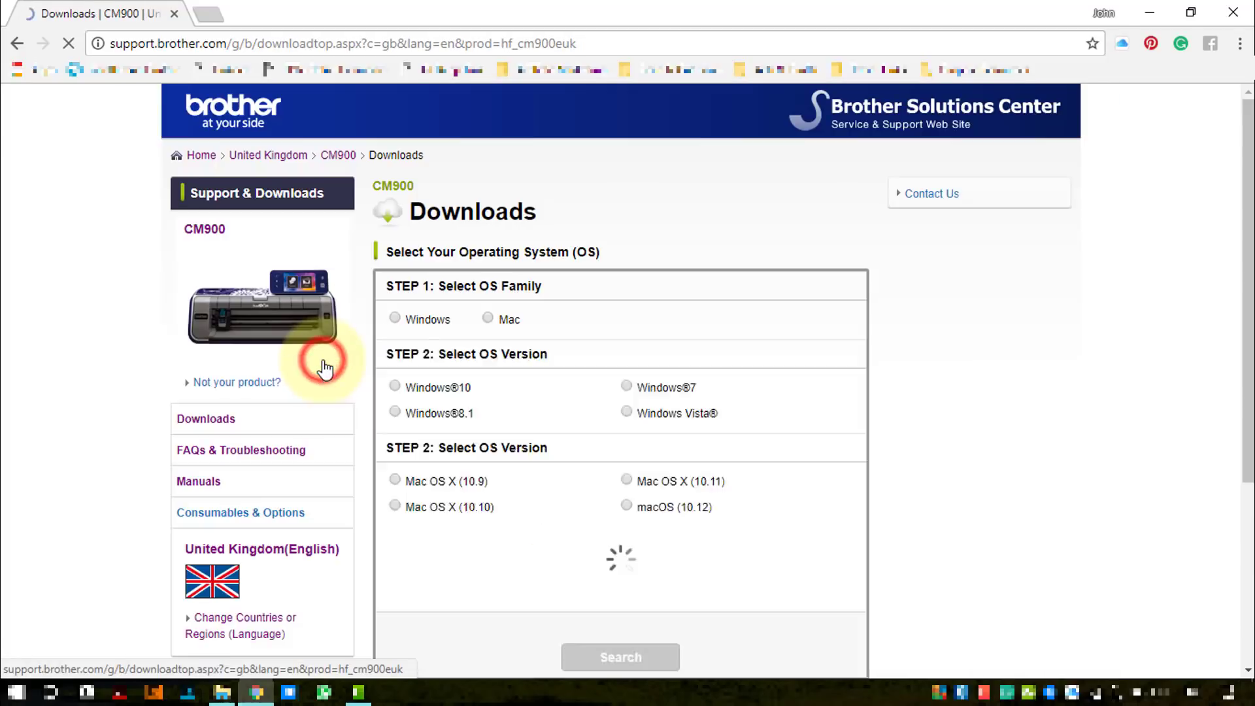
left_click(393, 318)
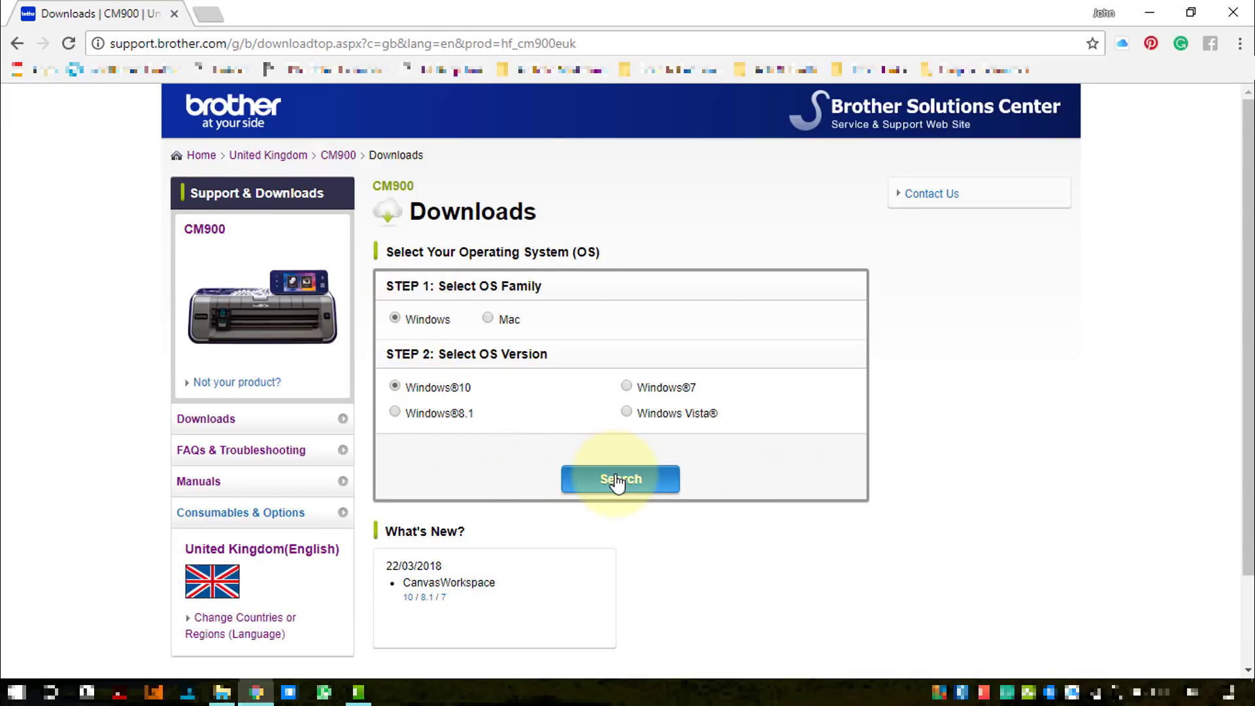
- List the CM900 Windows 10 downloads and expand CanvasWorkspace's full description under Utilities
left_click(620, 479)
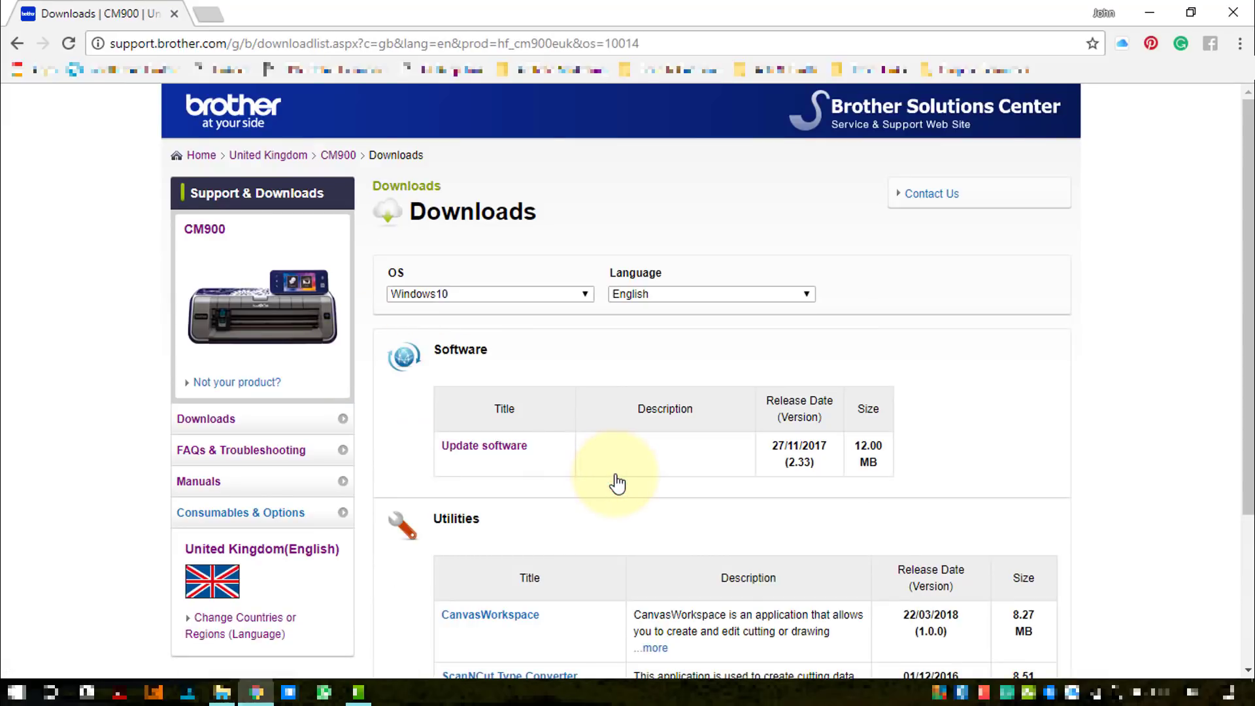
scroll("down", 3)
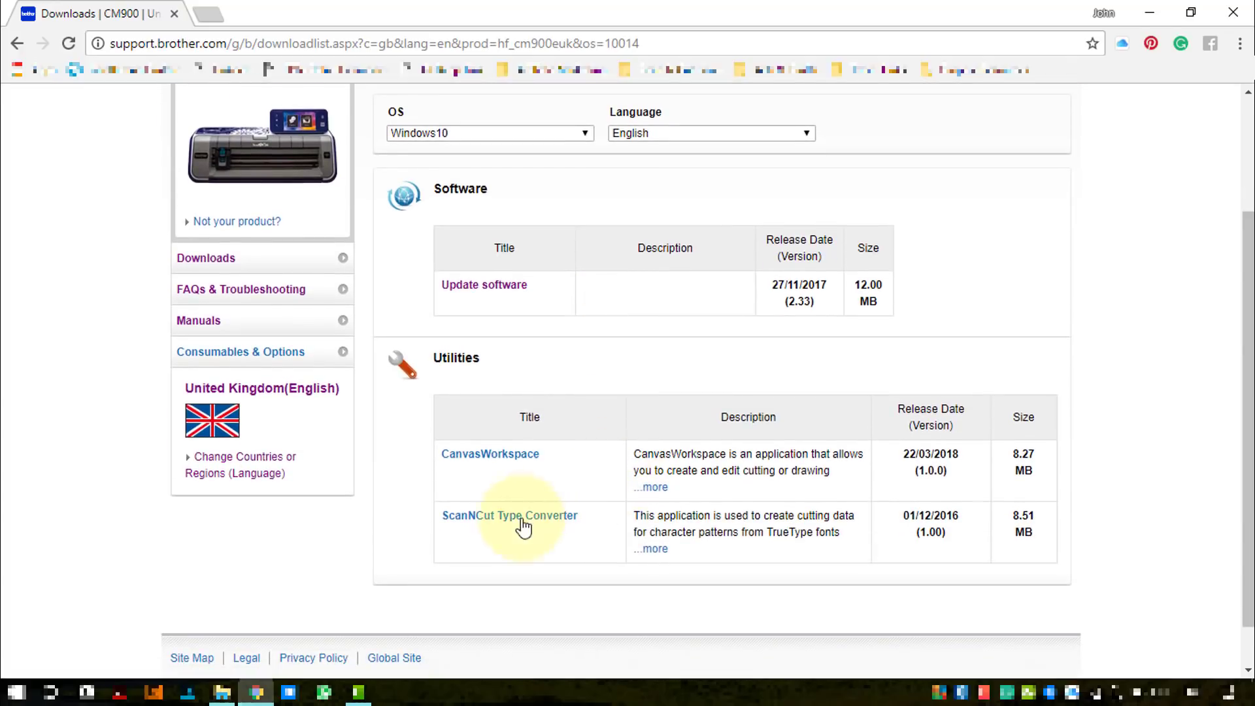
mouse_move(466, 524)
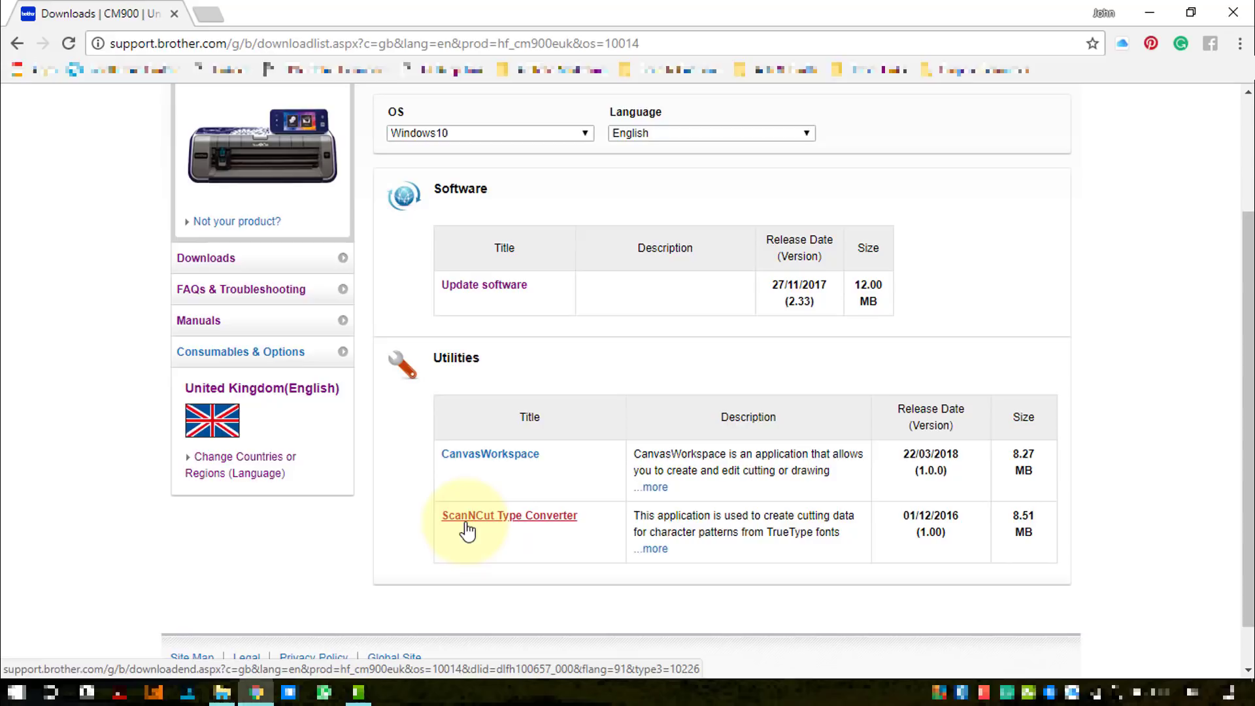
mouse_move(499, 471)
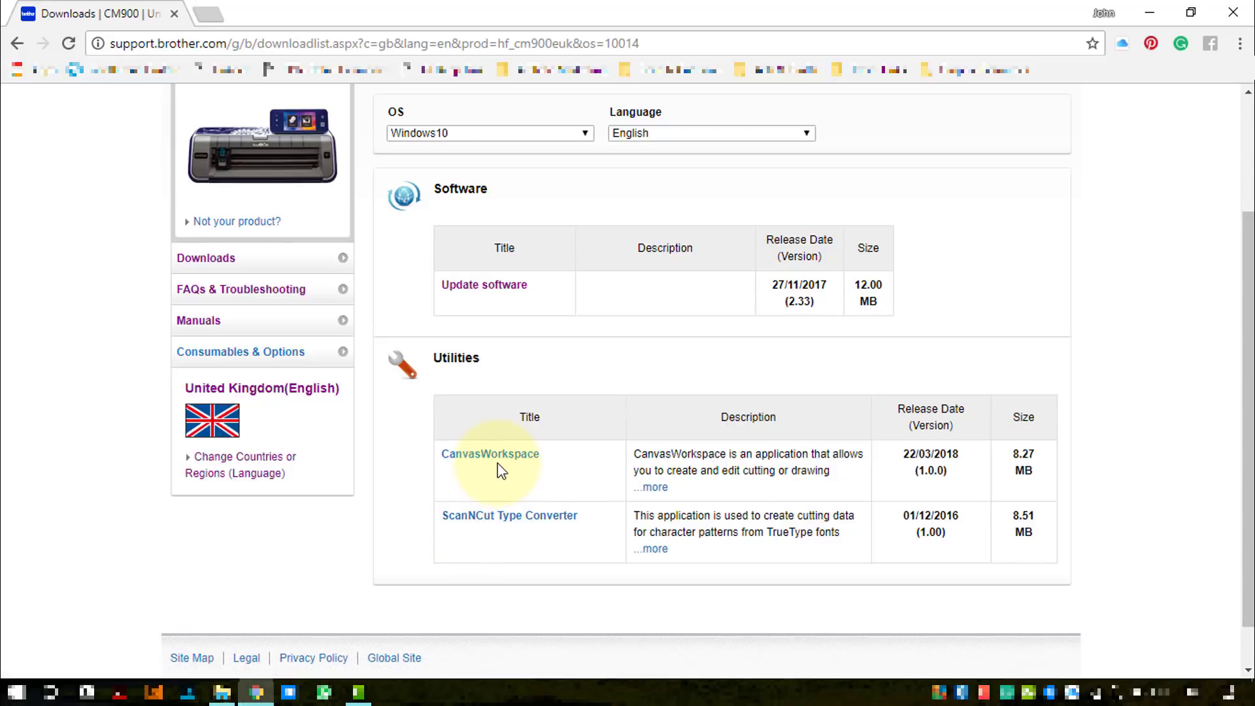
mouse_move(648, 492)
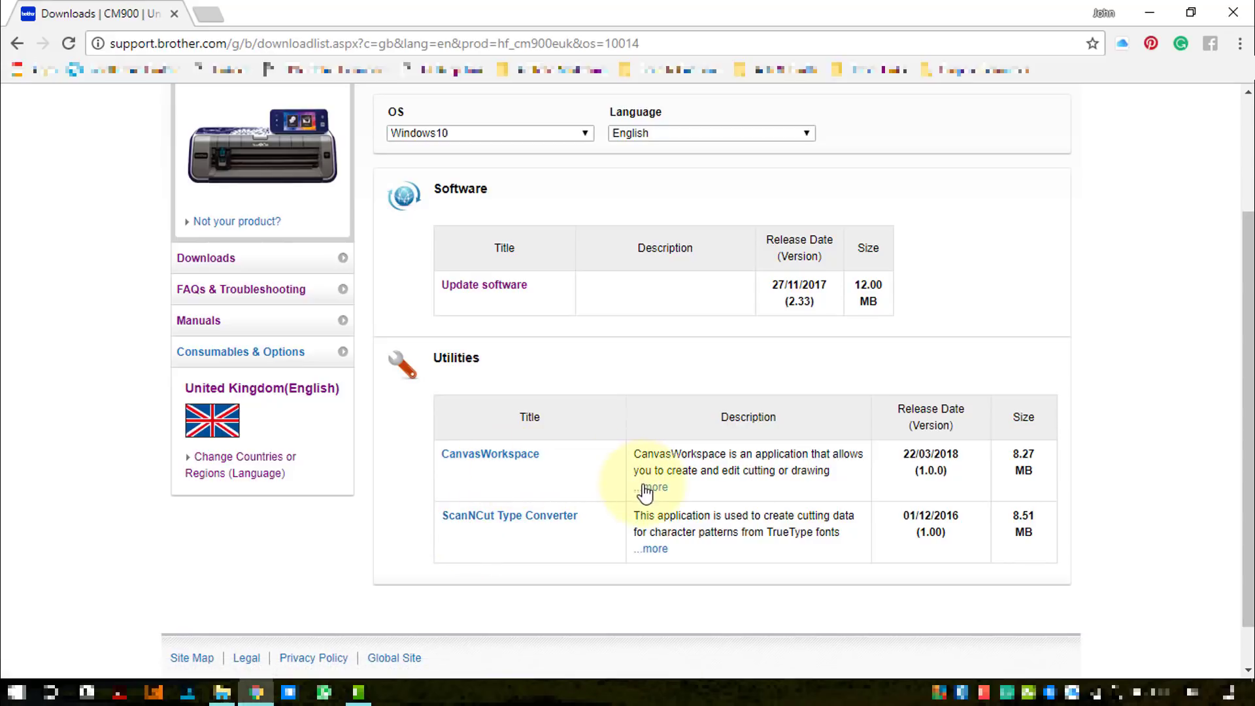
left_click(654, 487)
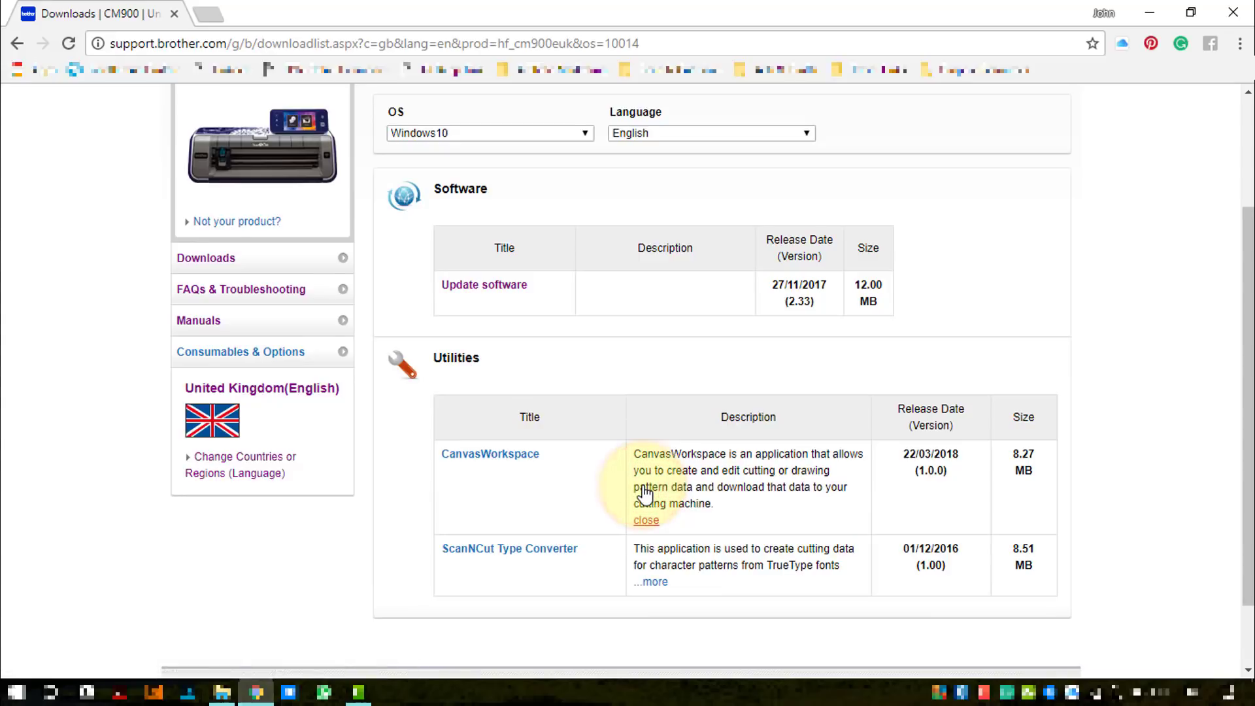
scroll("down", 3)
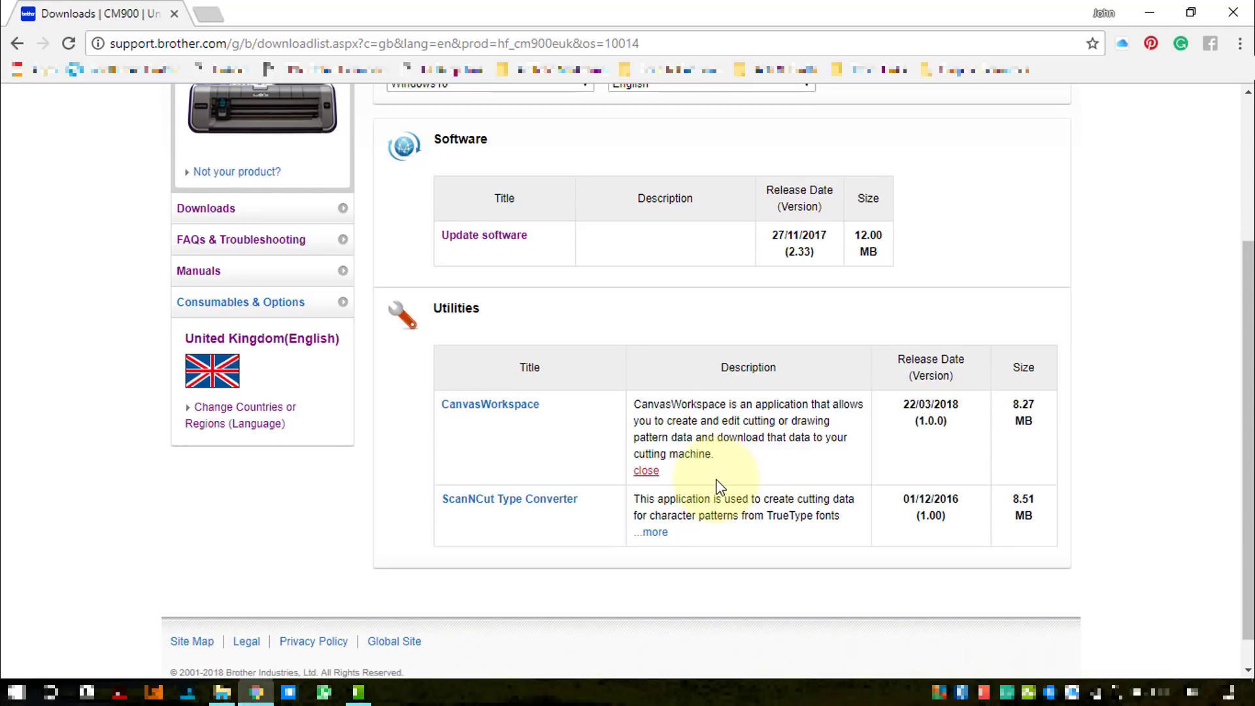
mouse_move(926, 422)
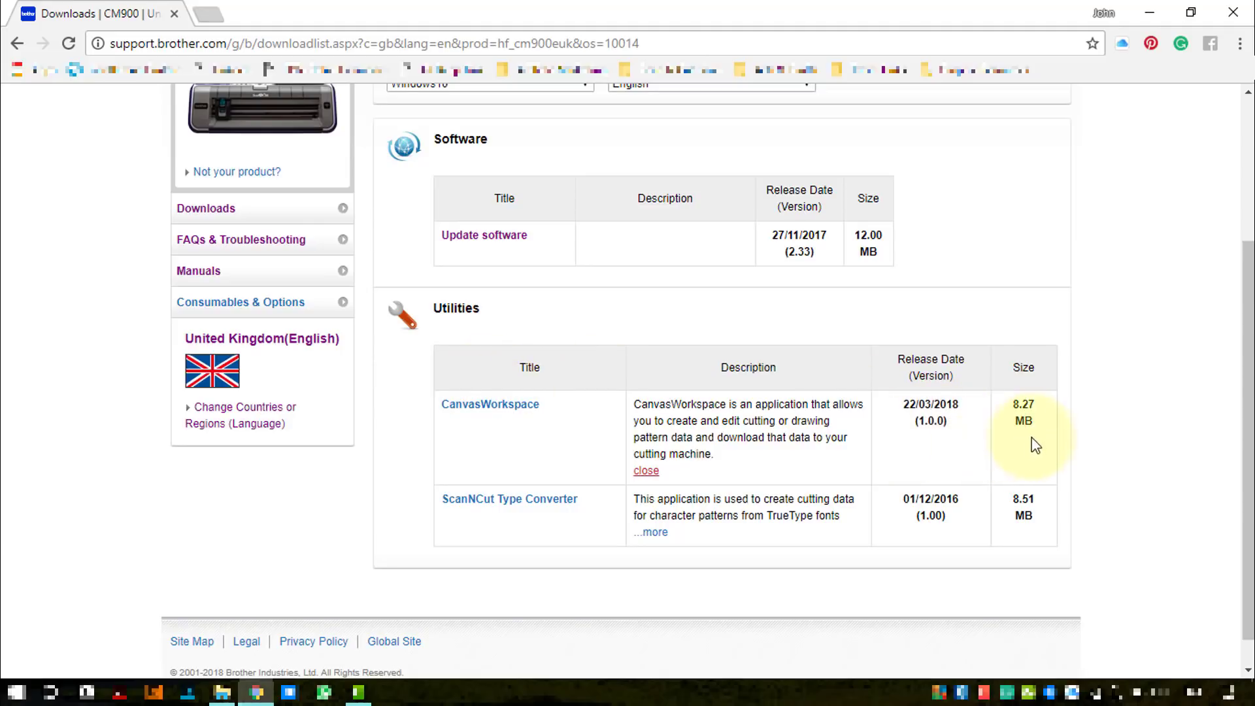
mouse_move(1010, 478)
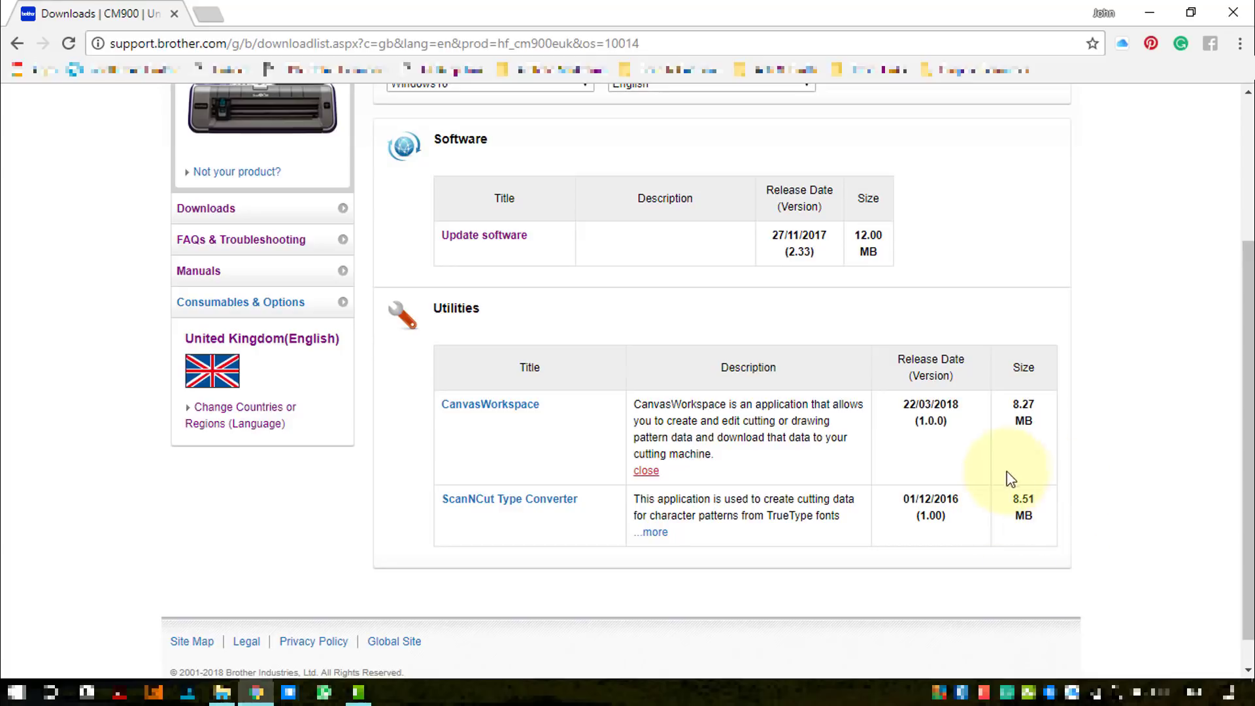
mouse_move(528, 421)
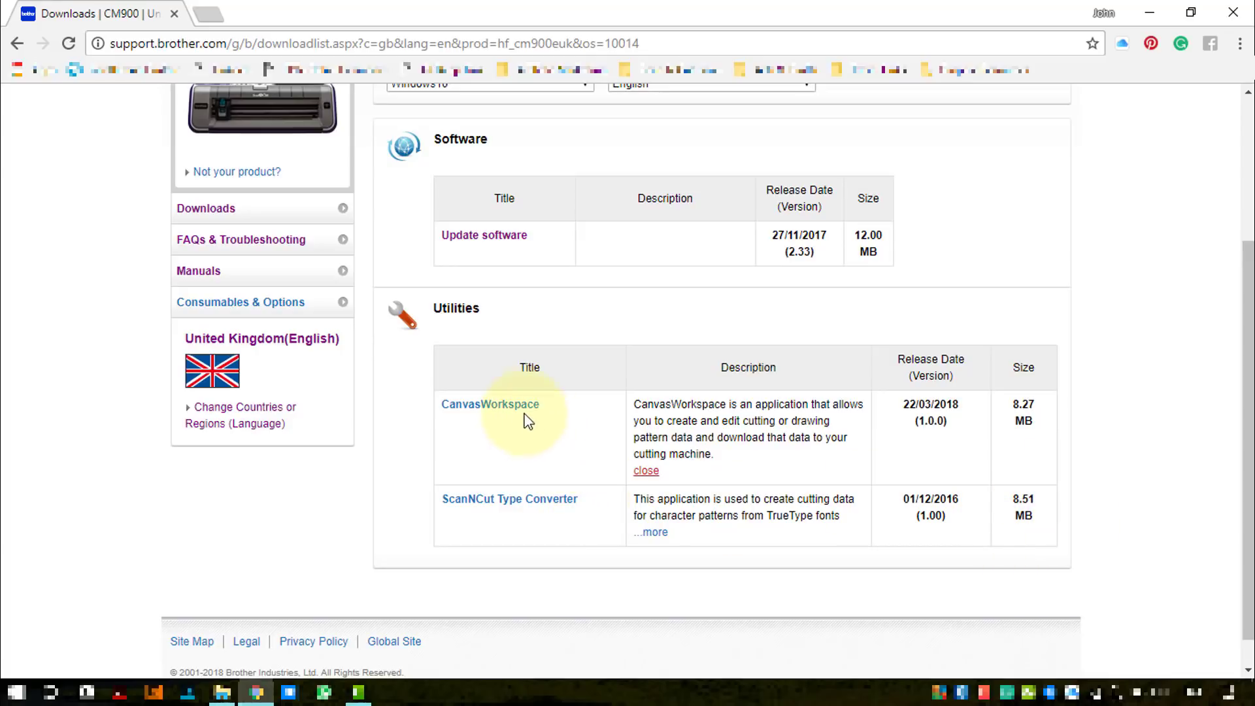
mouse_move(489, 404)
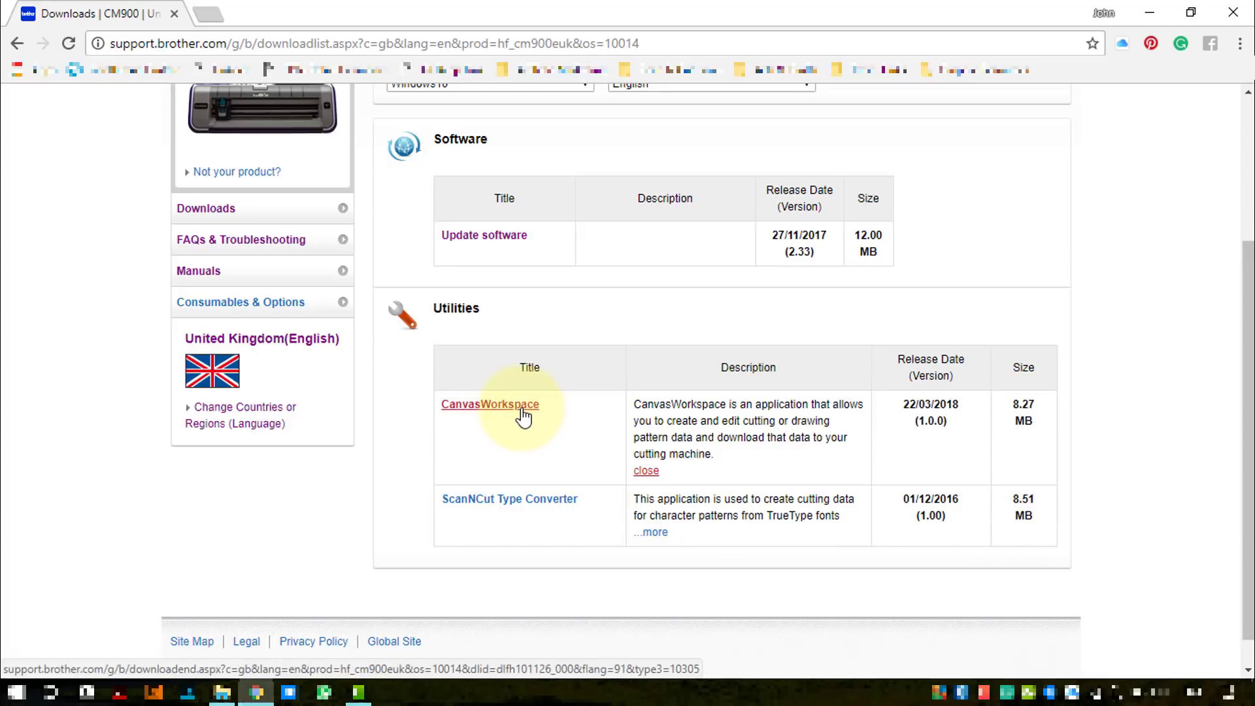
- Open CanvasWorkspace's download page, expand systems, history and models, and scroll the licence
left_click(489, 404)
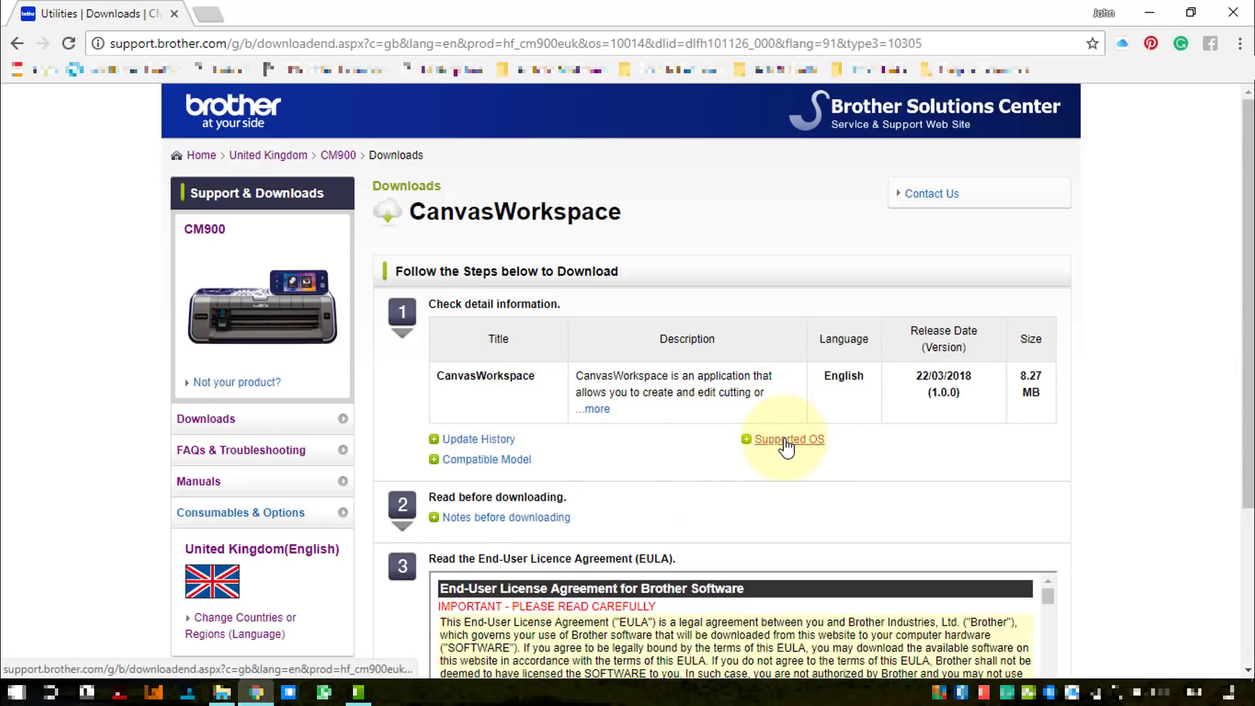
left_click(789, 438)
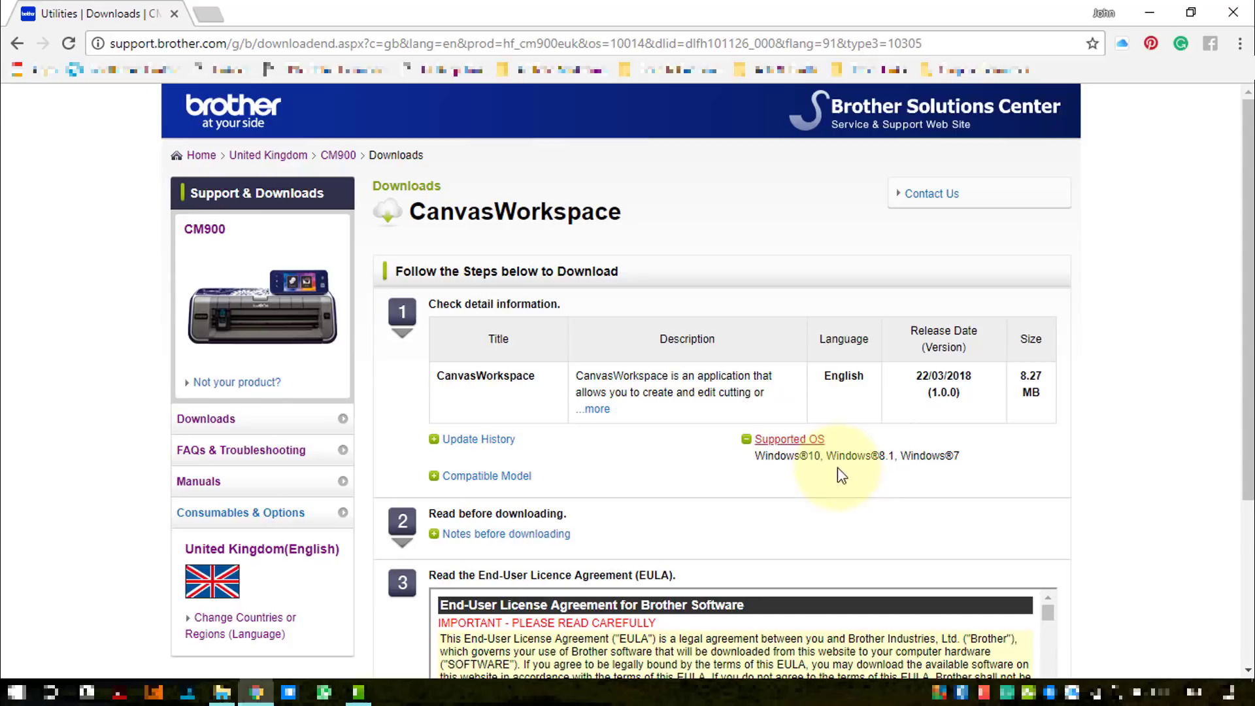
mouse_move(971, 459)
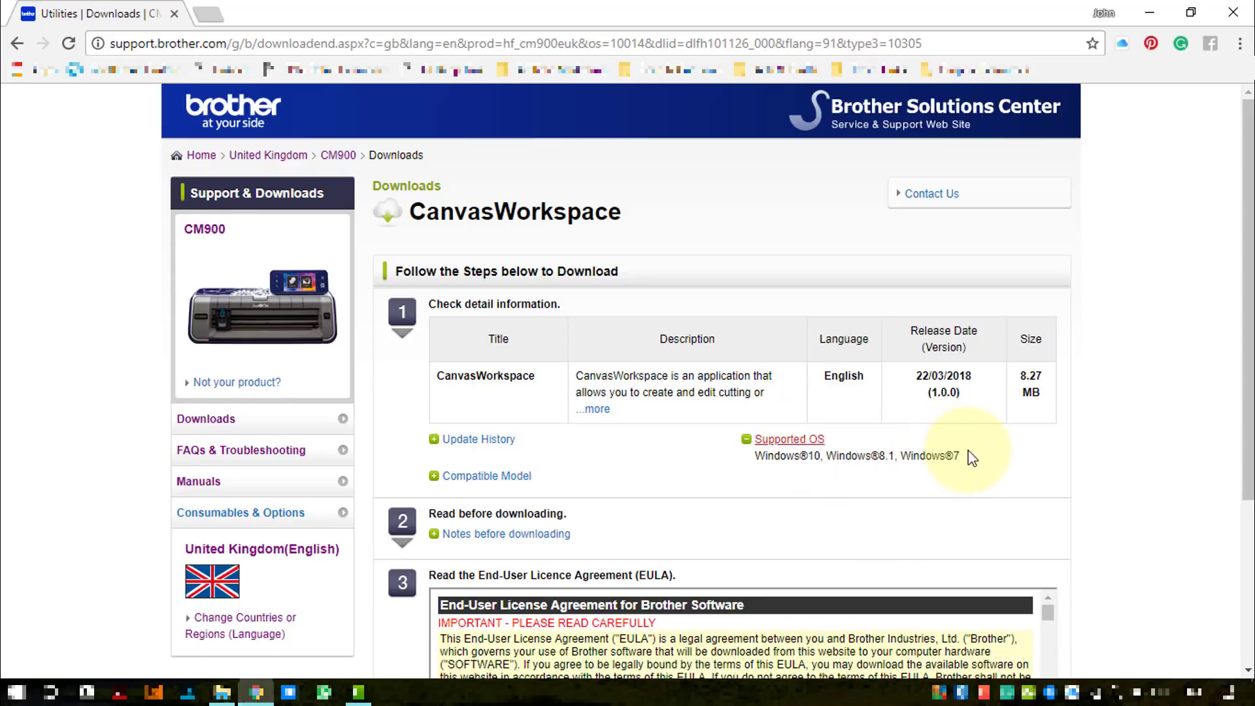
mouse_move(852, 455)
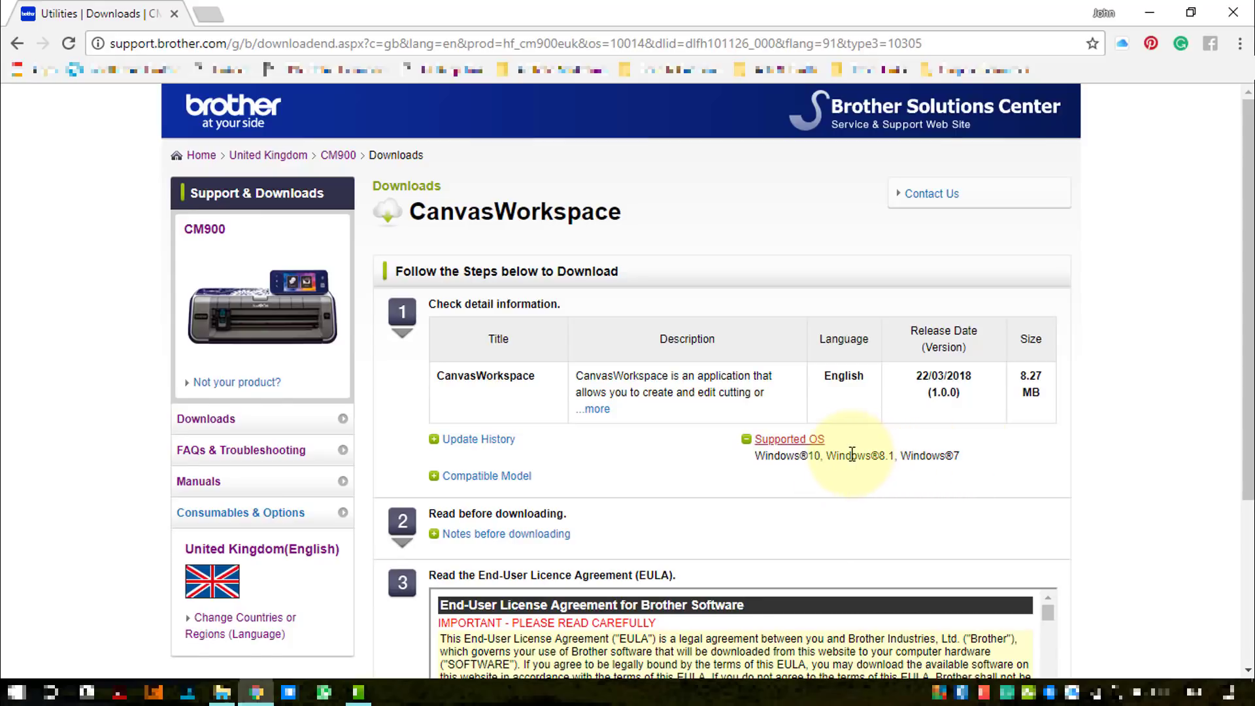
mouse_move(496, 455)
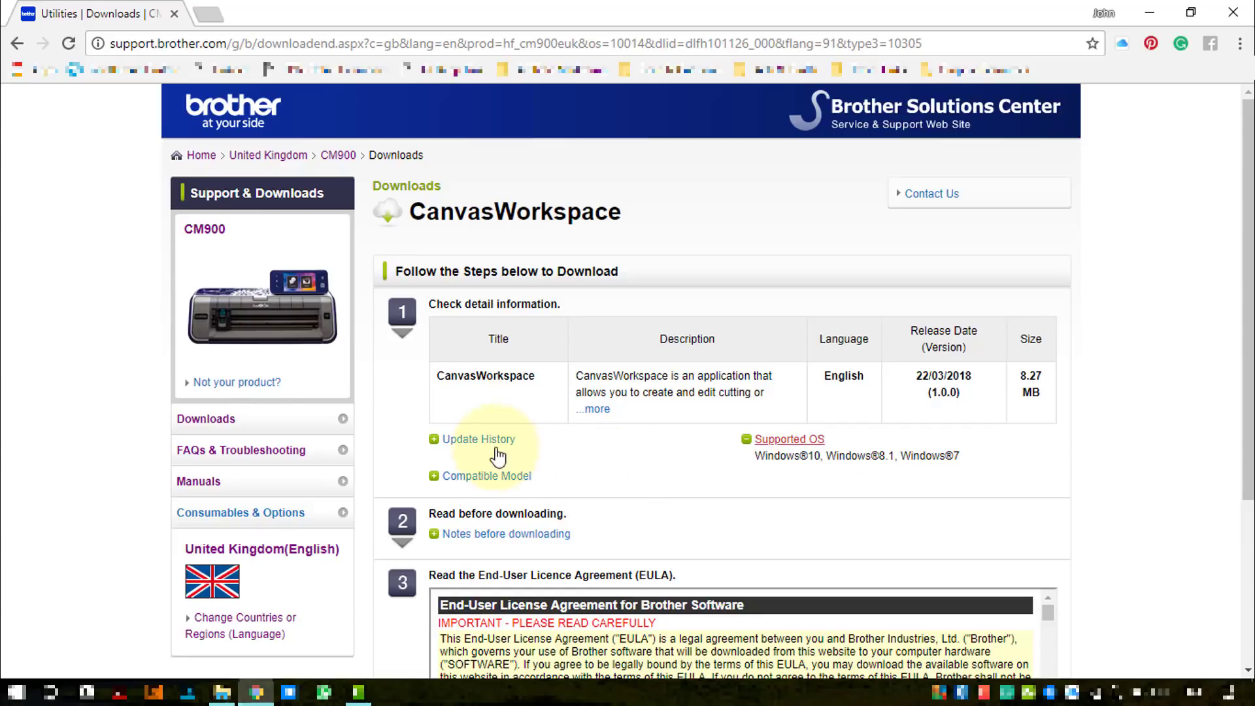
left_click(477, 439)
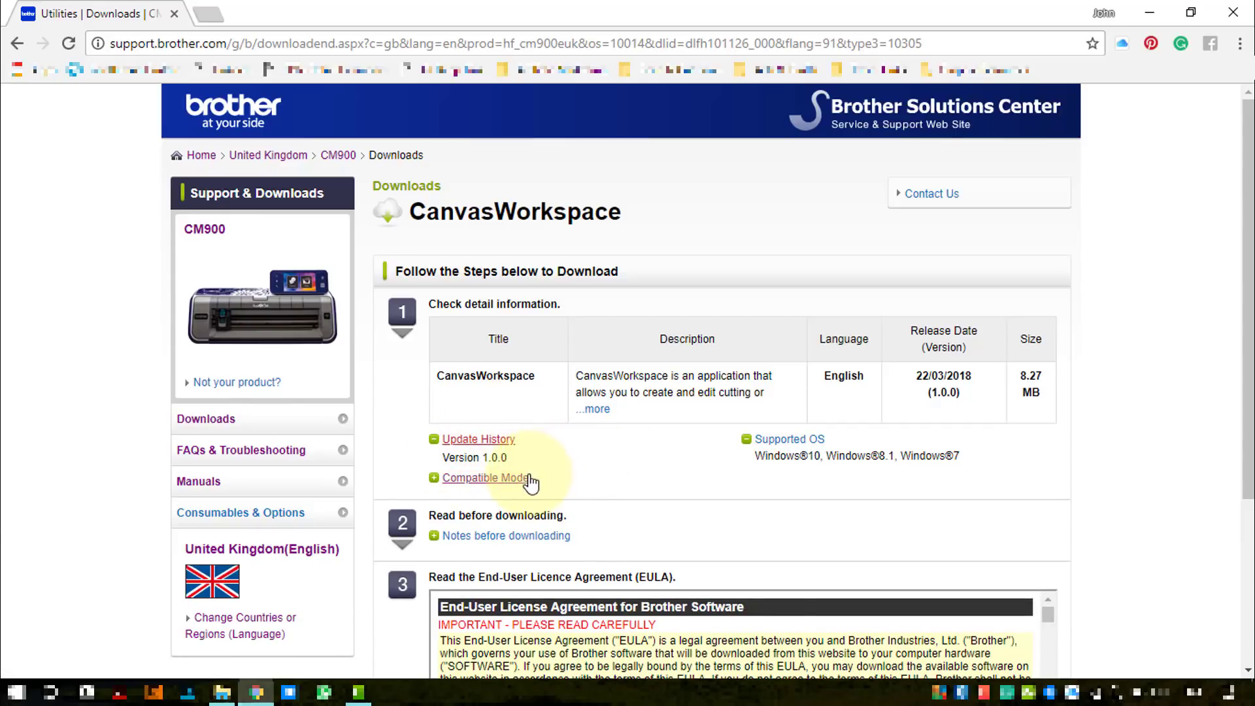
left_click(482, 478)
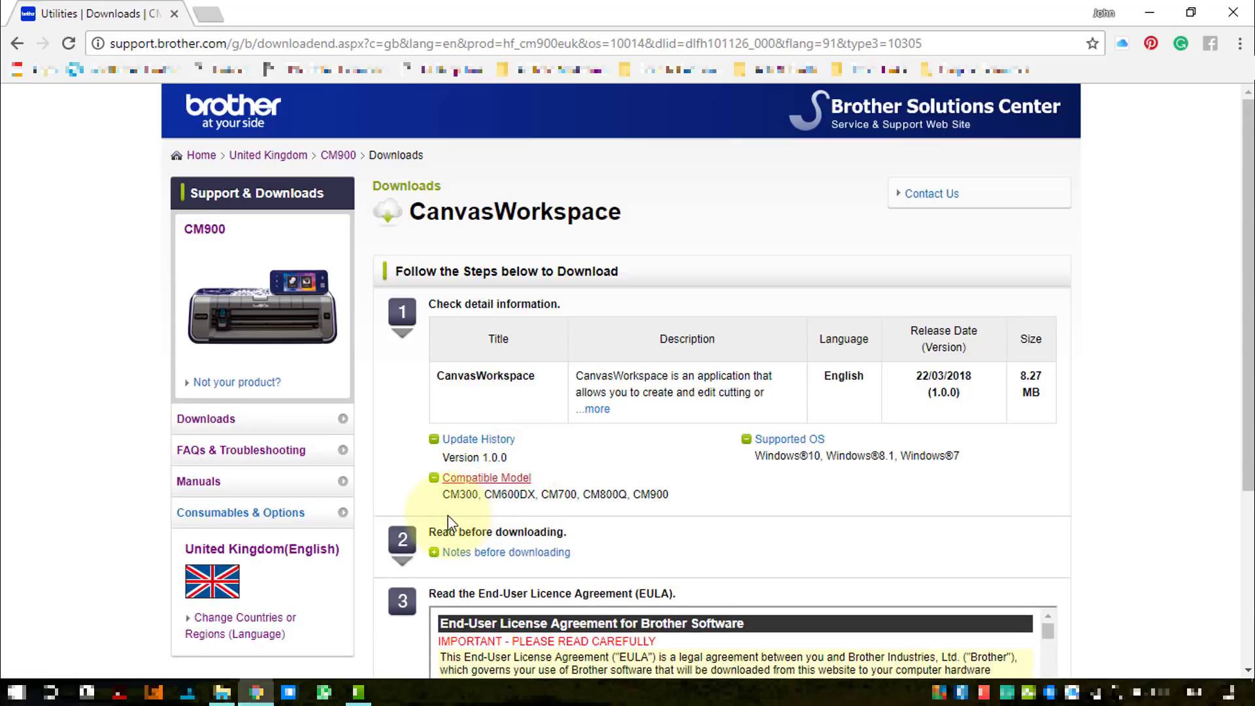
mouse_move(545, 500)
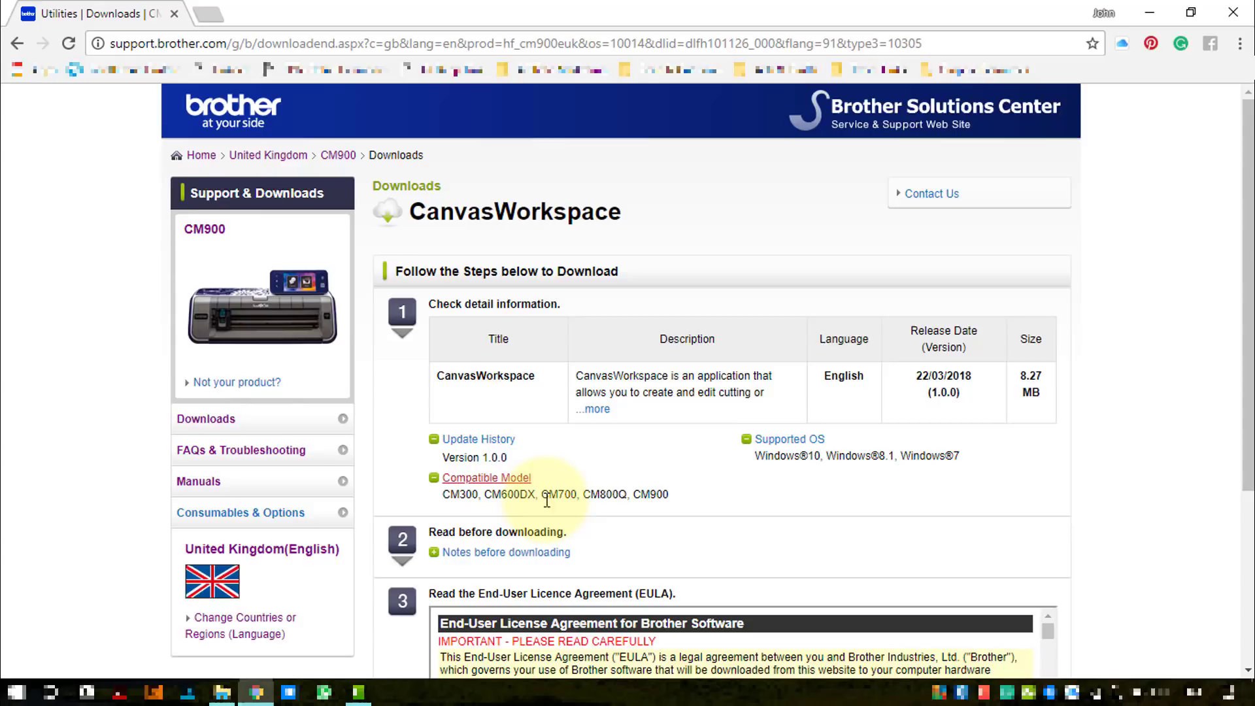
mouse_move(664, 491)
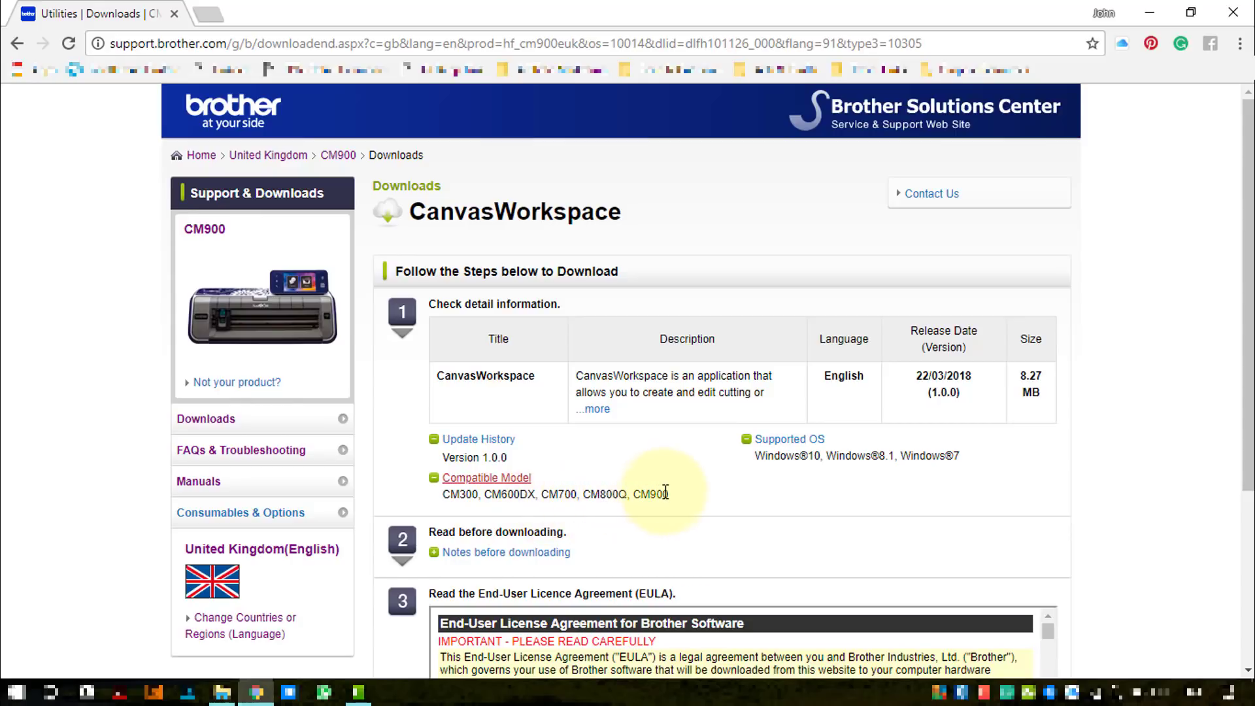
scroll("down", 3)
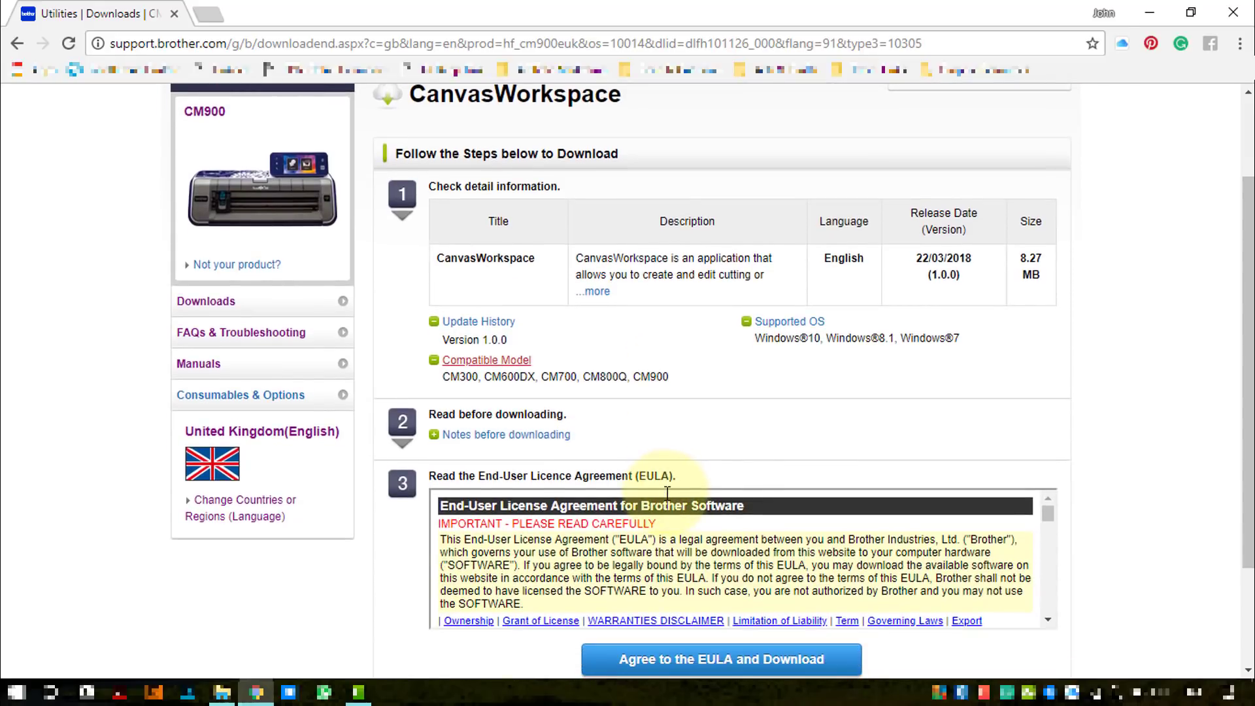
scroll("down", 3)
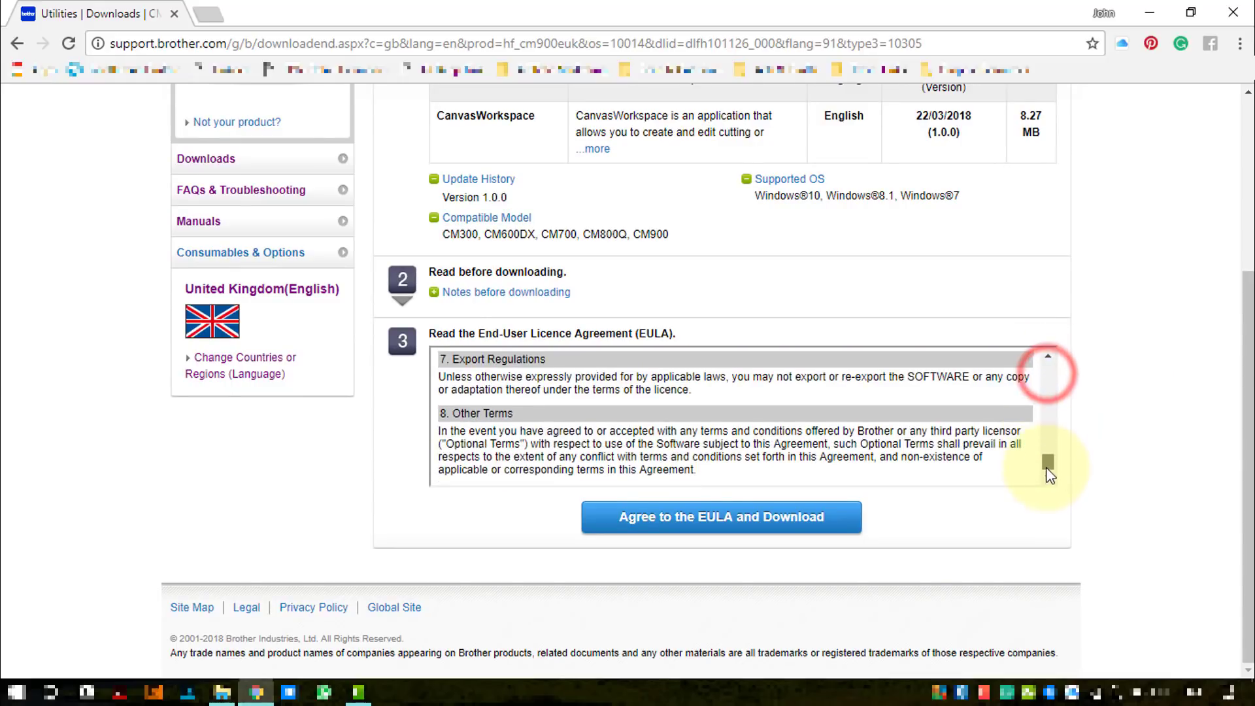
- Agree to the licence, download, and point the save dialog at Downloads\SNC
left_click(719, 516)
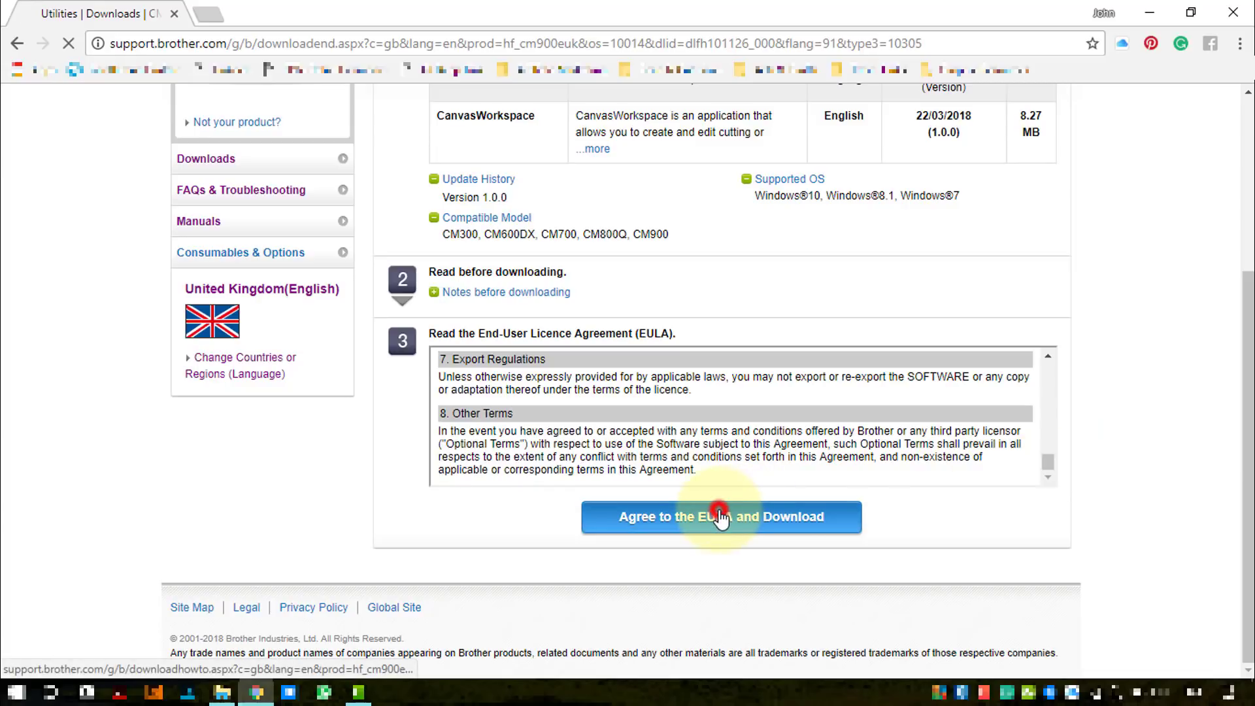
left_click(719, 516)
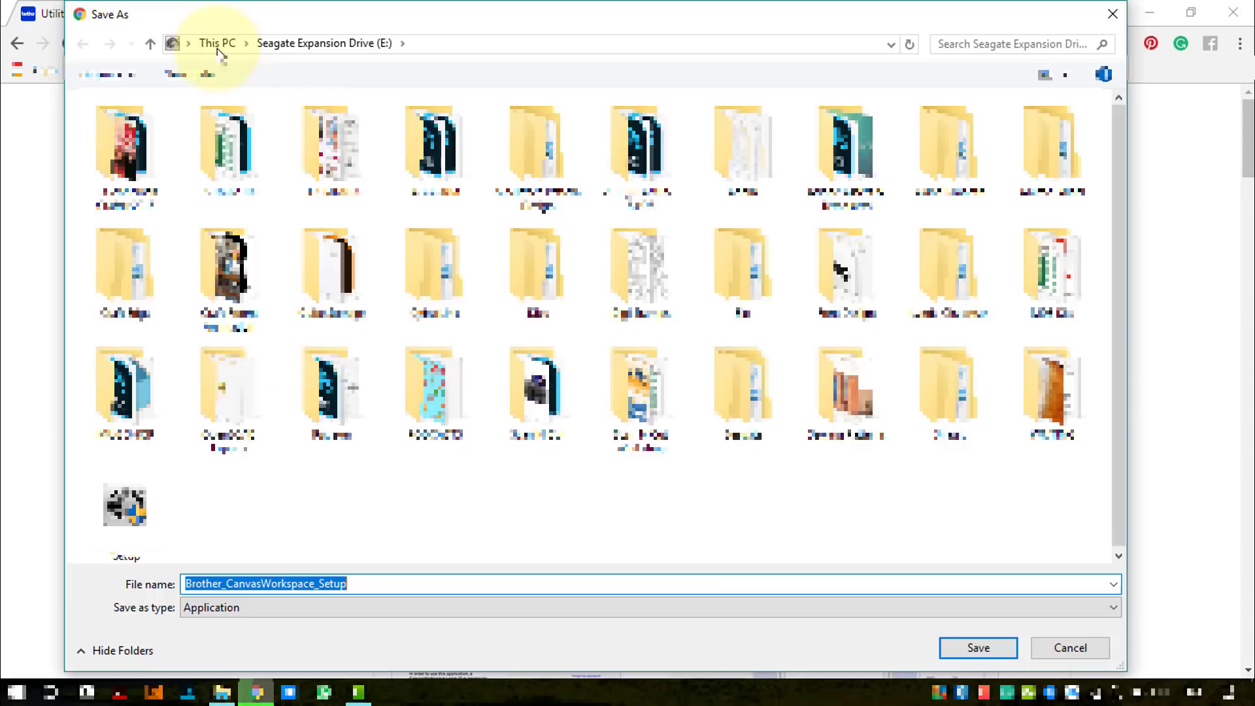
left_click(216, 43)
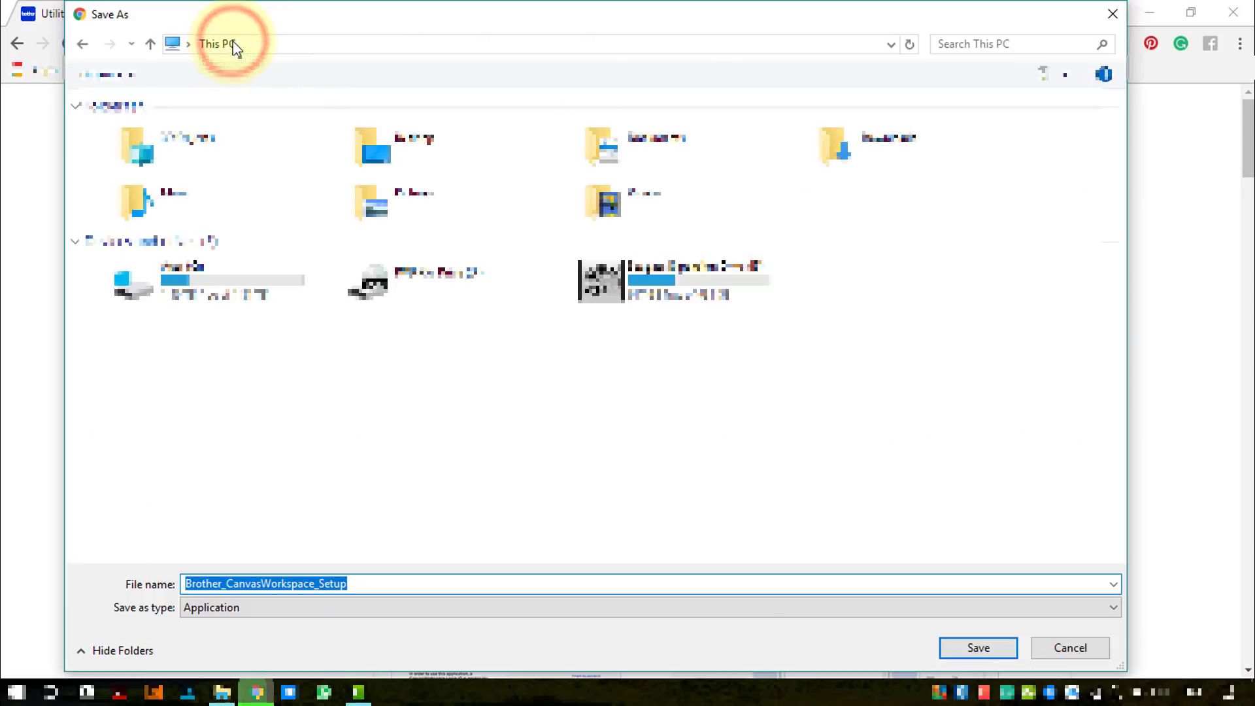
mouse_move(880, 149)
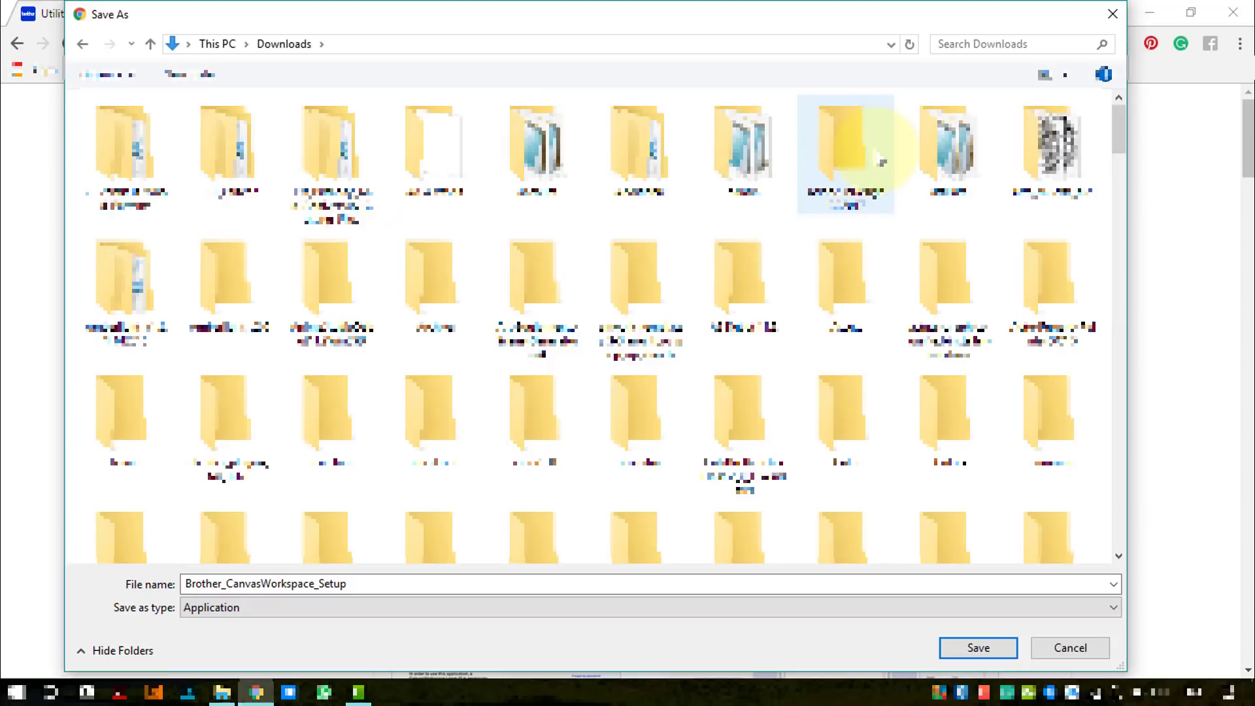
scroll("down", 3)
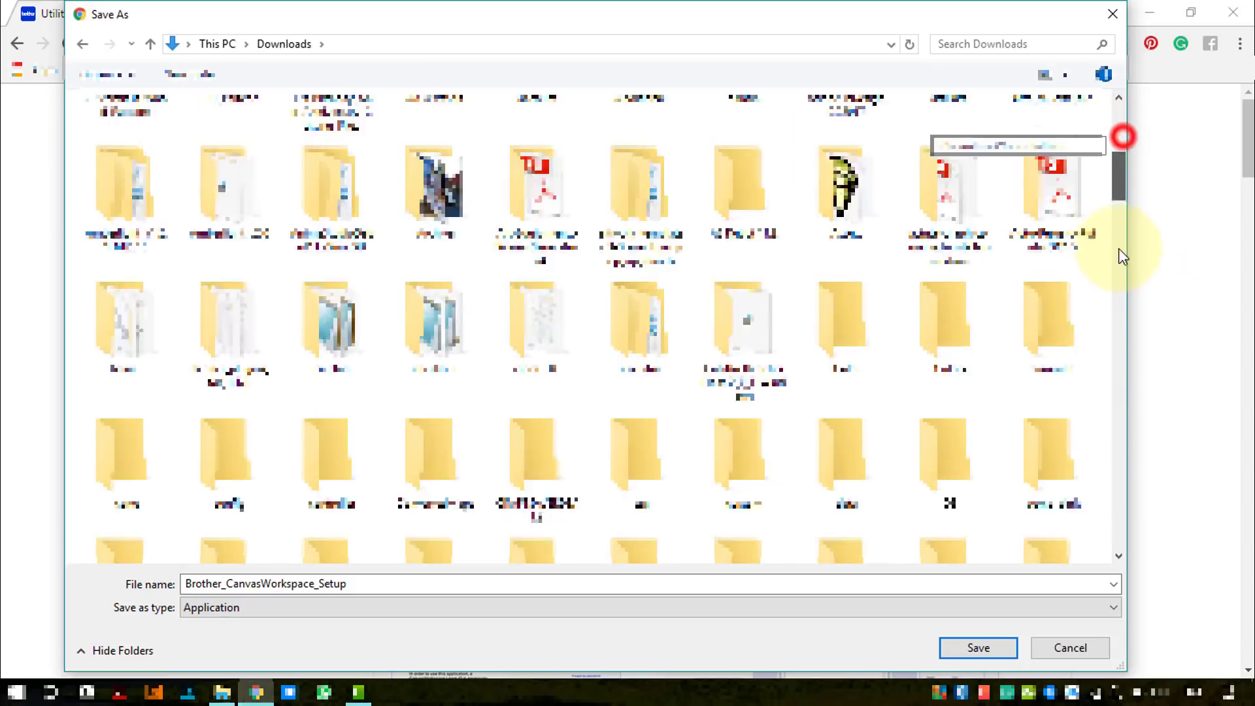
scroll("down", 3)
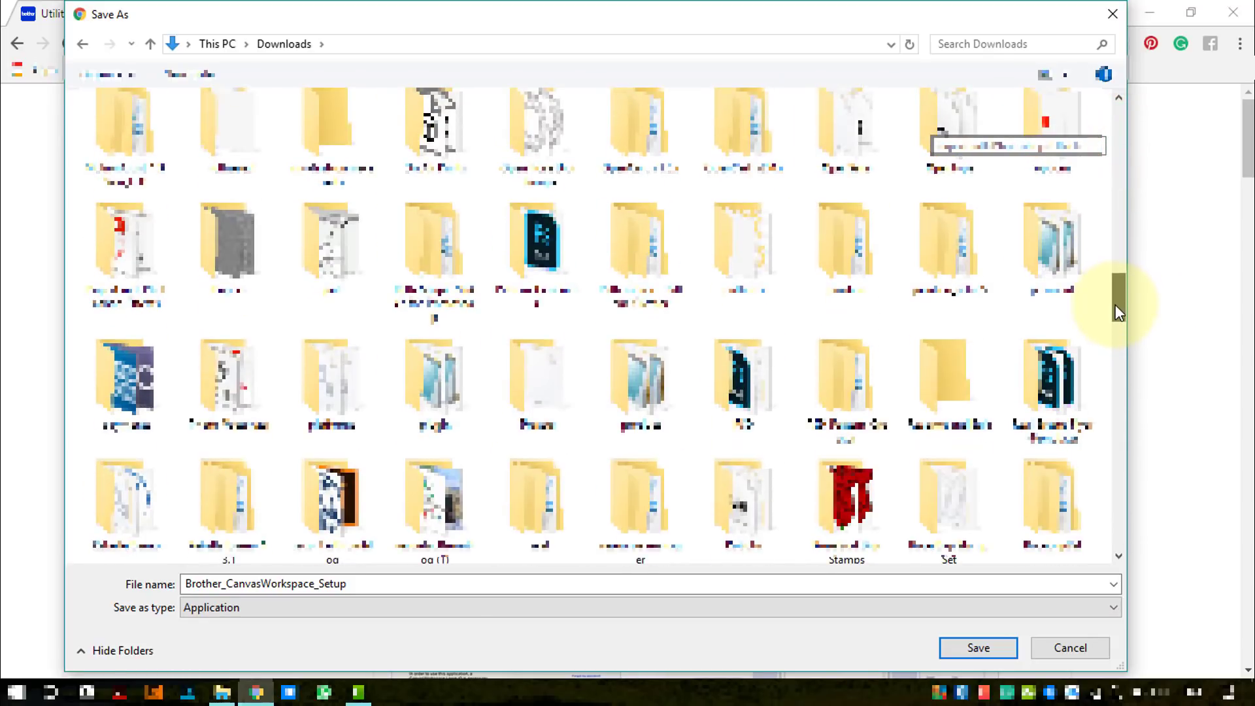
scroll("down", 3)
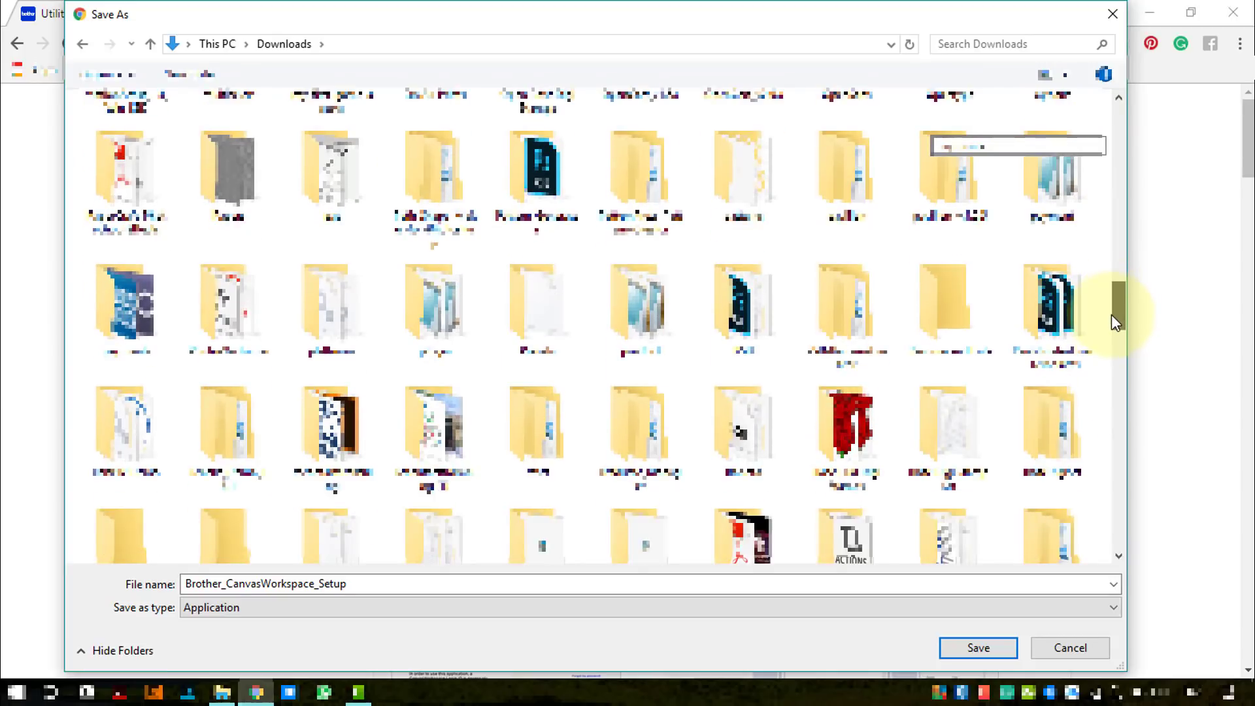
scroll("down", 3)
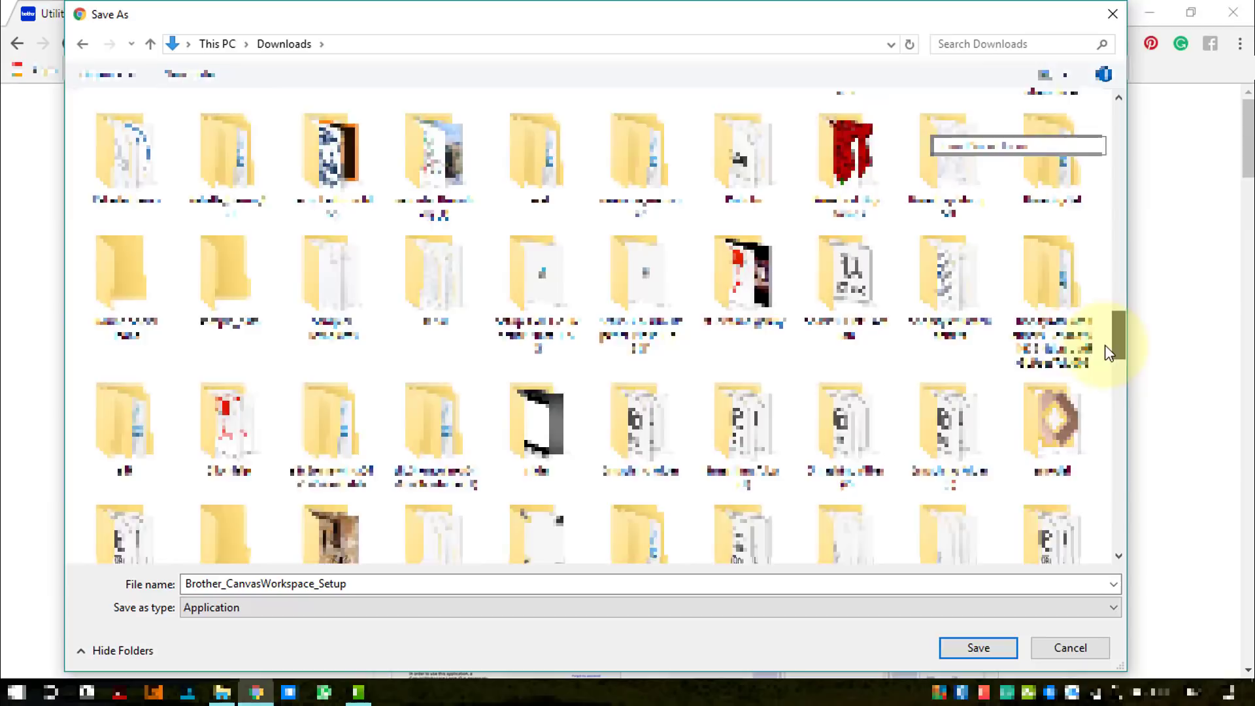
scroll("down", 3)
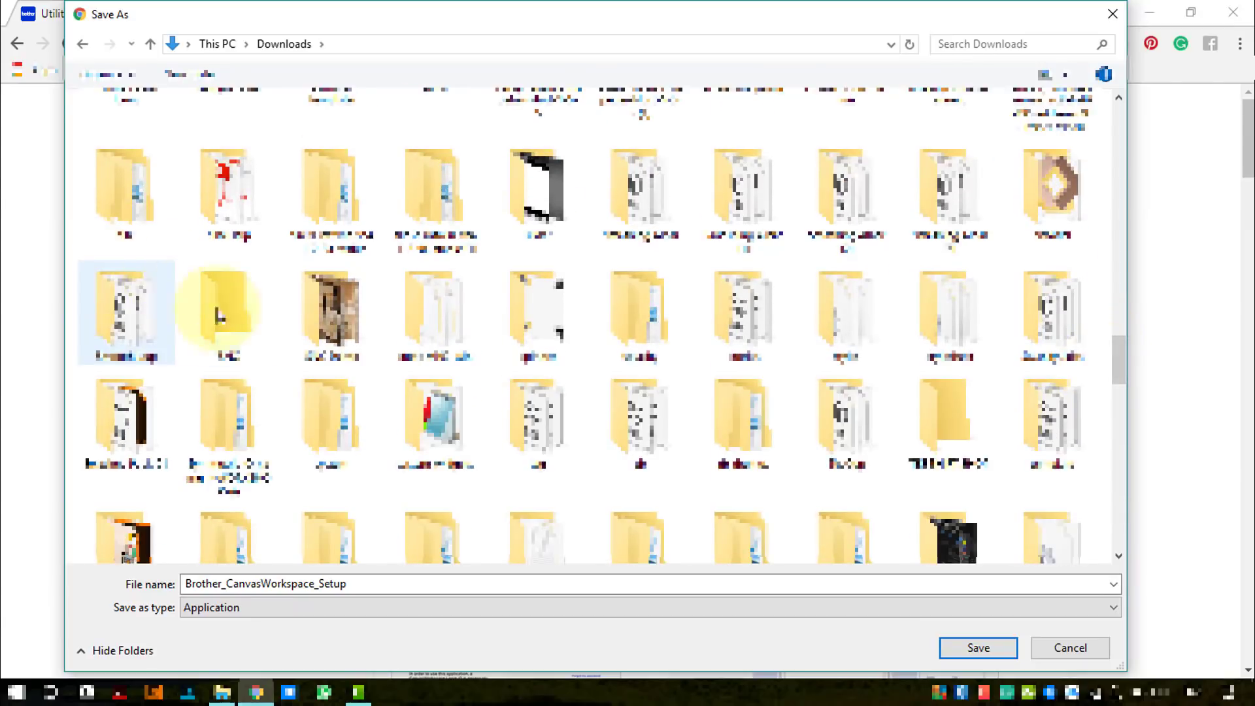
double_click(228, 312)
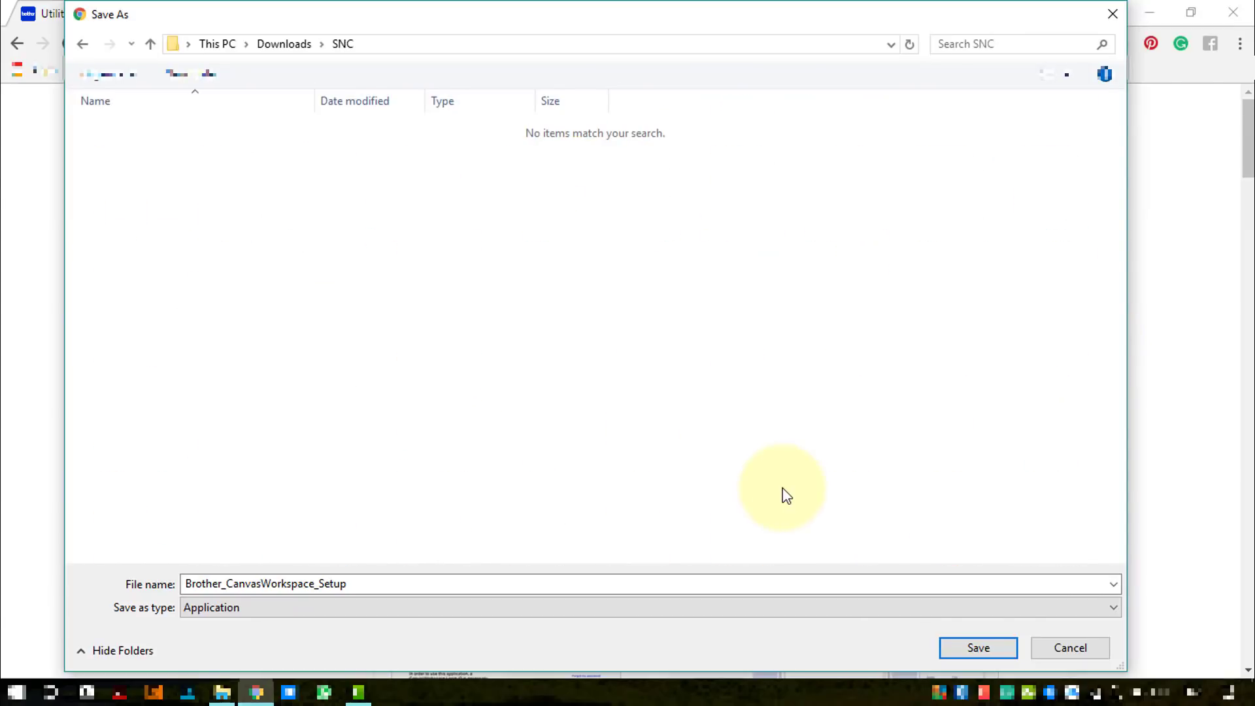
- Save the setup file to SNC, run it, and advance the installer two pages
left_click(977, 648)
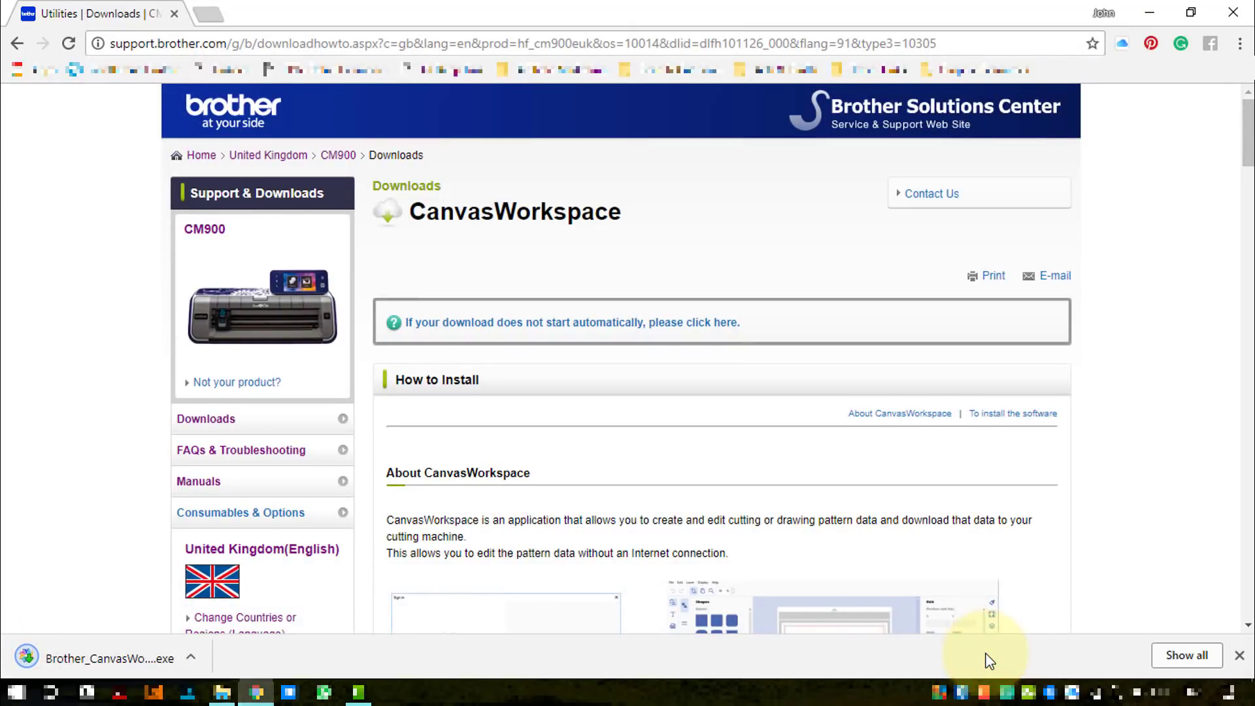
mouse_move(541, 688)
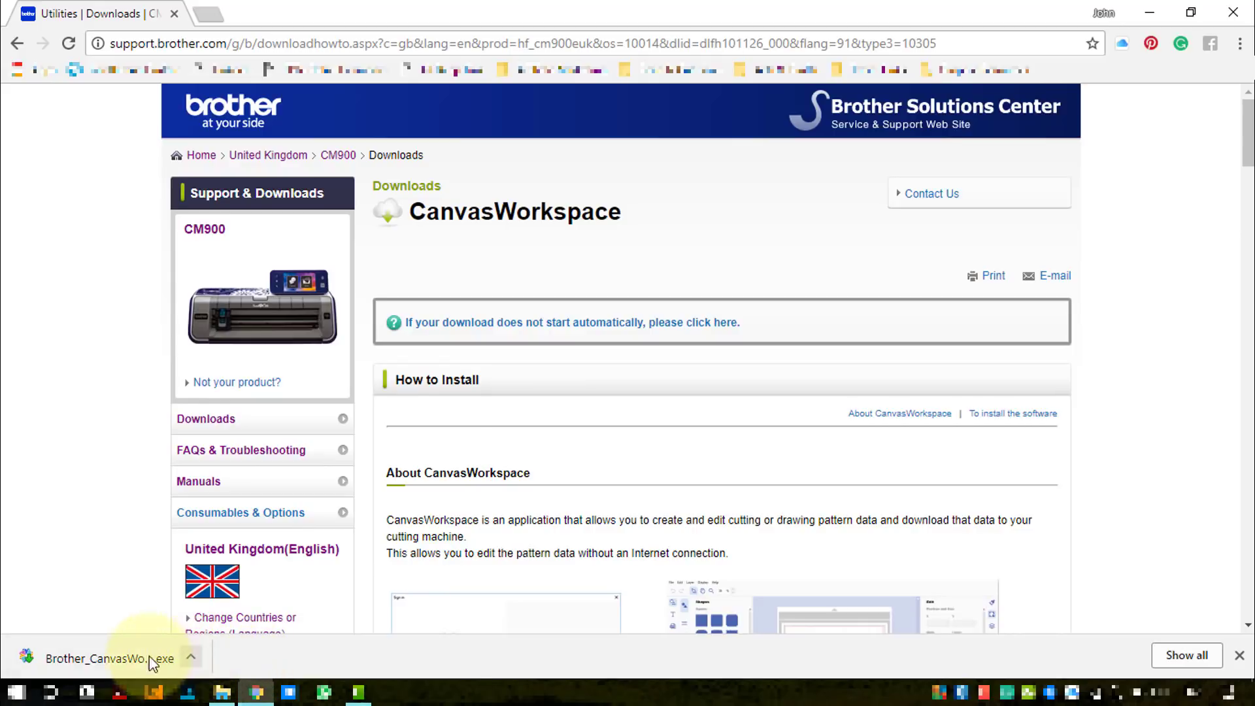
mouse_move(152, 659)
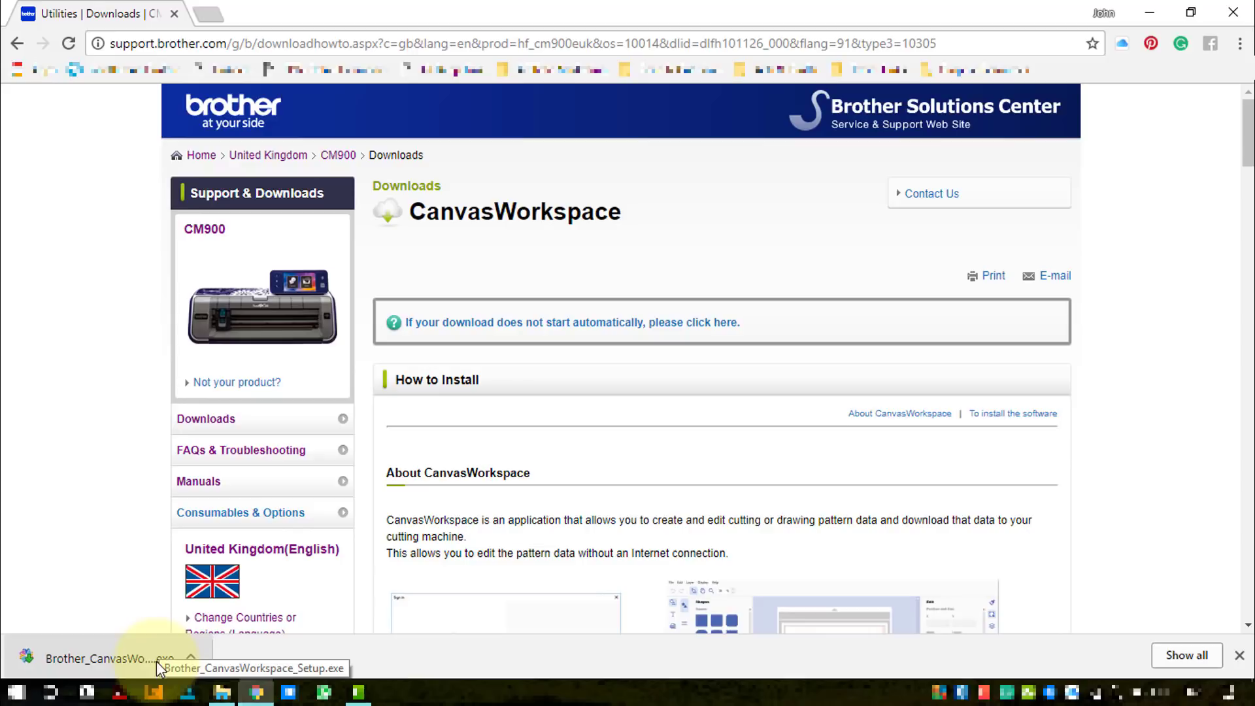
left_click(112, 667)
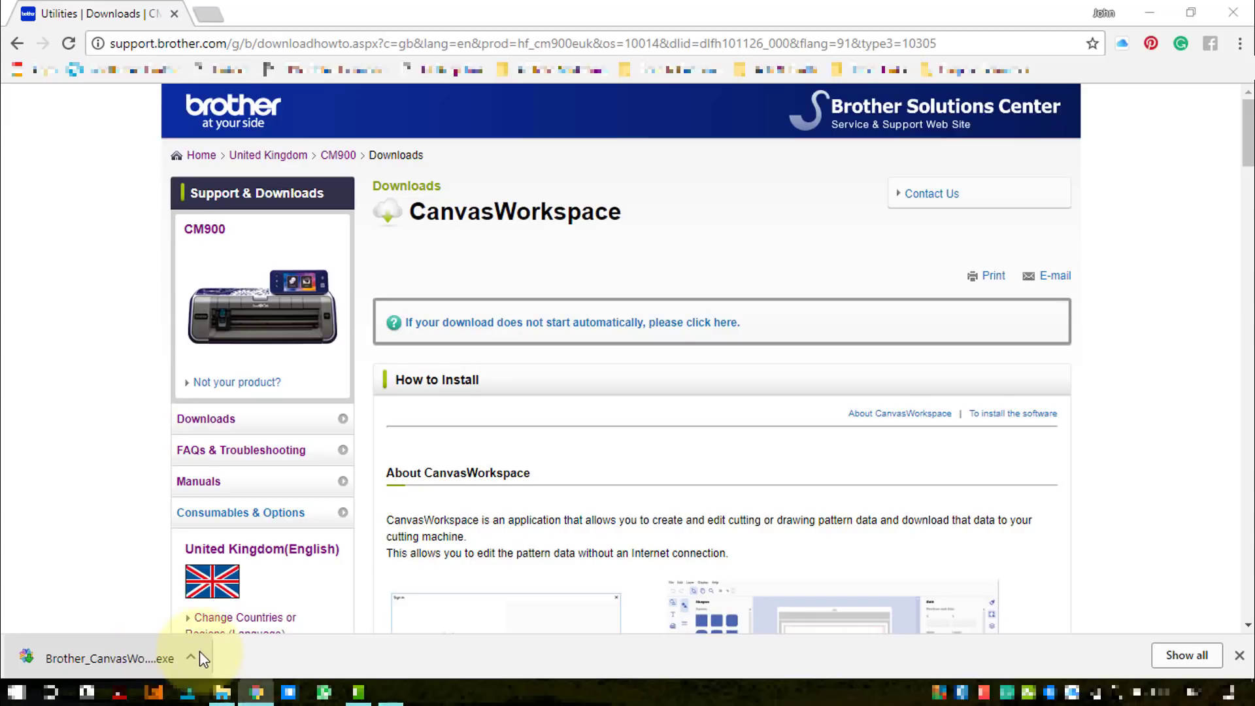
mouse_move(604, 505)
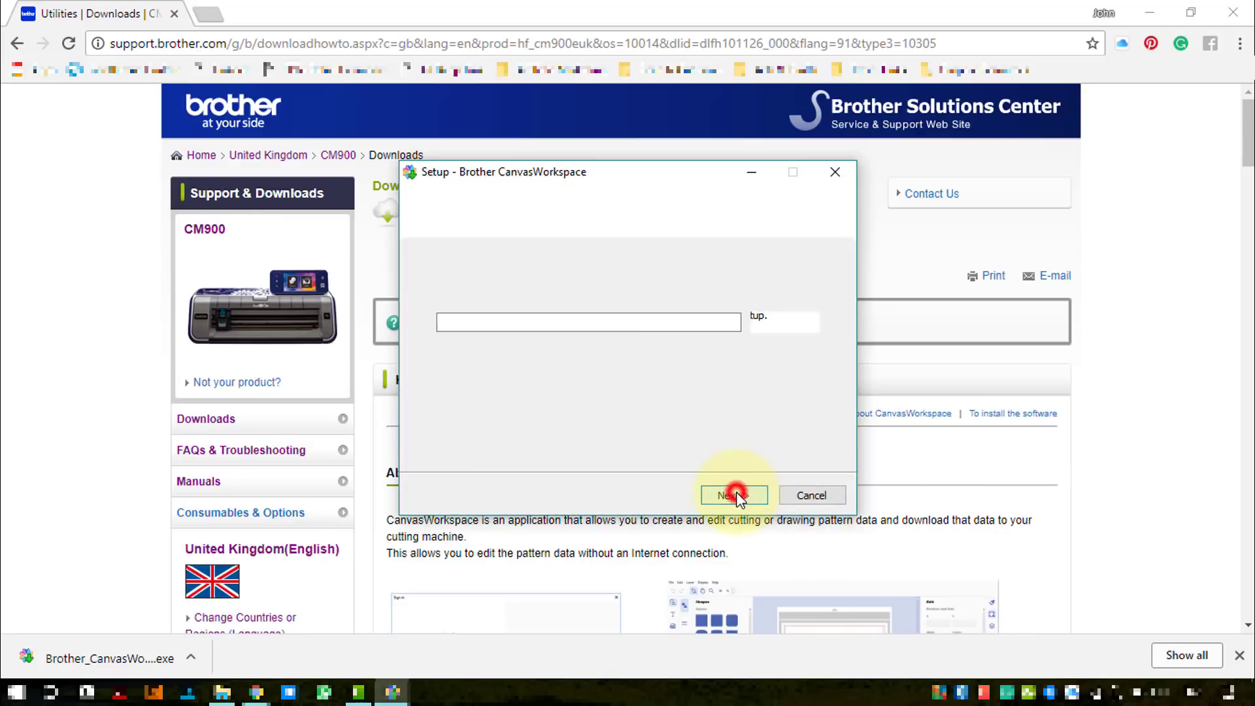
left_click(732, 495)
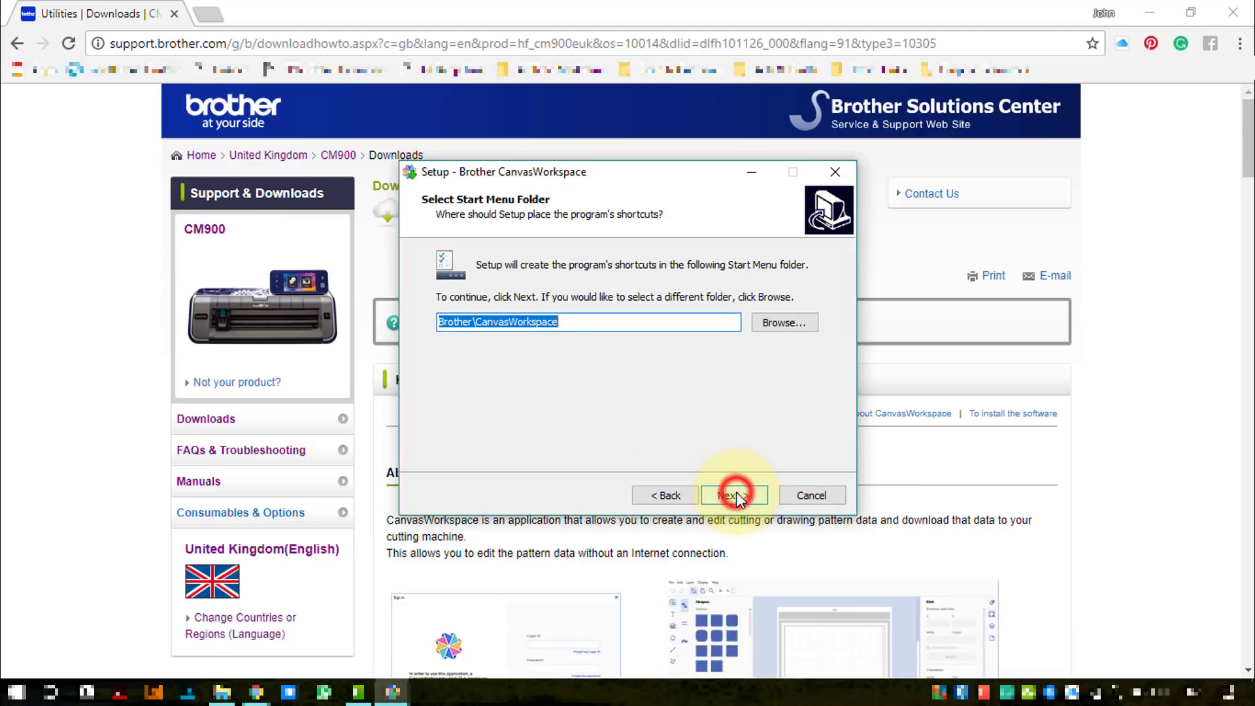
left_click(732, 494)
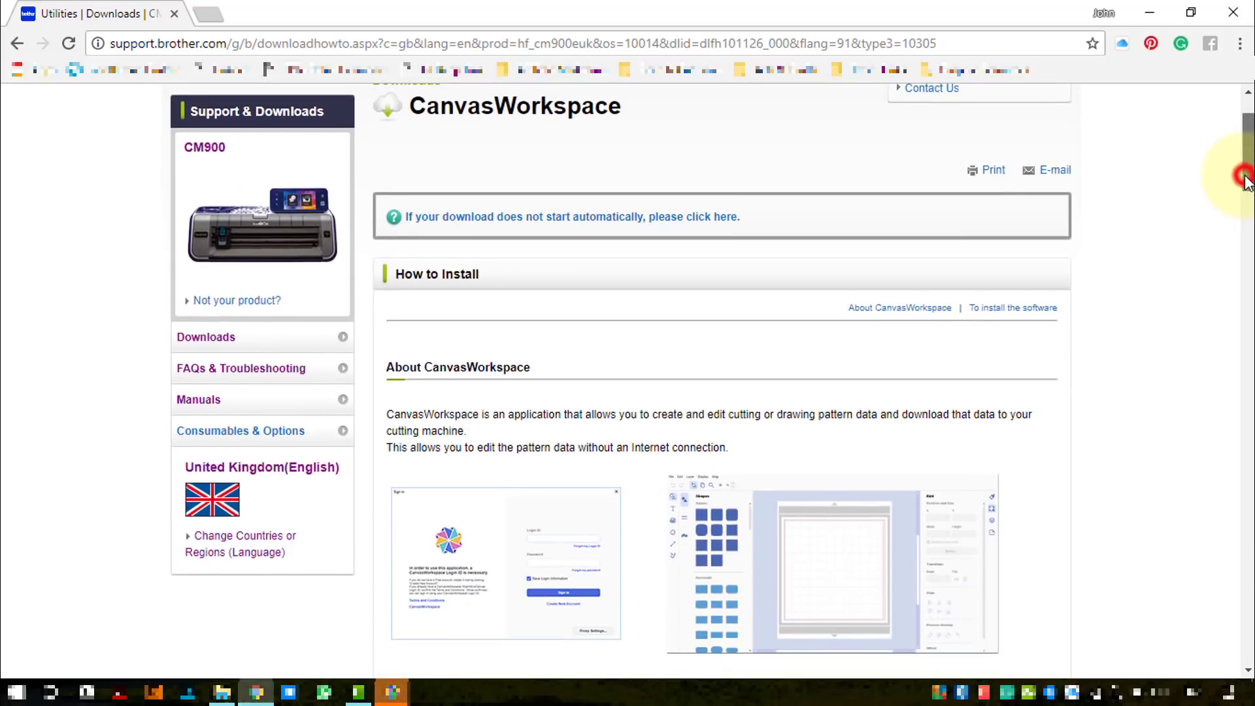
scroll("down", 3)
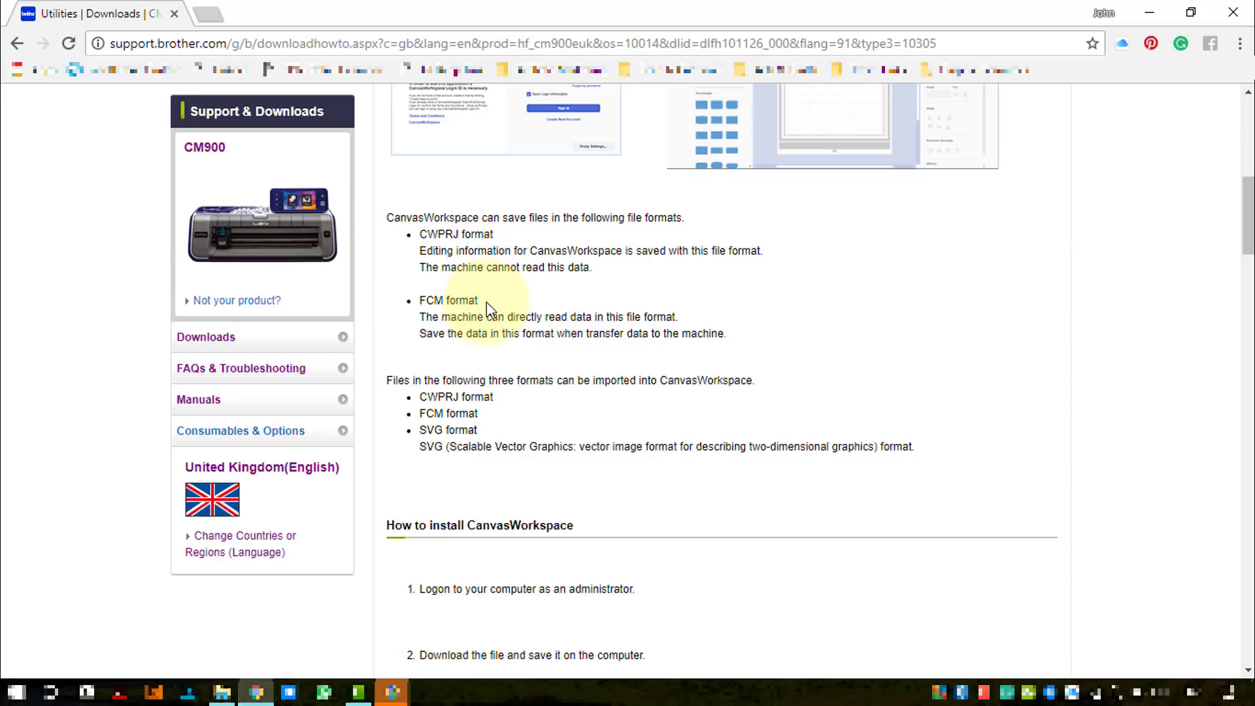
mouse_move(495, 313)
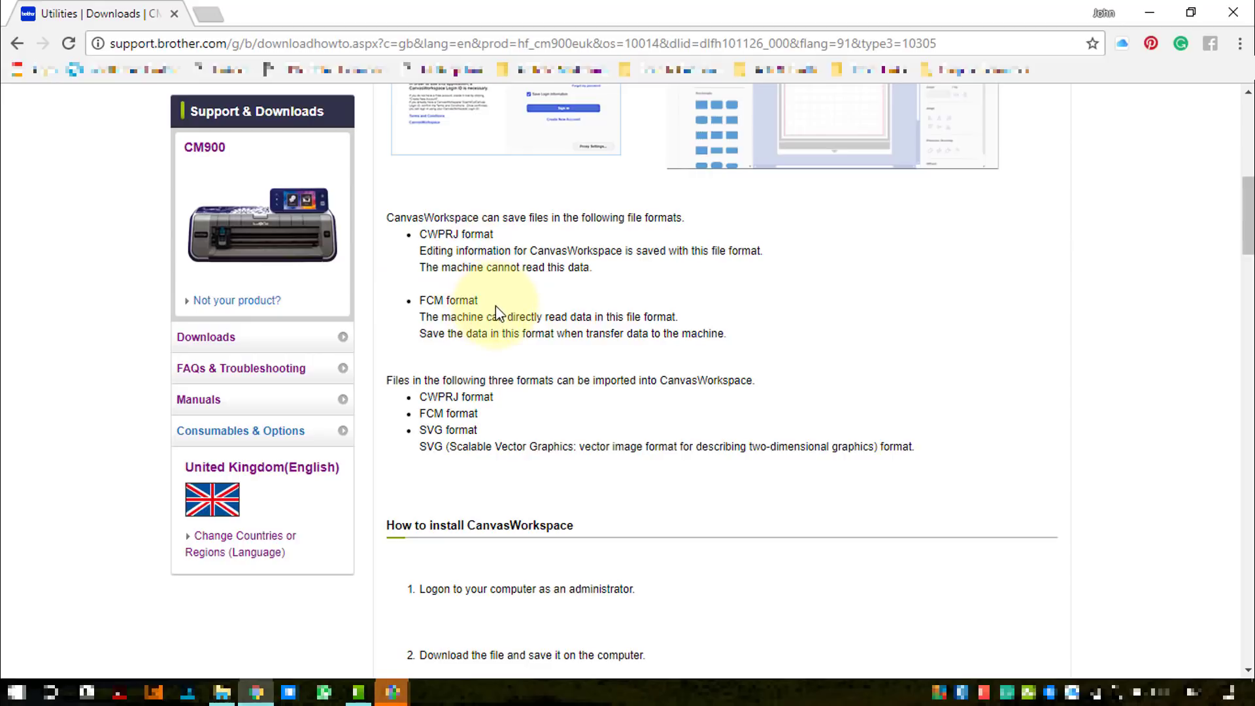
mouse_move(492, 403)
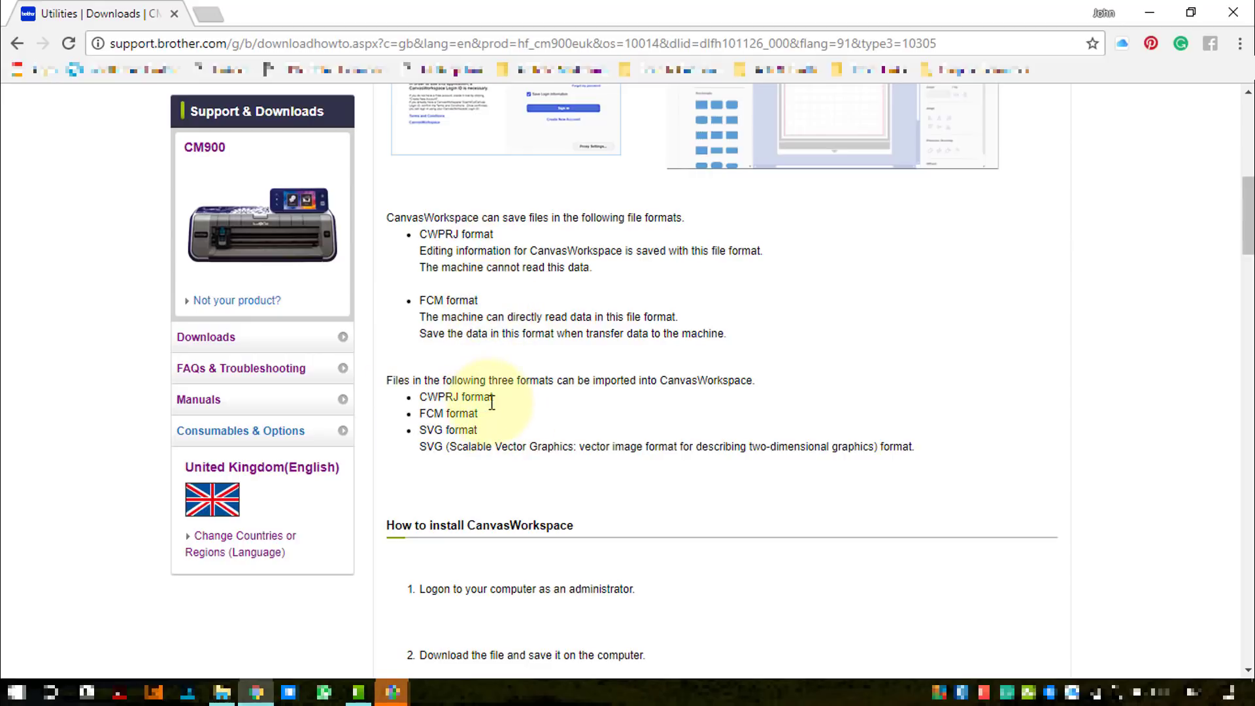
mouse_move(781, 343)
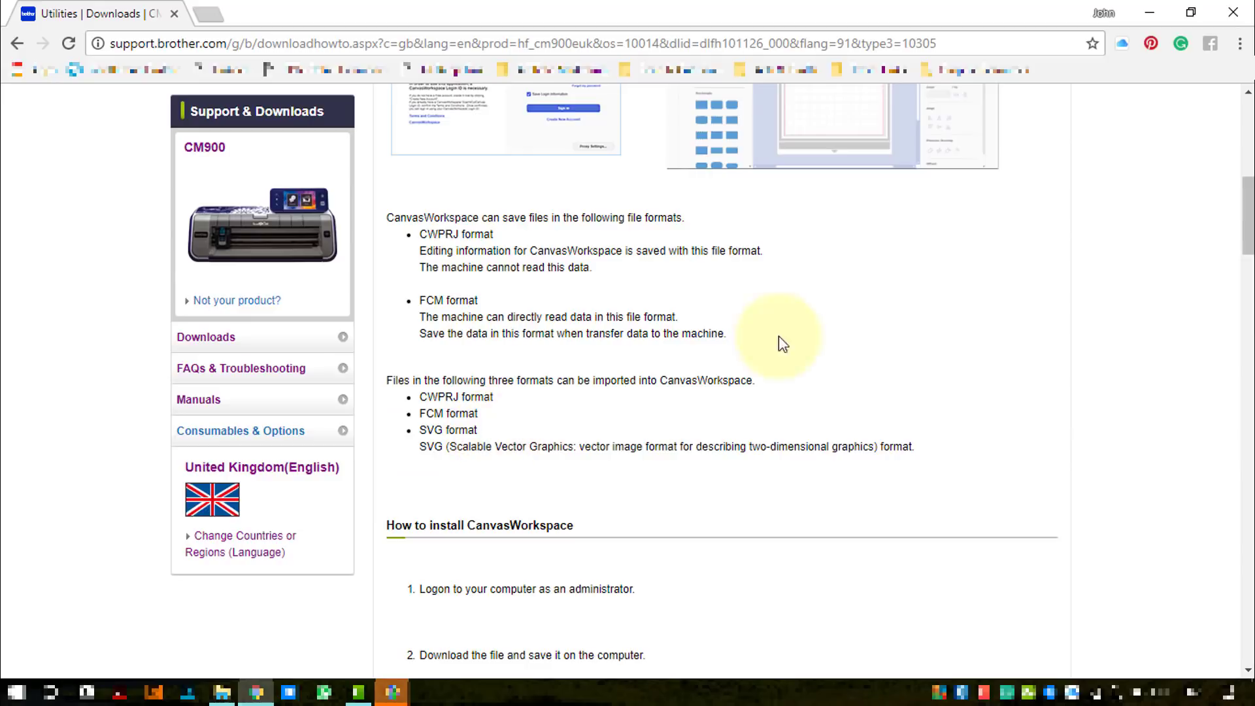
scroll("down", 3)
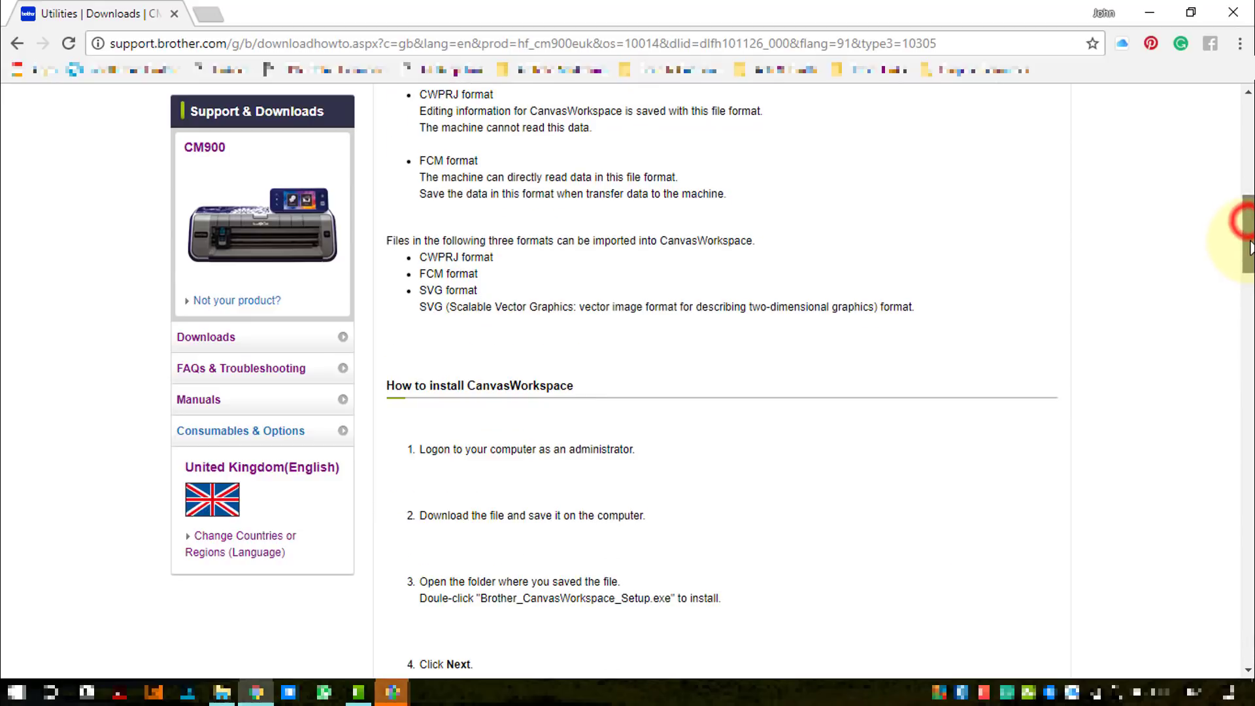
scroll("down", 3)
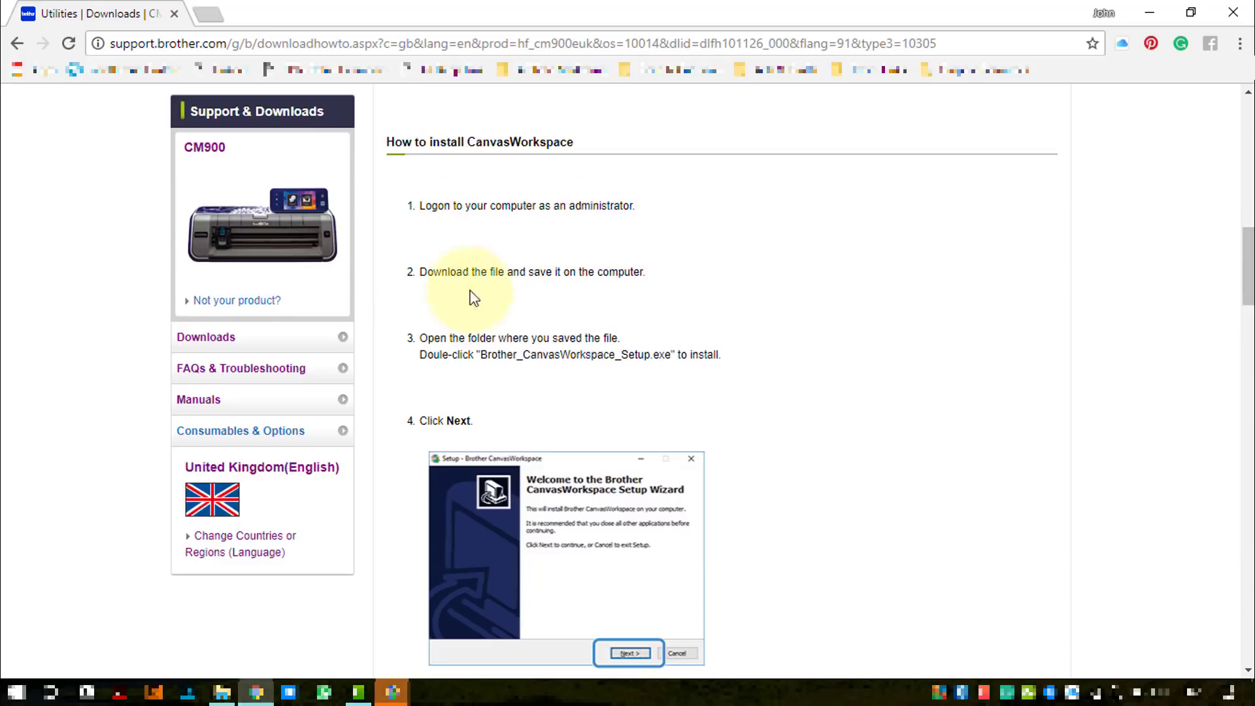
- Finish installation, launch CanvasWorkspace, and enter the login ID and password
left_click(628, 652)
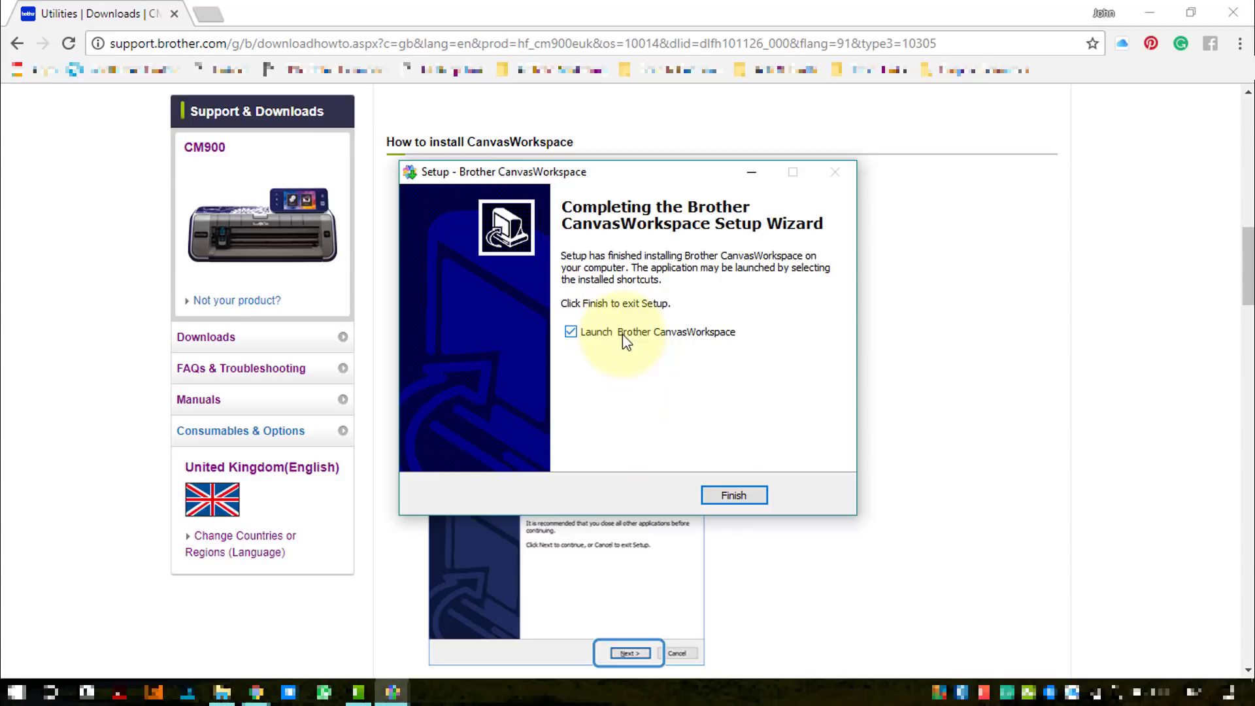
mouse_move(733, 495)
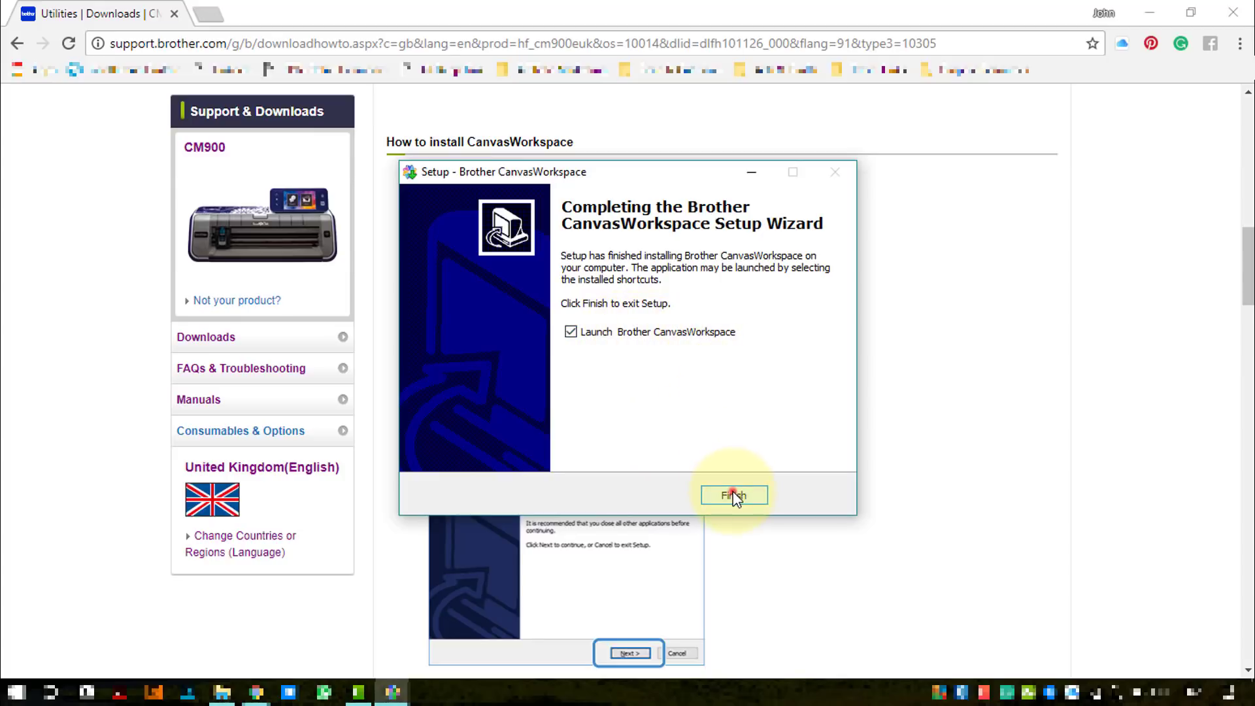
left_click(732, 495)
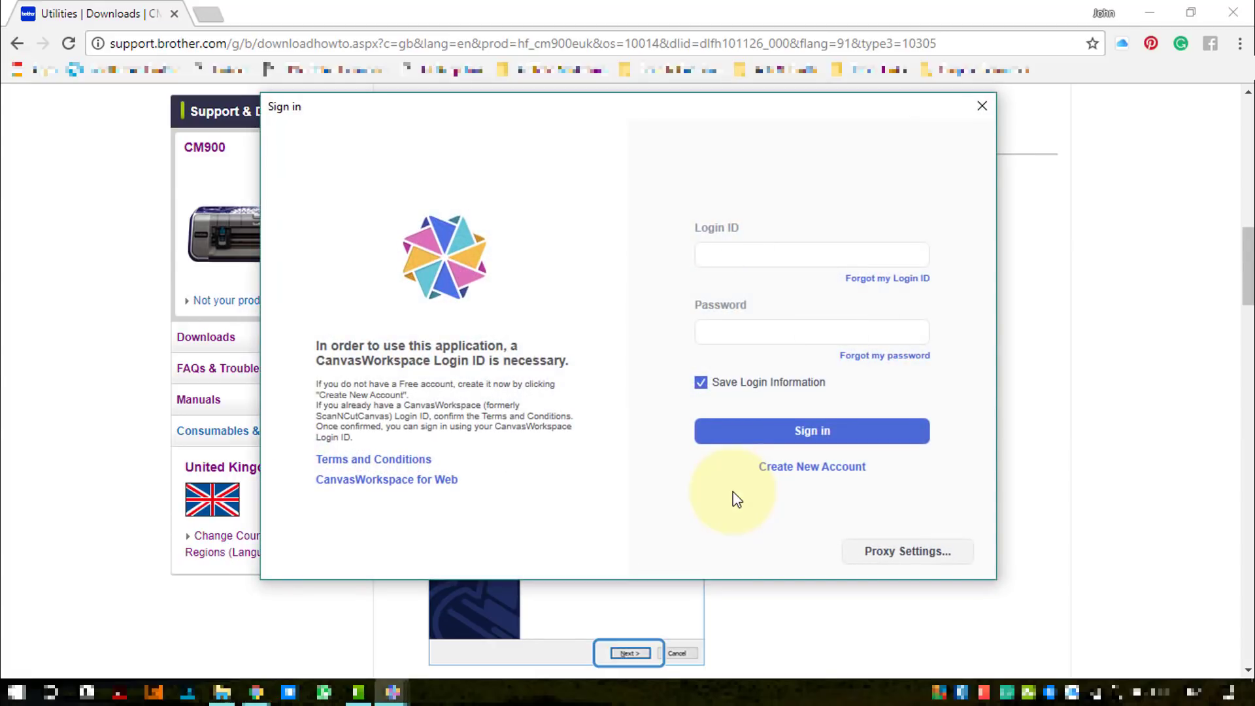
left_click(809, 255)
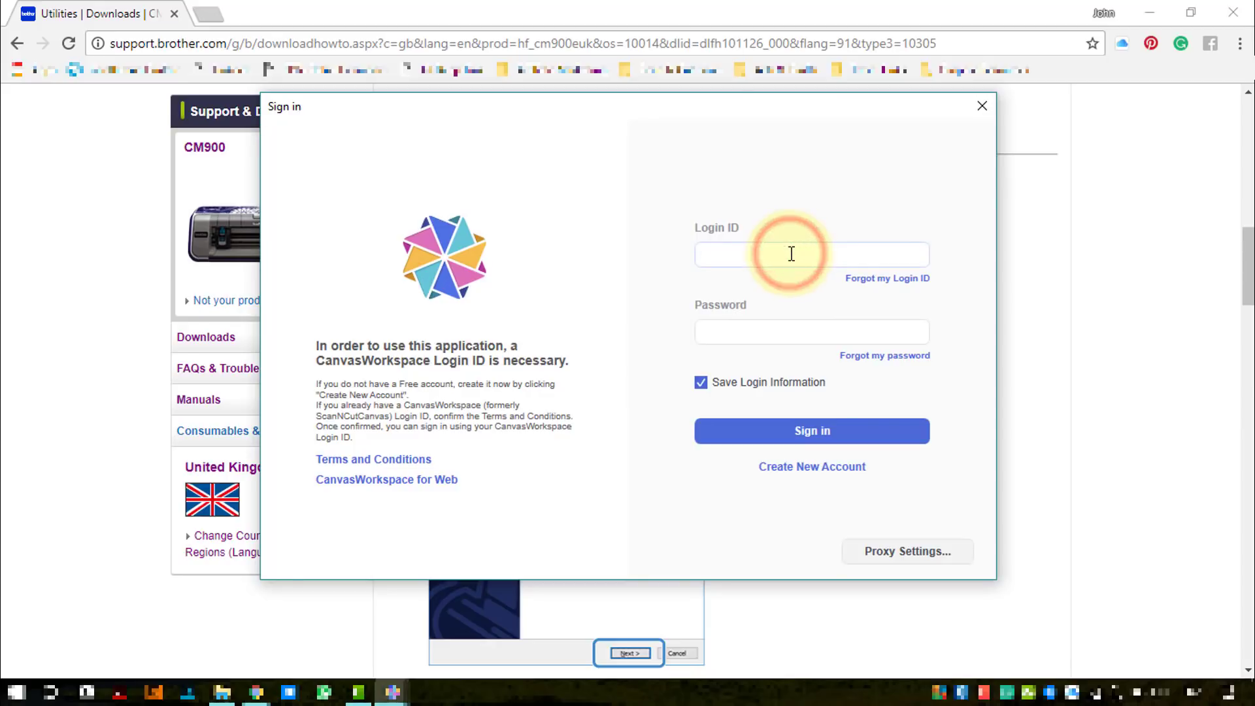
type("GentlemanCrafter")
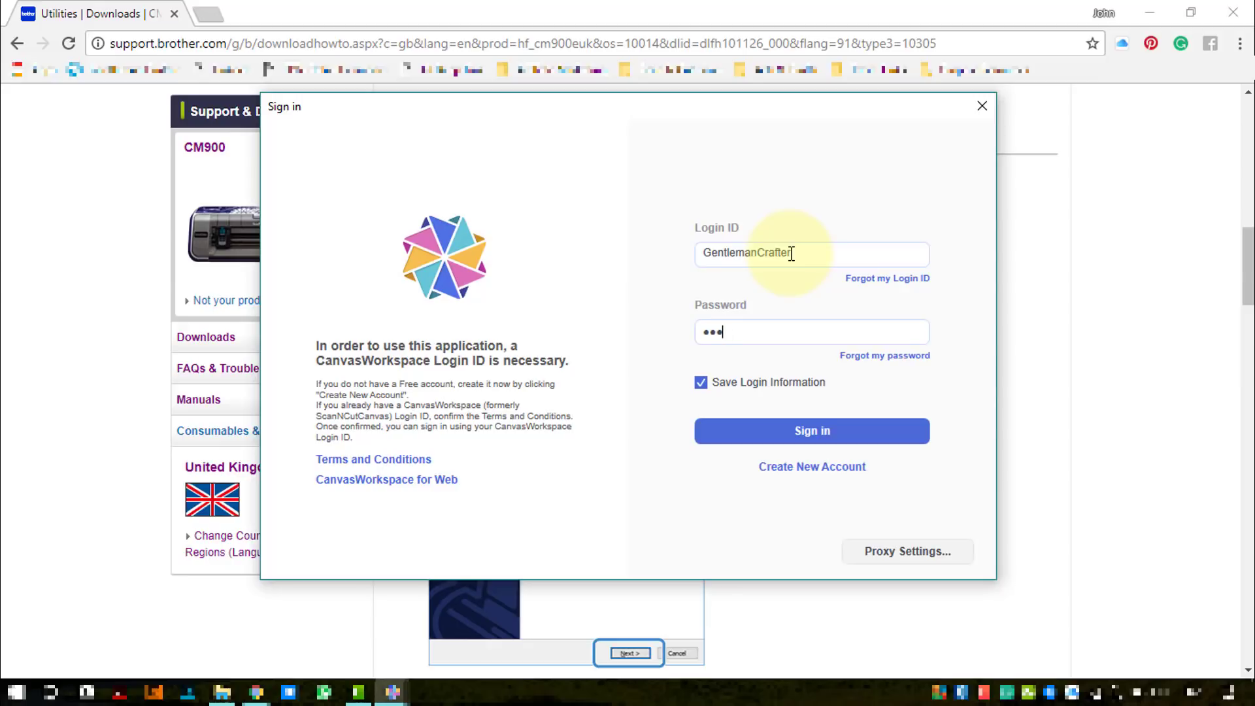
type("••")
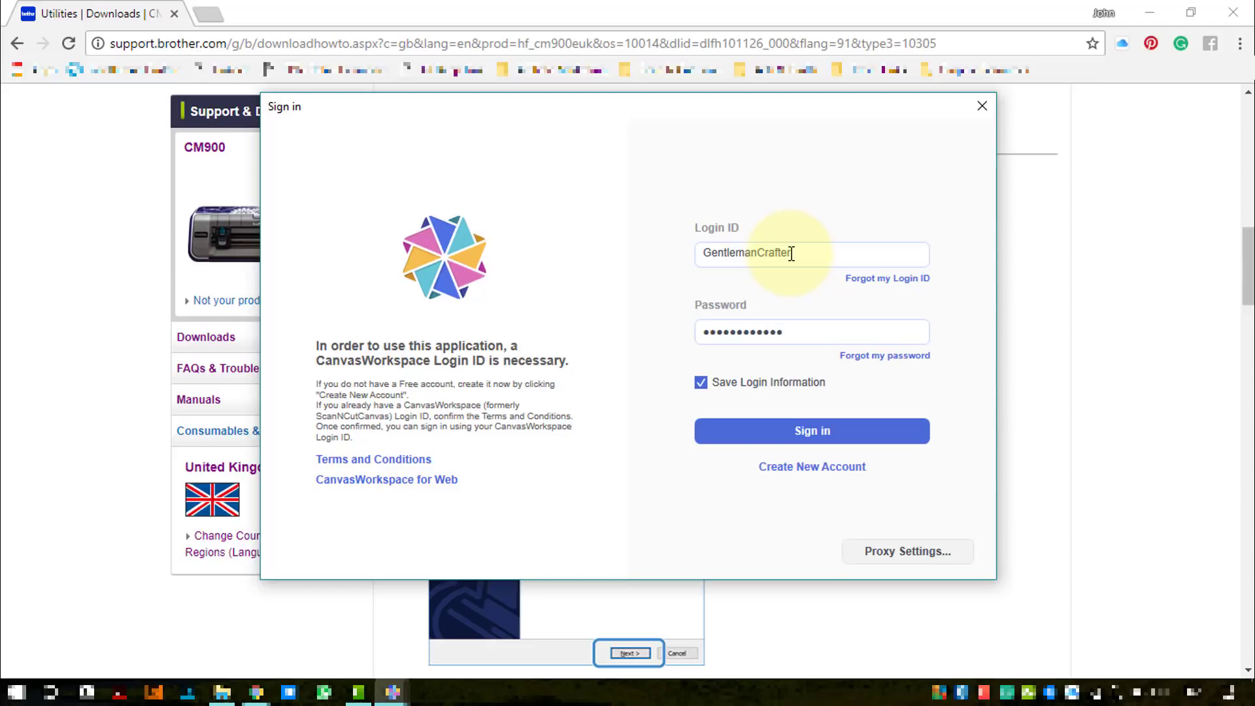
- Submit sign-in, dismiss the incorrect-password error, retype the password, and retry
left_click(809, 431)
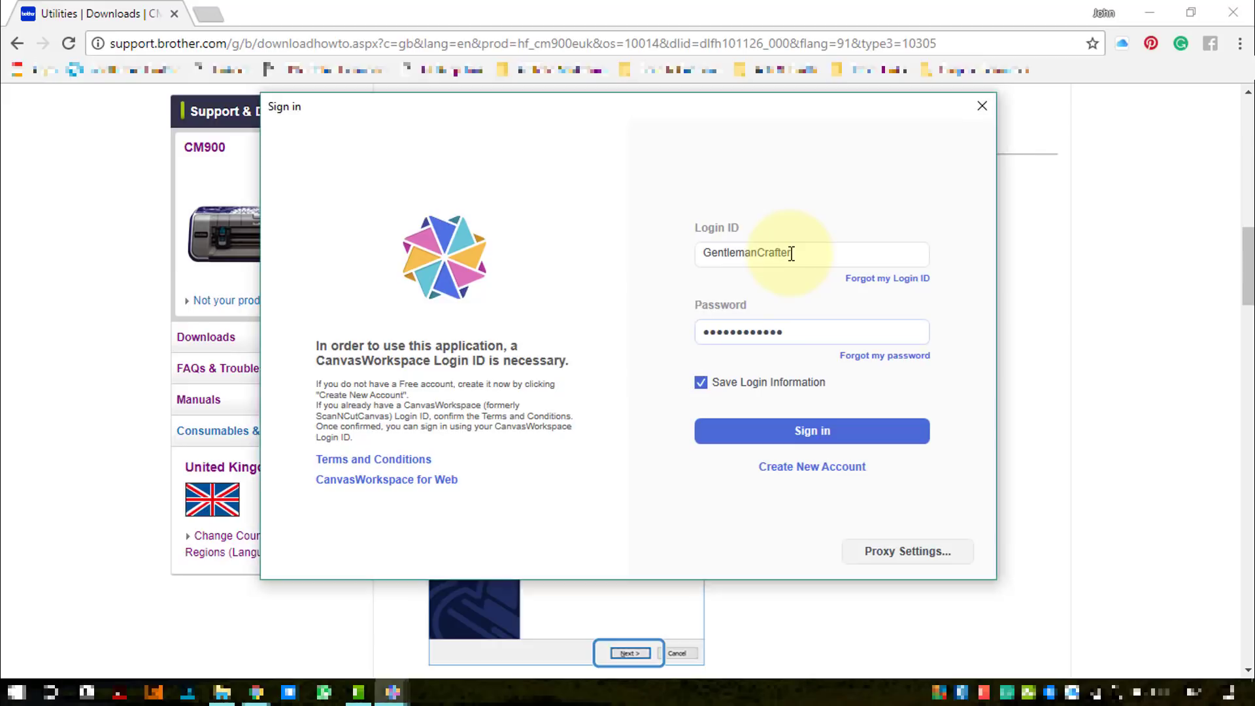
left_click(810, 431)
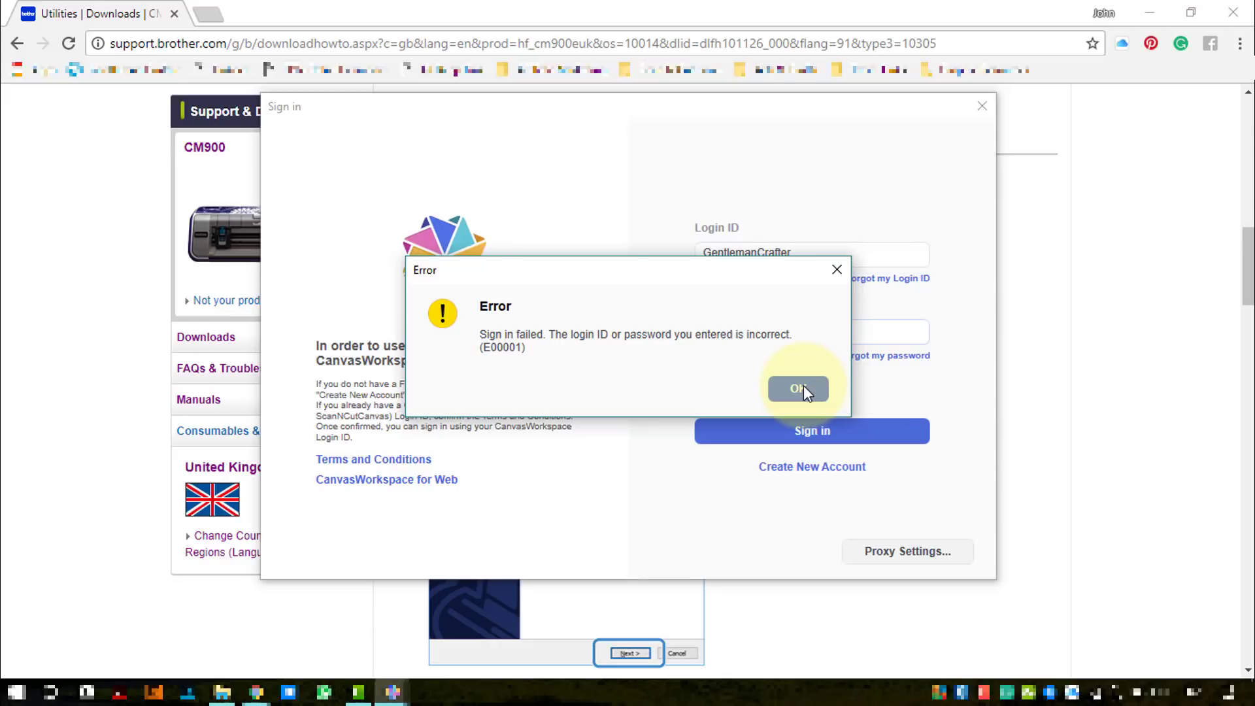
left_click(797, 389)
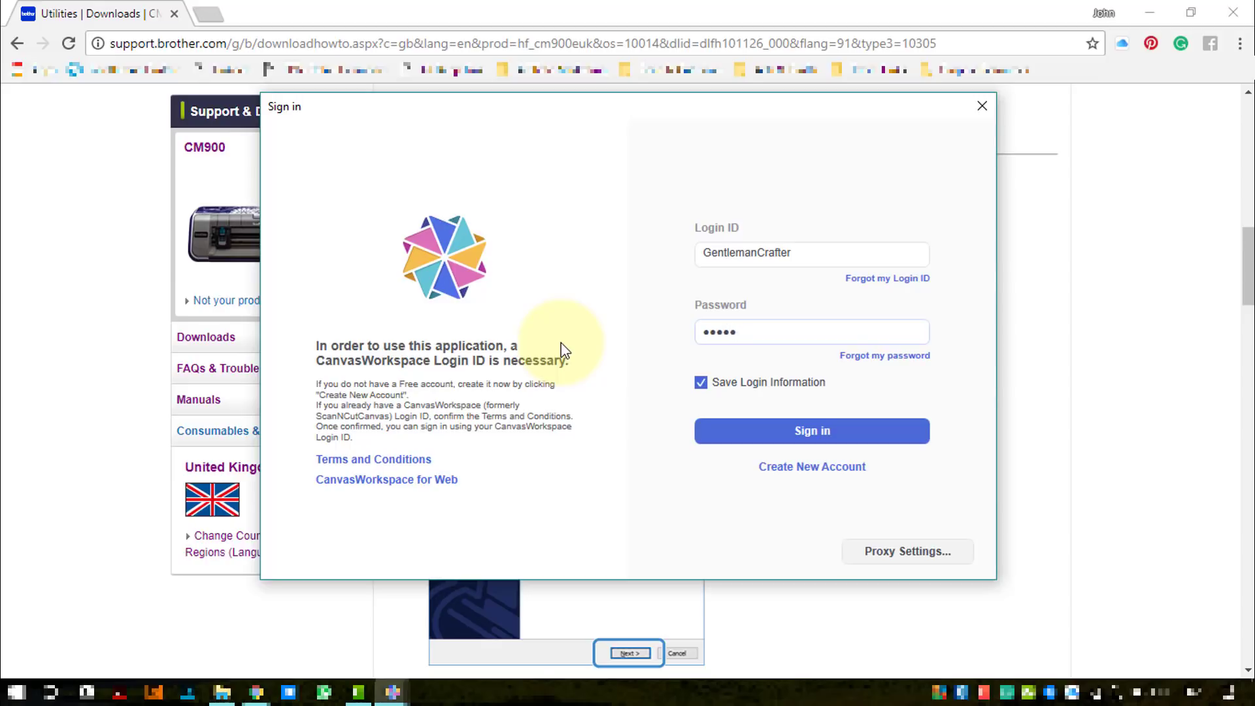
type("password")
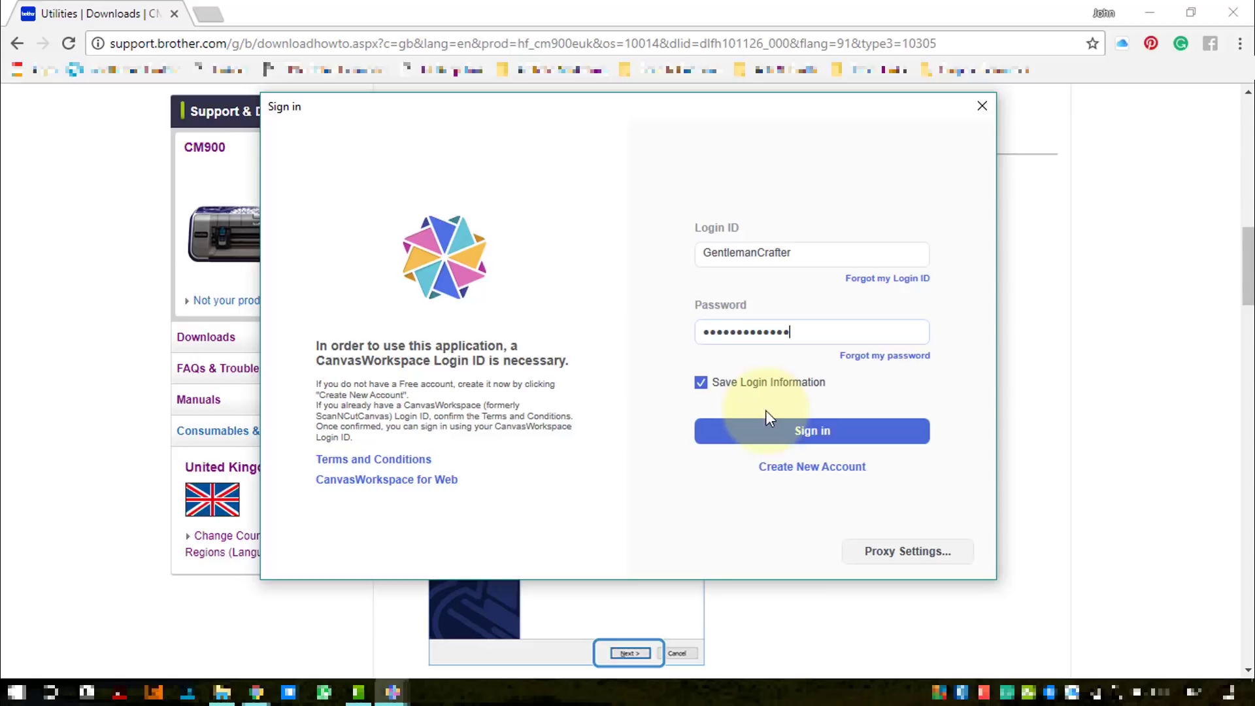
left_click(810, 431)
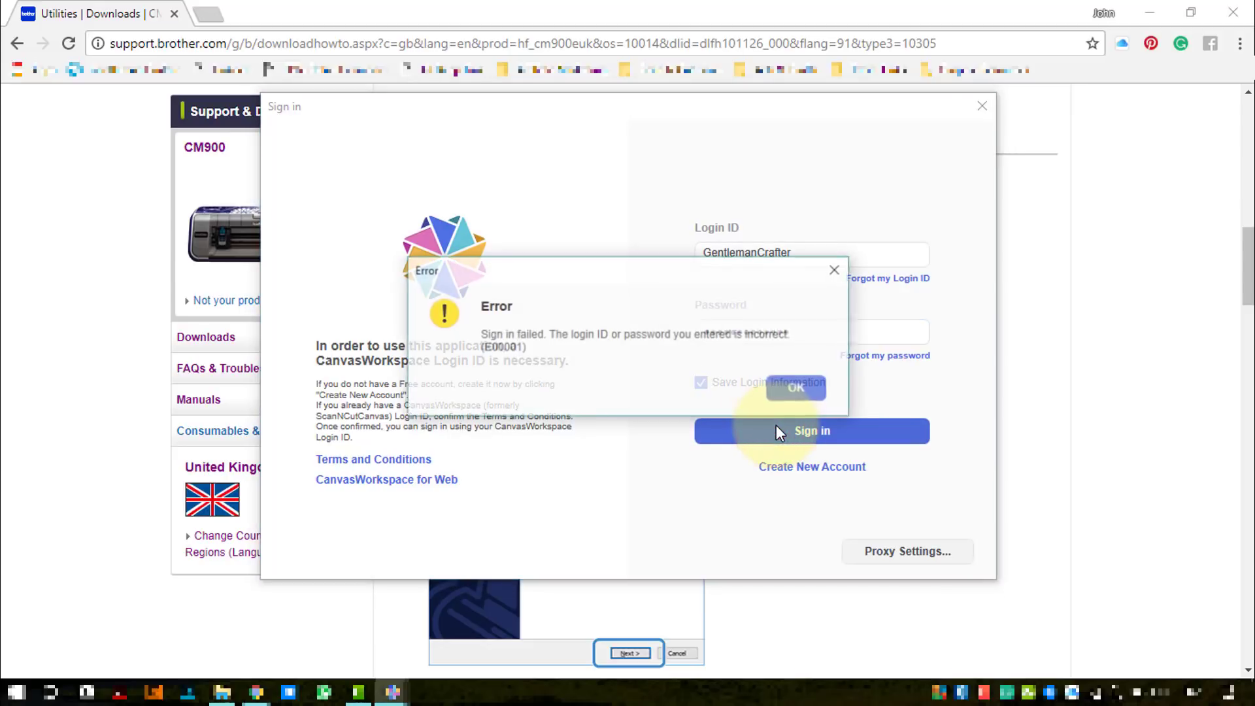
left_click(794, 388)
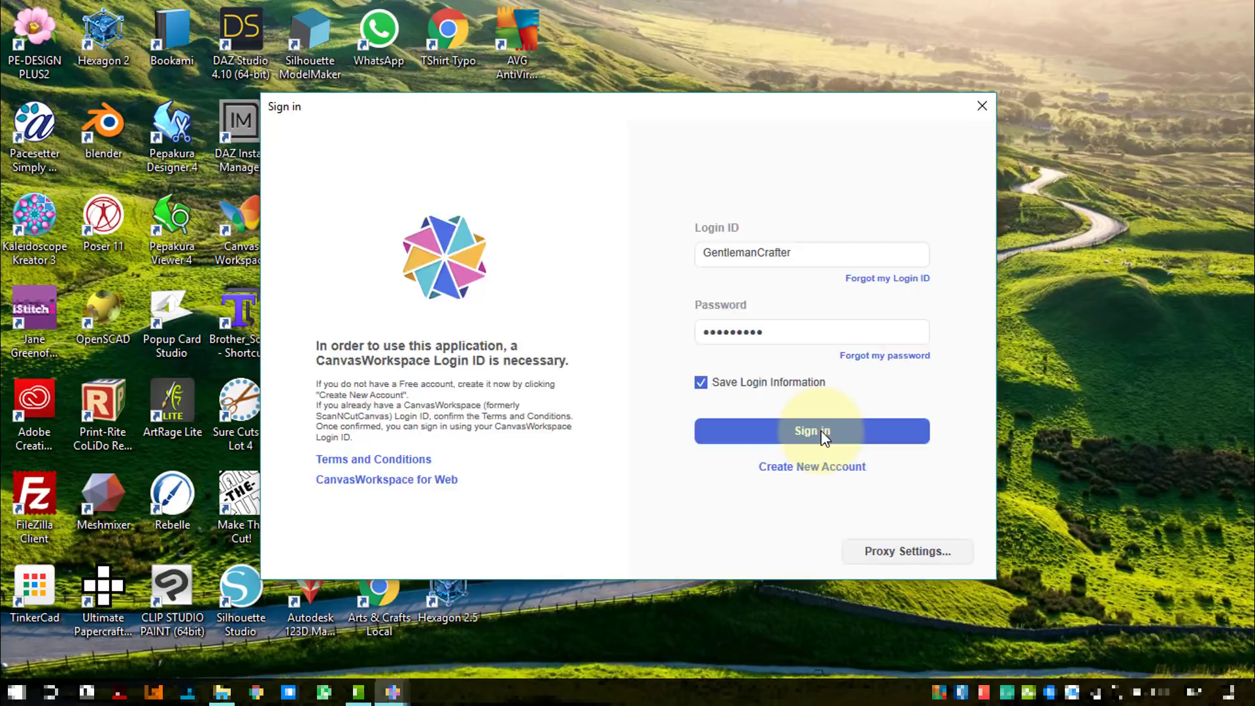
- Sign in with the corrected password and show the Edit panel's position and size settings
left_click(810, 431)
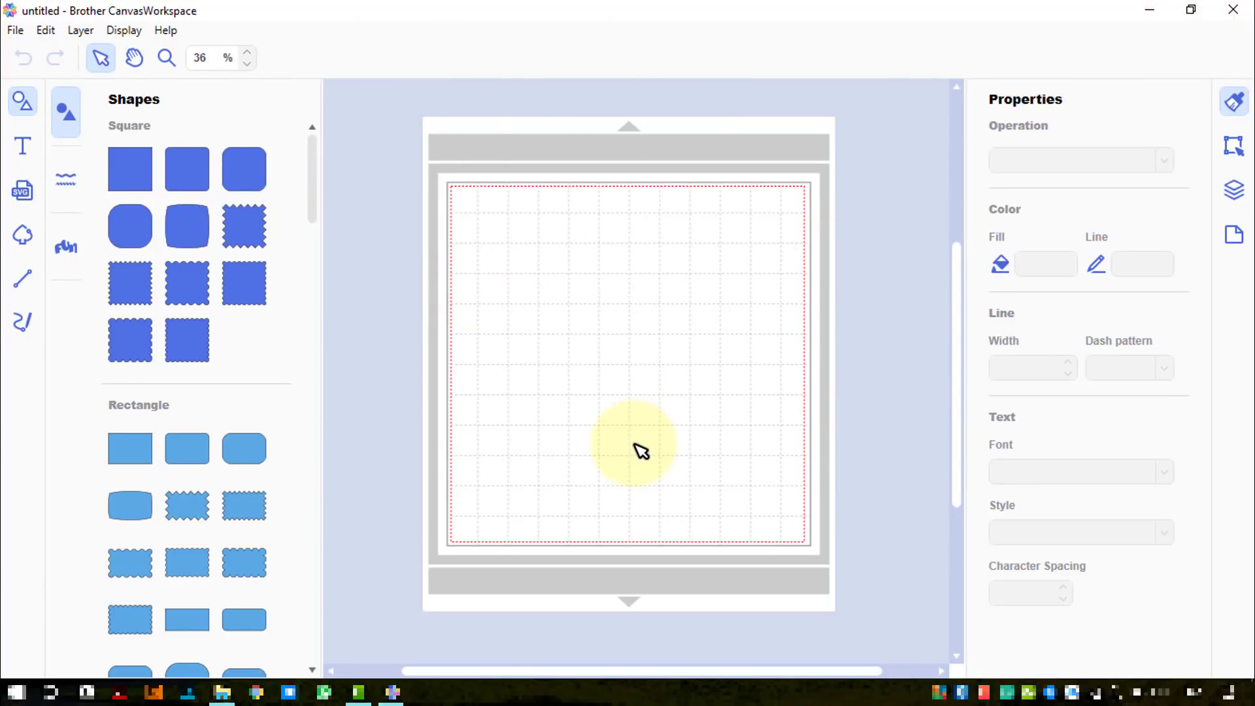
mouse_move(1049, 516)
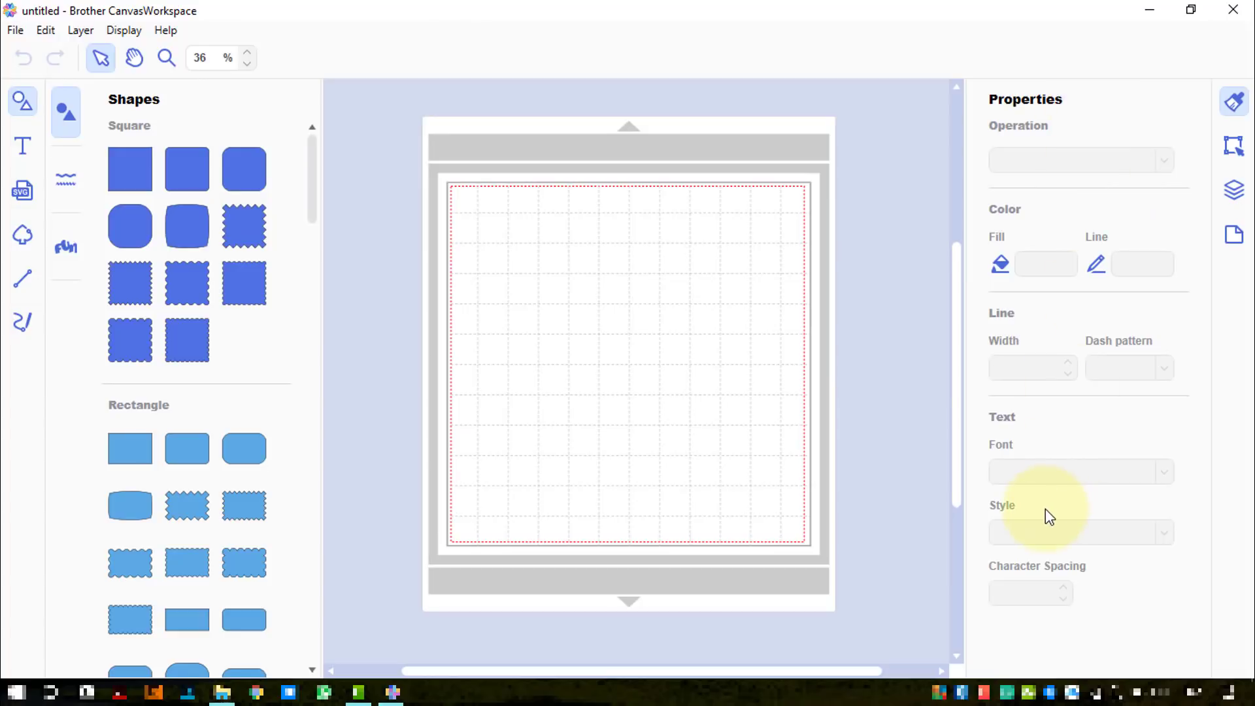
mouse_move(244, 448)
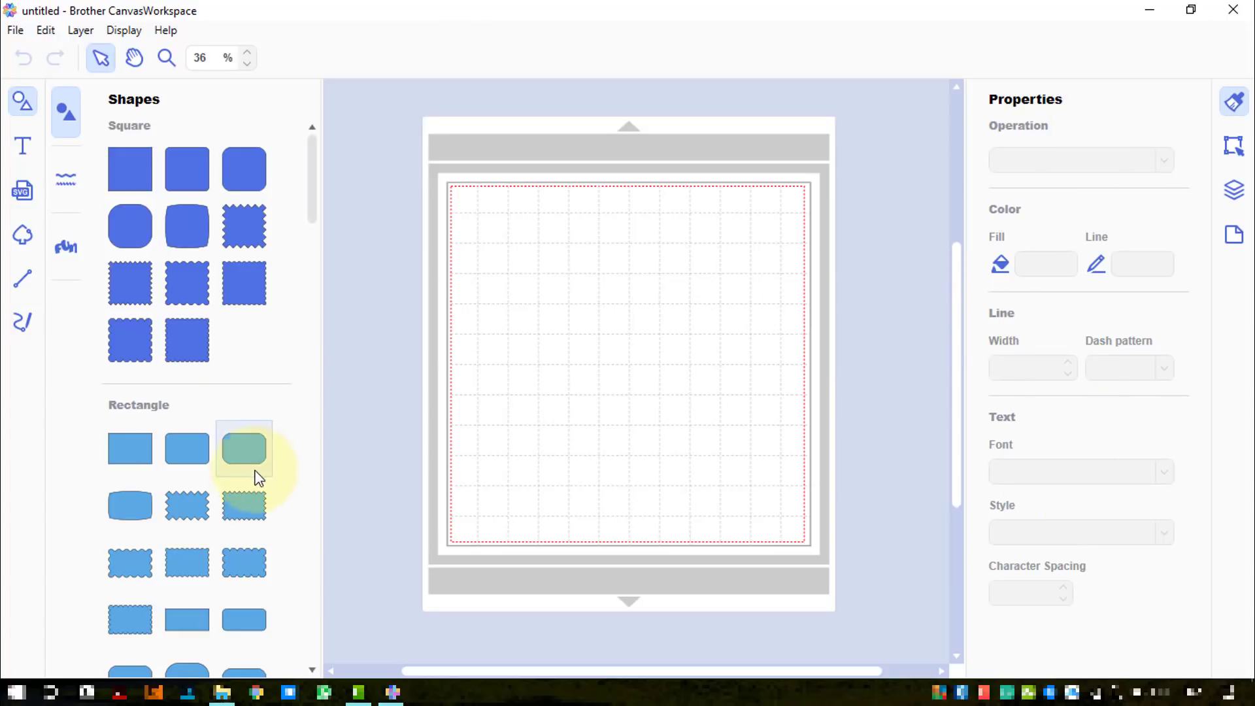
mouse_move(1241, 407)
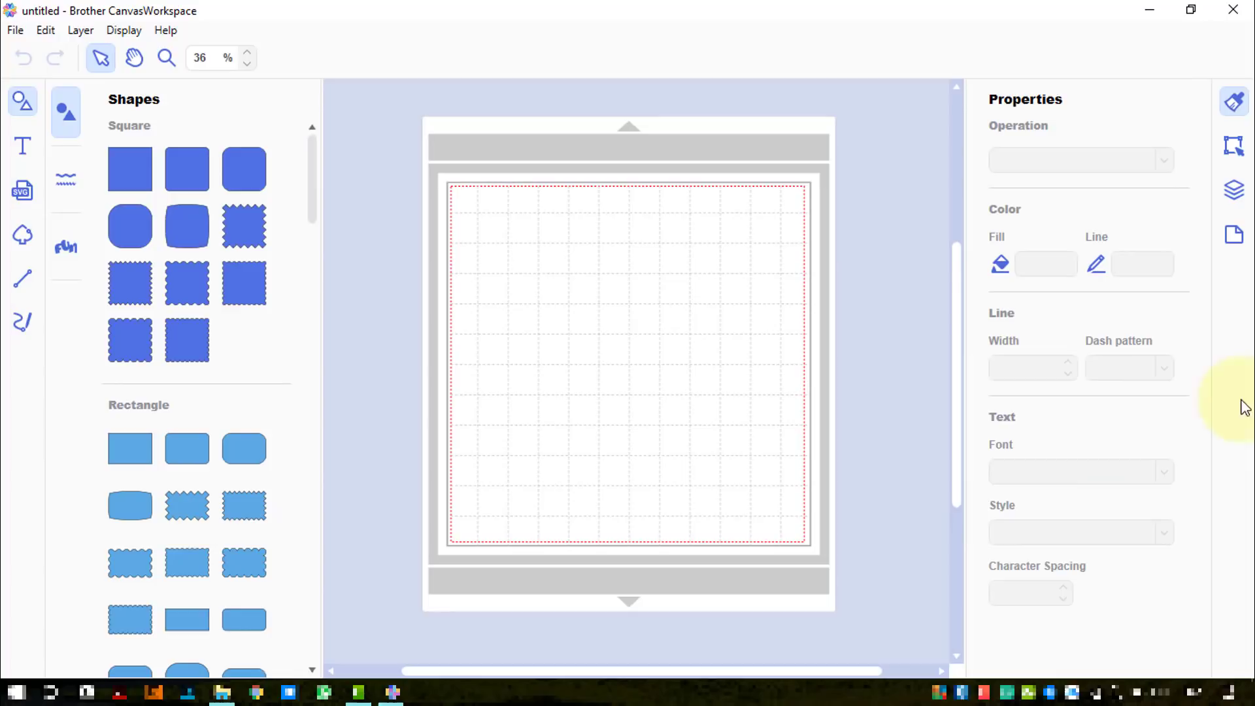
mouse_move(1158, 425)
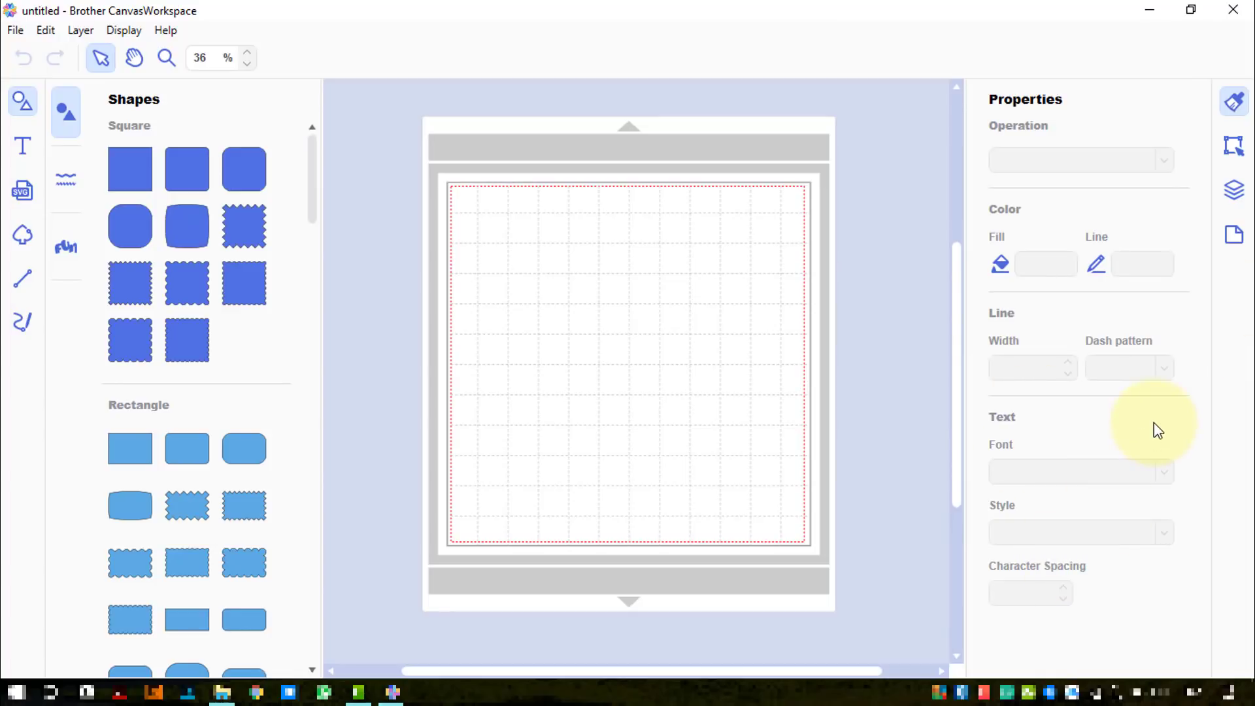
mouse_move(1234, 103)
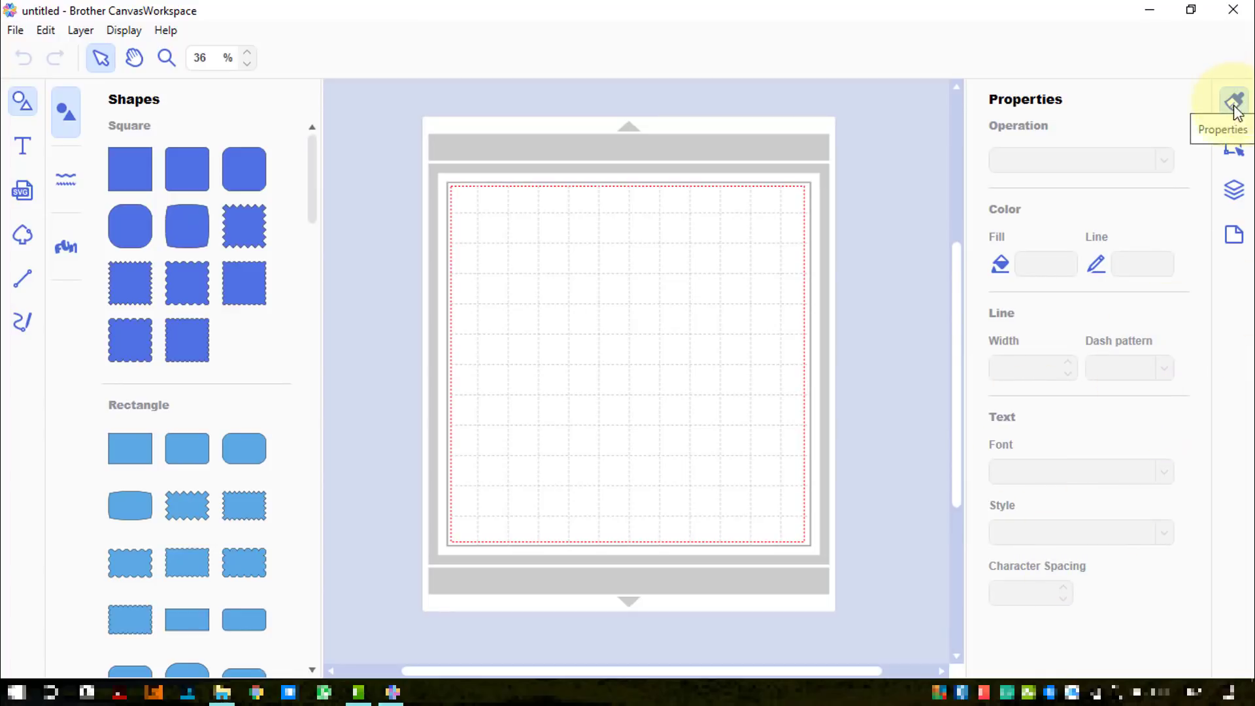
left_click(1234, 146)
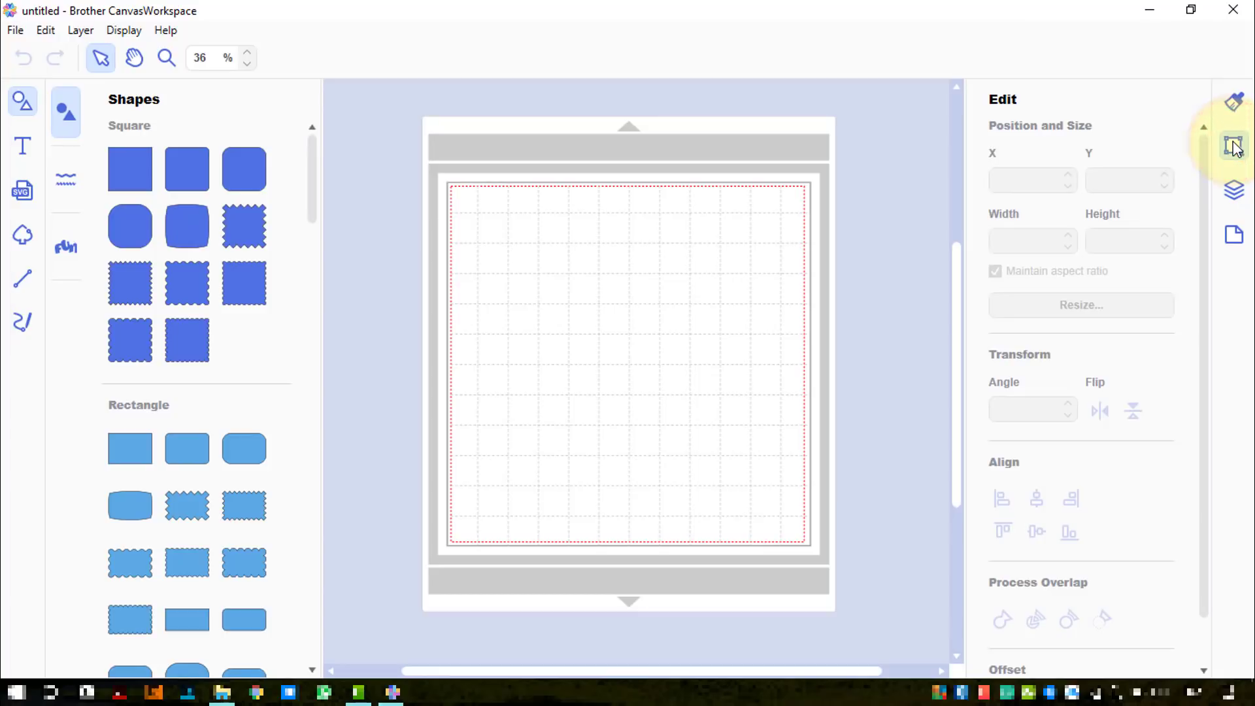
mouse_move(1125, 181)
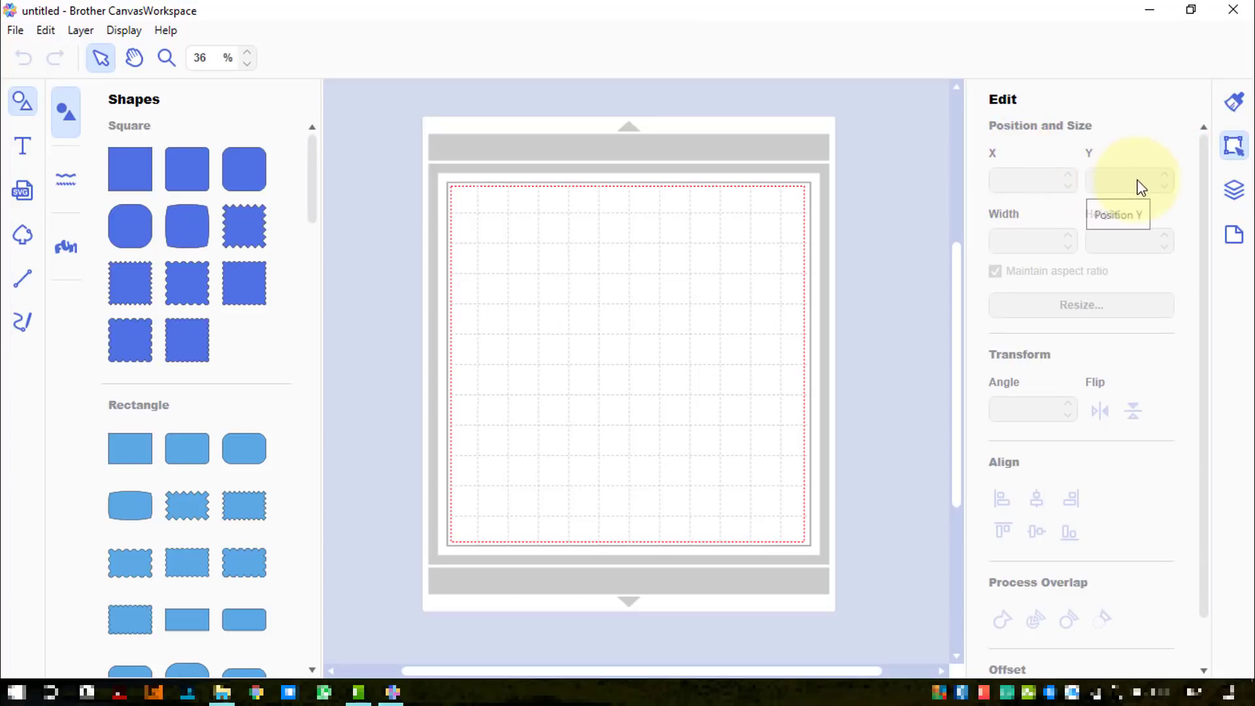
mouse_move(1033, 220)
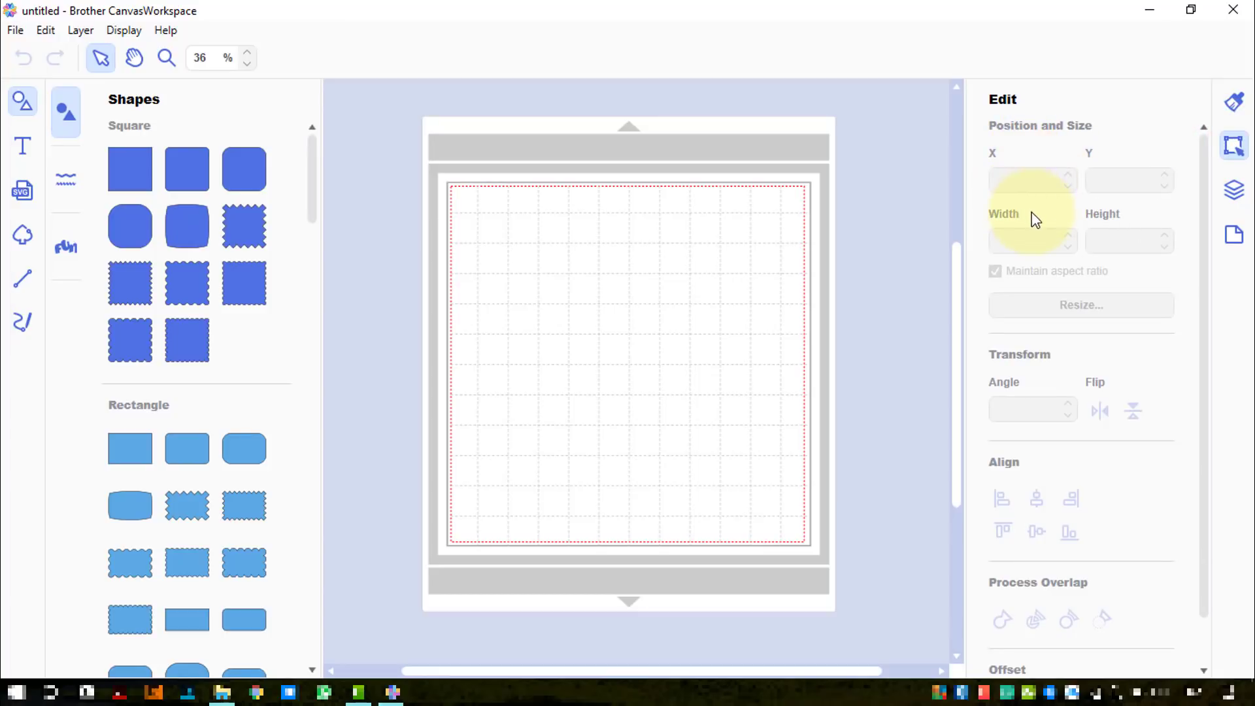
mouse_move(1019, 281)
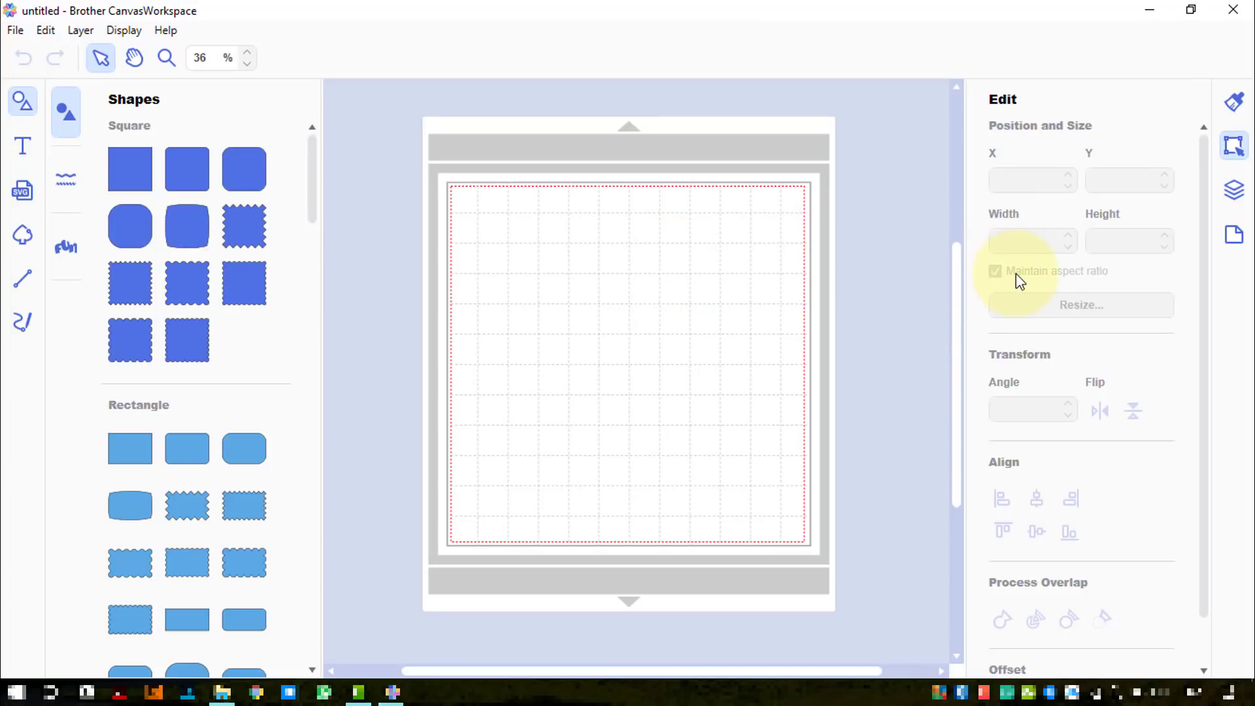
mouse_move(1111, 383)
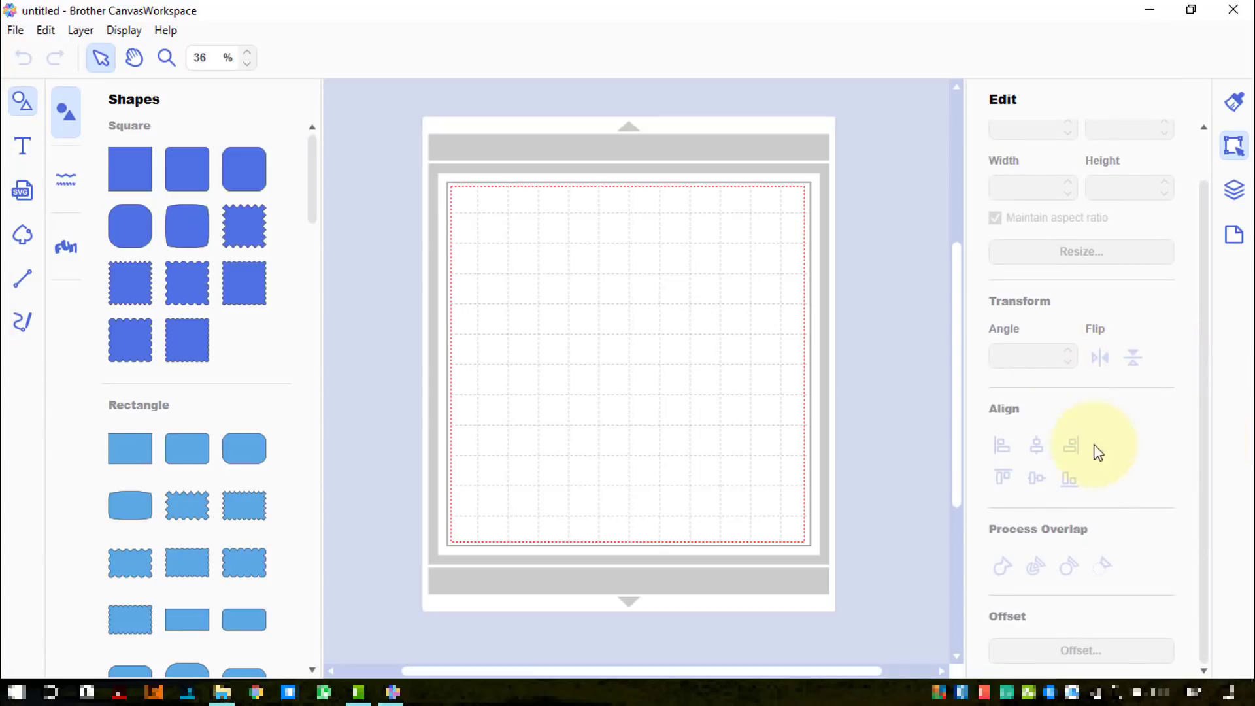
mouse_move(1021, 567)
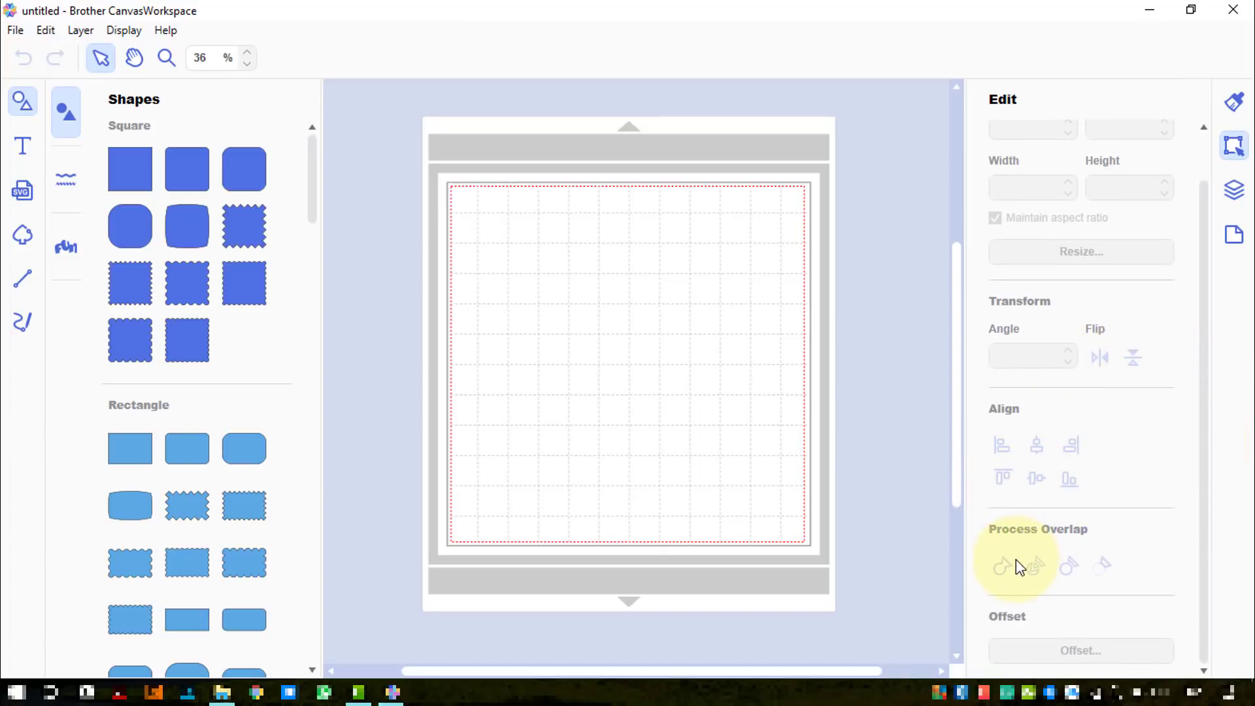
mouse_move(1180, 376)
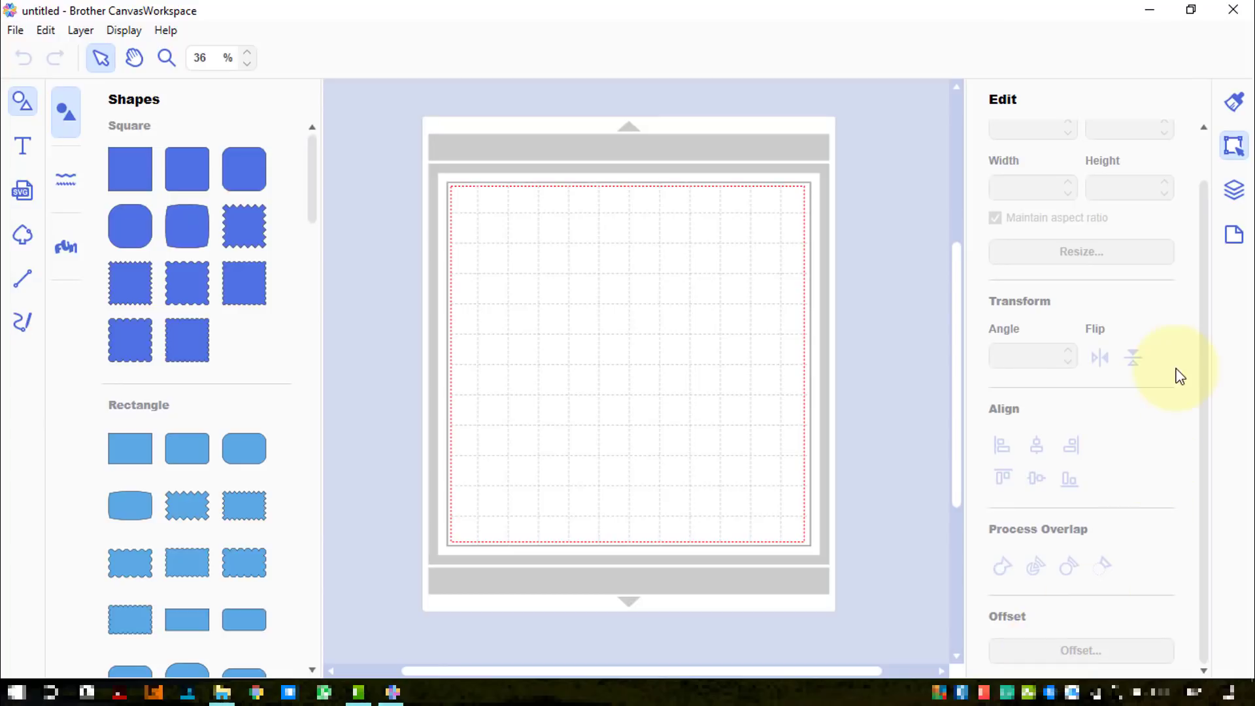
- Show Layers, then Artboard settings, reviewing the 12" x 12" size and ruler options
left_click(1232, 189)
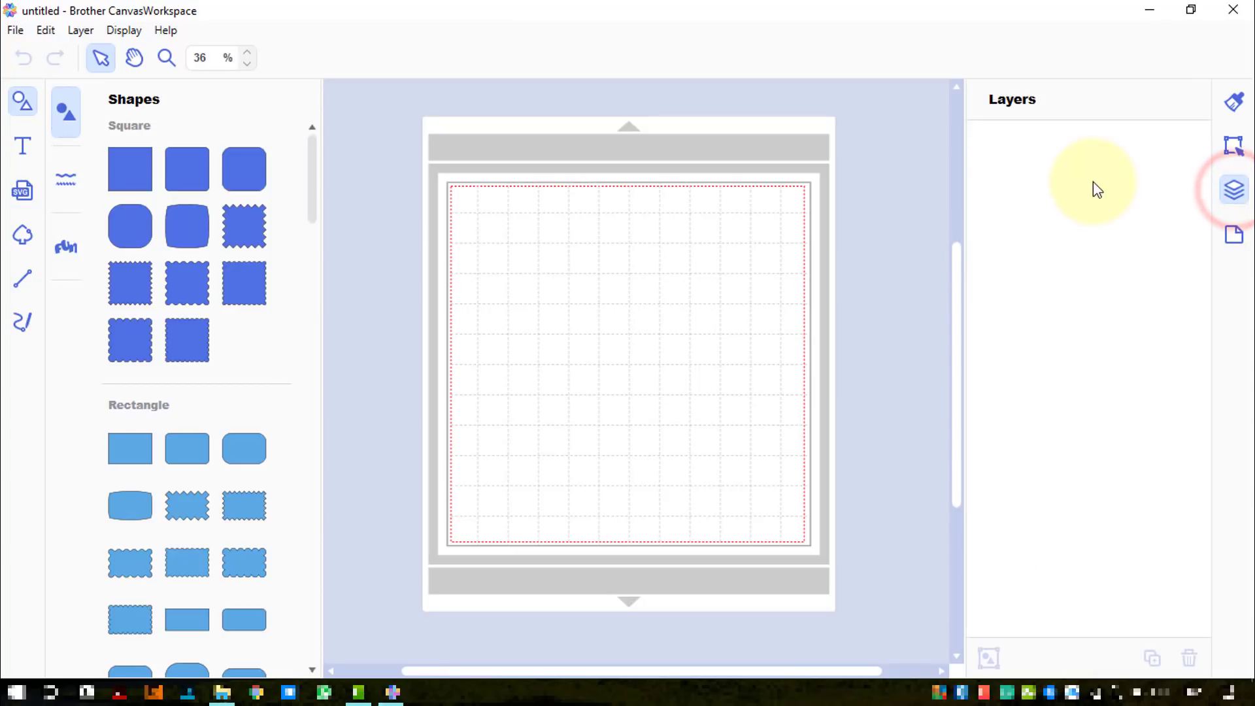
left_click(1233, 235)
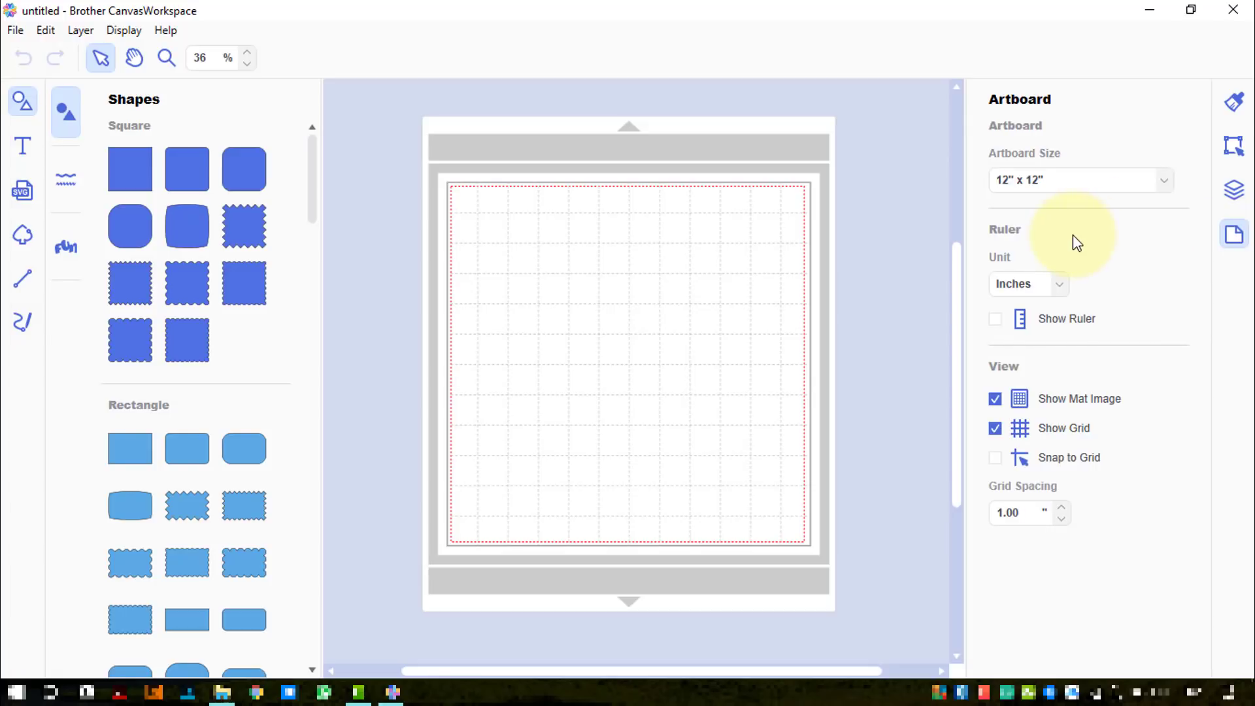
left_click(1163, 179)
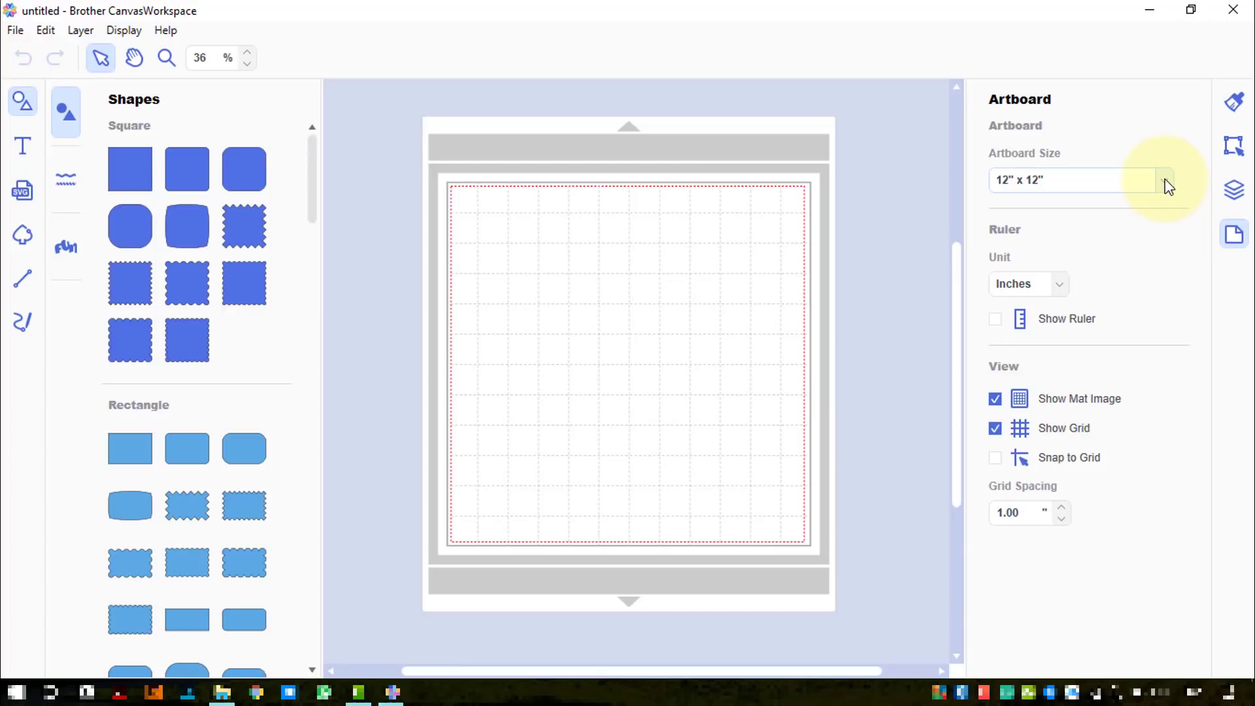
left_click(1059, 283)
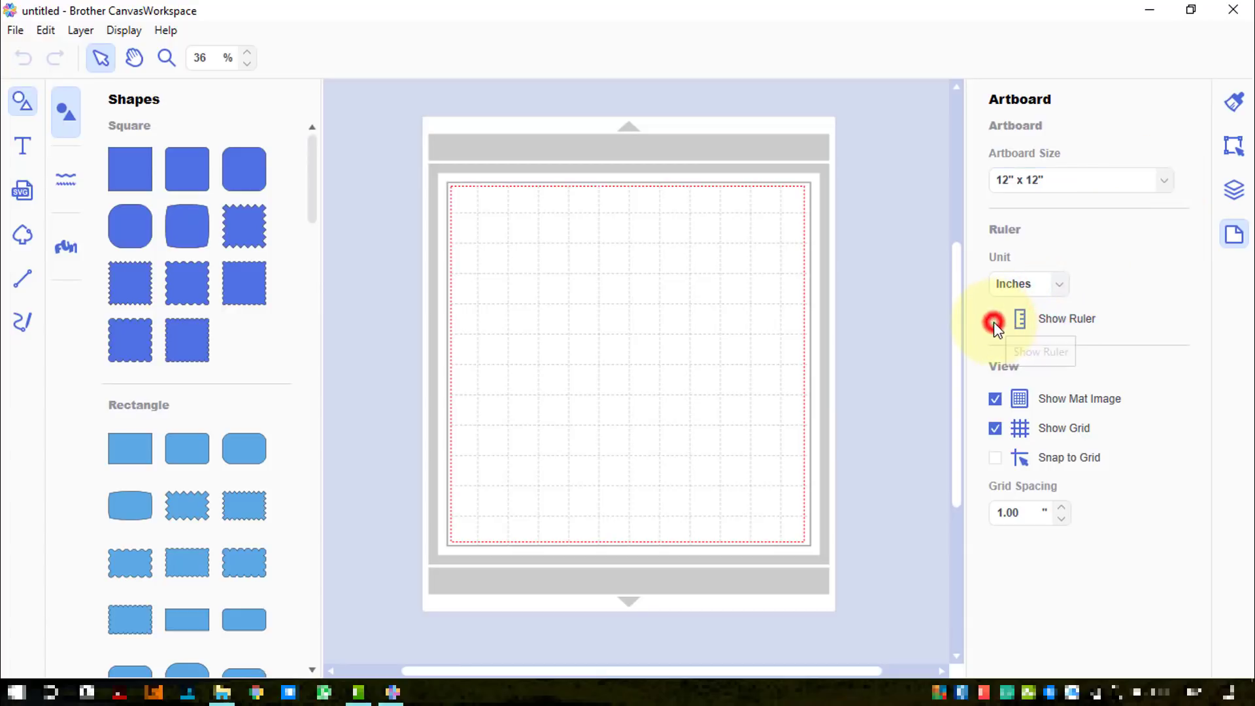
left_click(995, 318)
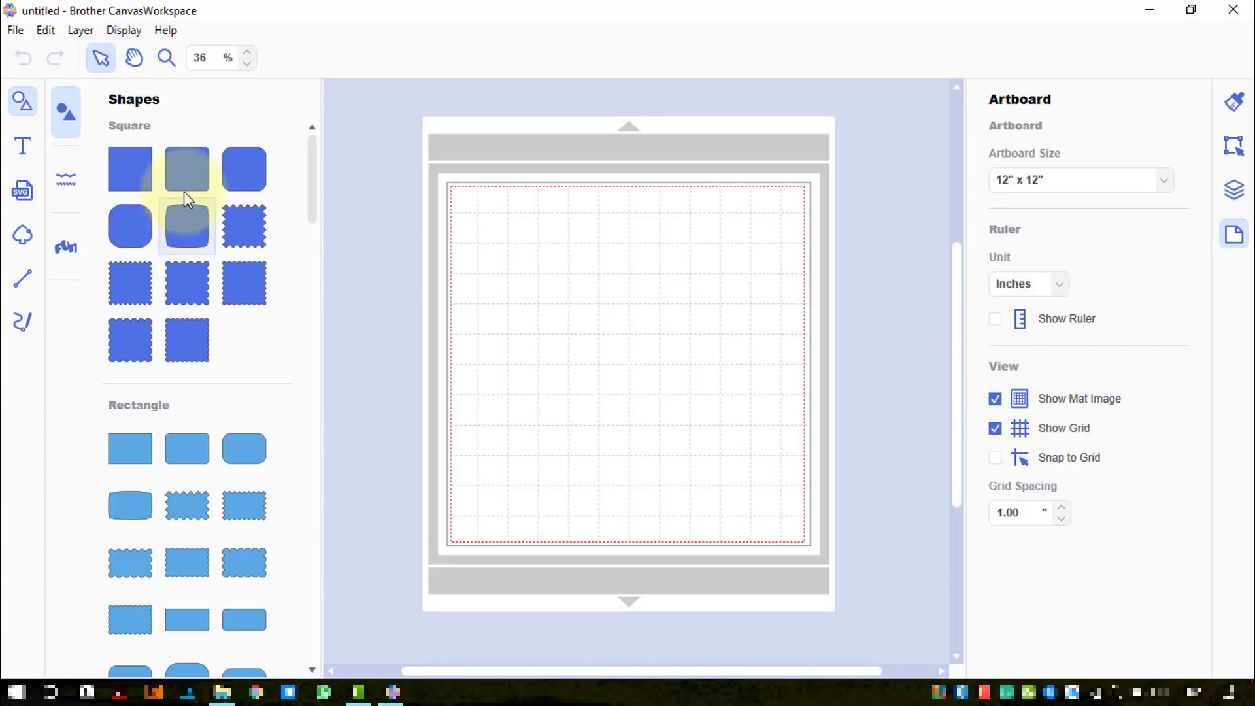
mouse_move(656, 260)
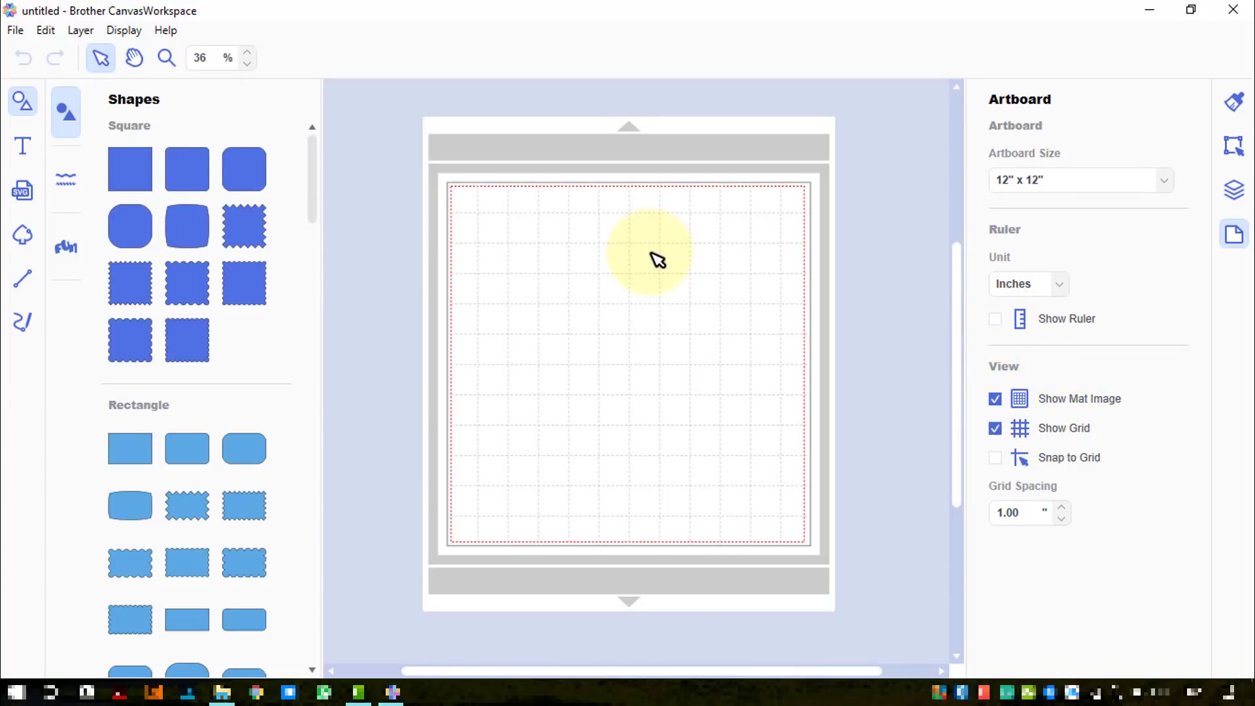
mouse_move(600, 254)
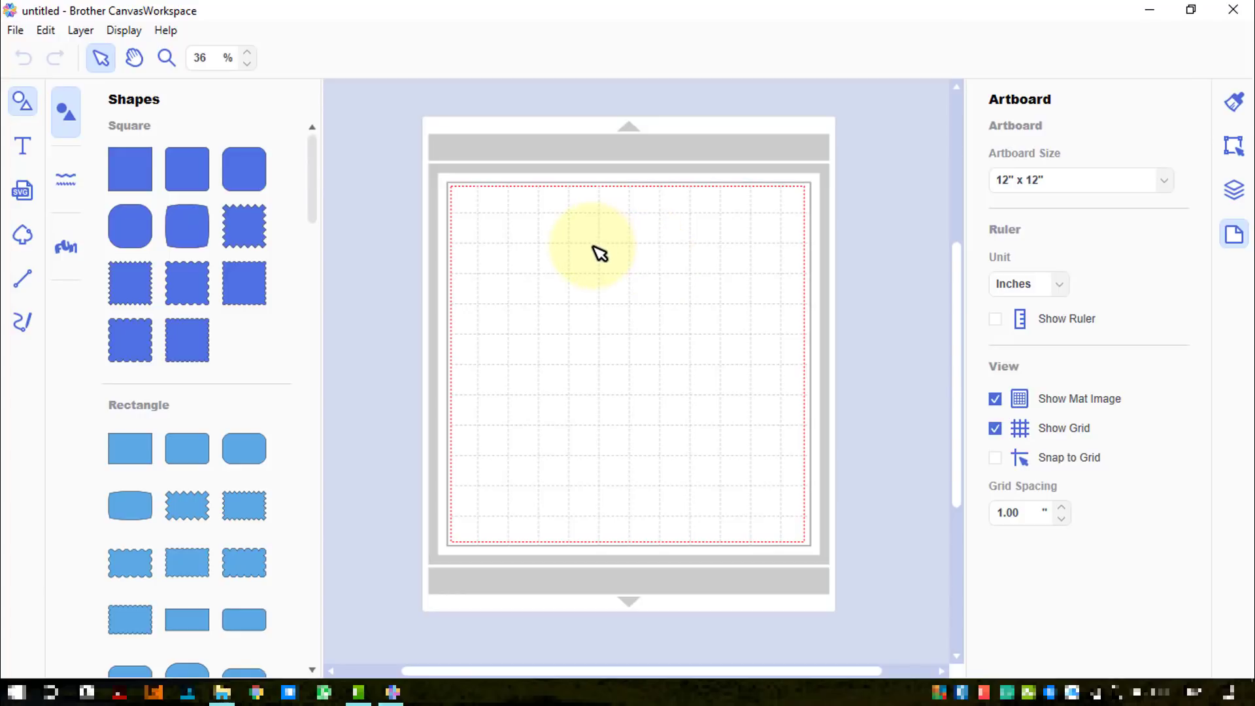
mouse_move(496, 226)
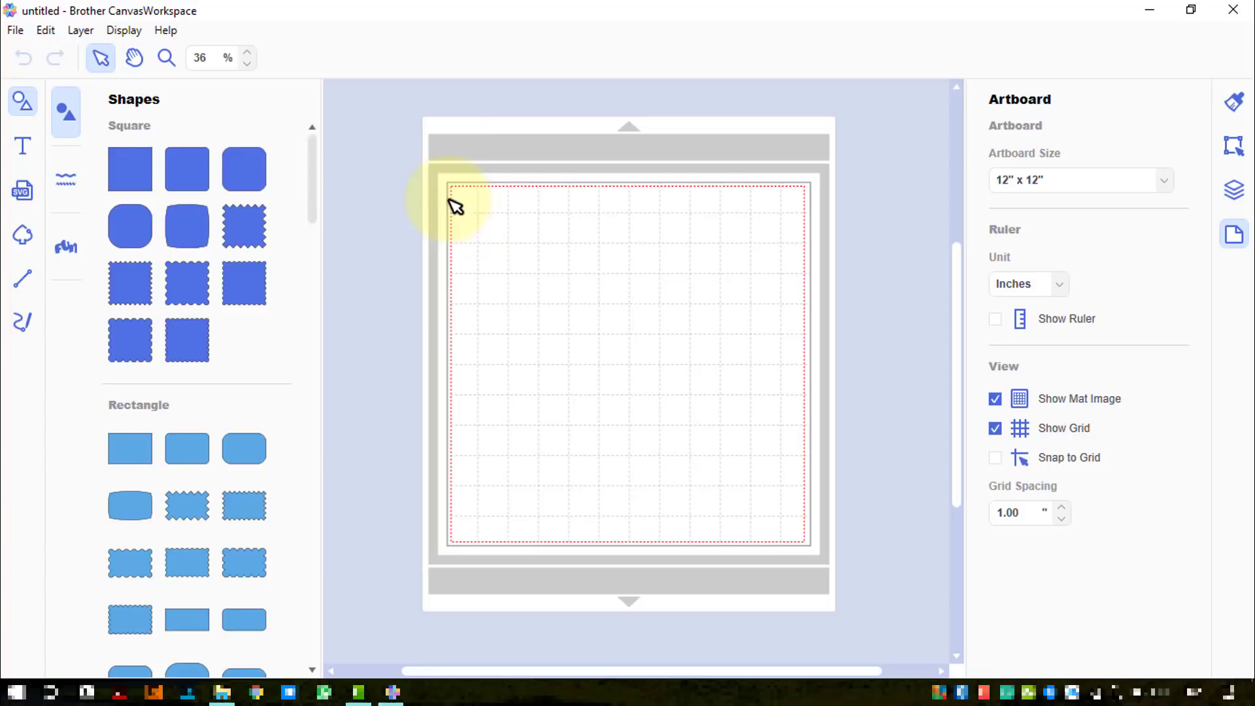
left_click(14, 29)
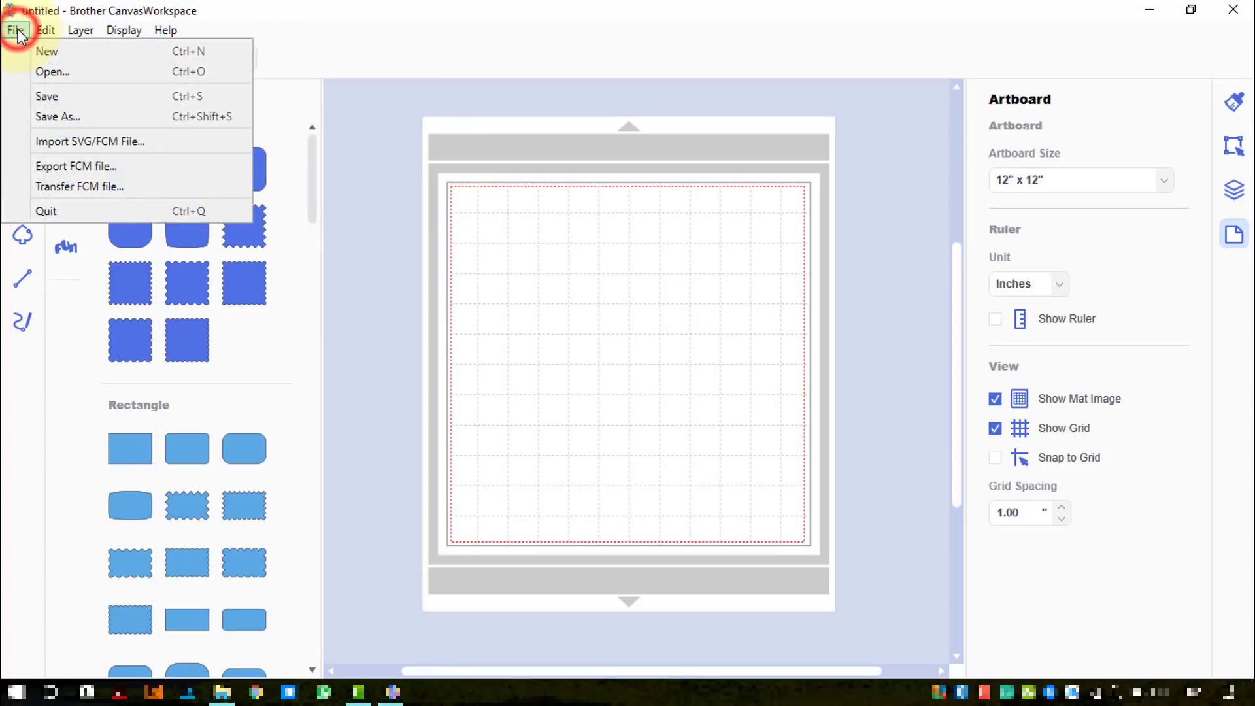
mouse_move(46, 51)
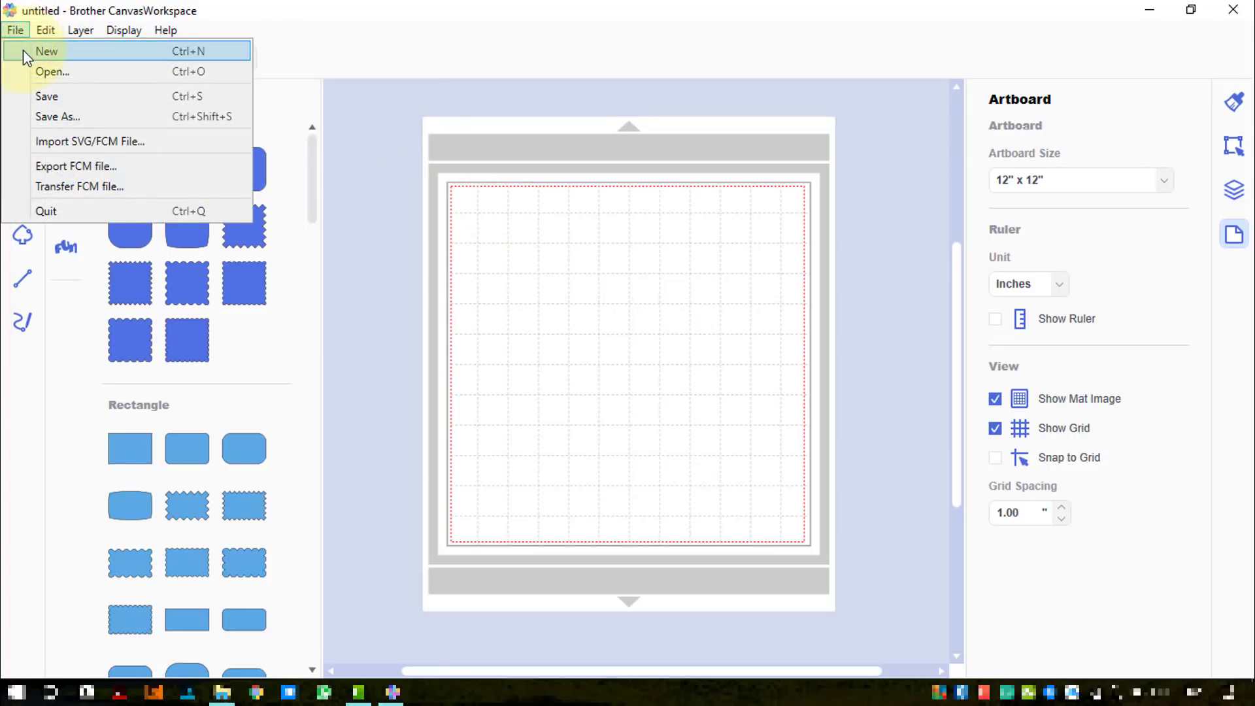
mouse_move(51, 71)
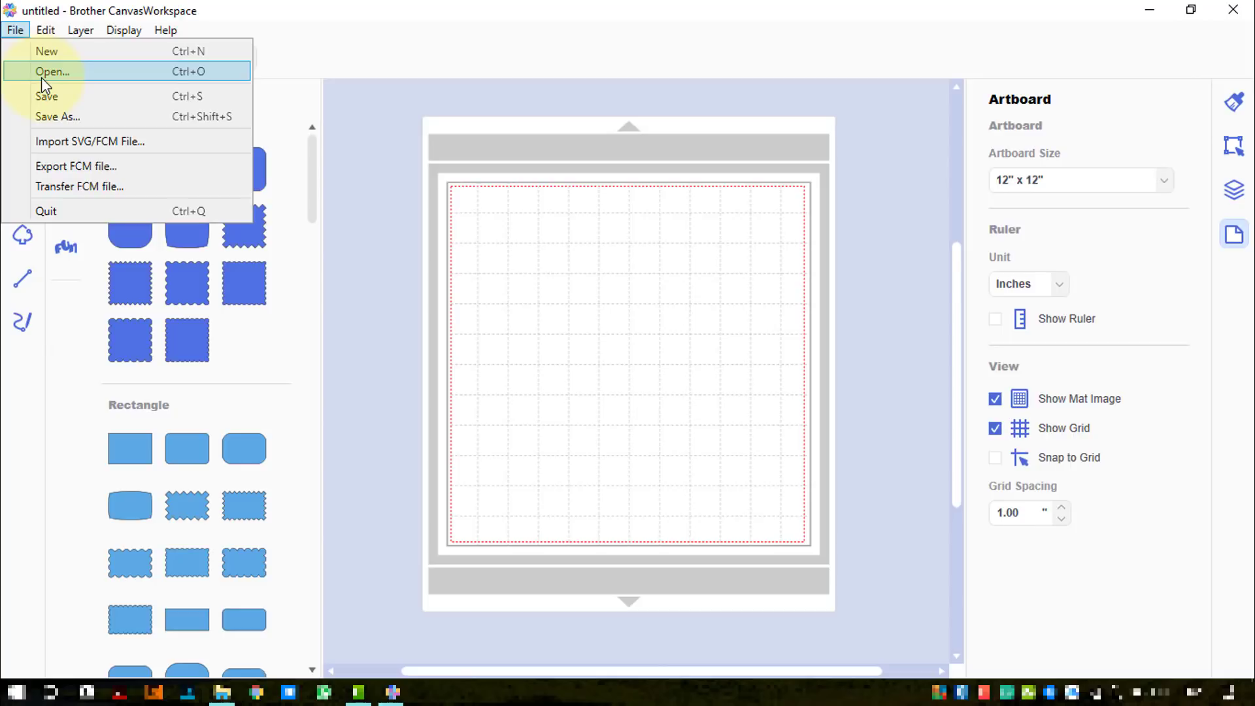
mouse_move(90, 141)
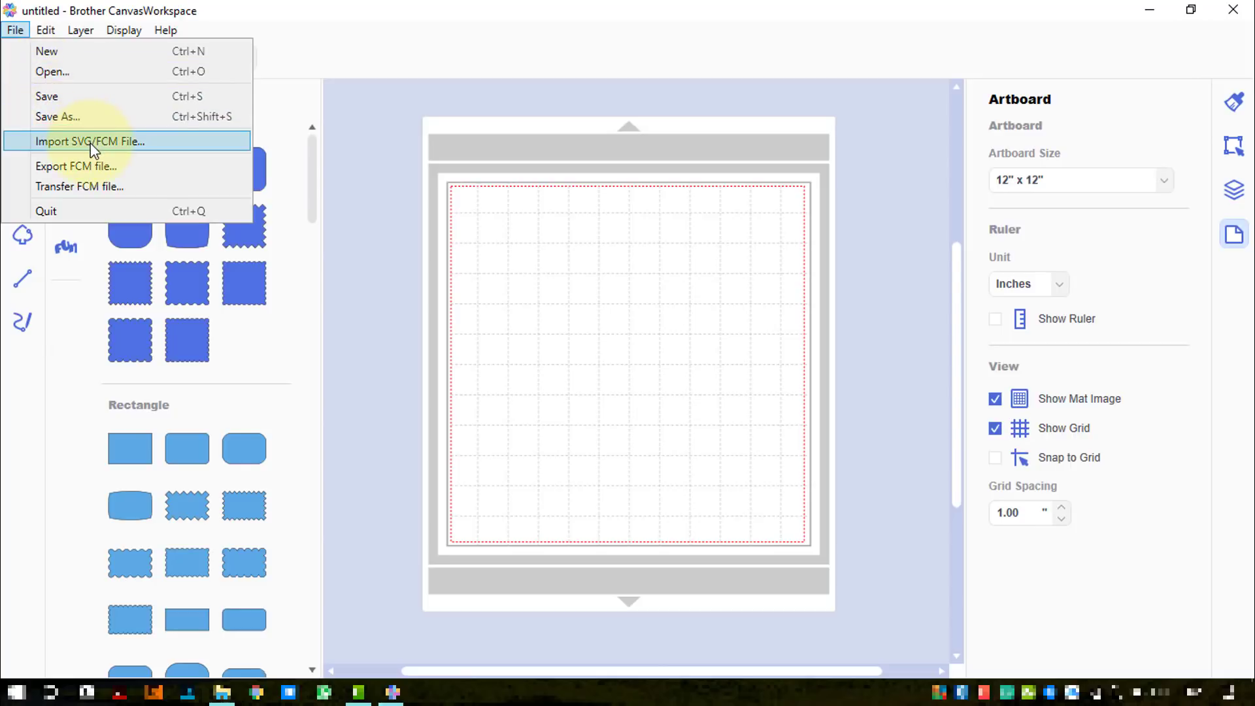
mouse_move(152, 152)
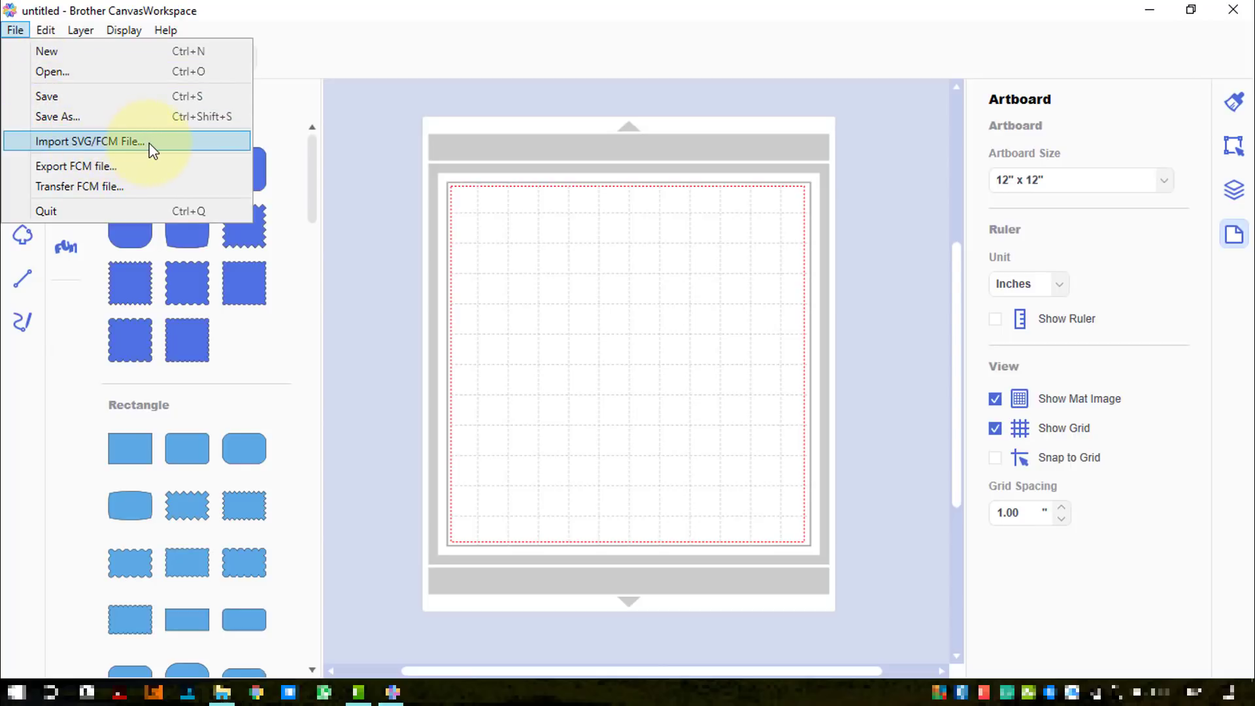
mouse_move(148, 186)
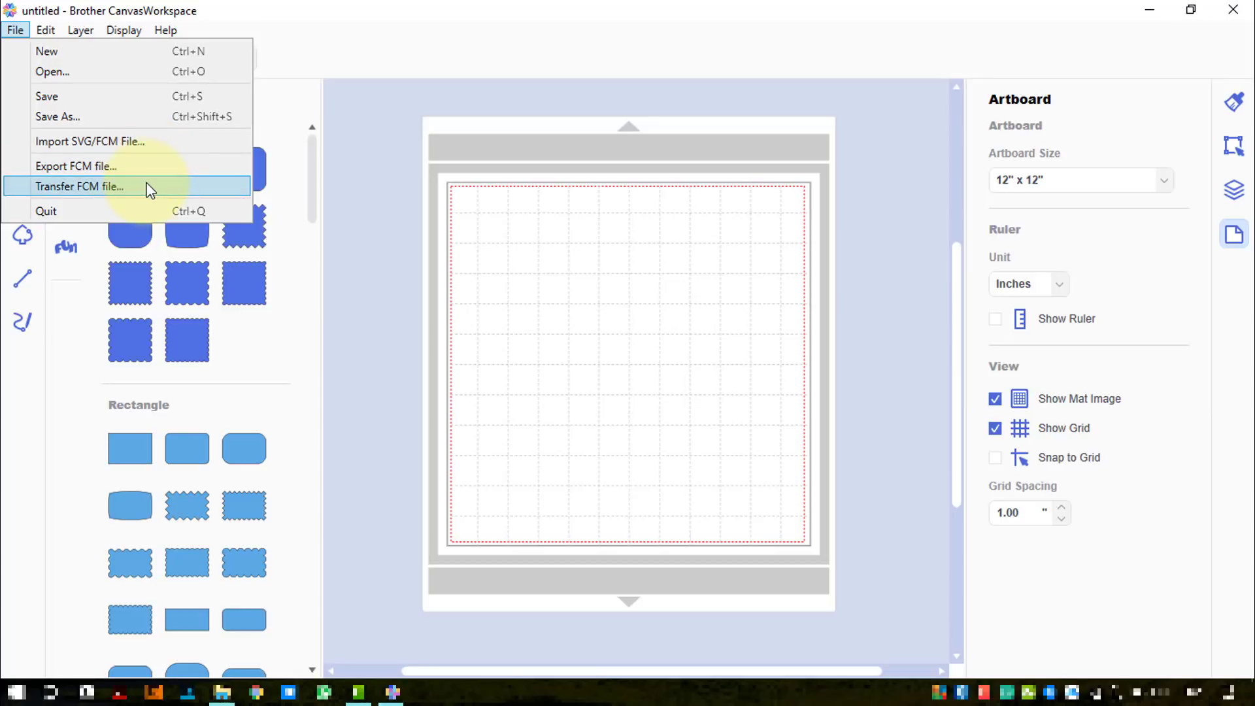
left_click(45, 29)
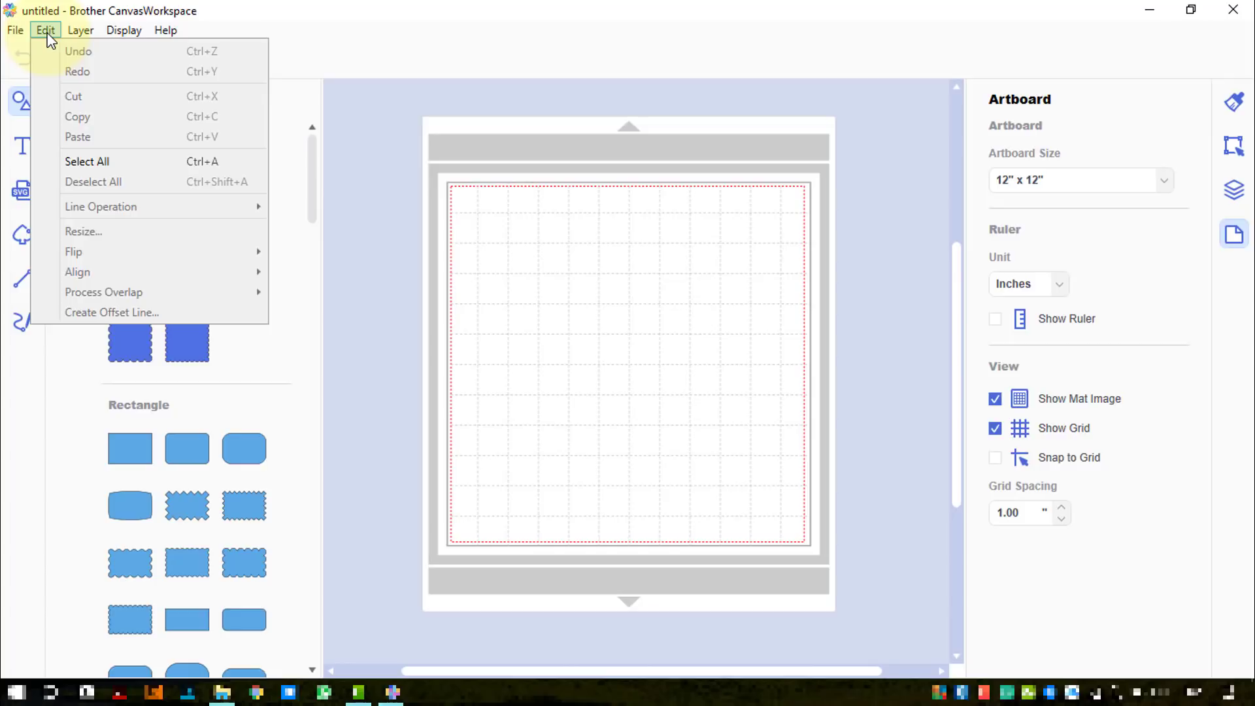
mouse_move(132, 216)
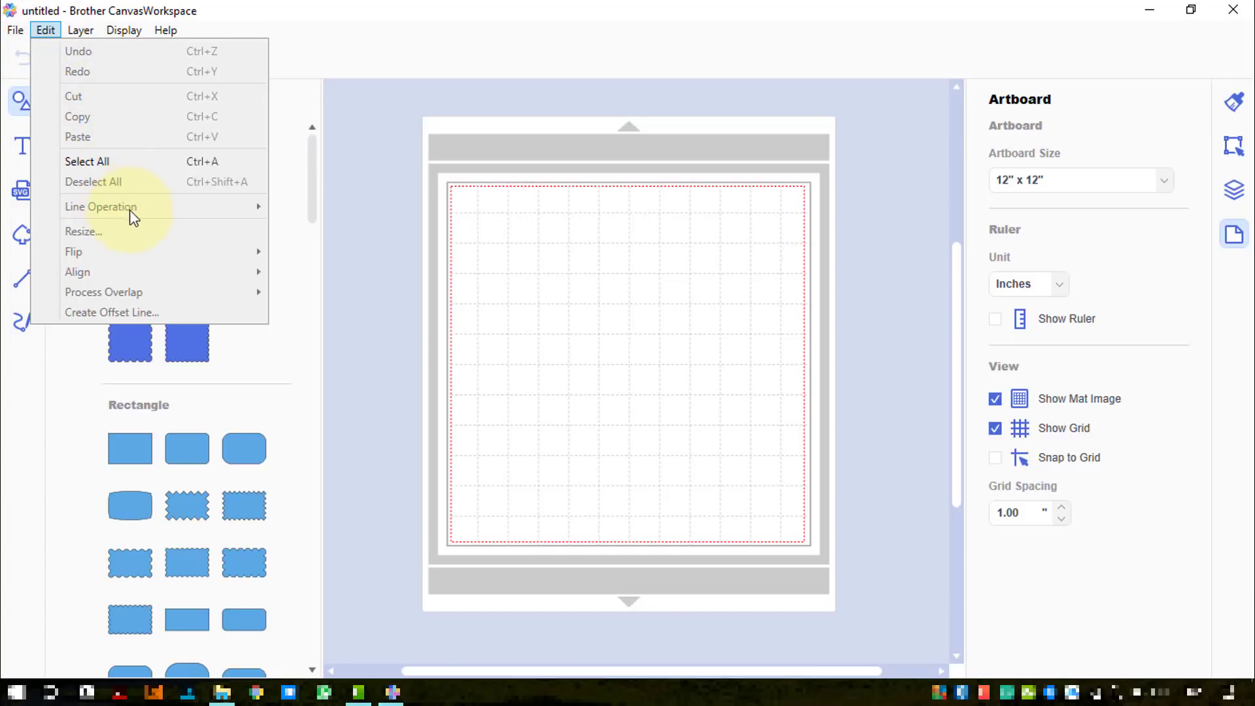
mouse_move(97, 68)
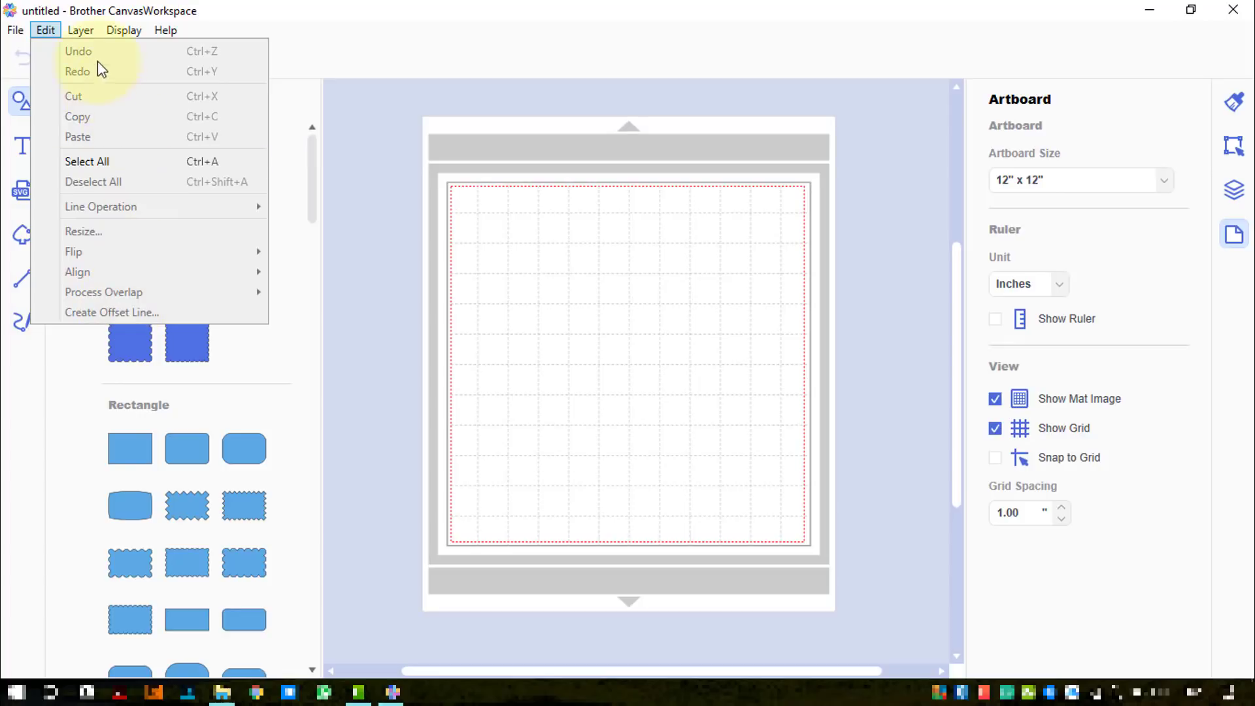
left_click(124, 30)
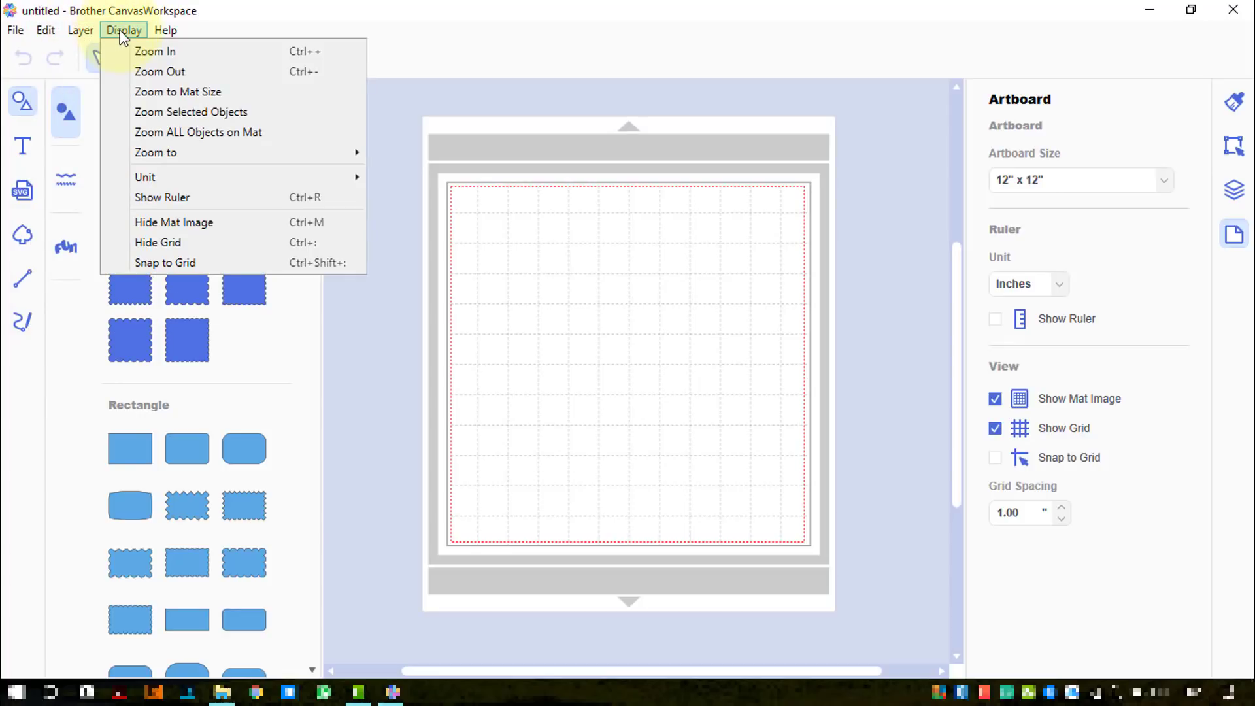
left_click(166, 29)
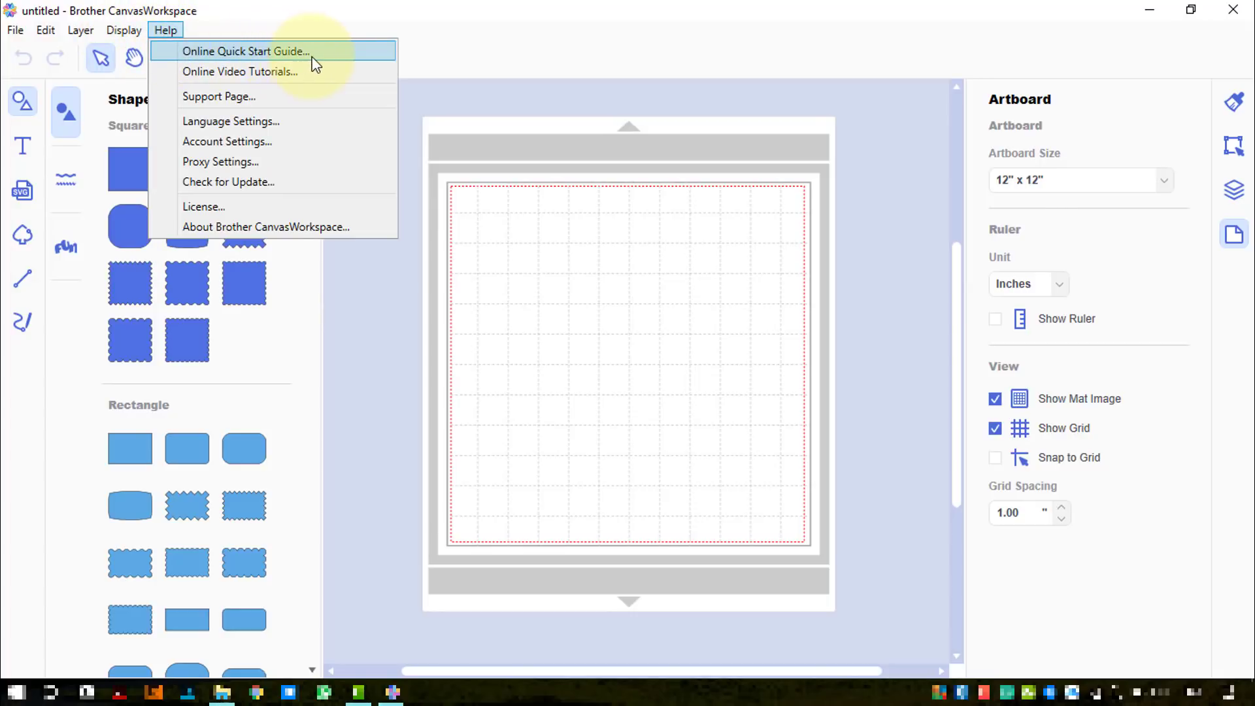
mouse_move(239, 71)
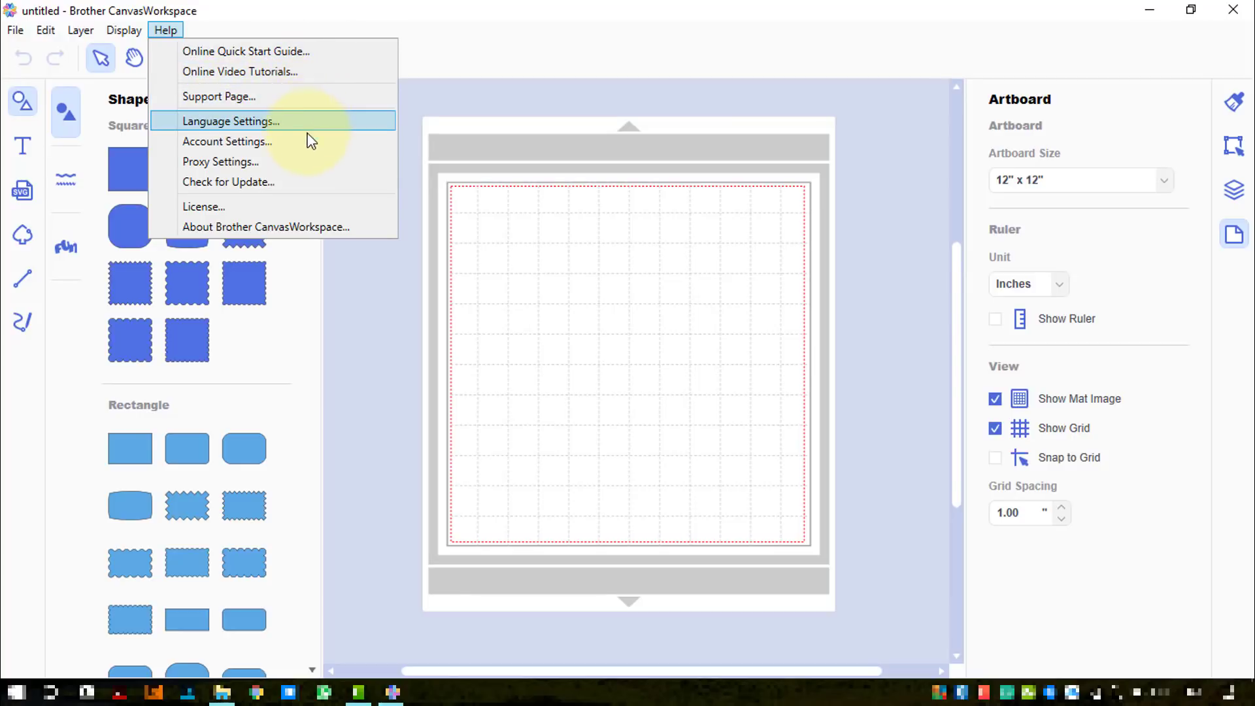
mouse_move(304, 182)
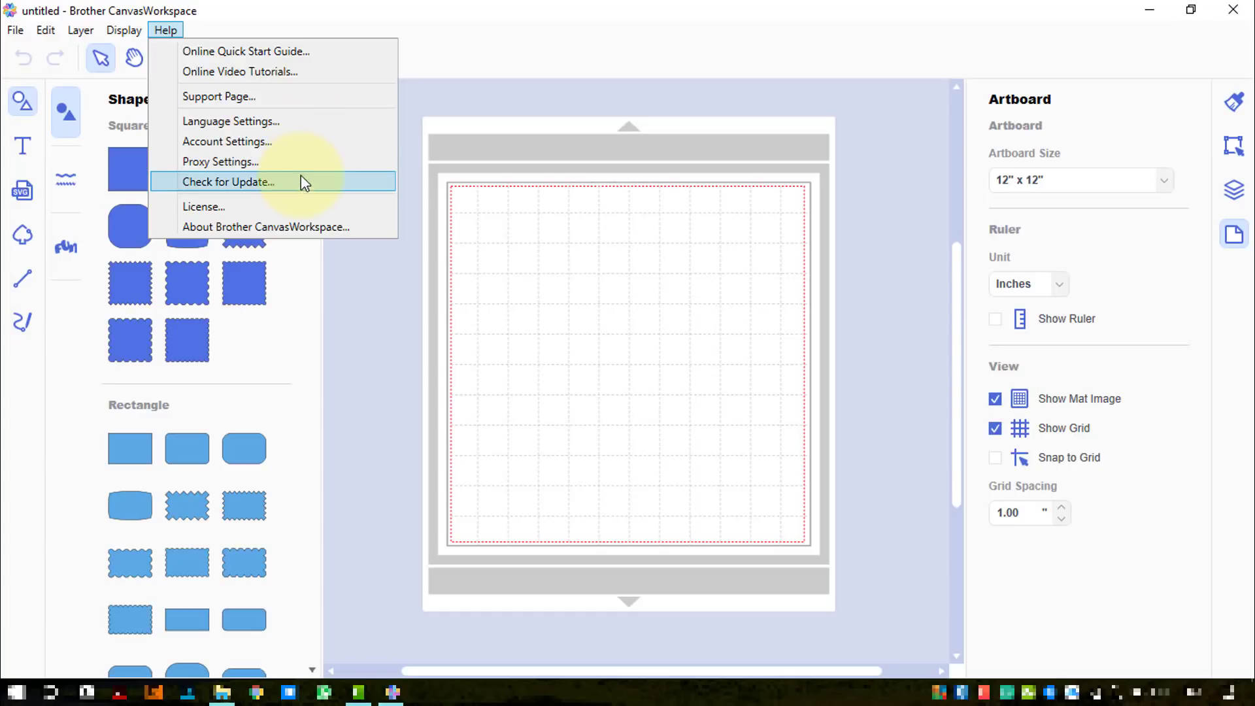
mouse_move(288, 227)
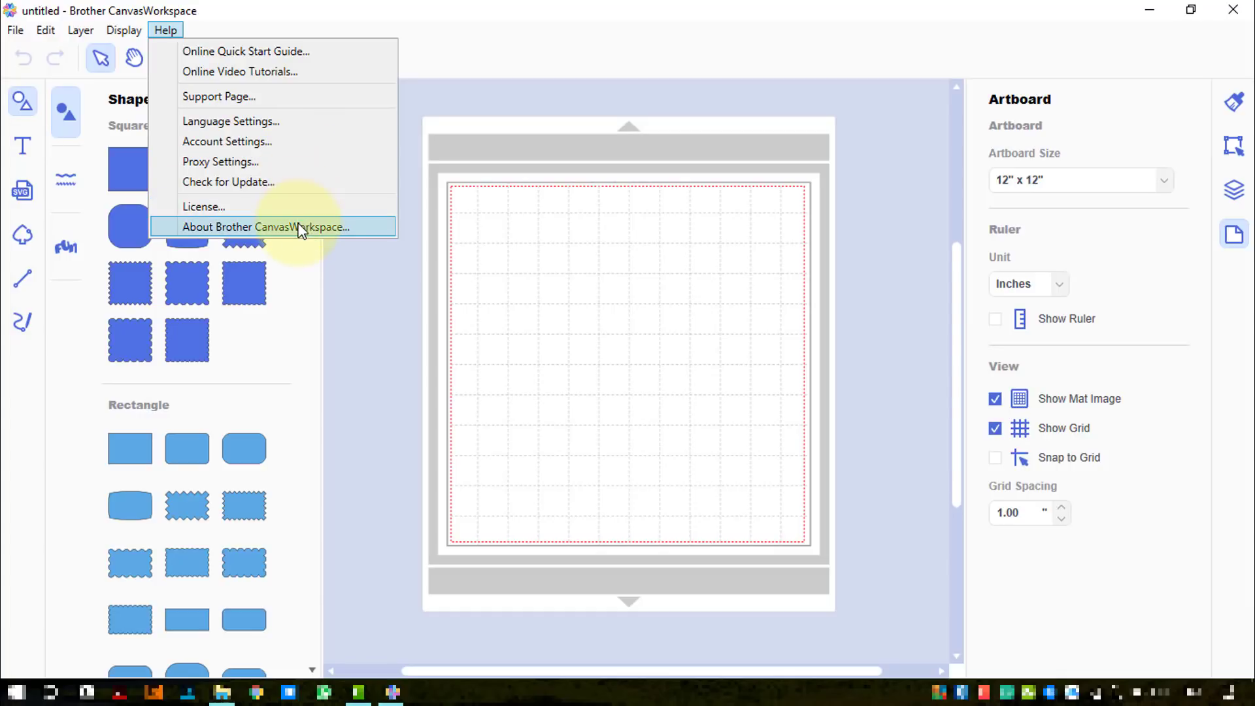
mouse_move(168, 42)
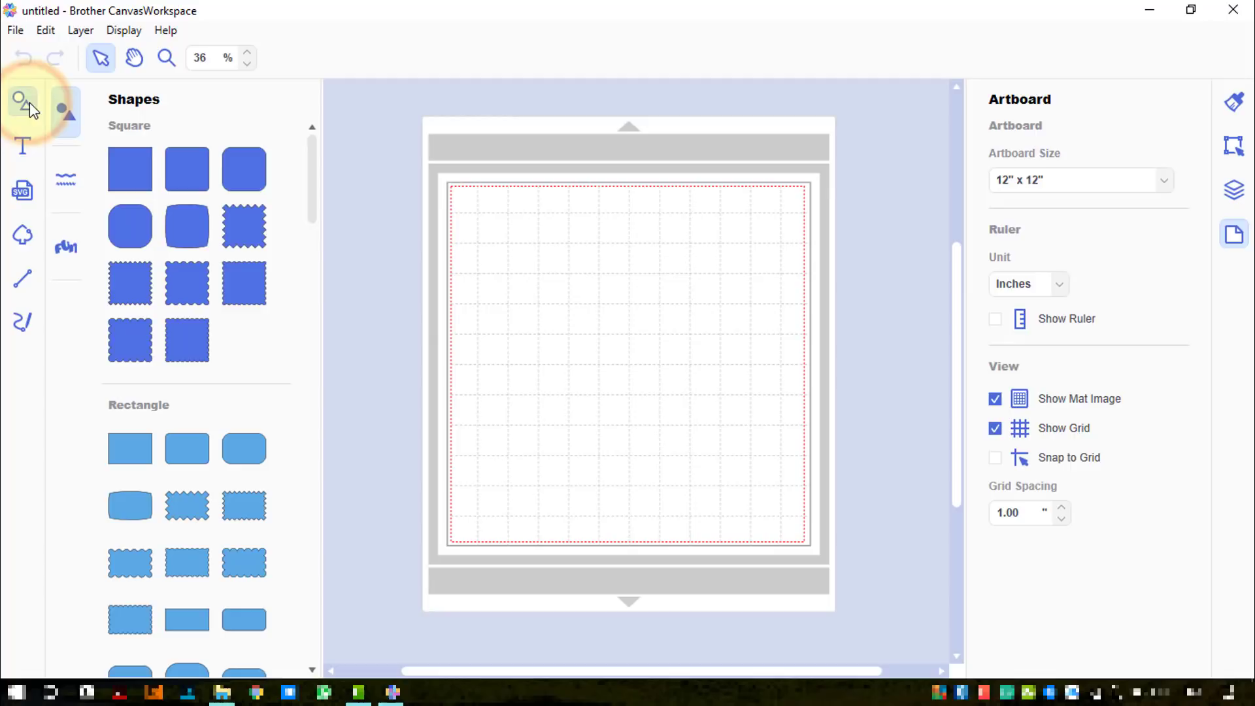
- Scroll through the built-in Shapes library
scroll("down", 3)
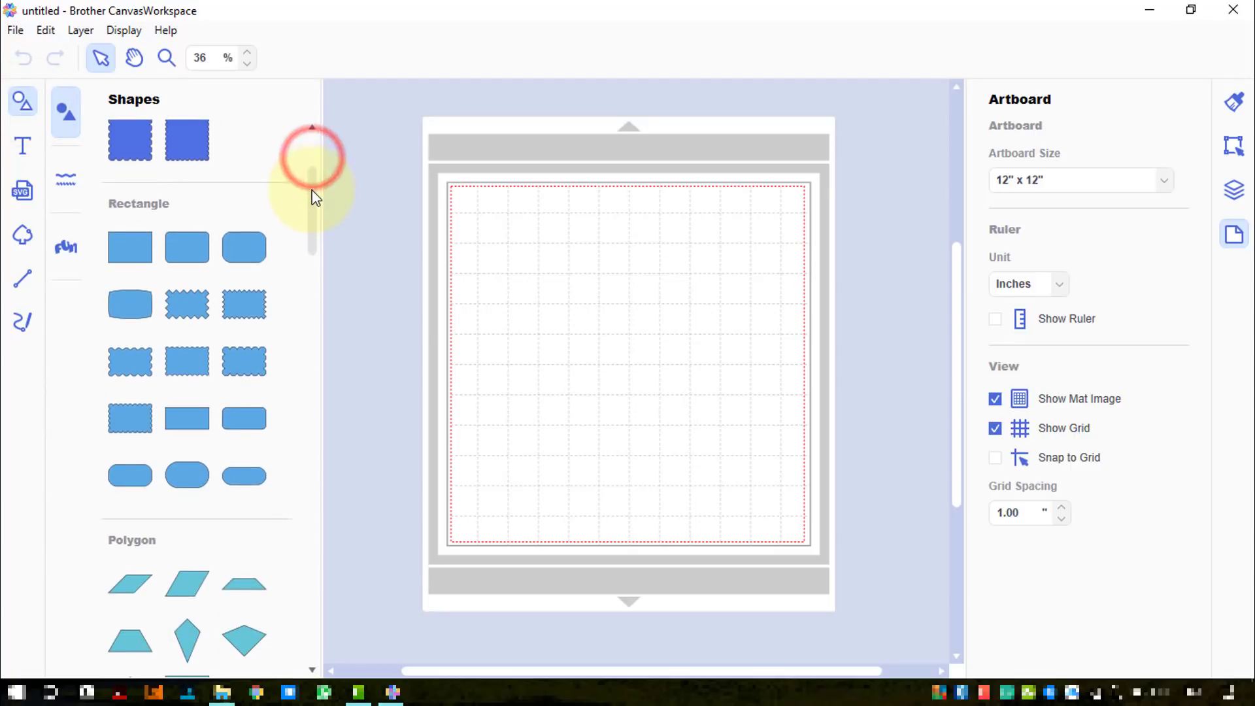
scroll("down", 3)
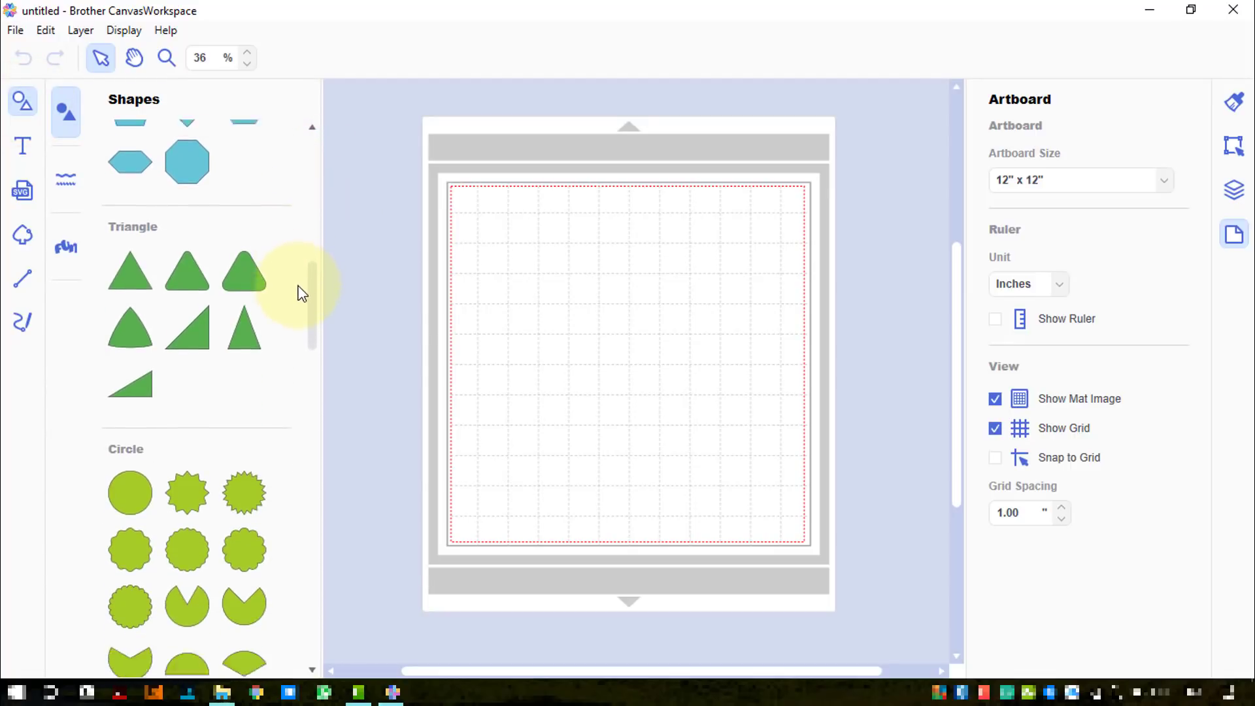
scroll("down", 3)
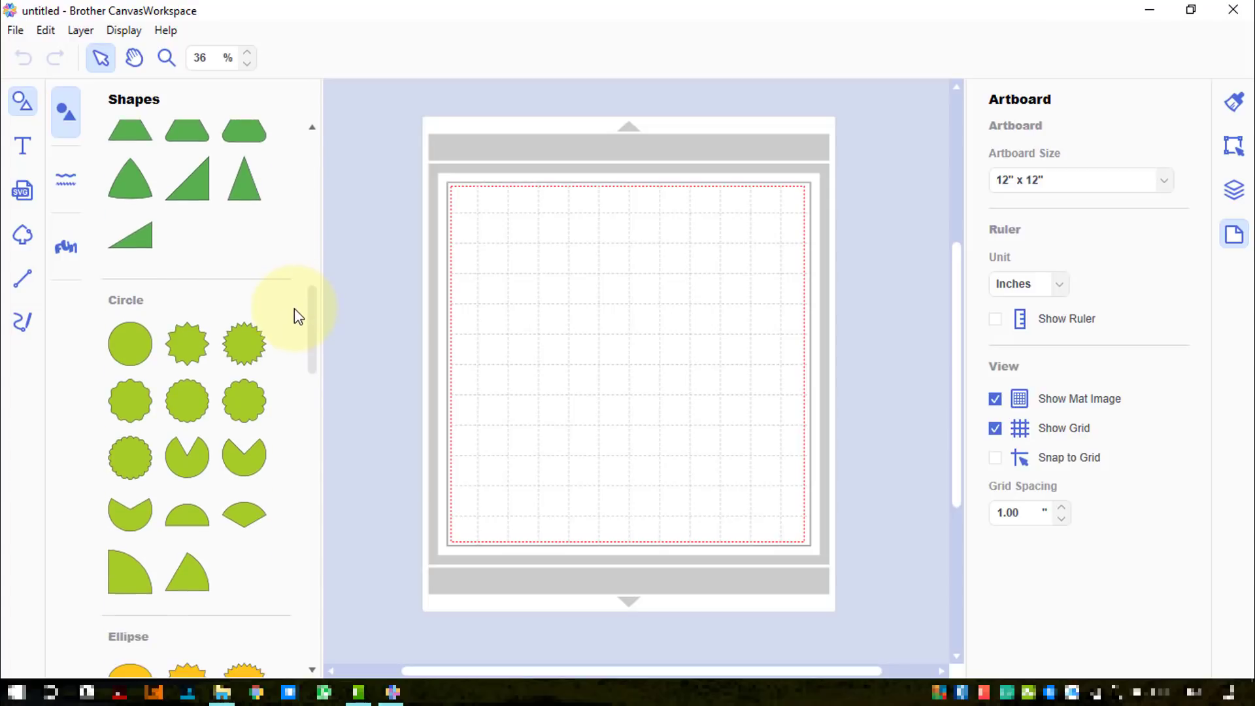
scroll("down", 3)
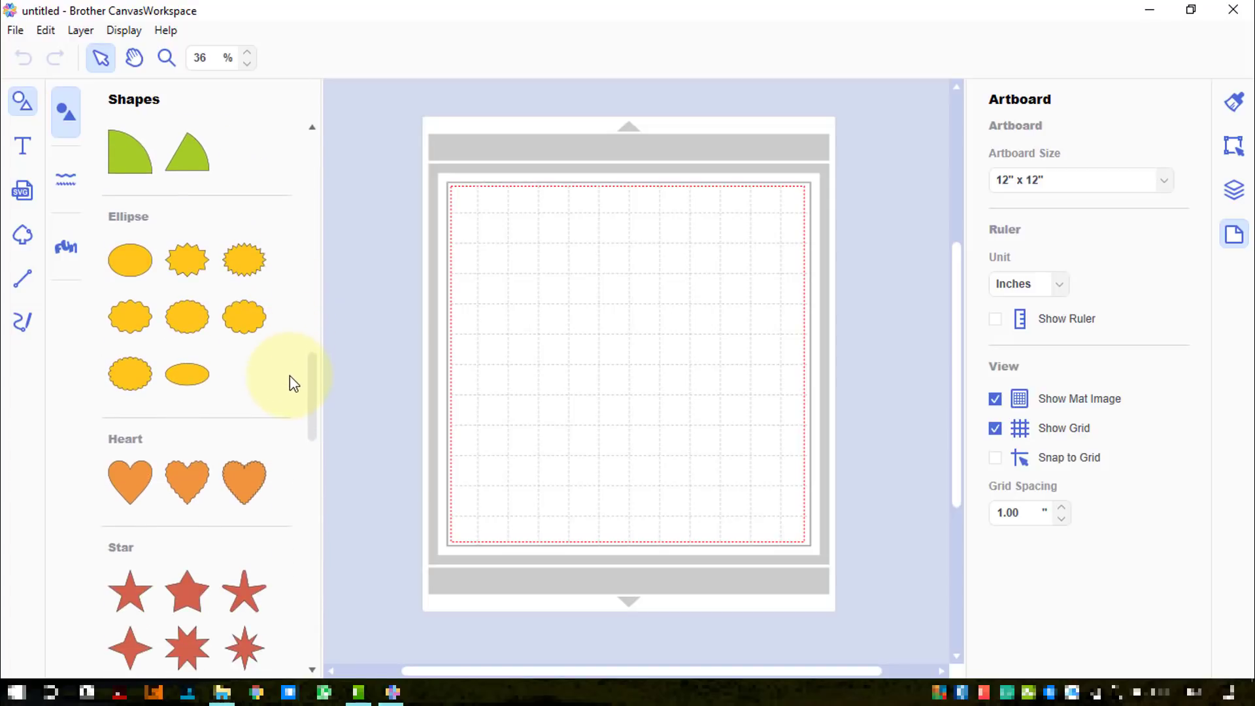
scroll("down", 3)
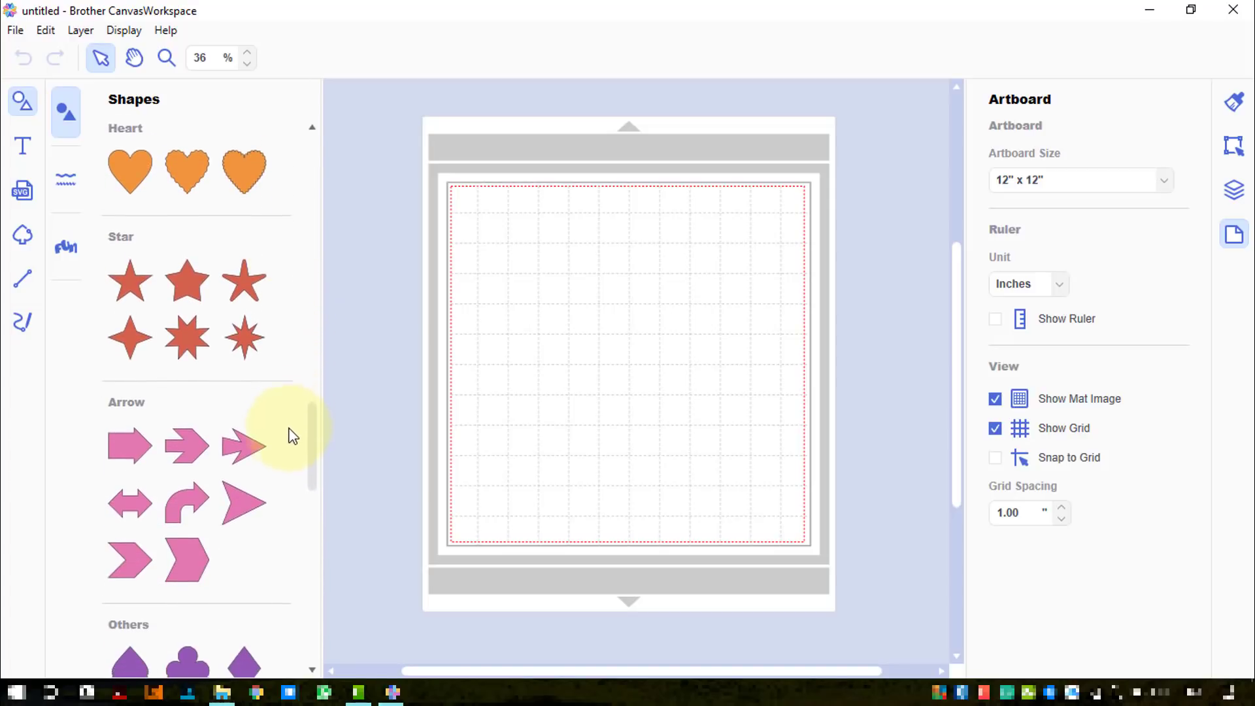
scroll("down", 3)
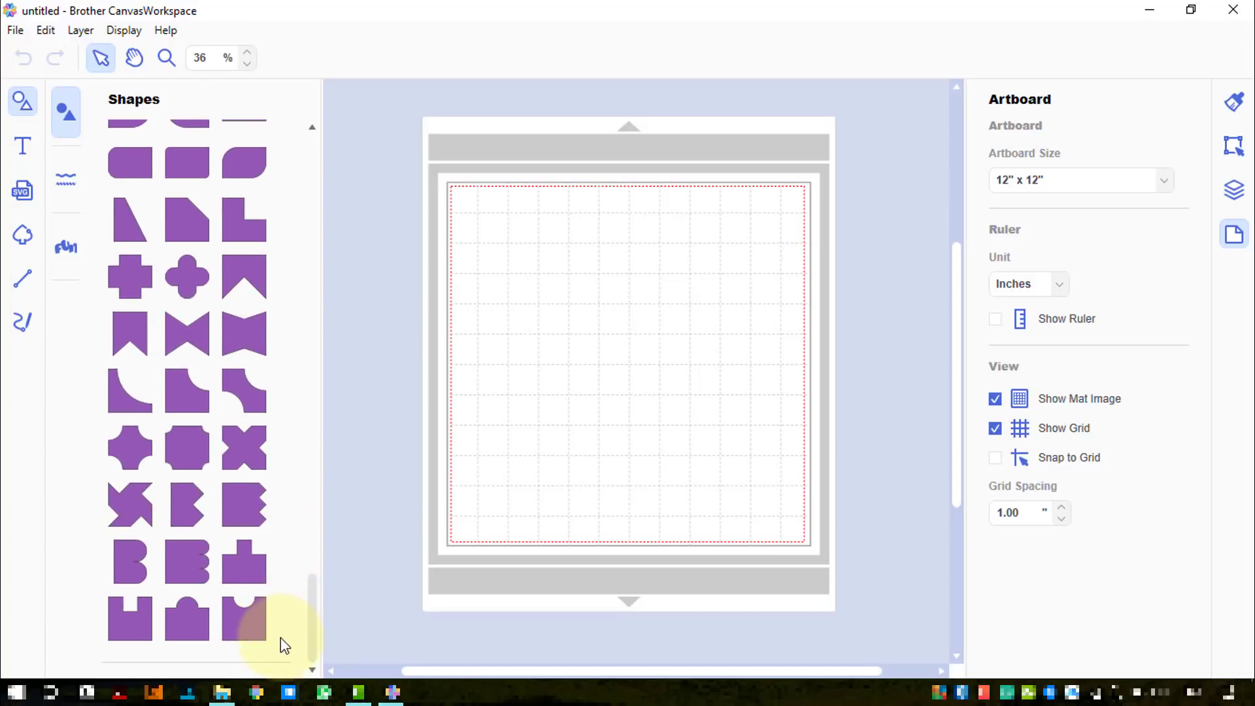
scroll("down", 3)
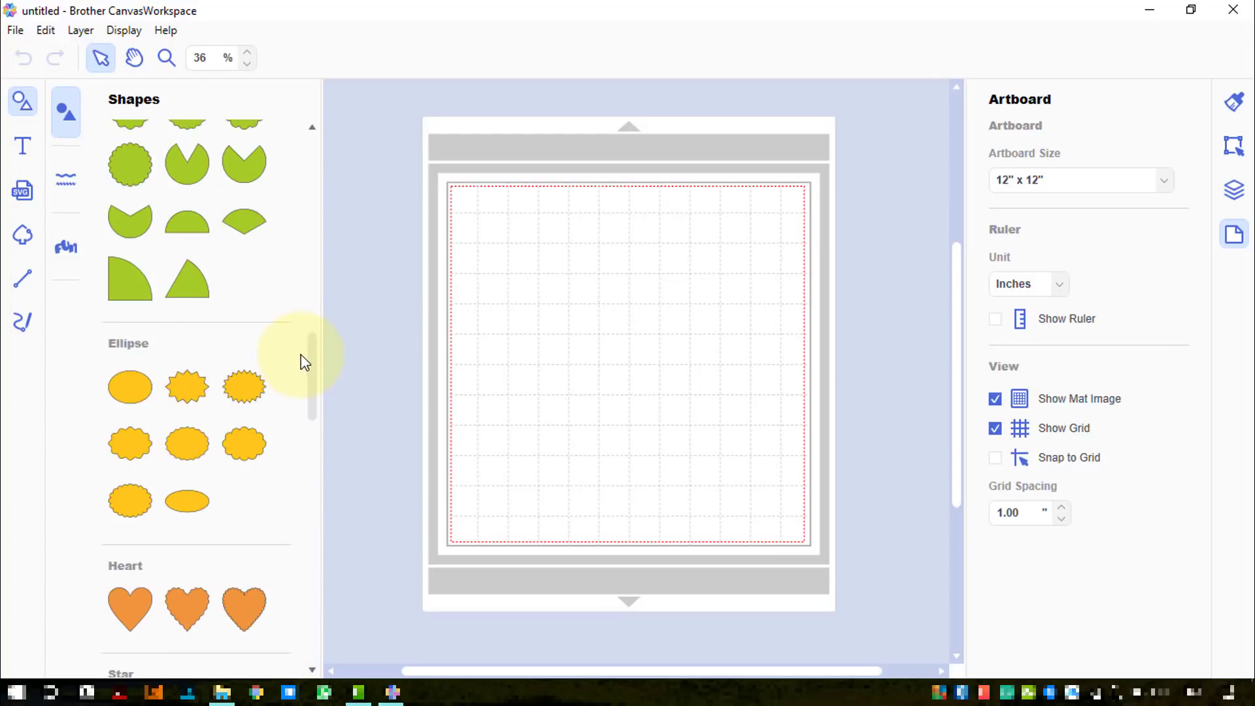
scroll("up", 3)
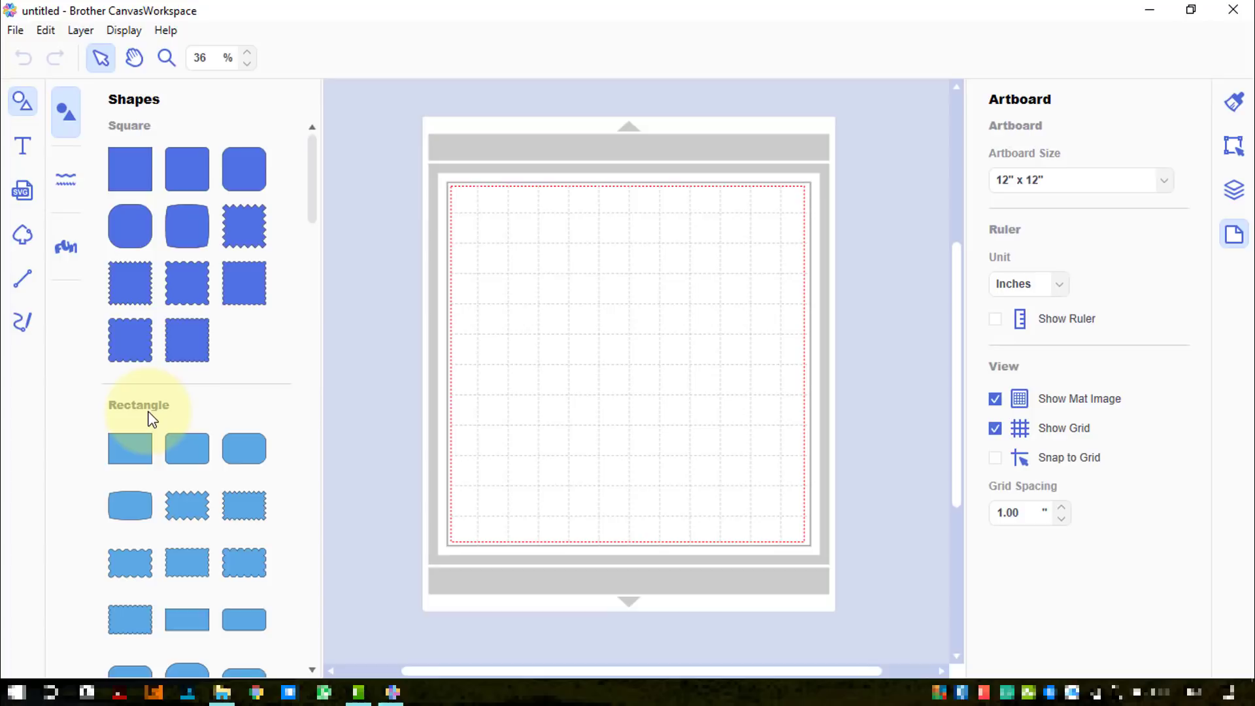
mouse_move(65, 179)
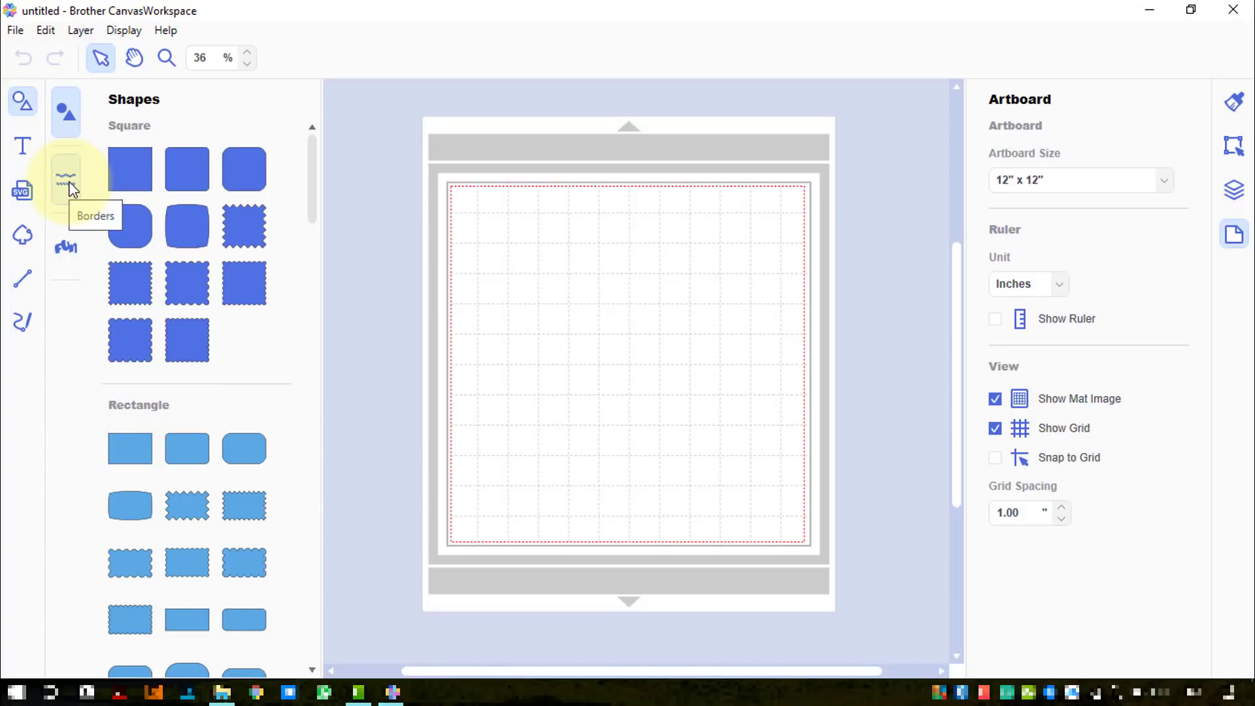
- Browse the Borders category, then the Words designs such as Adore, Aunt and Autumn
left_click(65, 179)
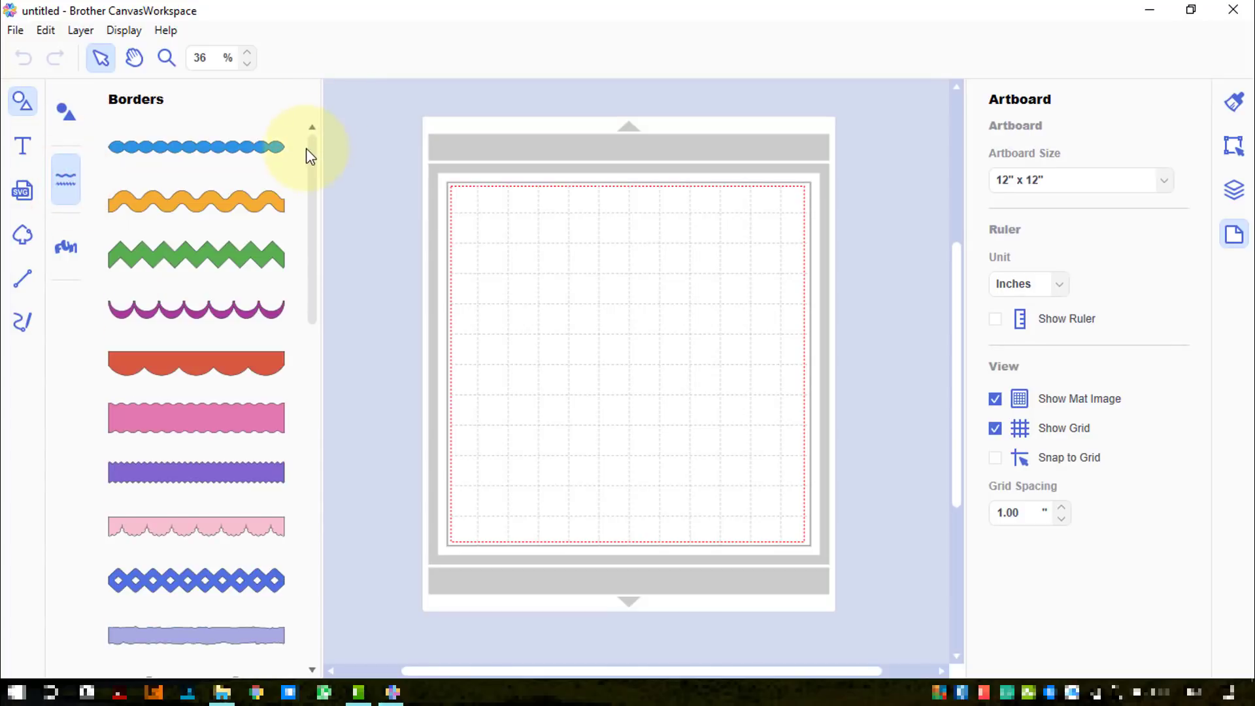
scroll("down", 3)
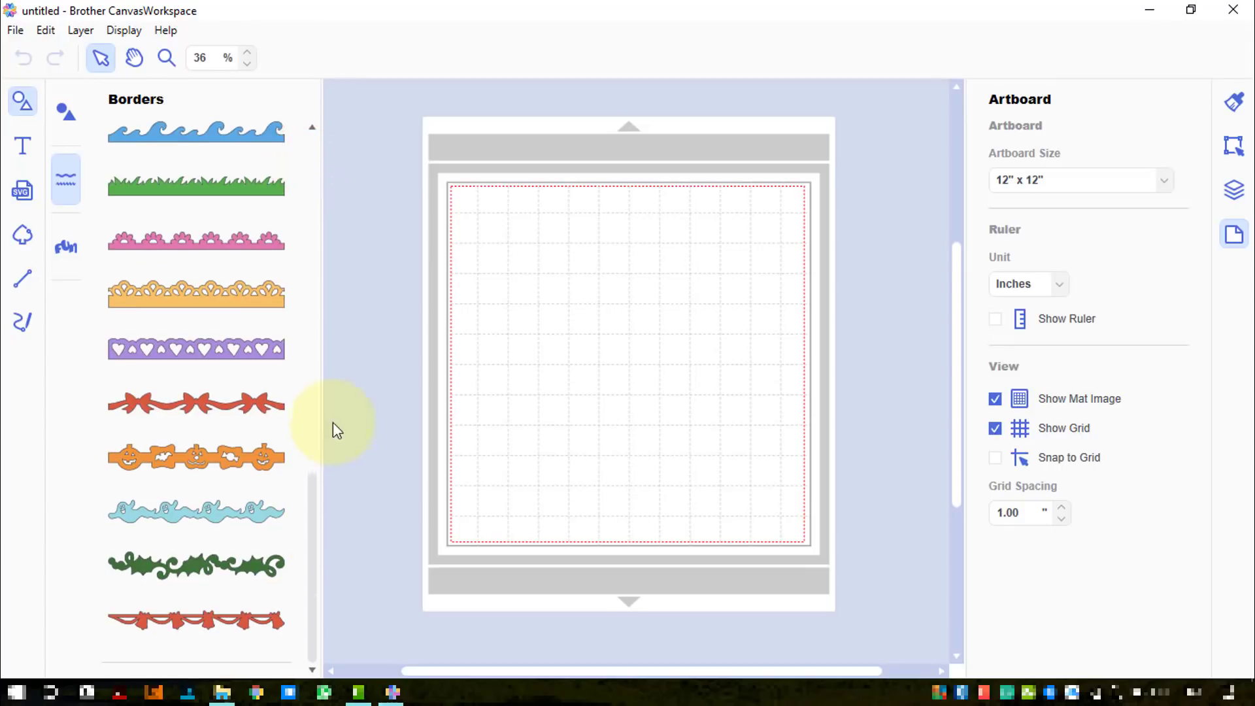
left_click(65, 247)
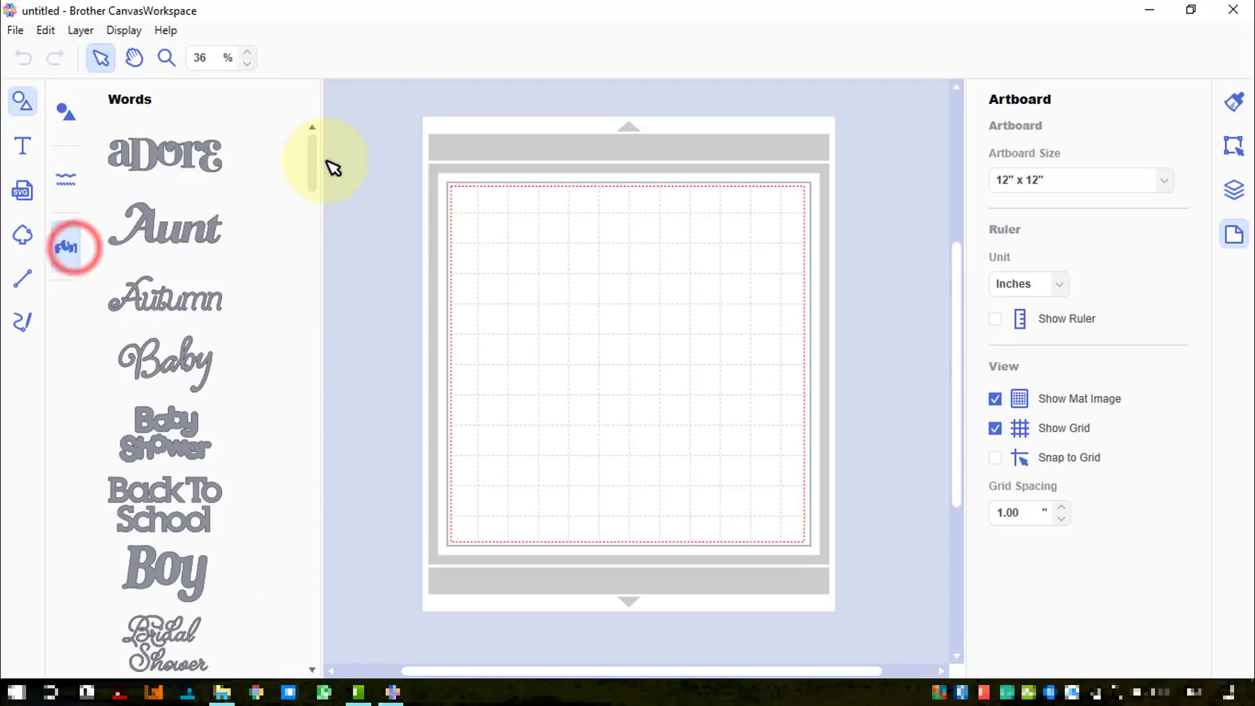
scroll("down", 3)
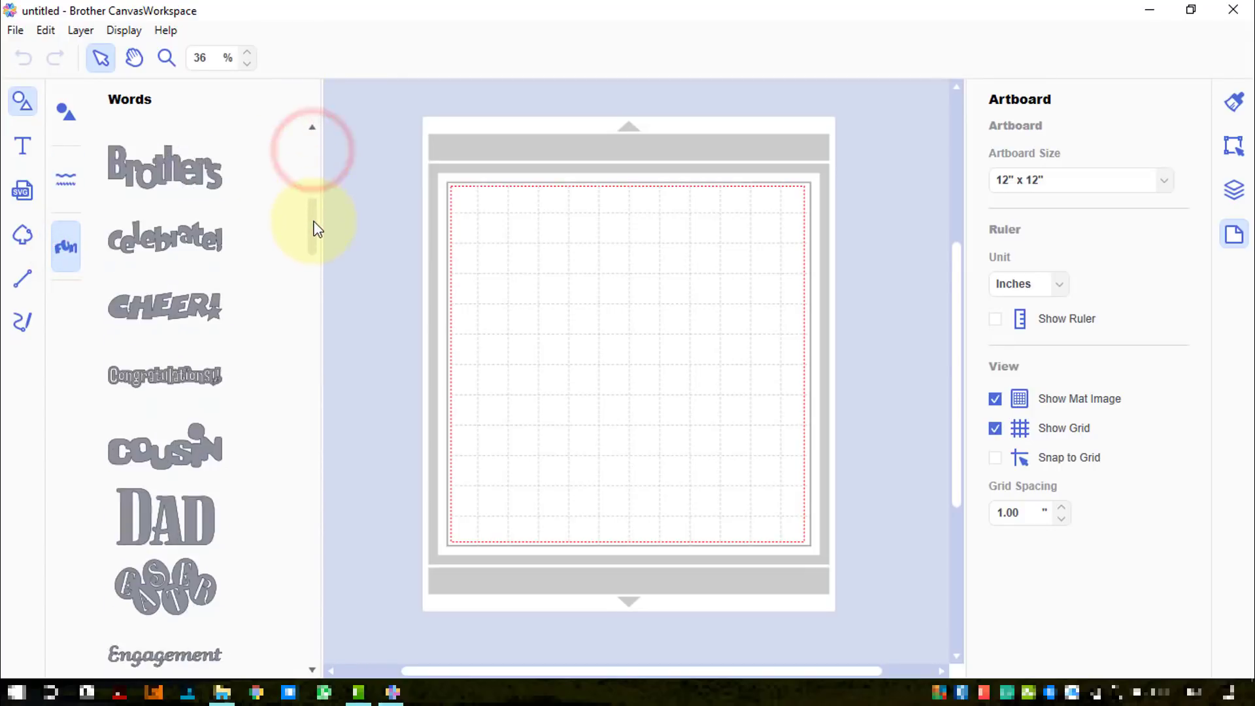
scroll("down", 3)
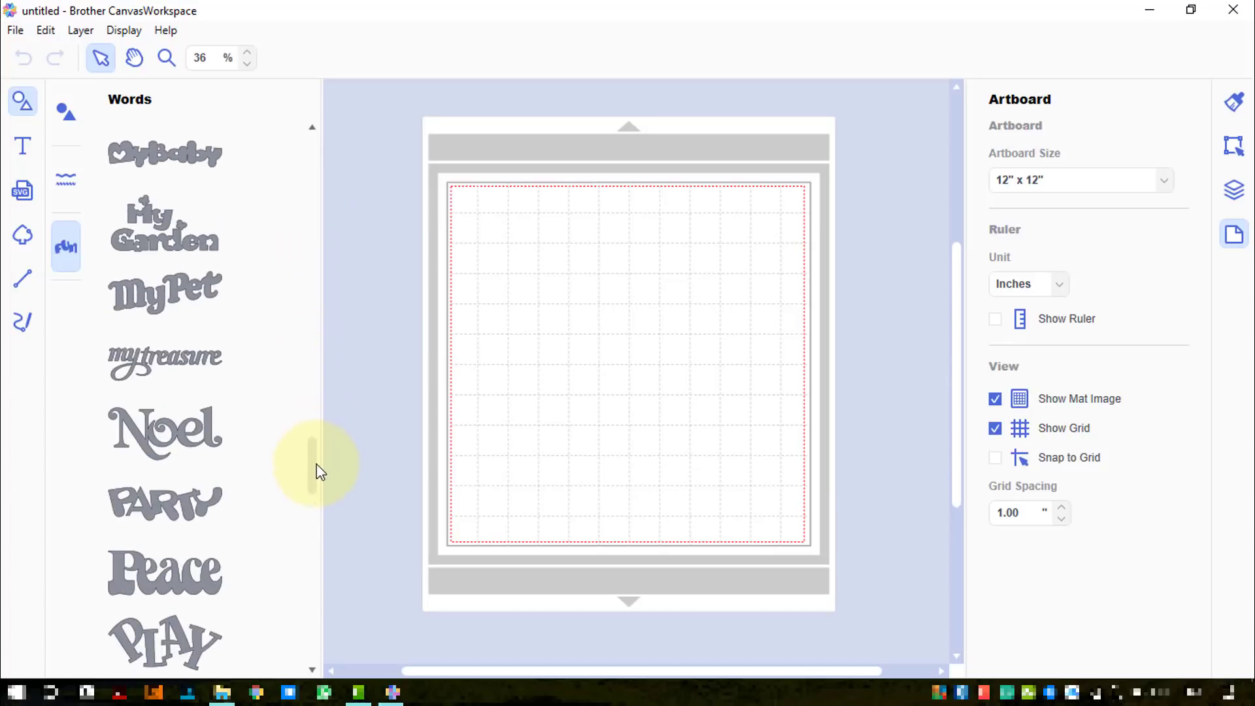
scroll("down", 3)
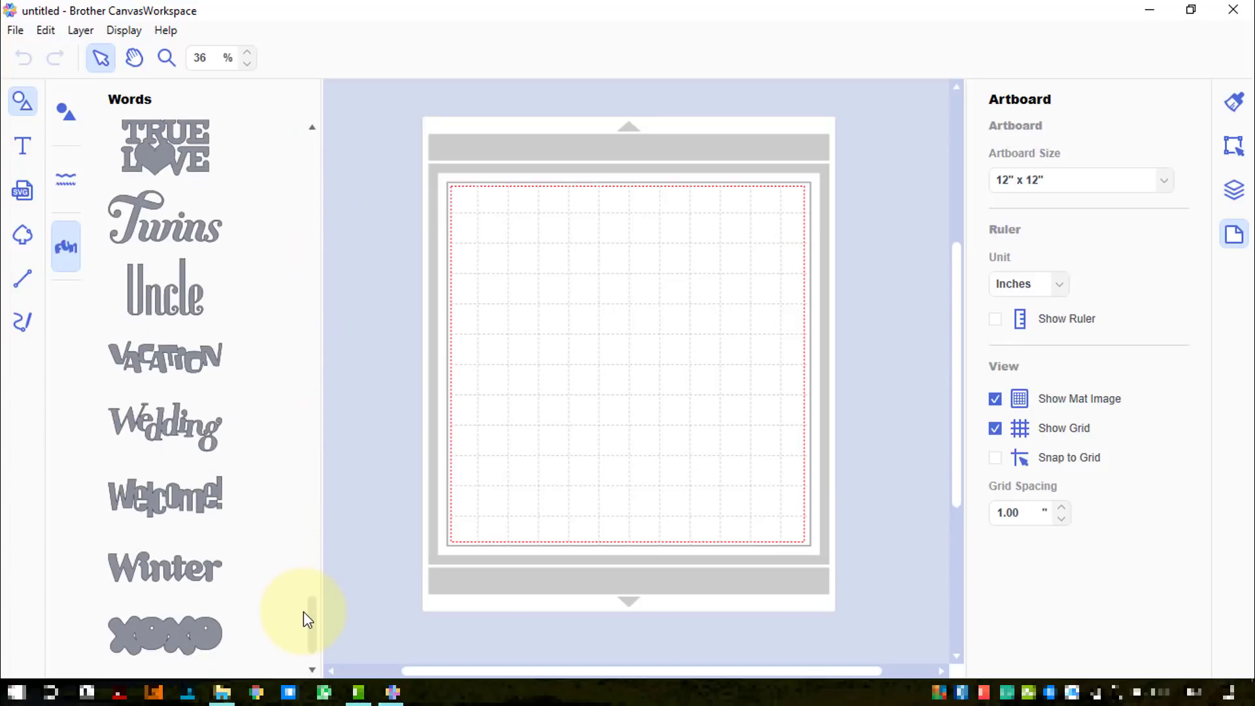
scroll("up", 3)
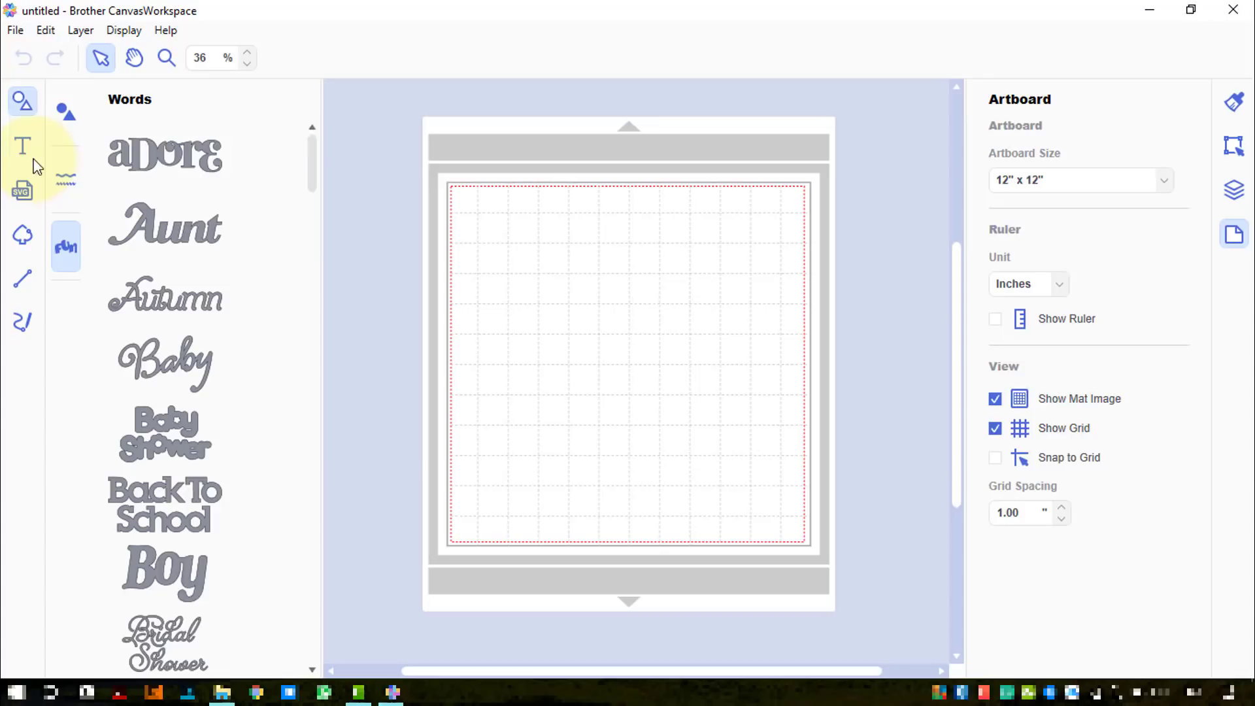
- Activate the Text tool and browse the font list, keeping Antique Oakland selected
left_click(22, 146)
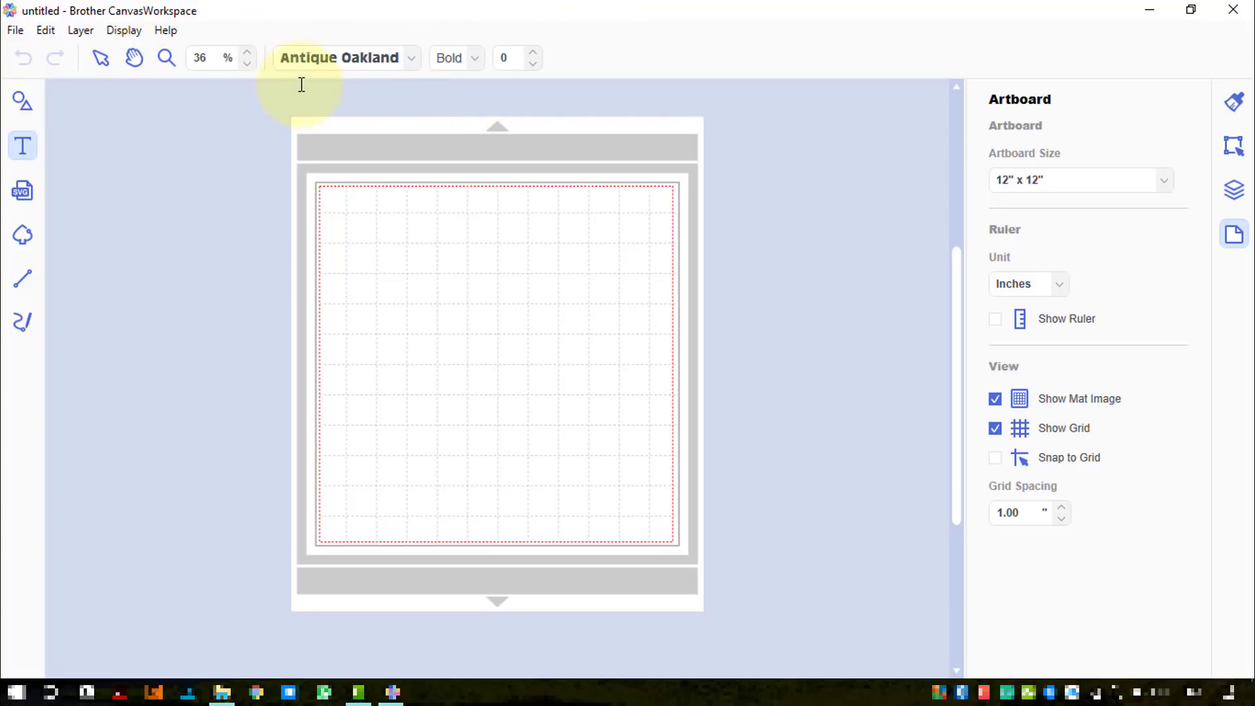
left_click(22, 101)
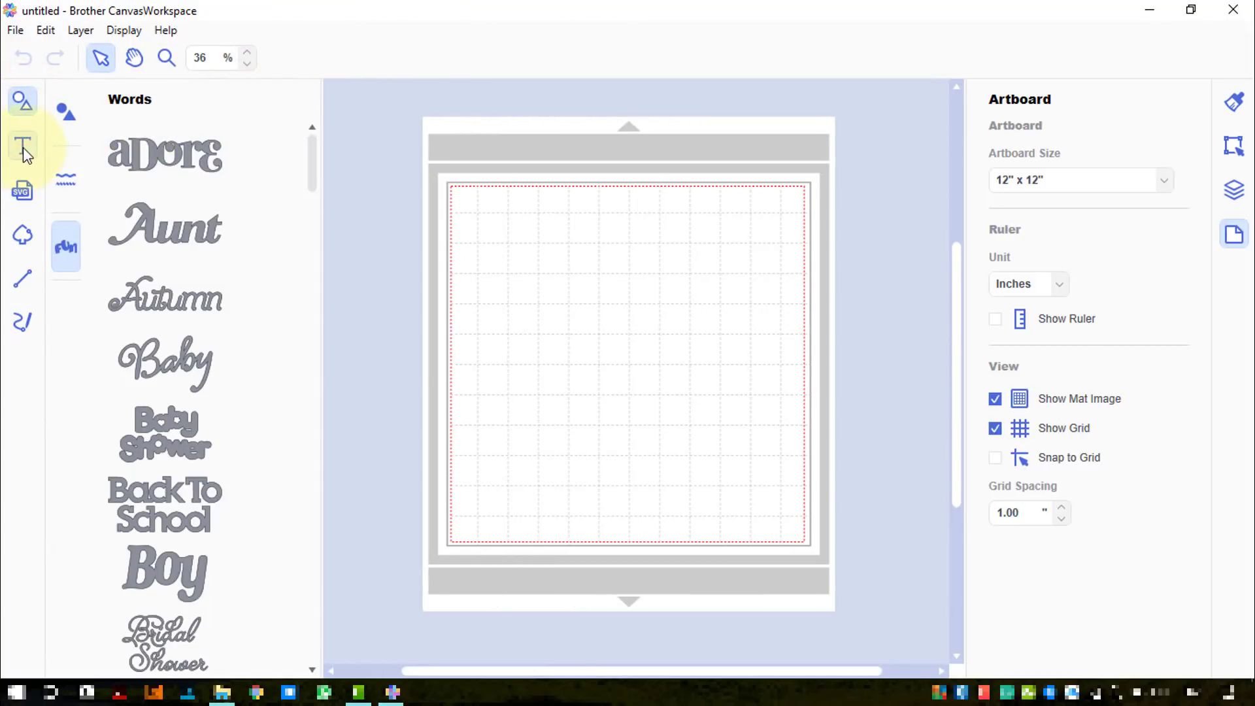
left_click(22, 147)
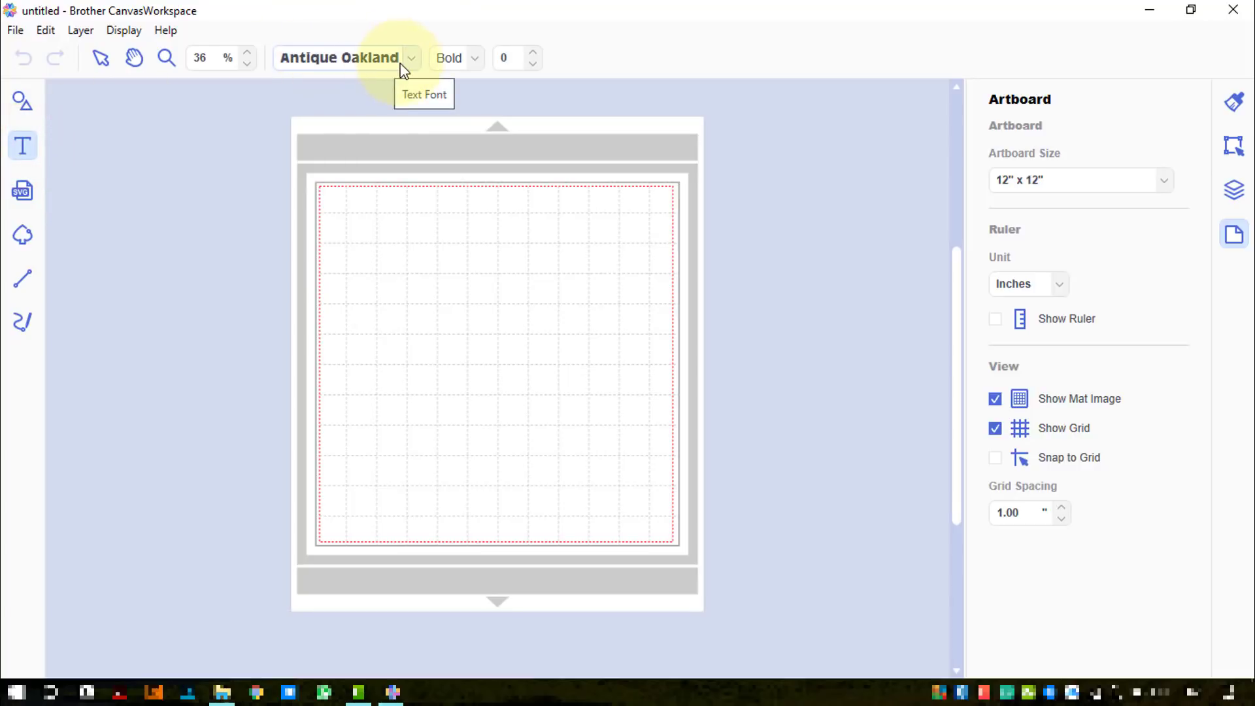
mouse_move(413, 68)
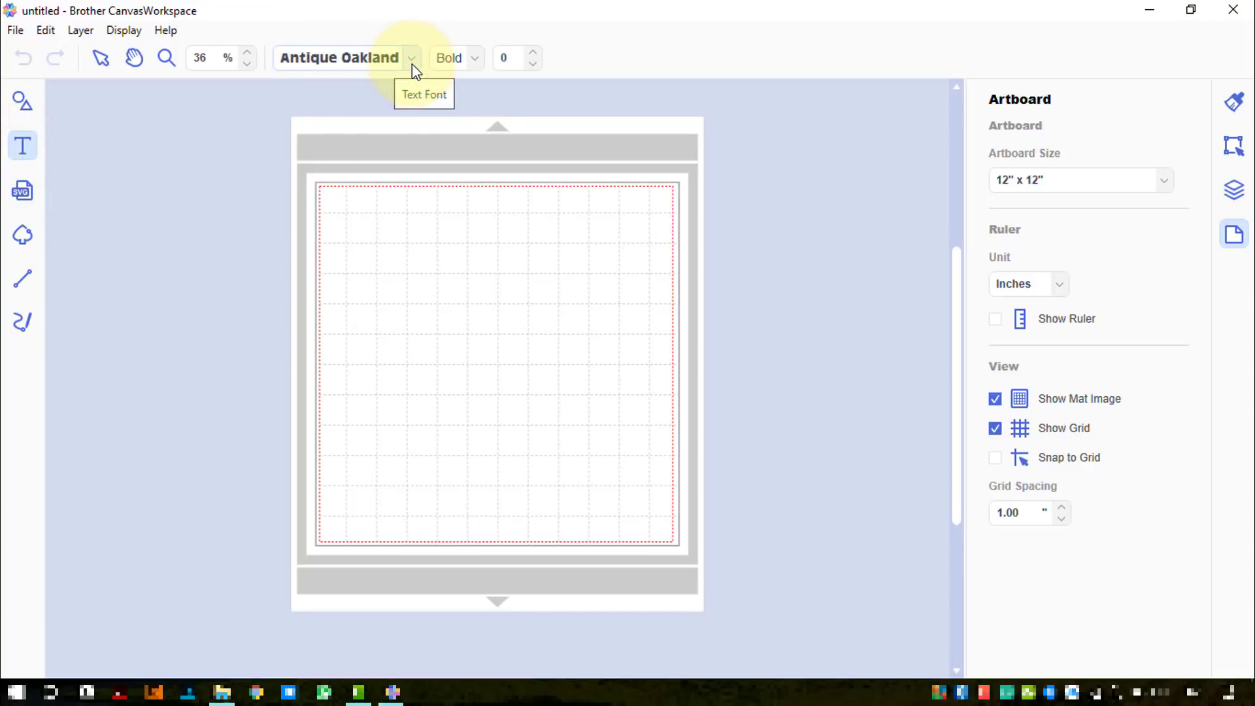
left_click(410, 57)
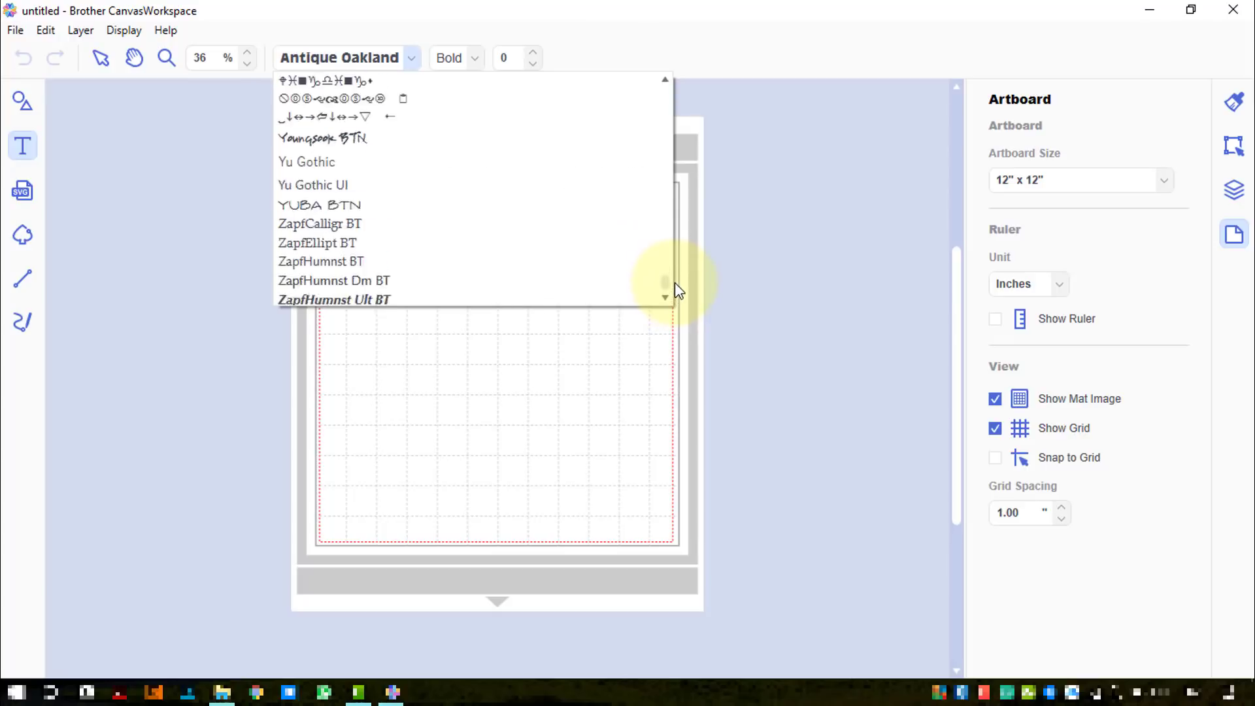
scroll("up", 3)
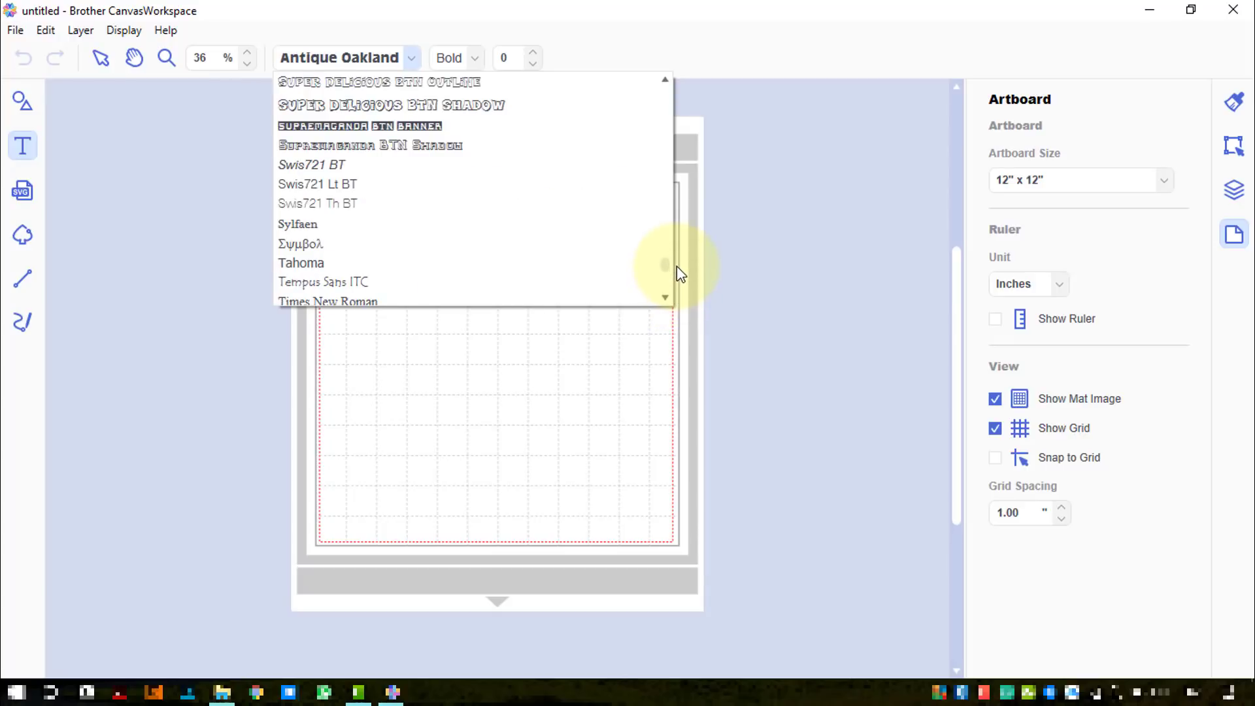
left_click(624, 47)
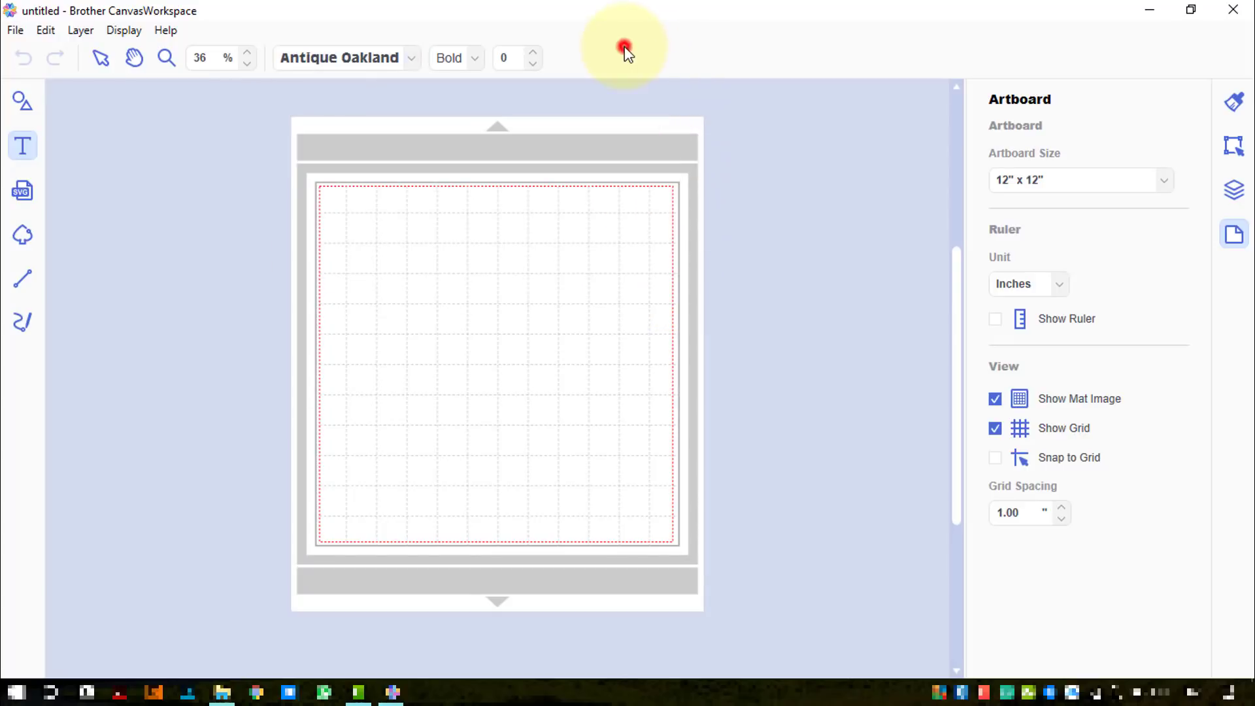
mouse_move(549, 72)
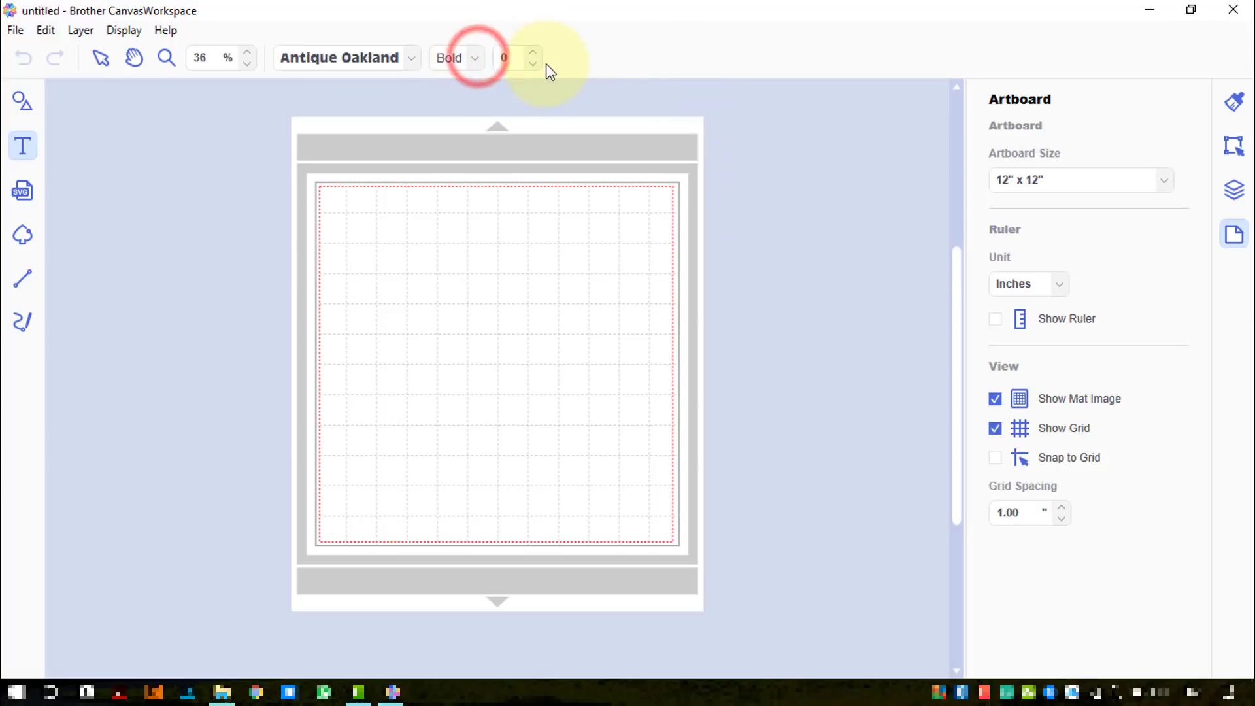
mouse_move(515, 79)
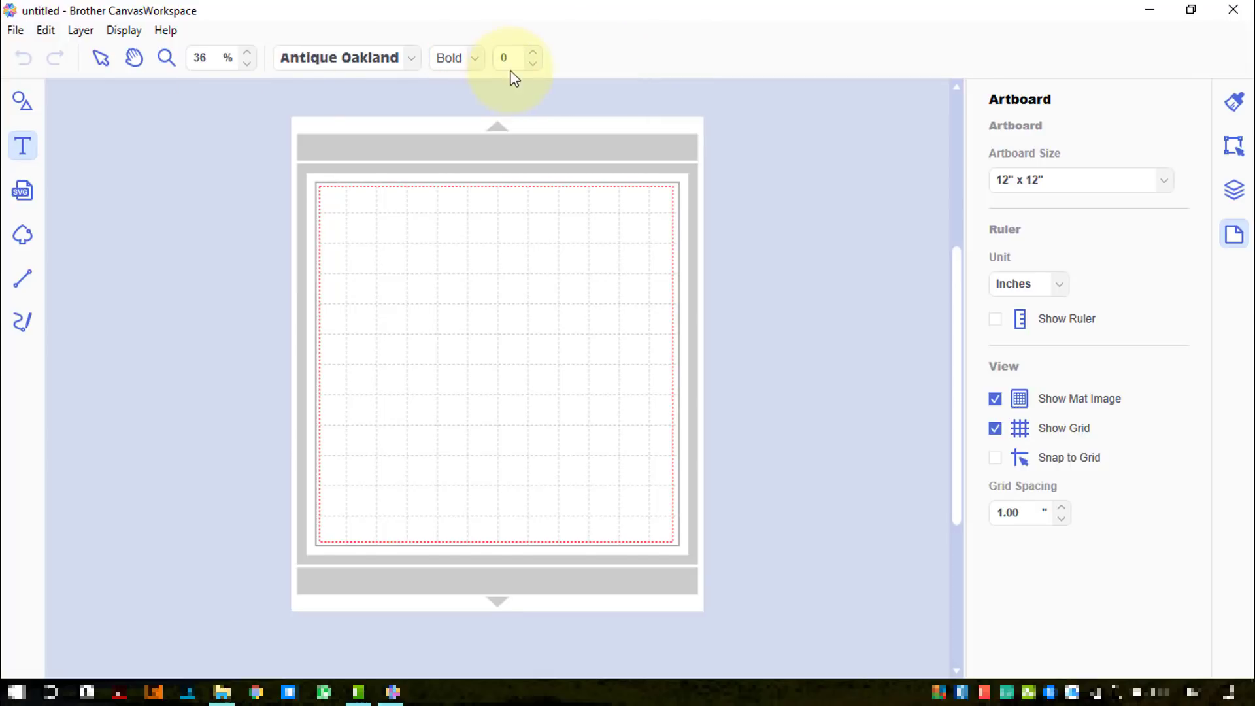
mouse_move(532, 57)
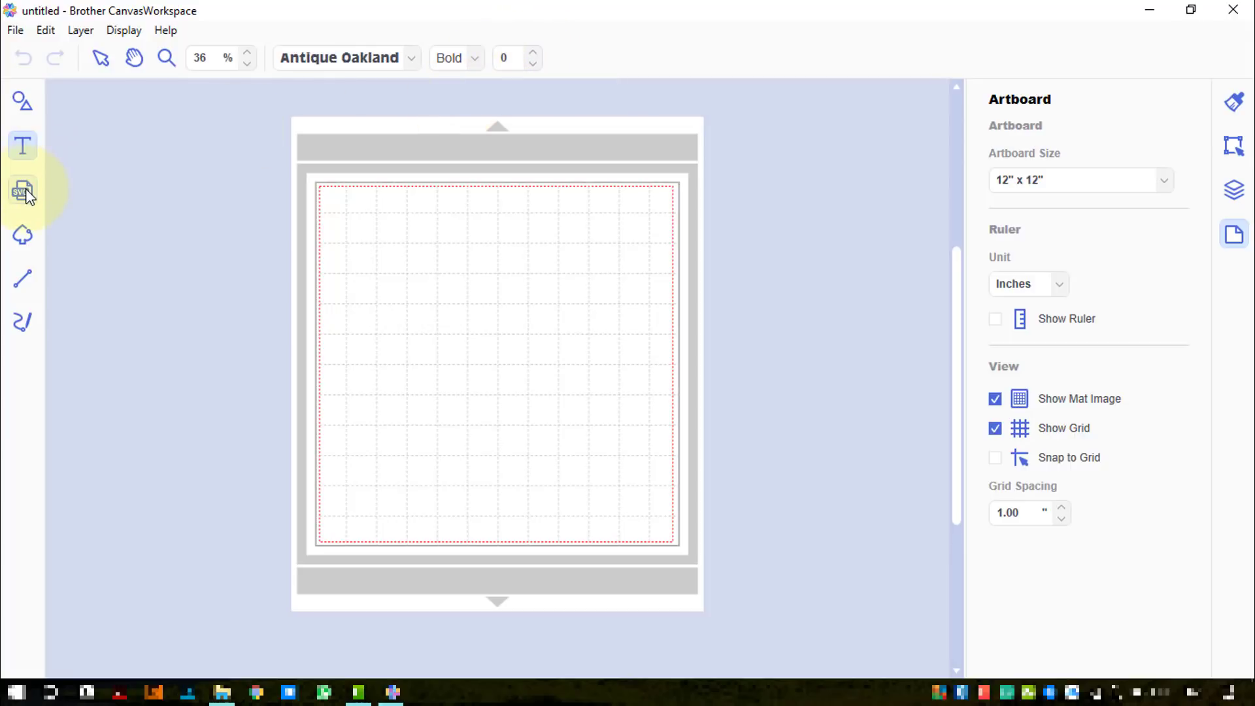
left_click(22, 190)
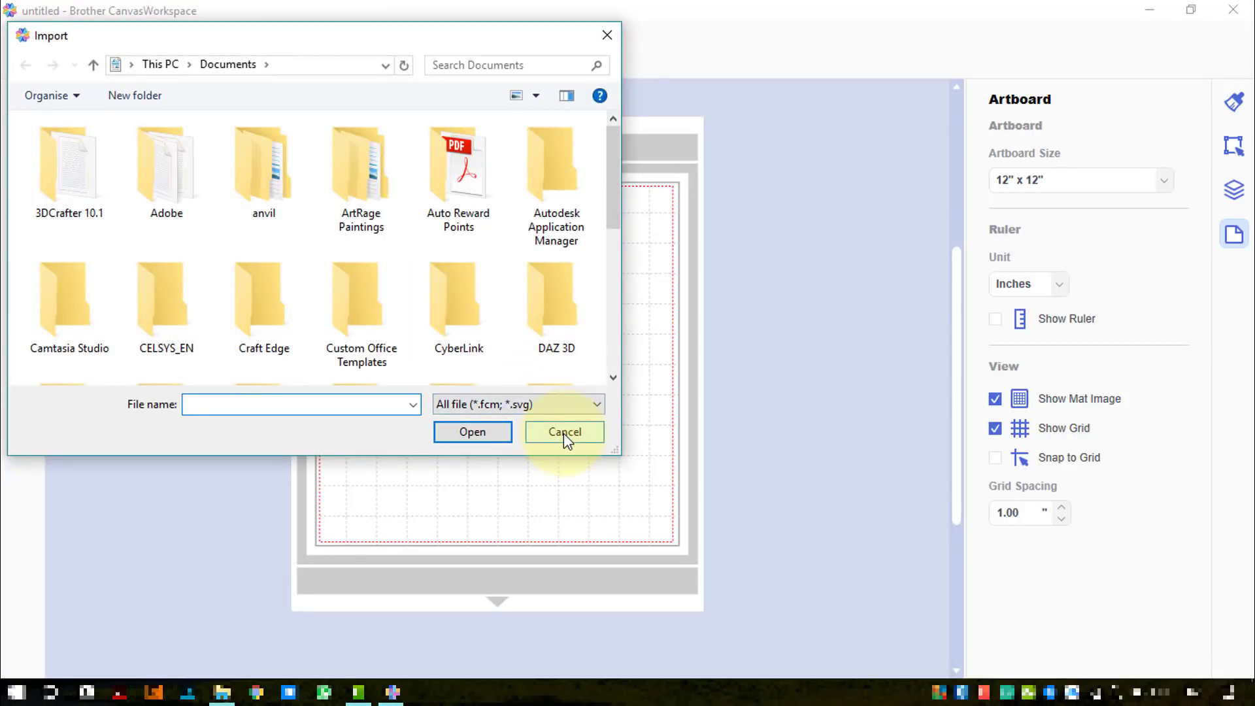
left_click(564, 431)
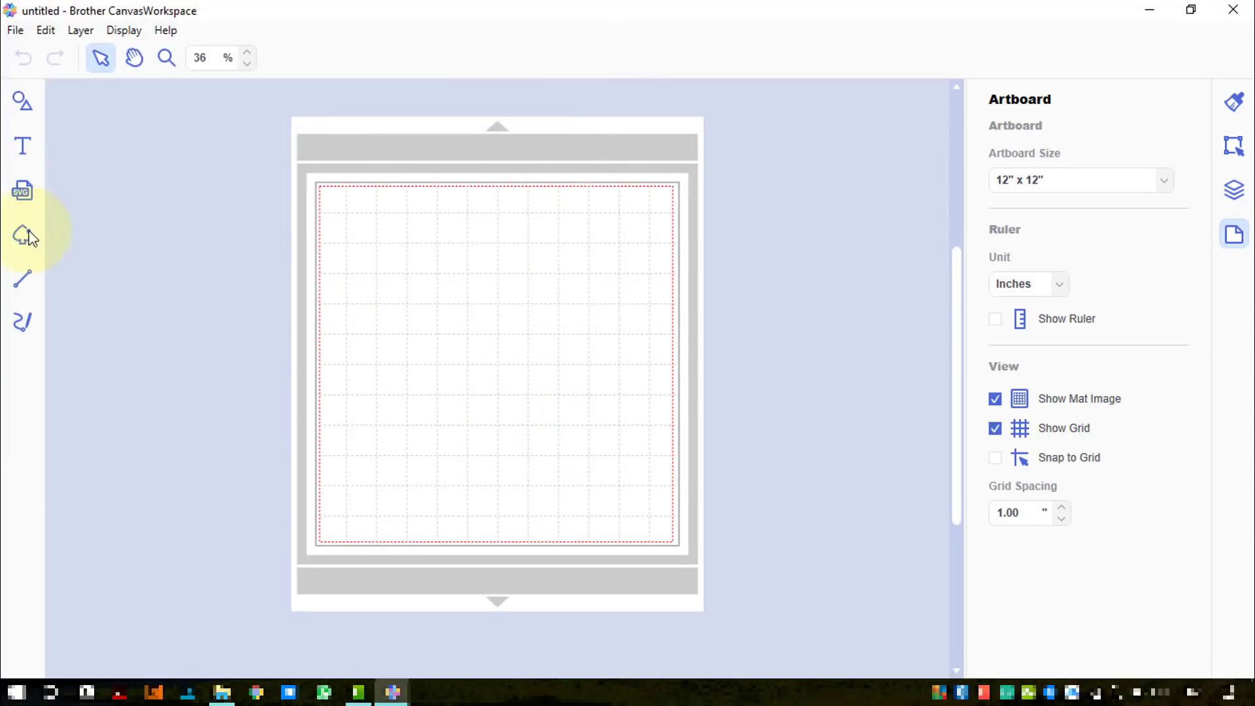
mouse_move(22, 235)
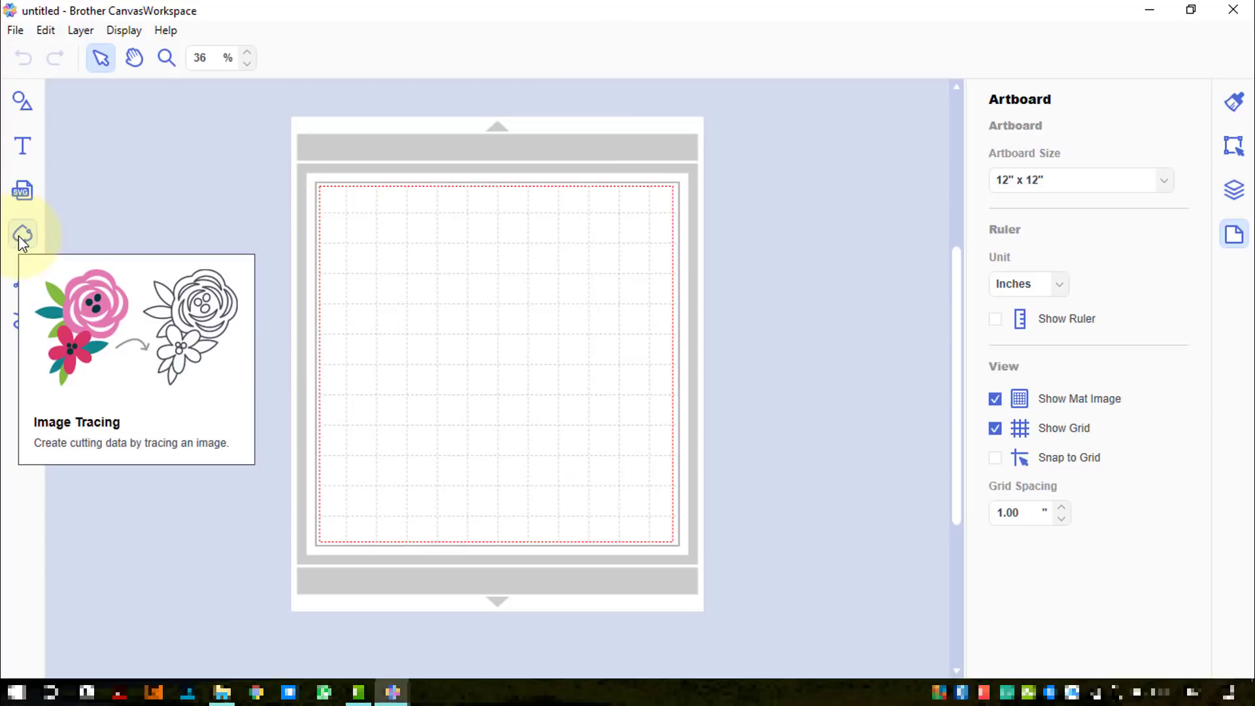
left_click(21, 234)
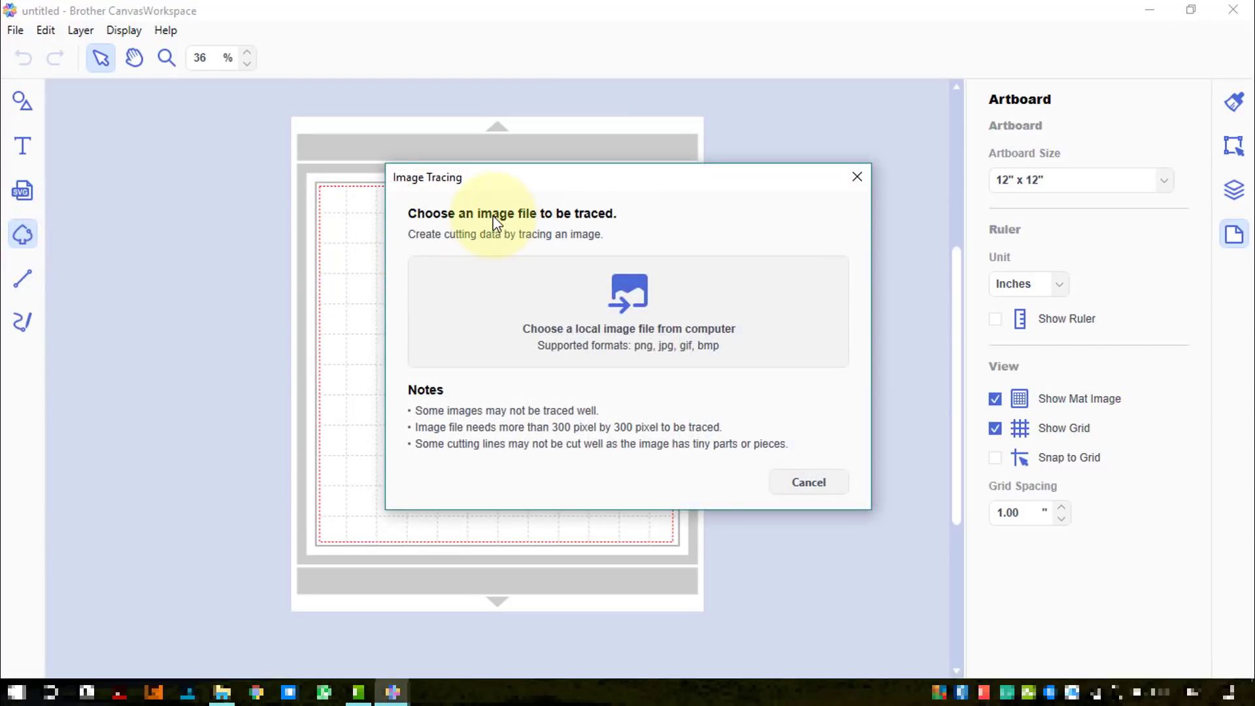
mouse_move(604, 336)
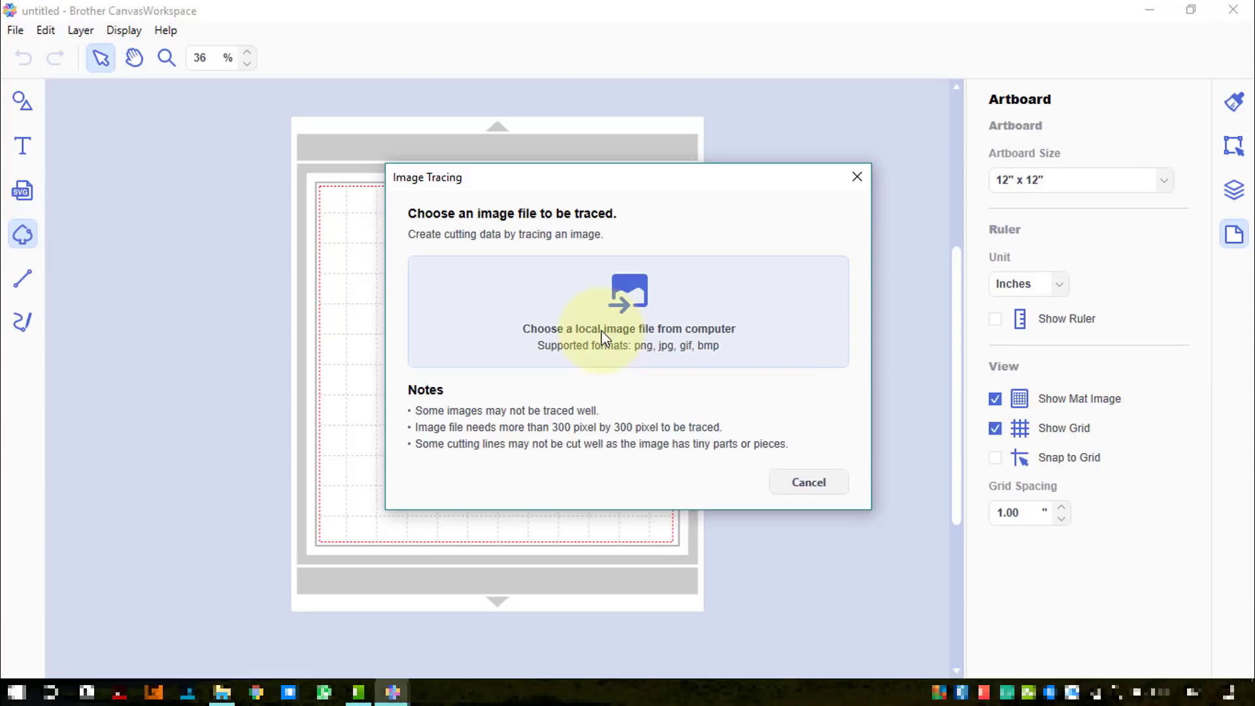
mouse_move(489, 430)
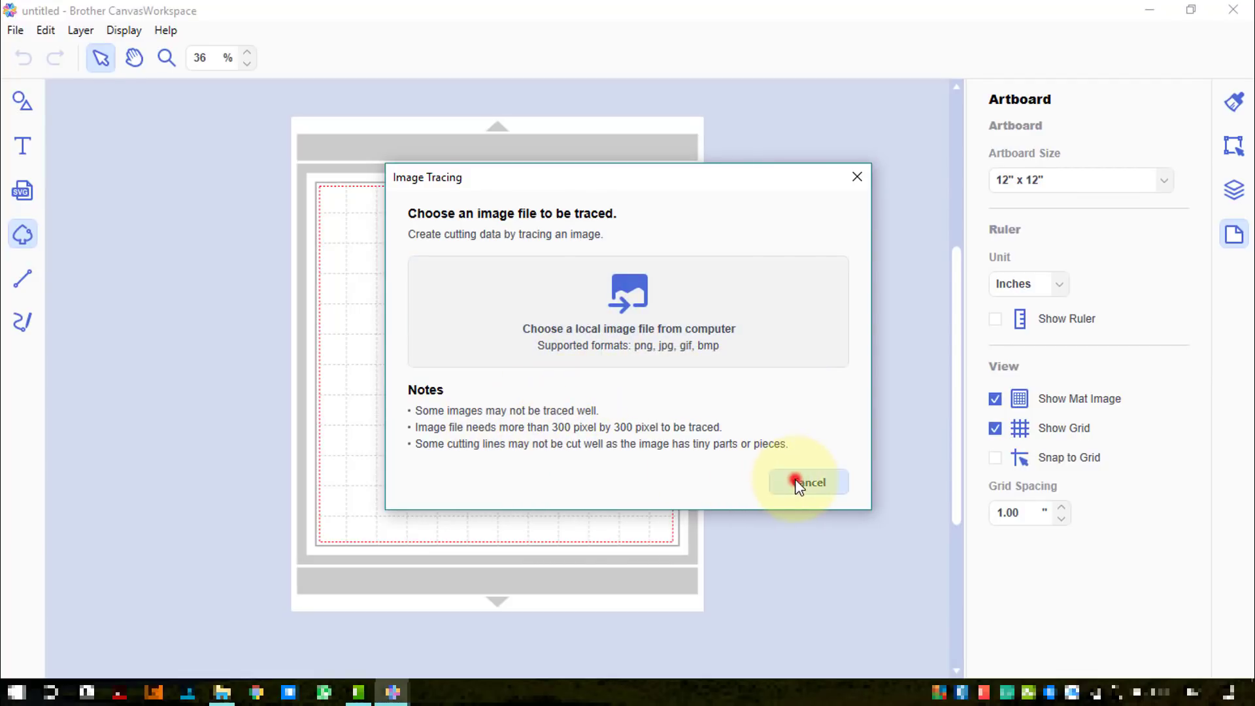
left_click(807, 482)
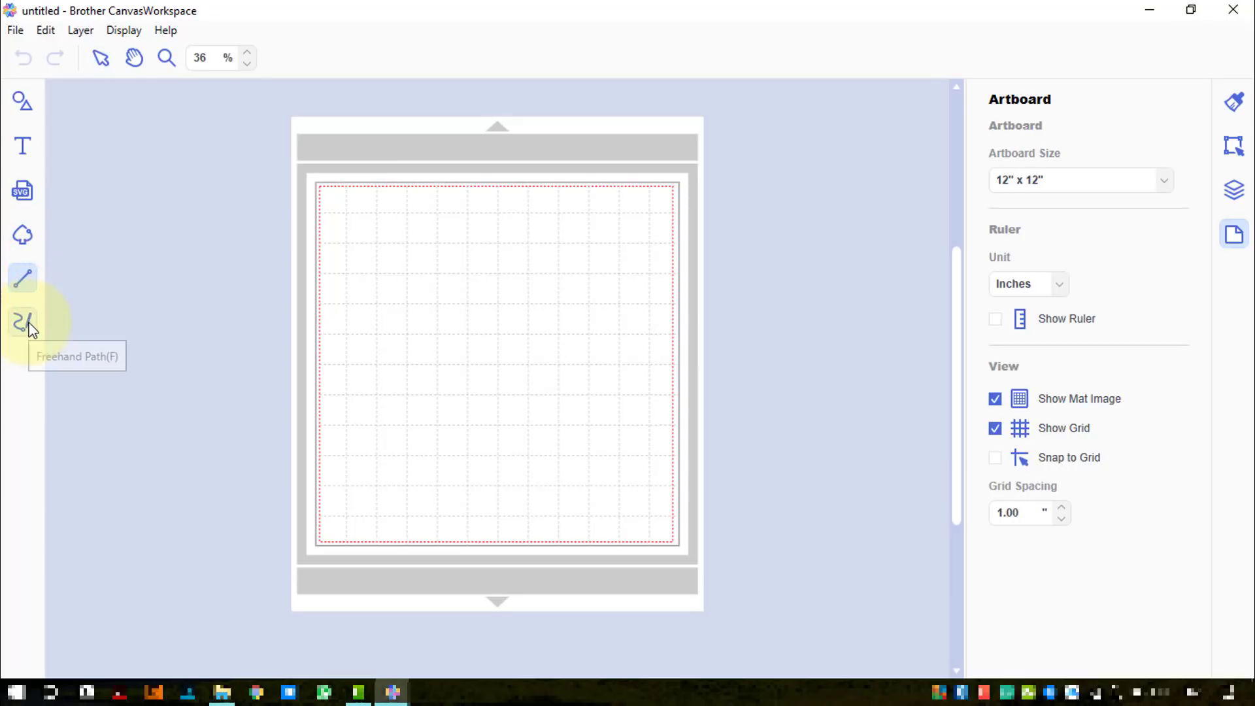
mouse_move(22, 278)
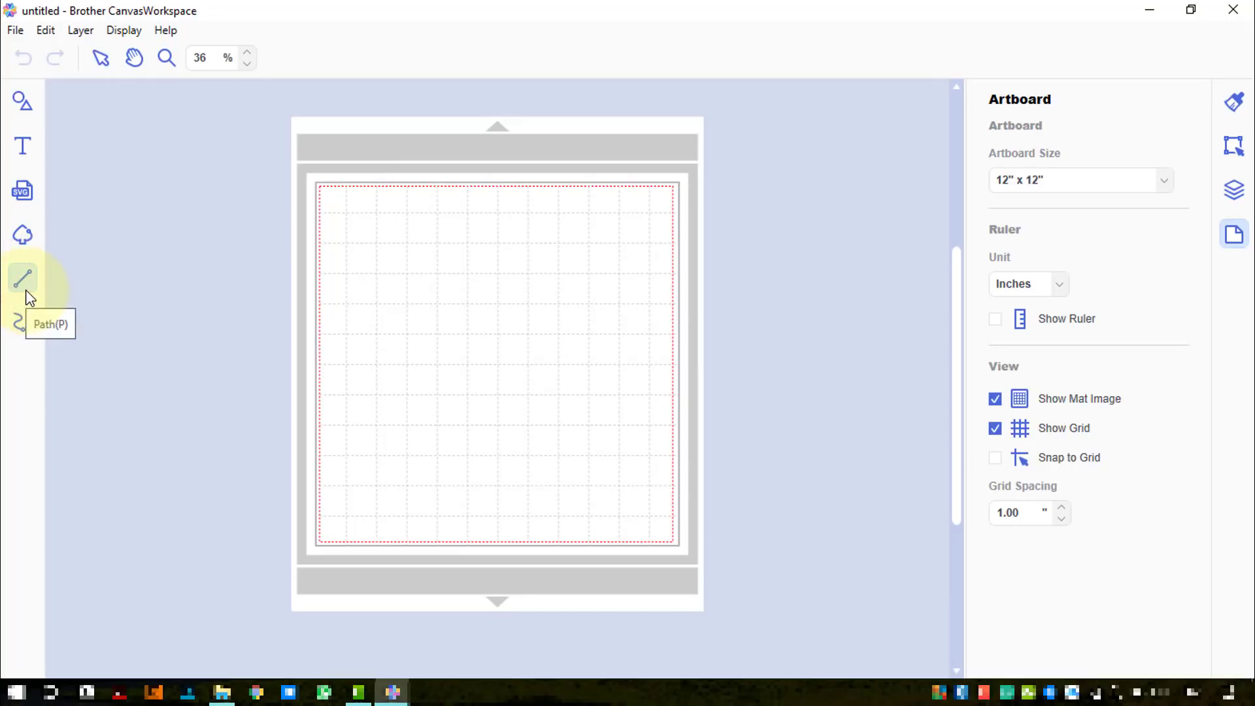
mouse_move(57, 185)
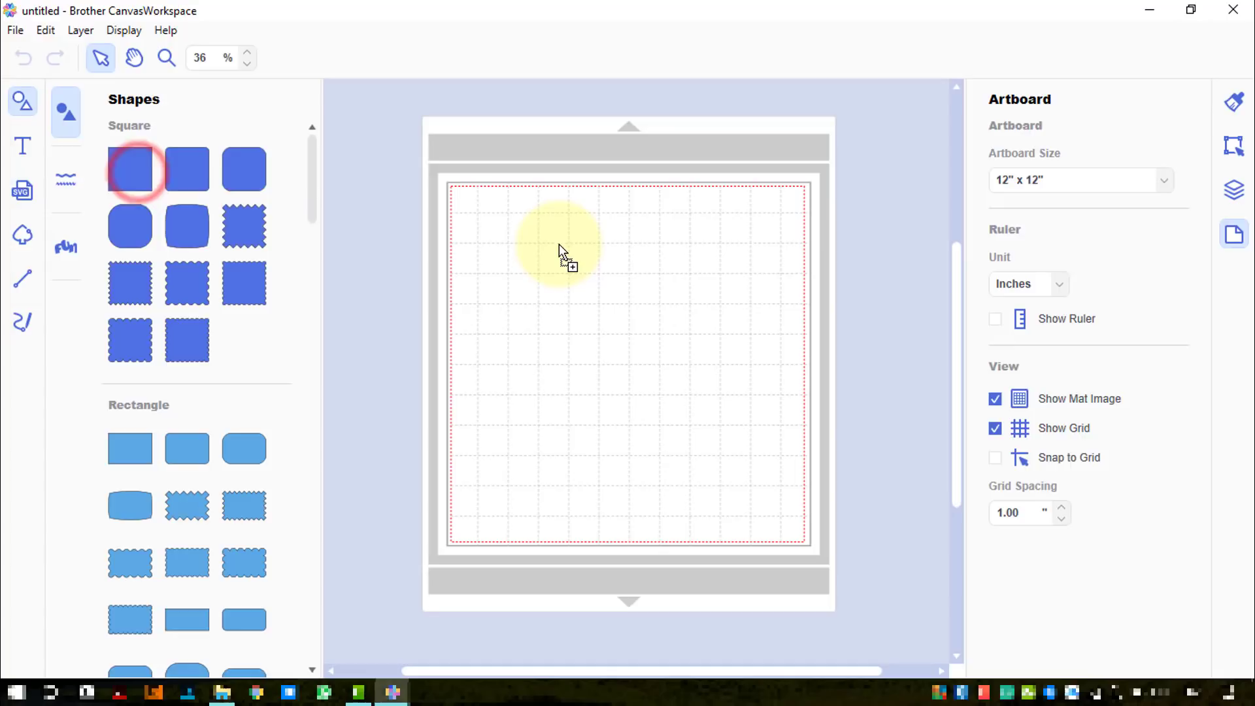
- Add a basic square to the mat, shrink it by a corner handle, and view the Cut/Draw options
left_click(136, 169)
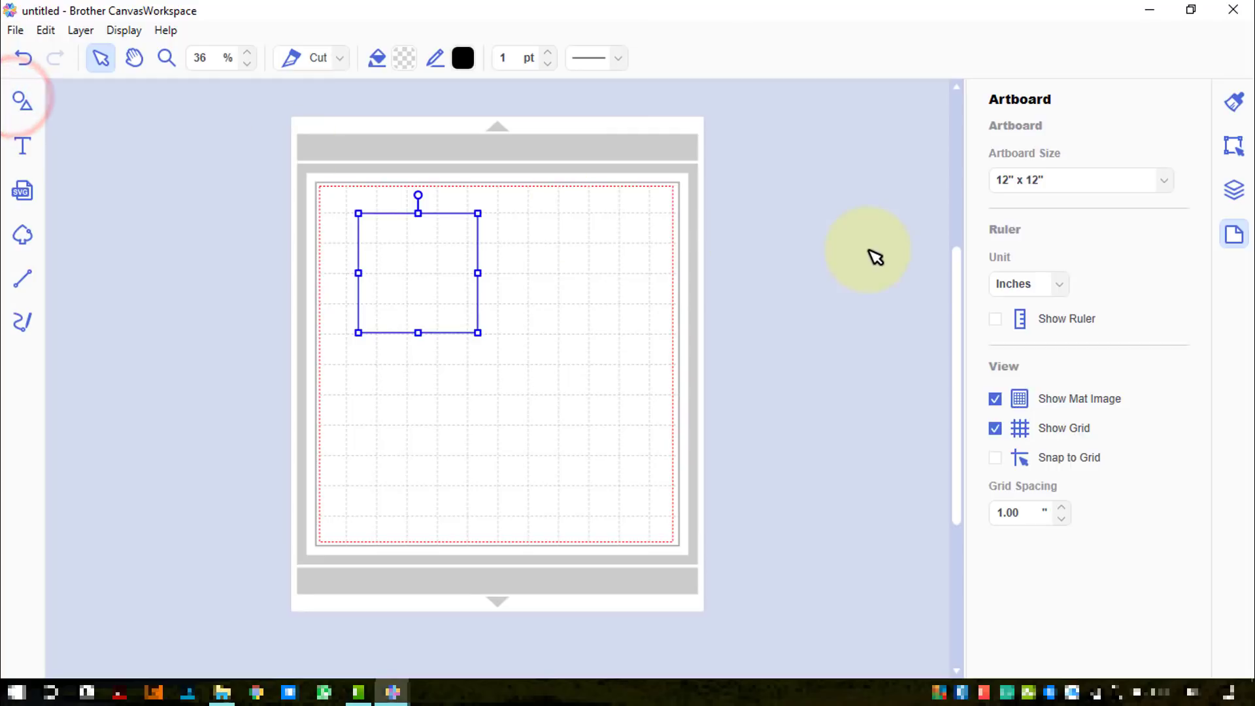
mouse_move(477, 218)
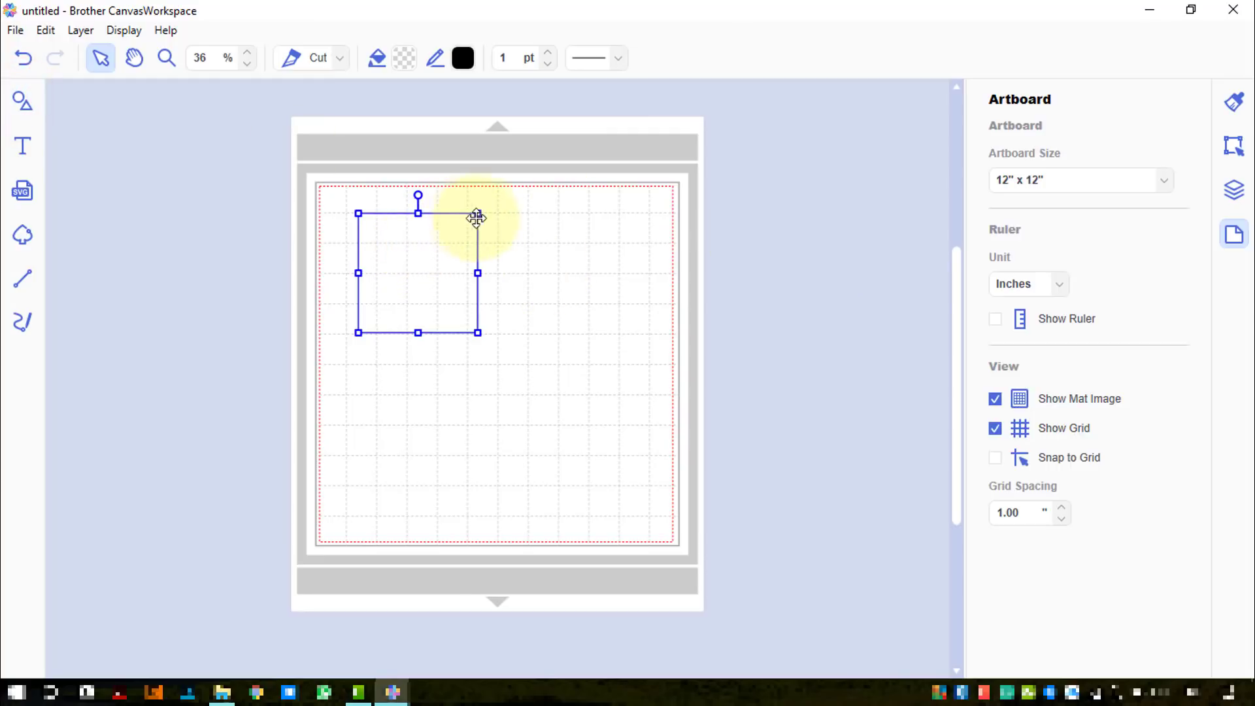
left_click_drag(477, 214, 449, 240)
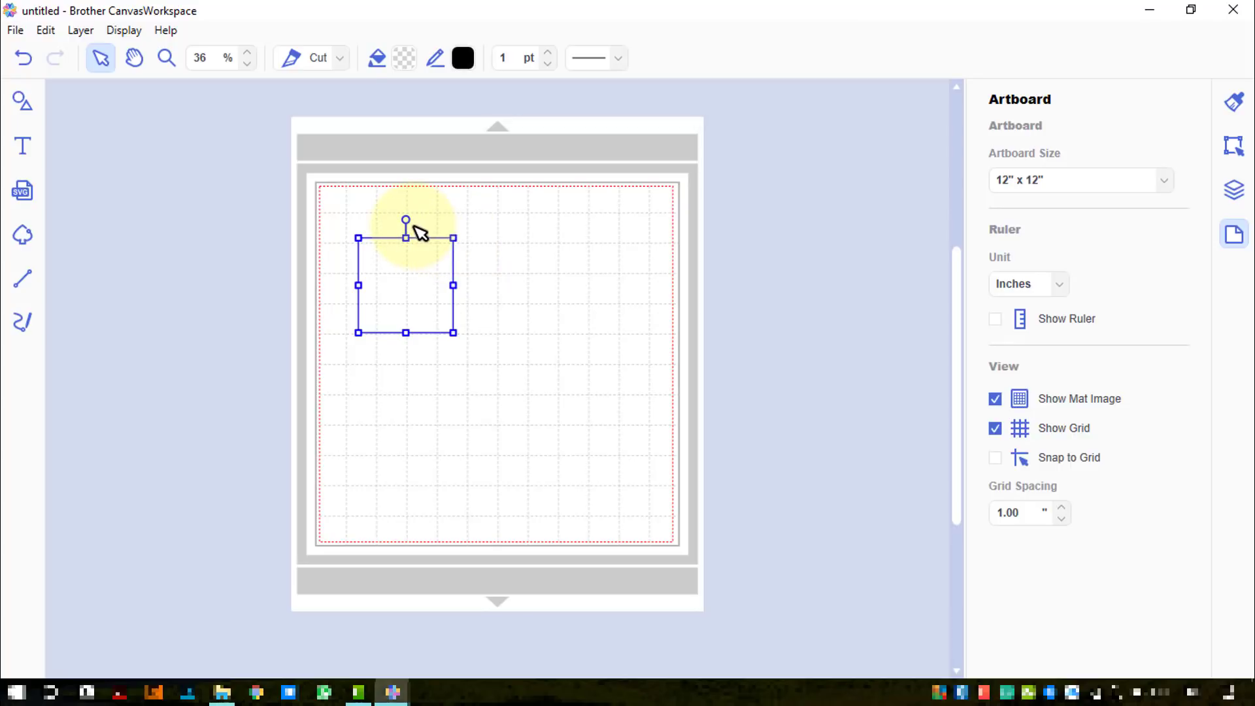
left_click(339, 58)
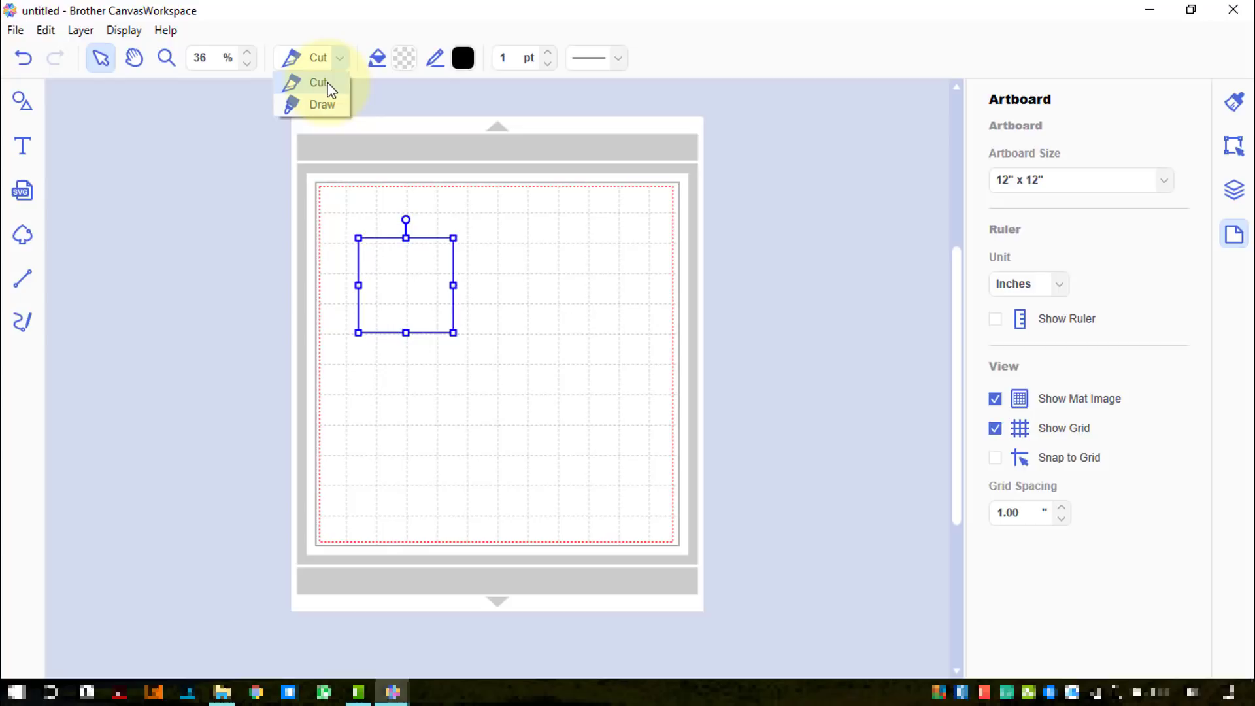
mouse_move(322, 104)
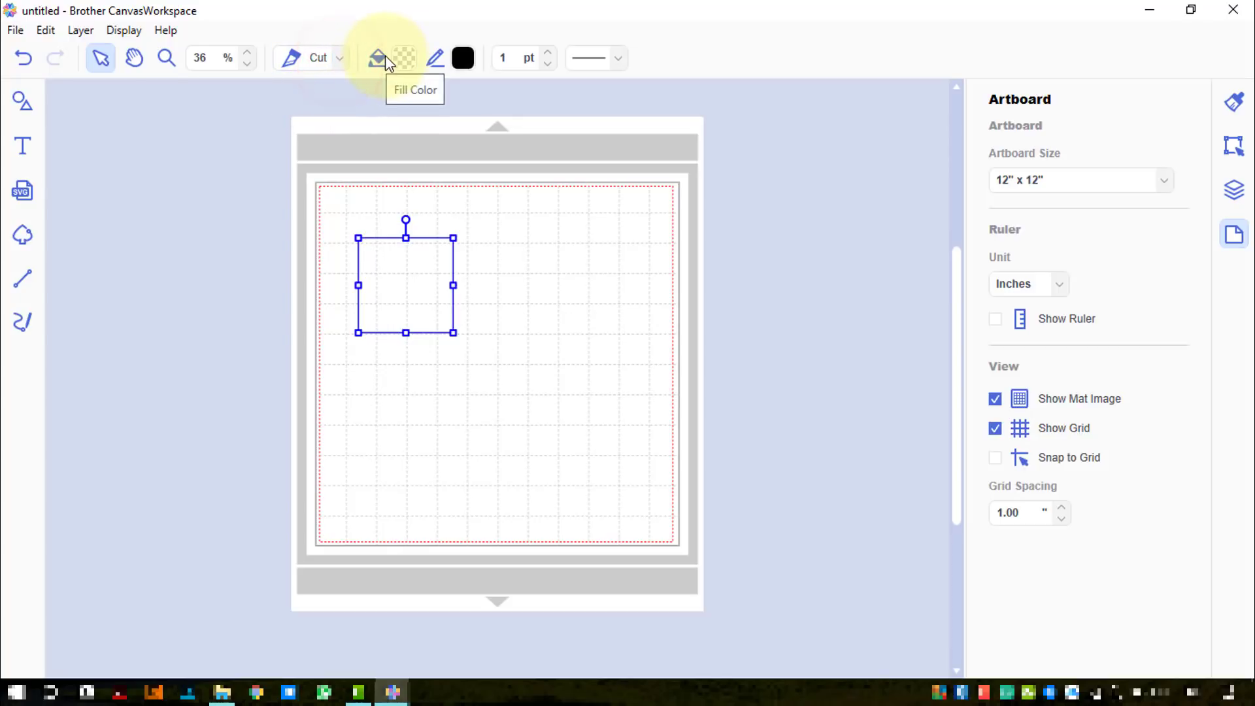
mouse_move(385, 63)
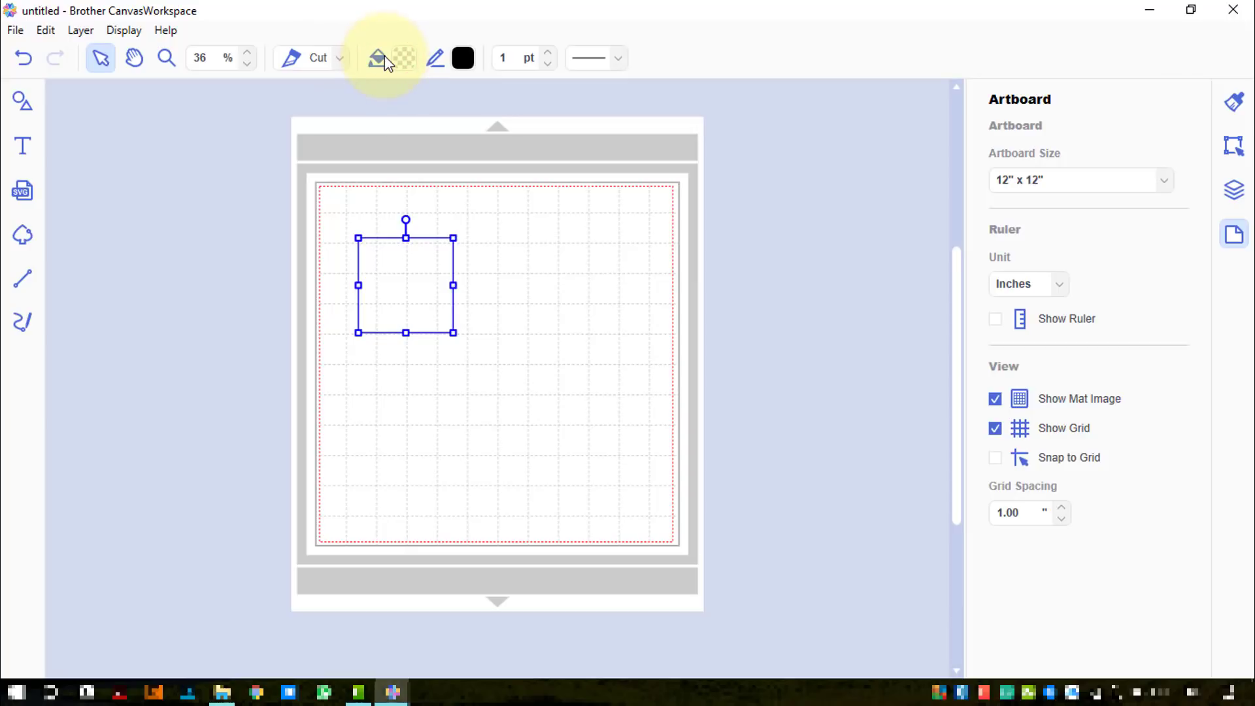
mouse_move(1023, 132)
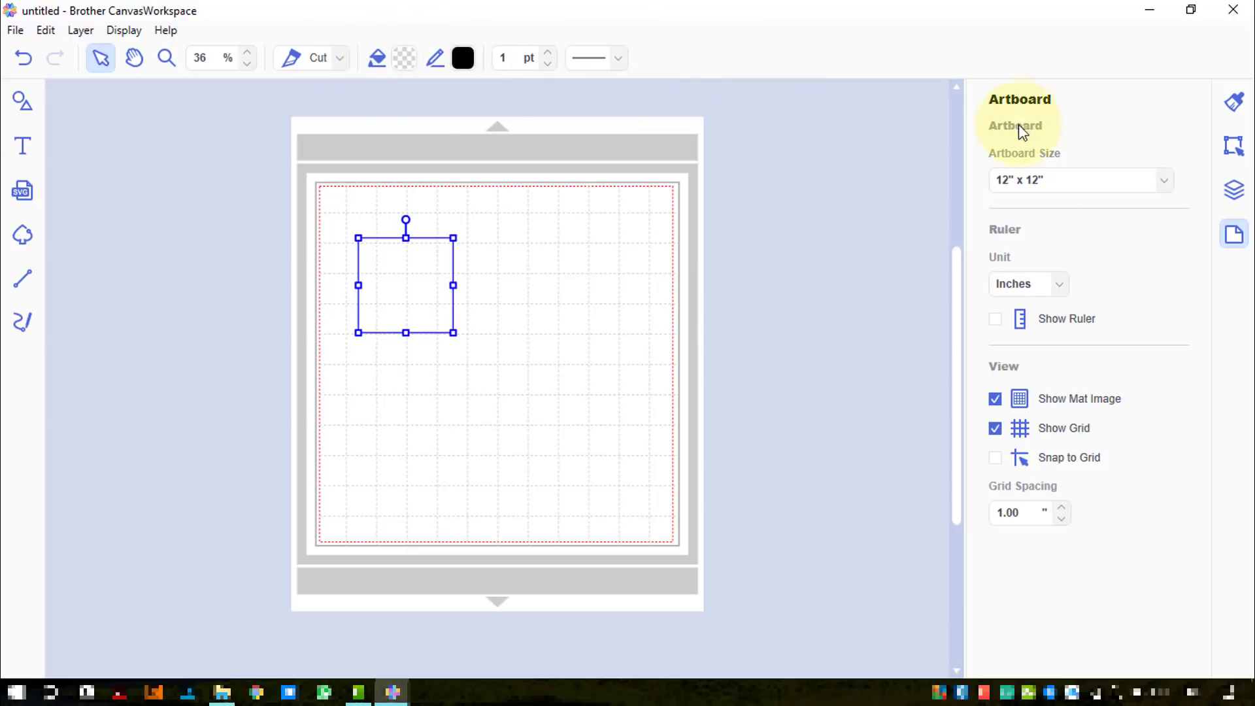
mouse_move(985, 249)
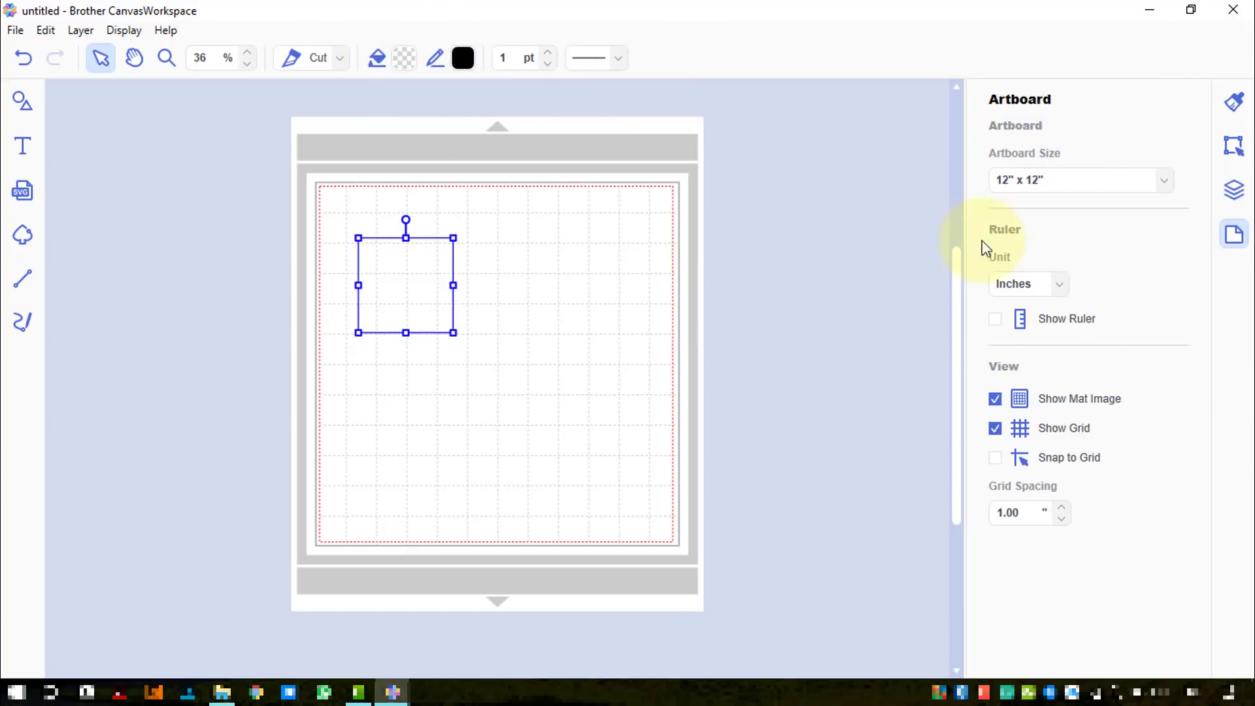
mouse_move(403, 36)
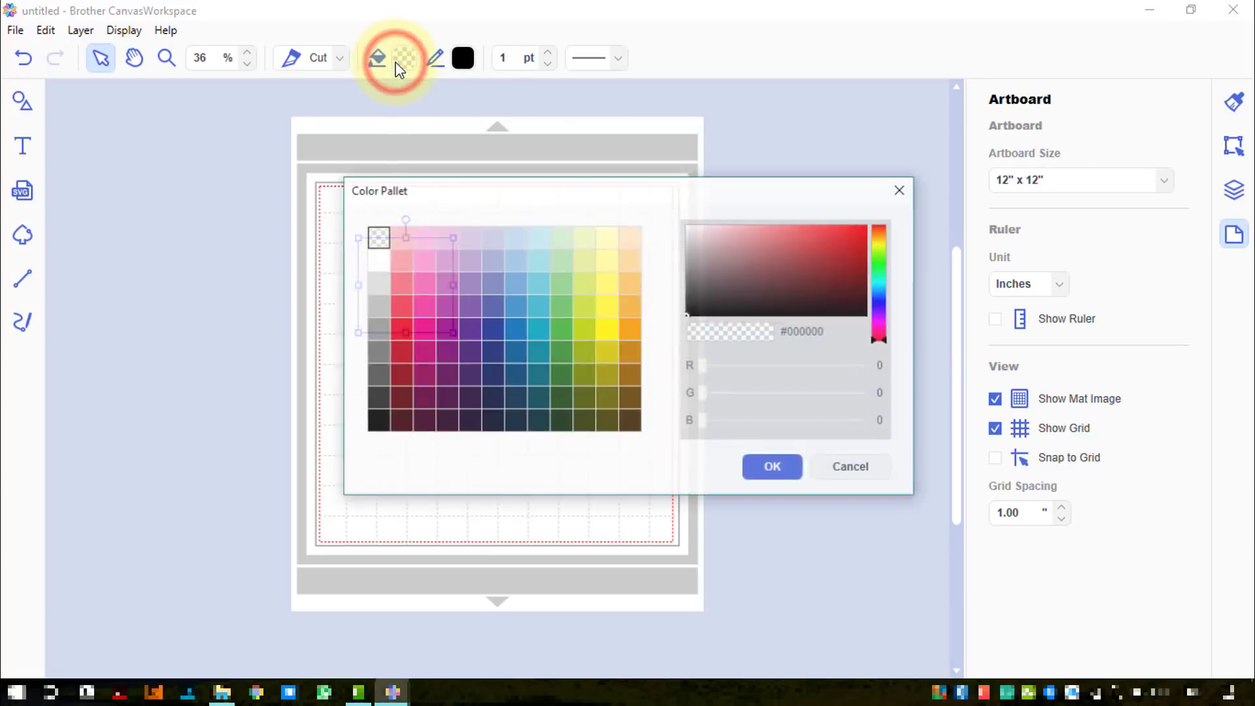
left_click(423, 282)
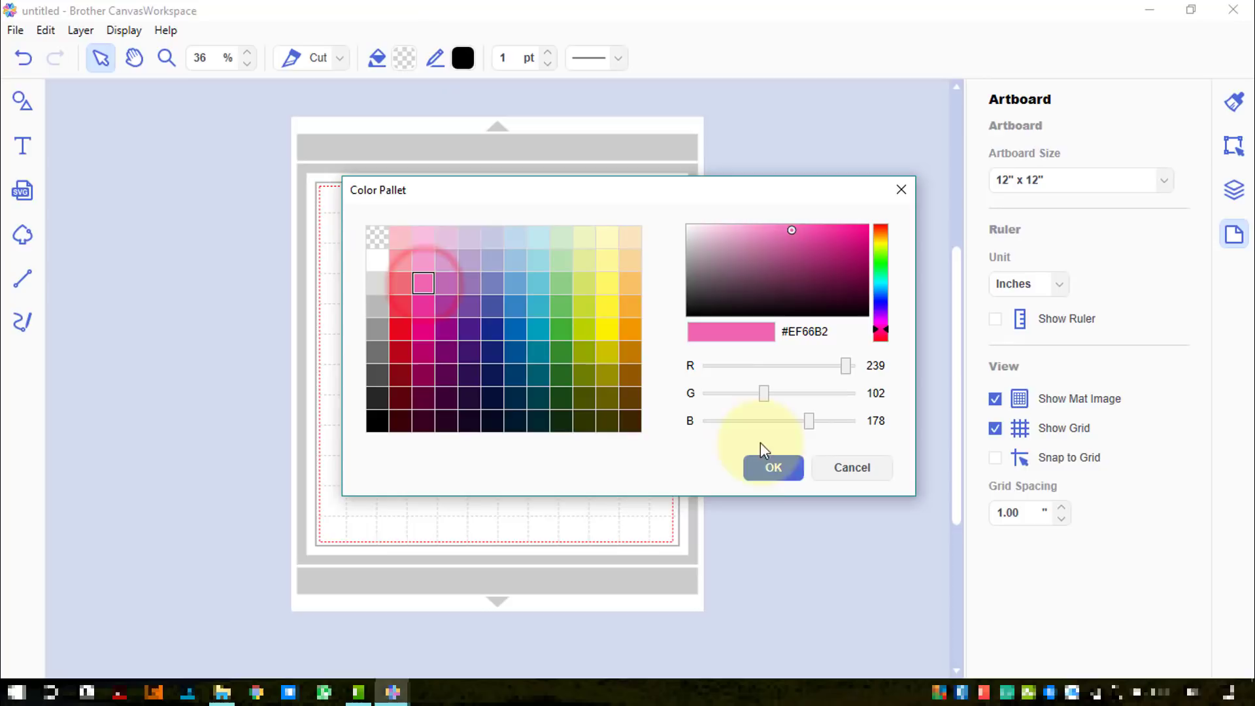
left_click(772, 467)
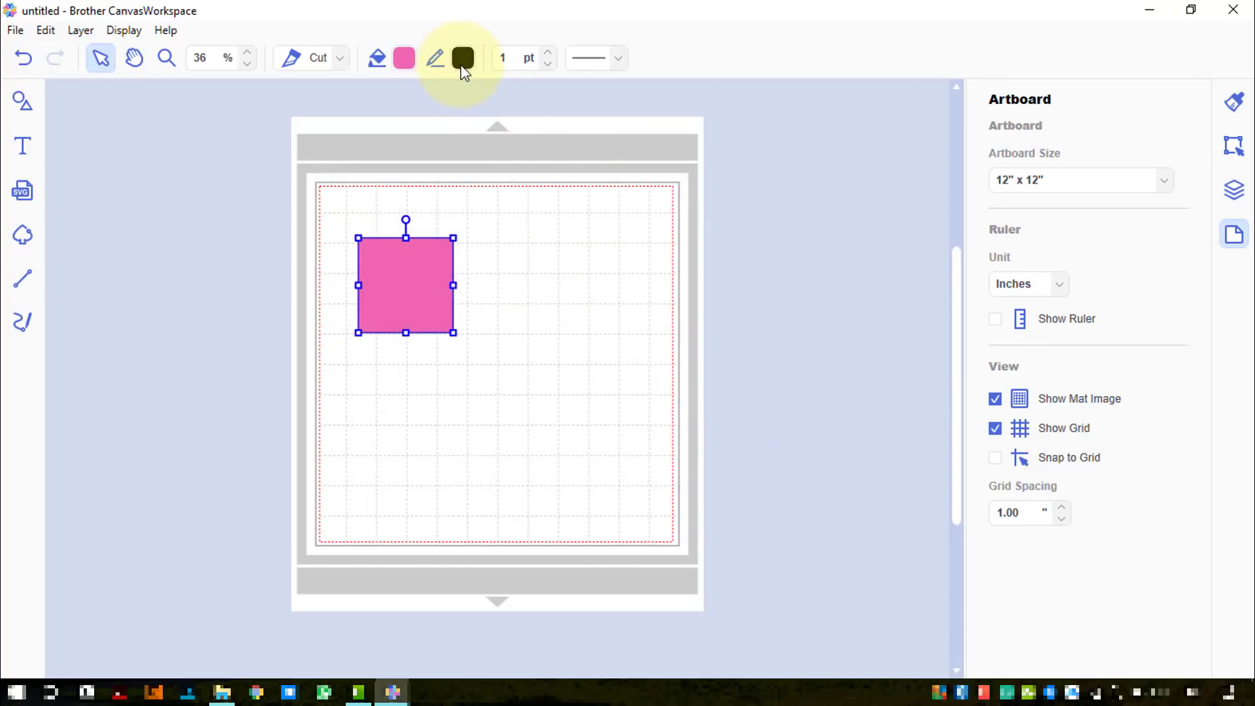
left_click(463, 58)
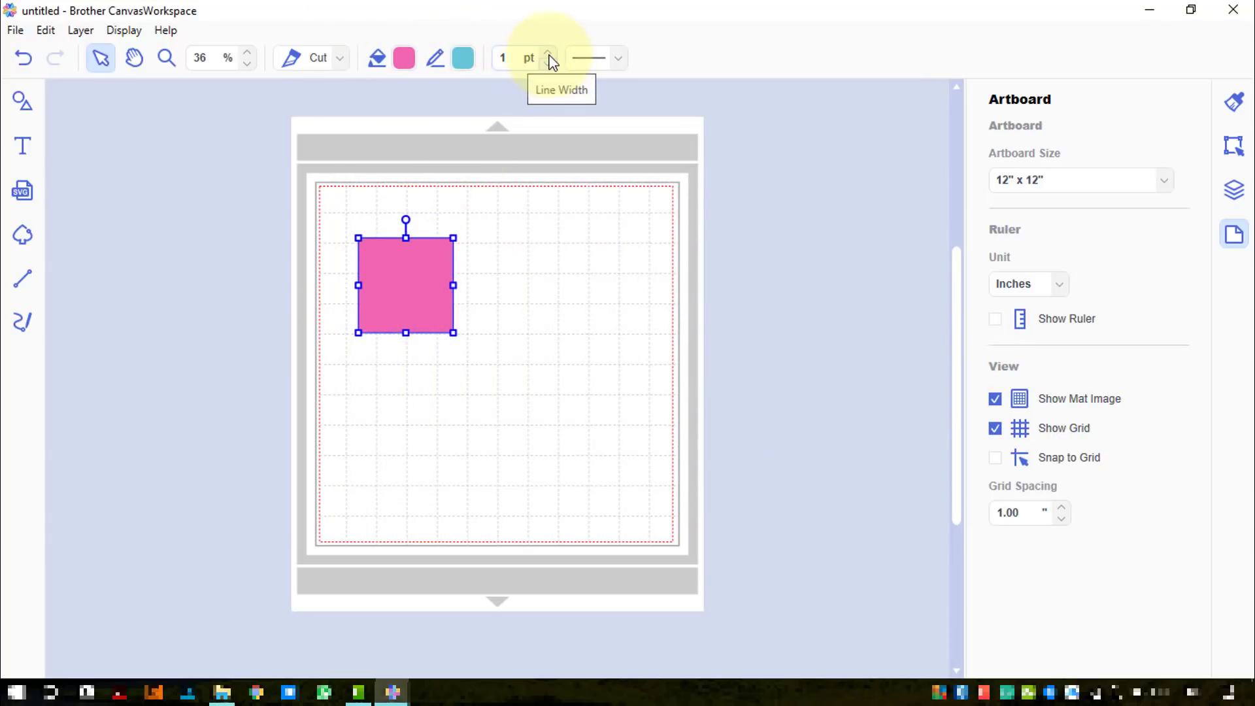
left_click(548, 53)
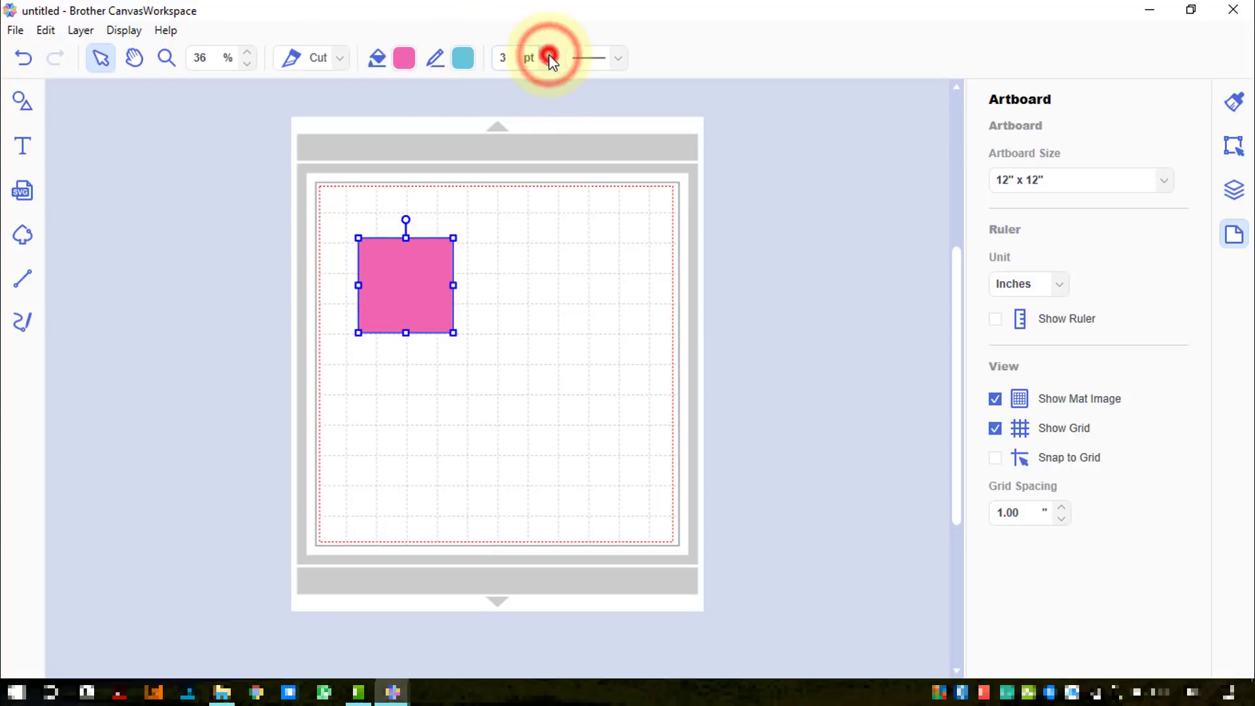
left_click(546, 53)
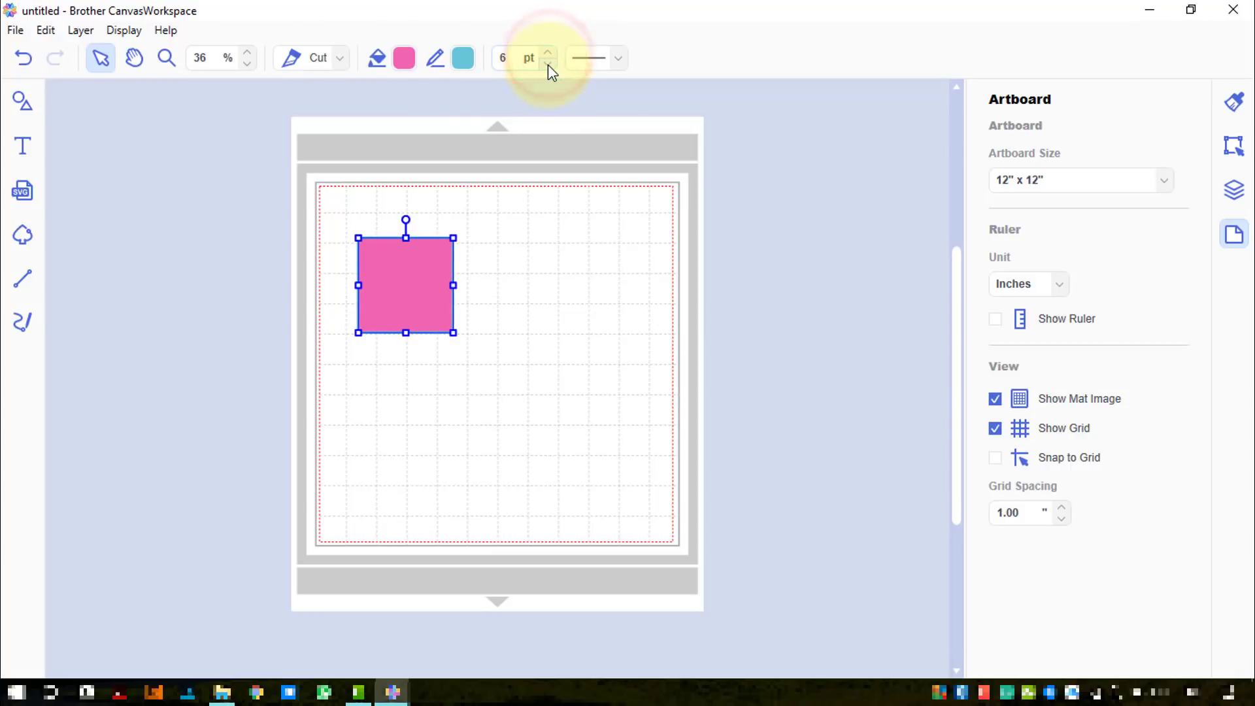
left_click(548, 62)
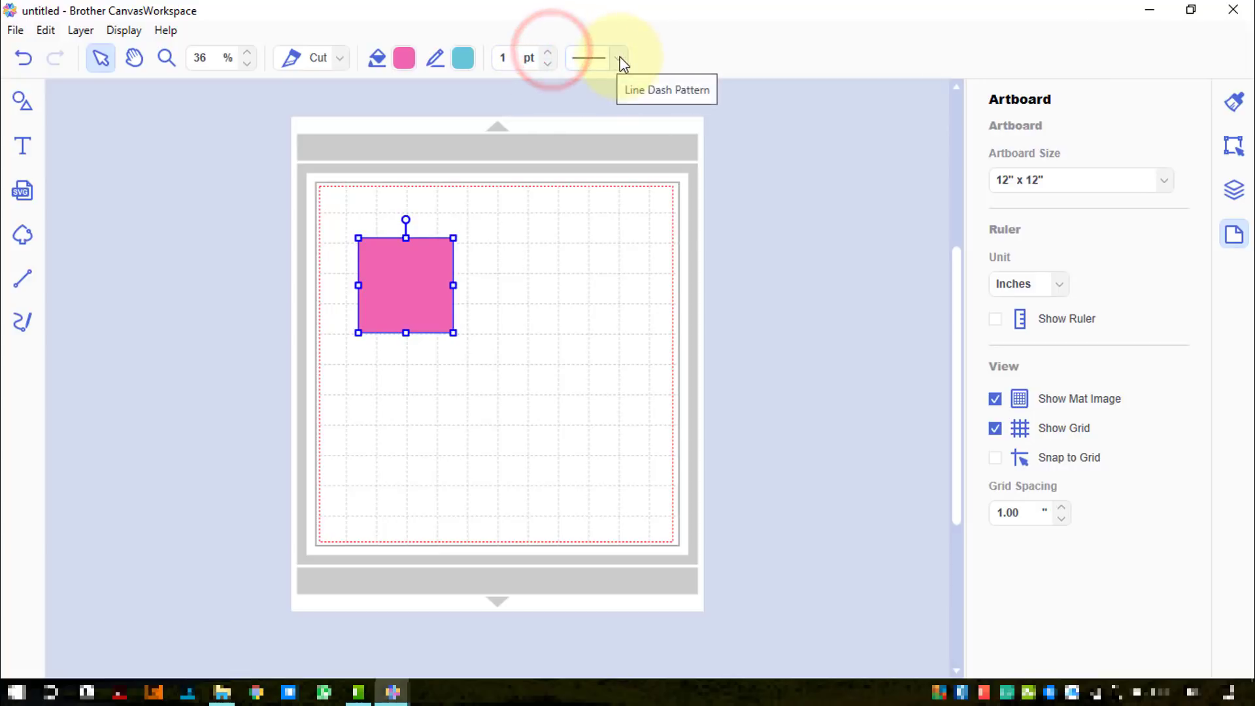
left_click(617, 58)
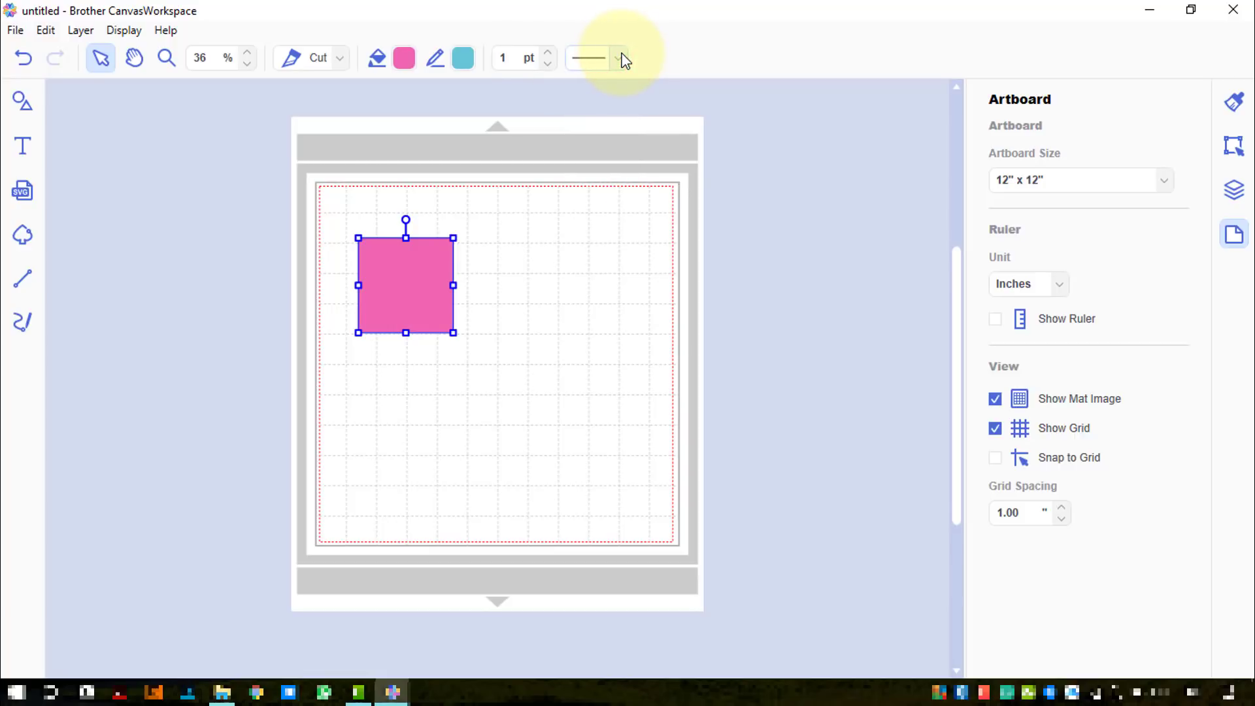
mouse_move(719, 292)
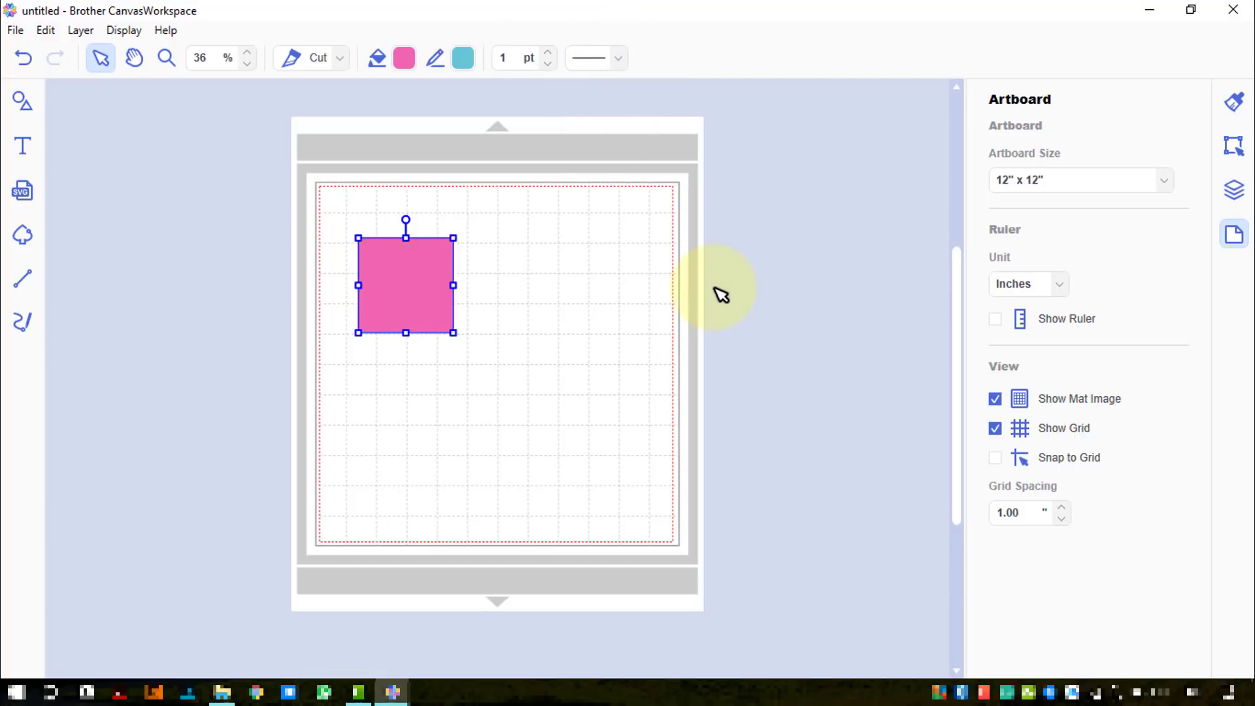
mouse_move(22, 100)
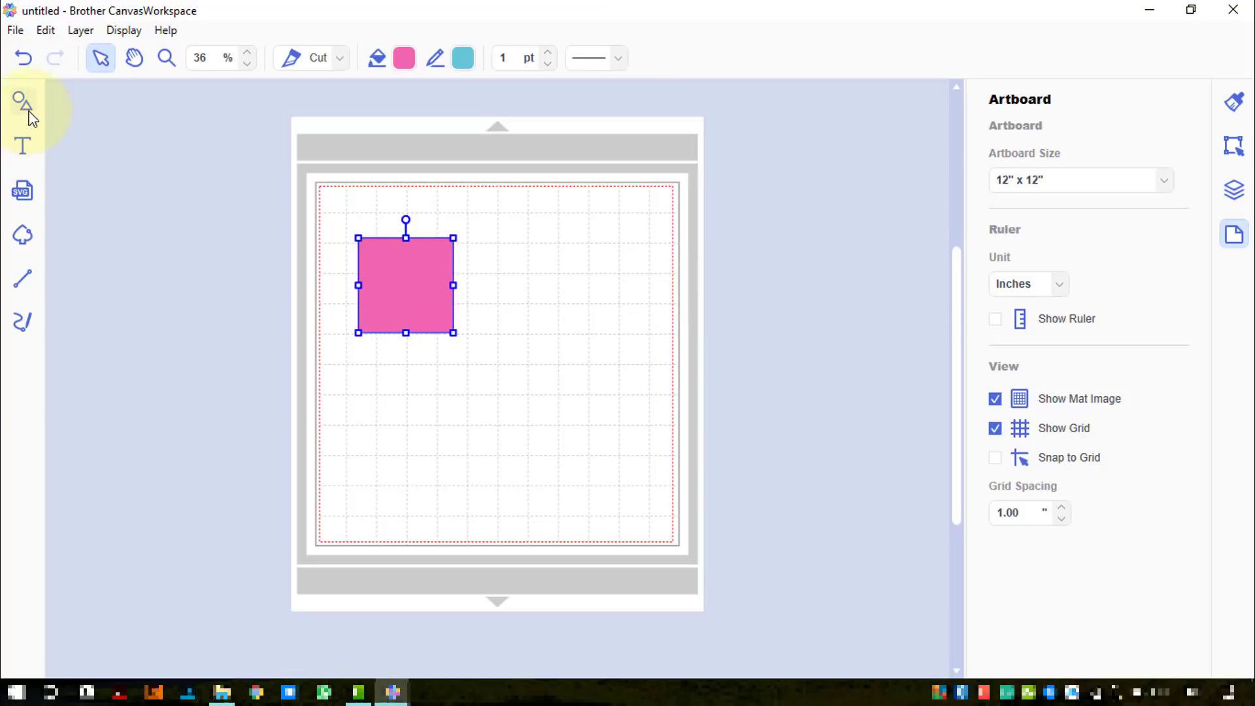
- Add a rounded square beside the pink square, enable Snap to Grid, and toggle Show Mat Image off and on
left_click(21, 99)
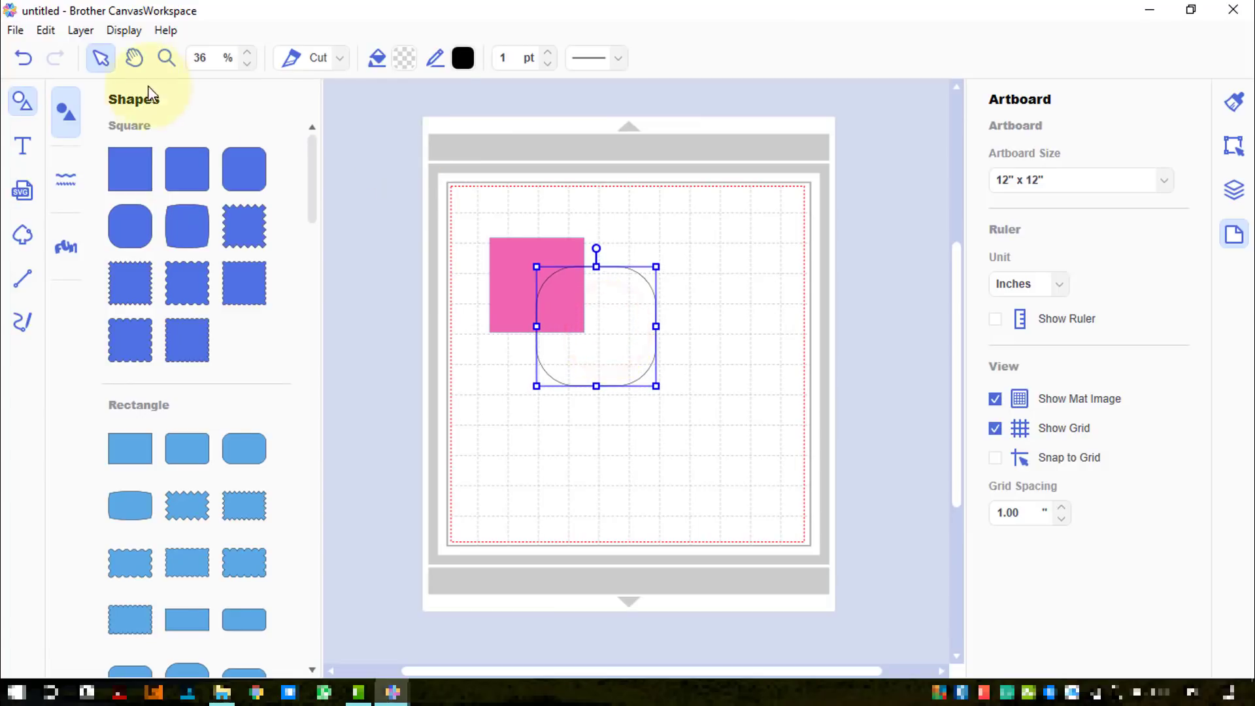
mouse_move(719, 423)
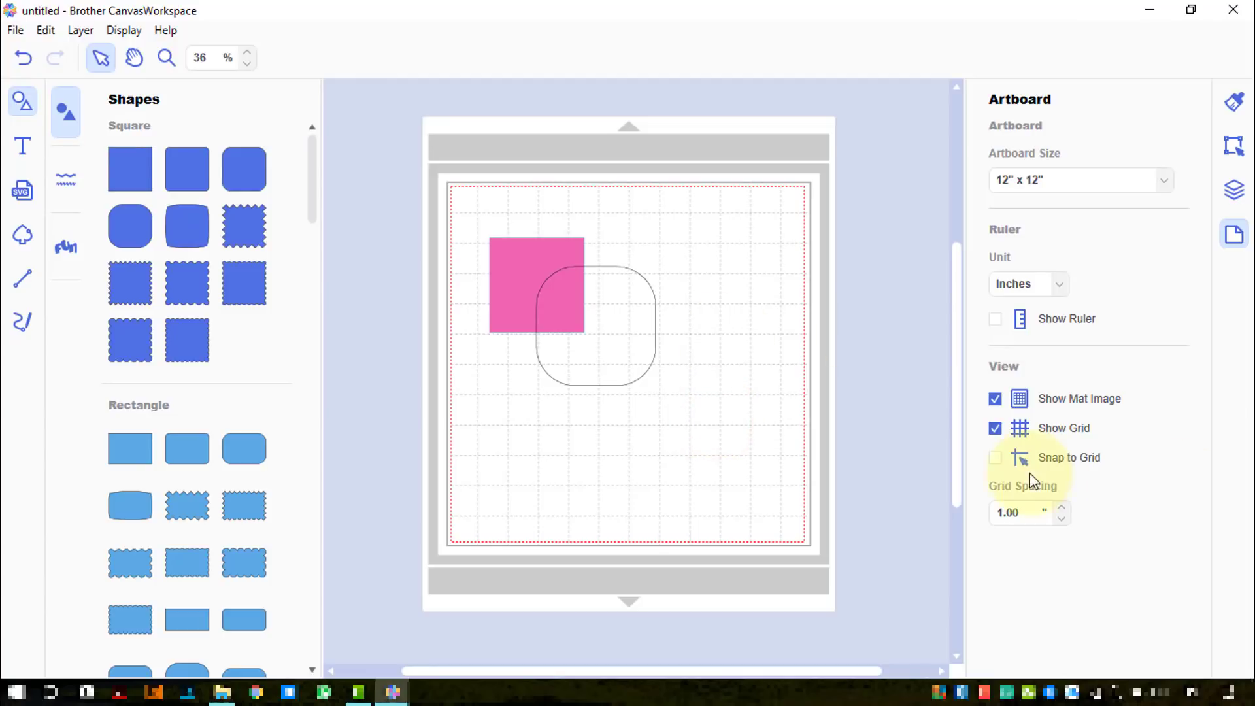
mouse_move(1069, 457)
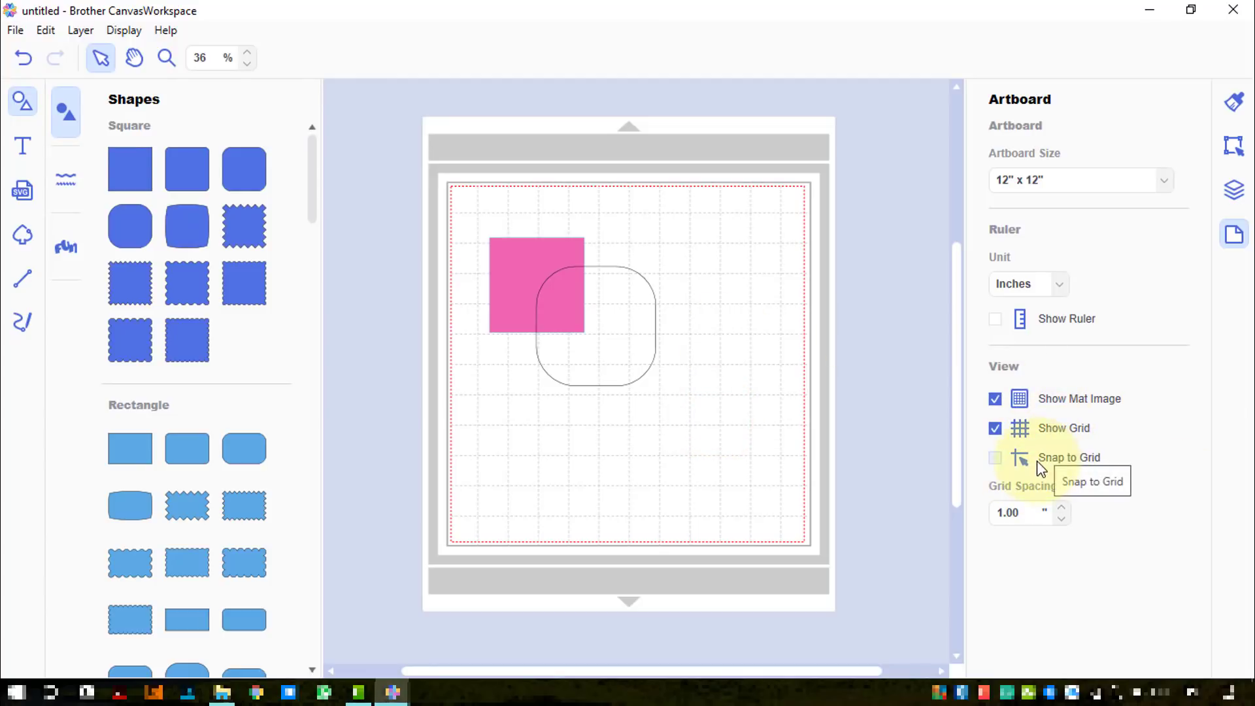
left_click(996, 457)
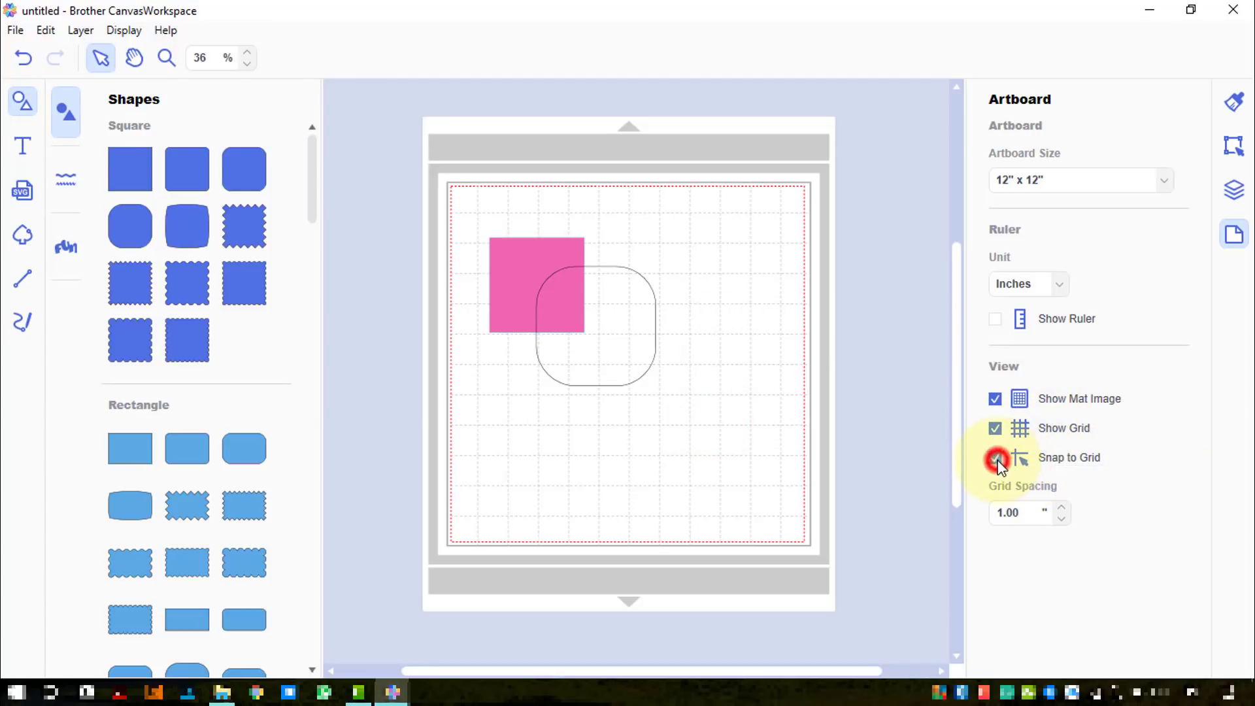
left_click(995, 457)
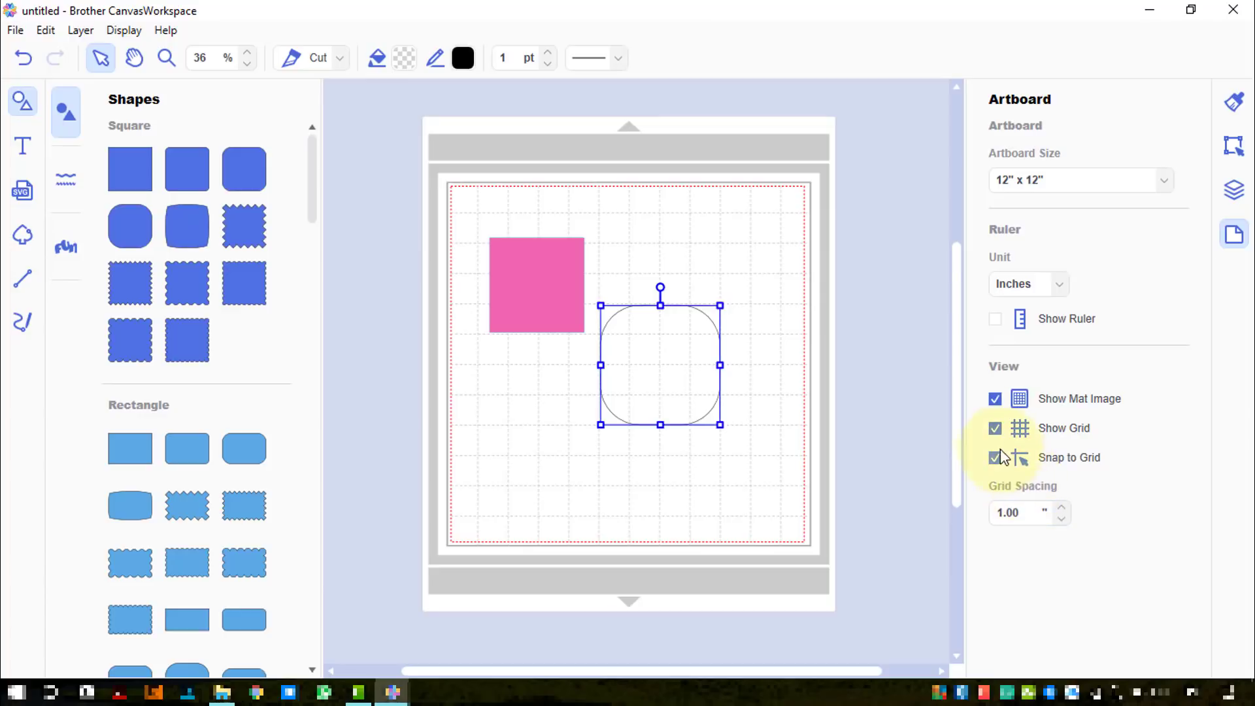
left_click(995, 398)
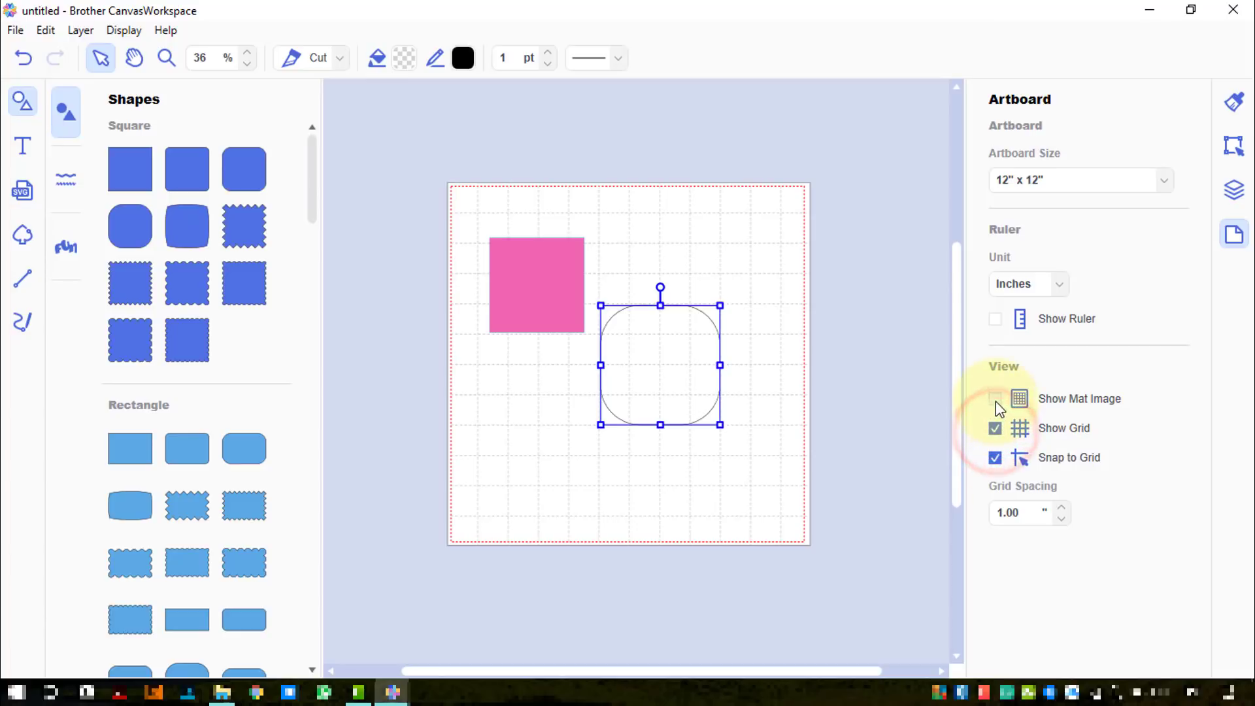
left_click(995, 399)
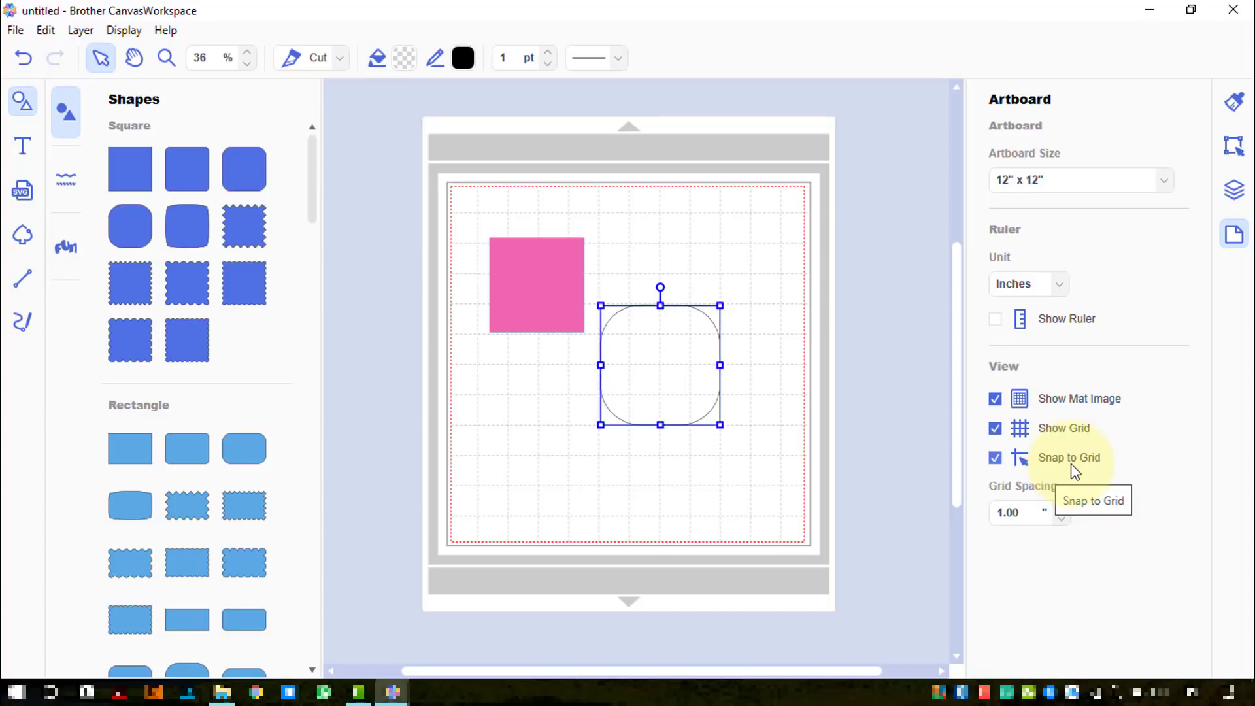
mouse_move(111, 108)
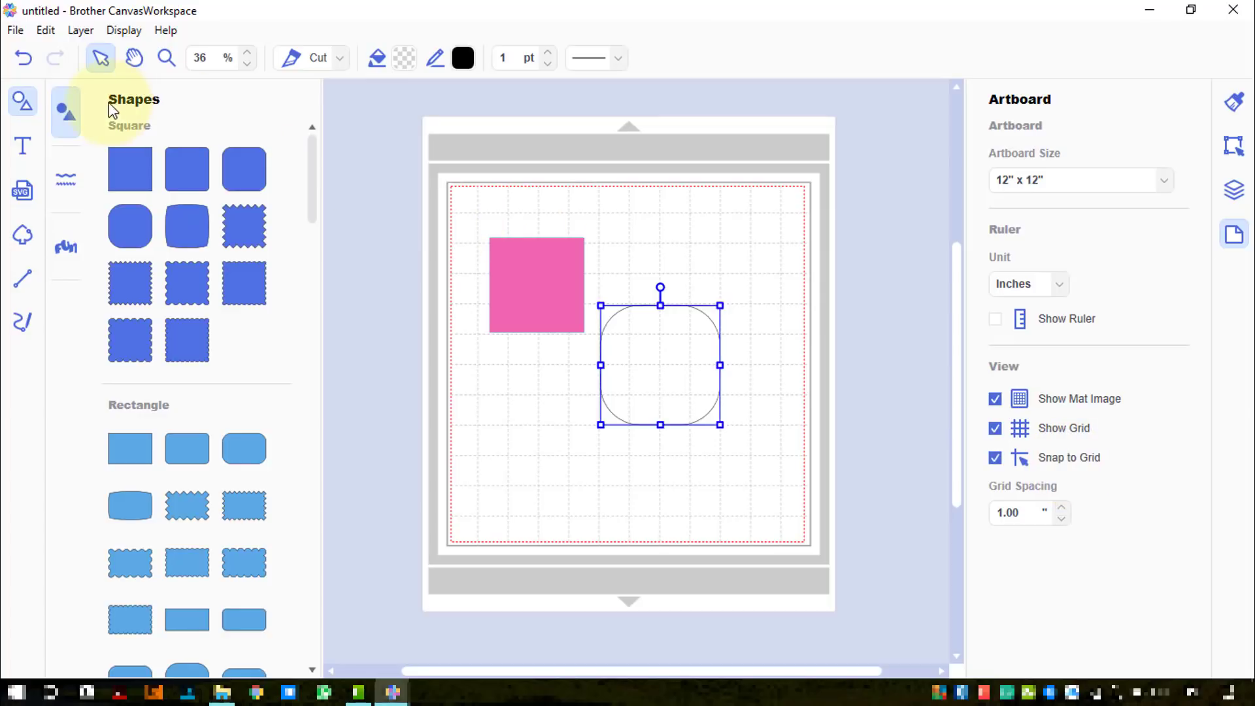
mouse_move(702, 324)
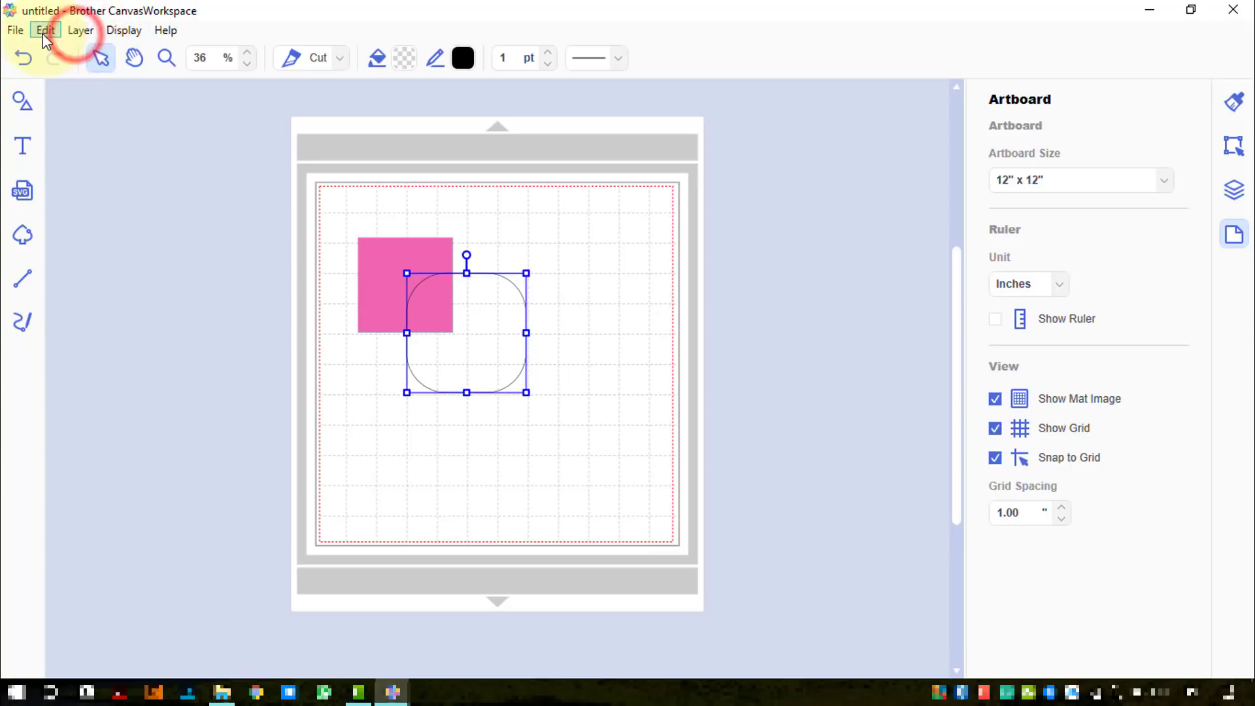
- Open the Edit menu to see its Flip and Process Overlap options
left_click(45, 29)
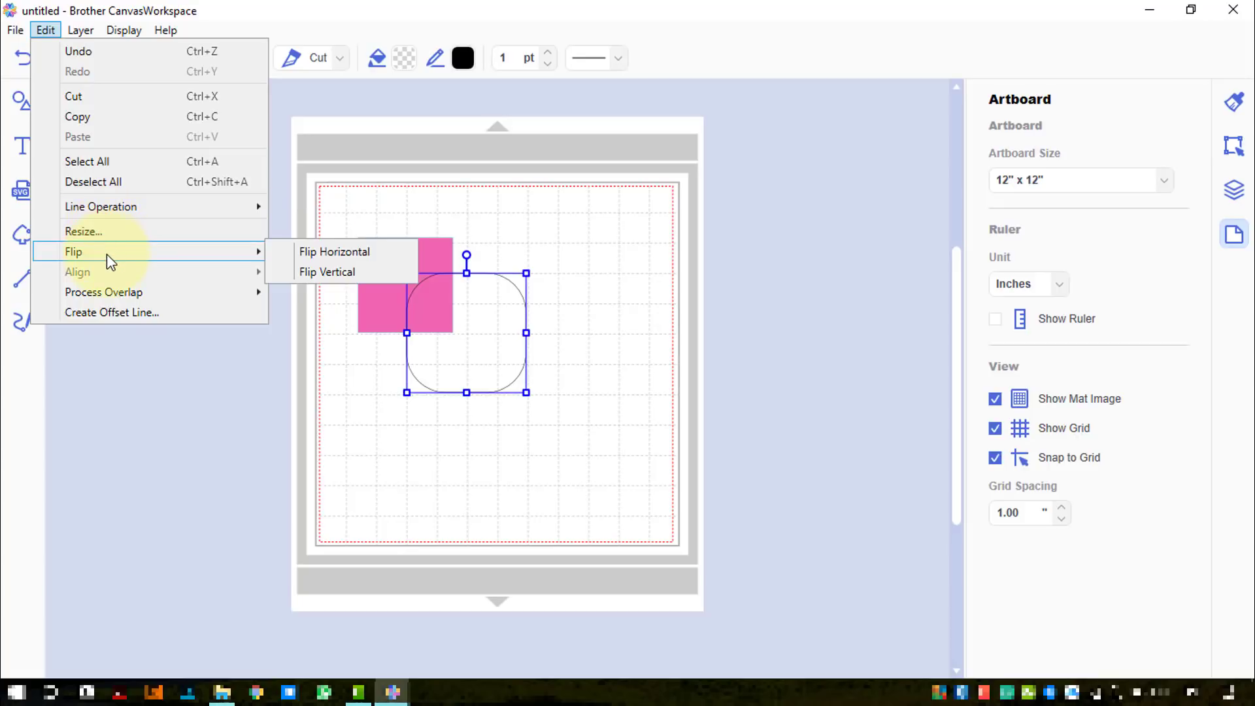
mouse_move(103, 292)
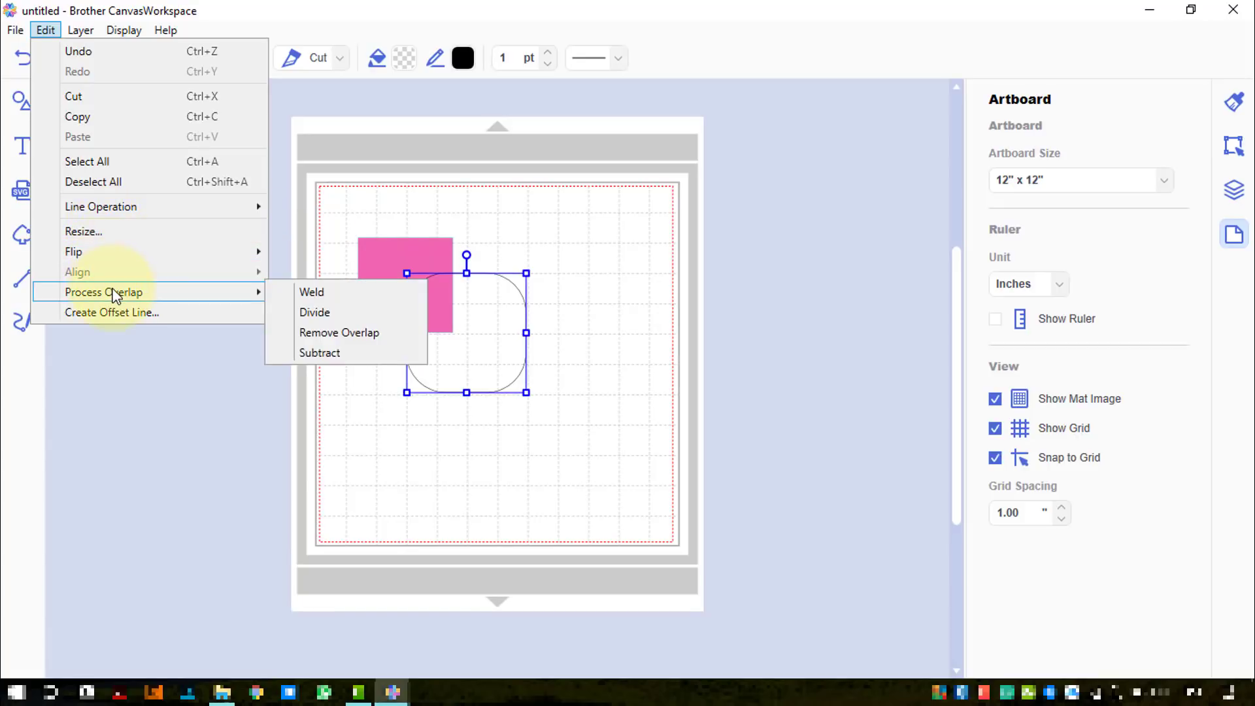
mouse_move(208, 298)
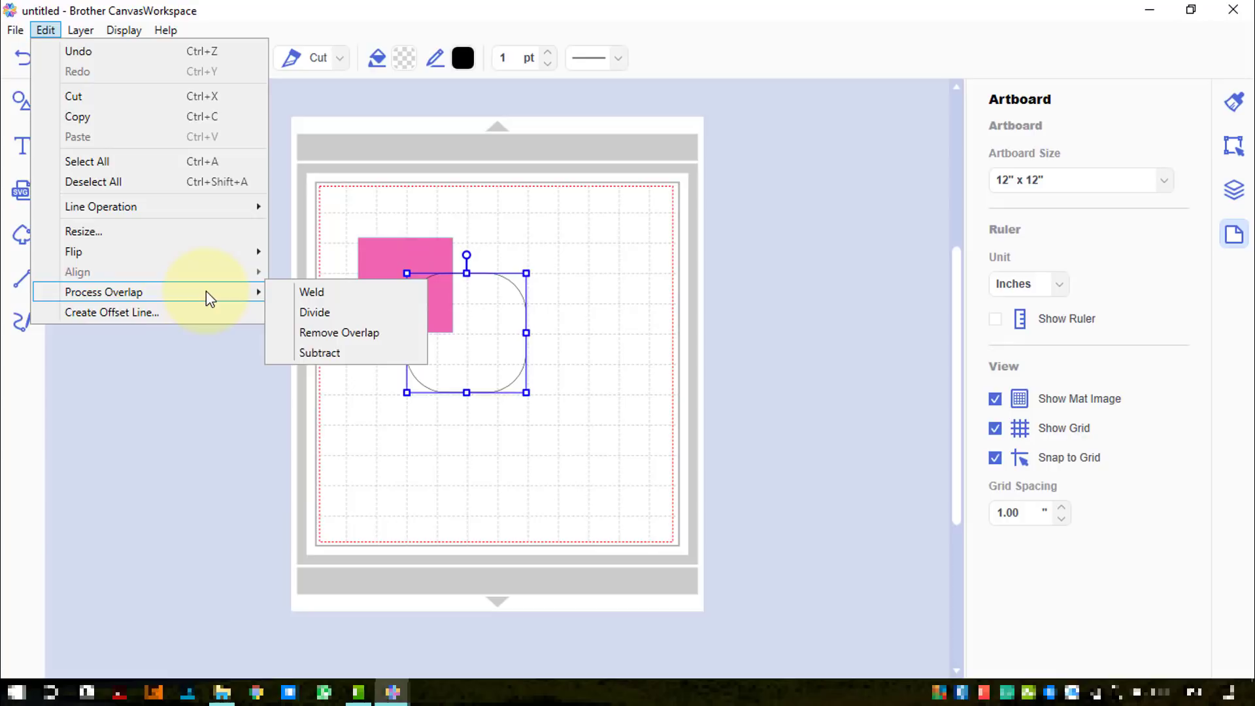
mouse_move(359, 292)
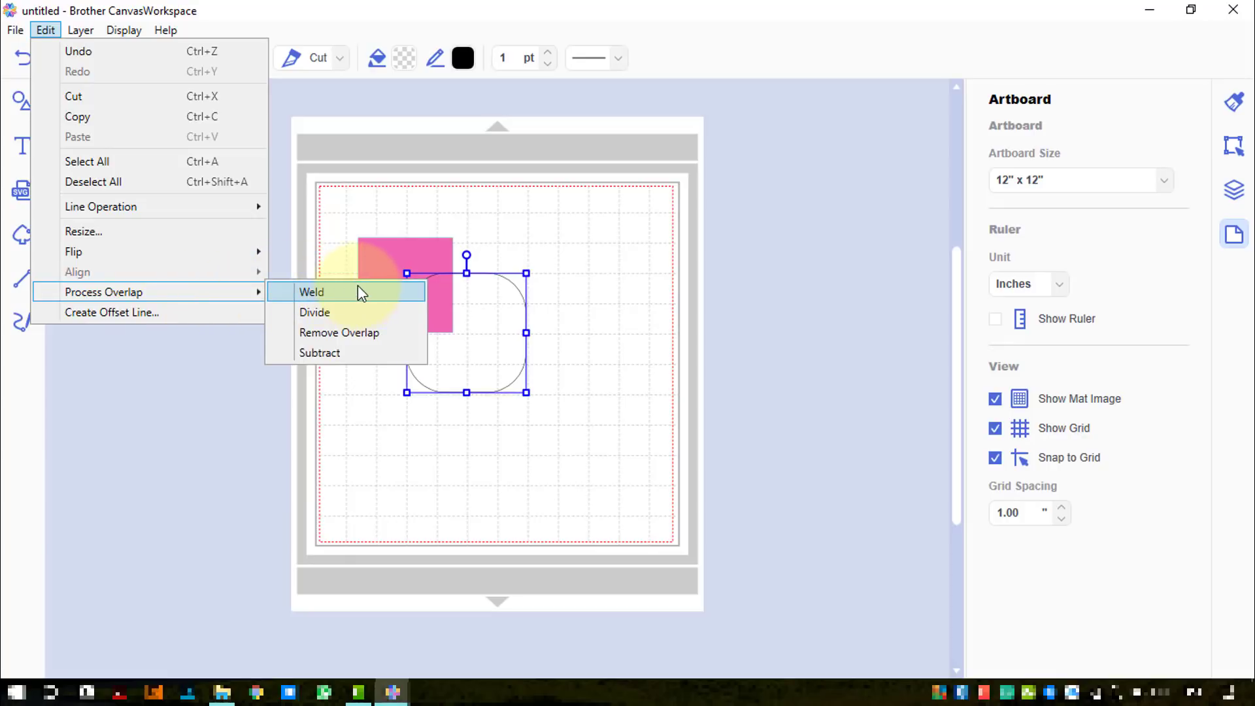
mouse_move(354, 356)
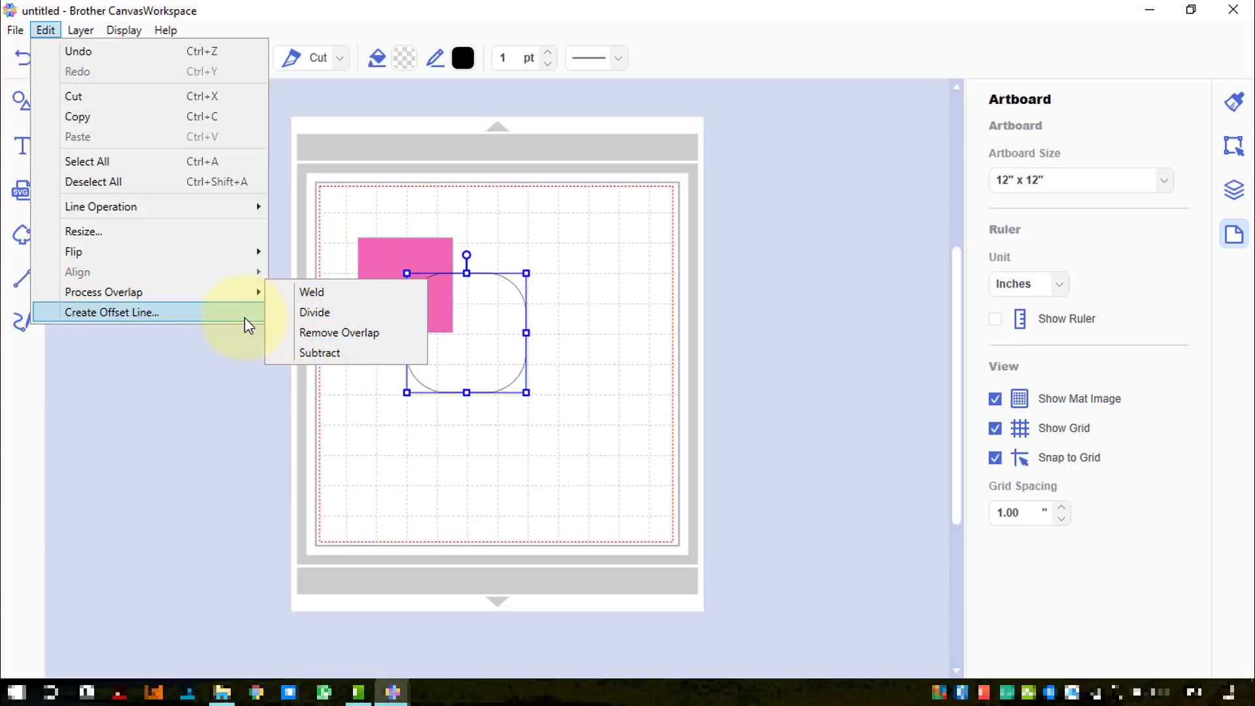
- Review the Create Offset Line options, including Original Line, then cancel without adding an offset
left_click(112, 312)
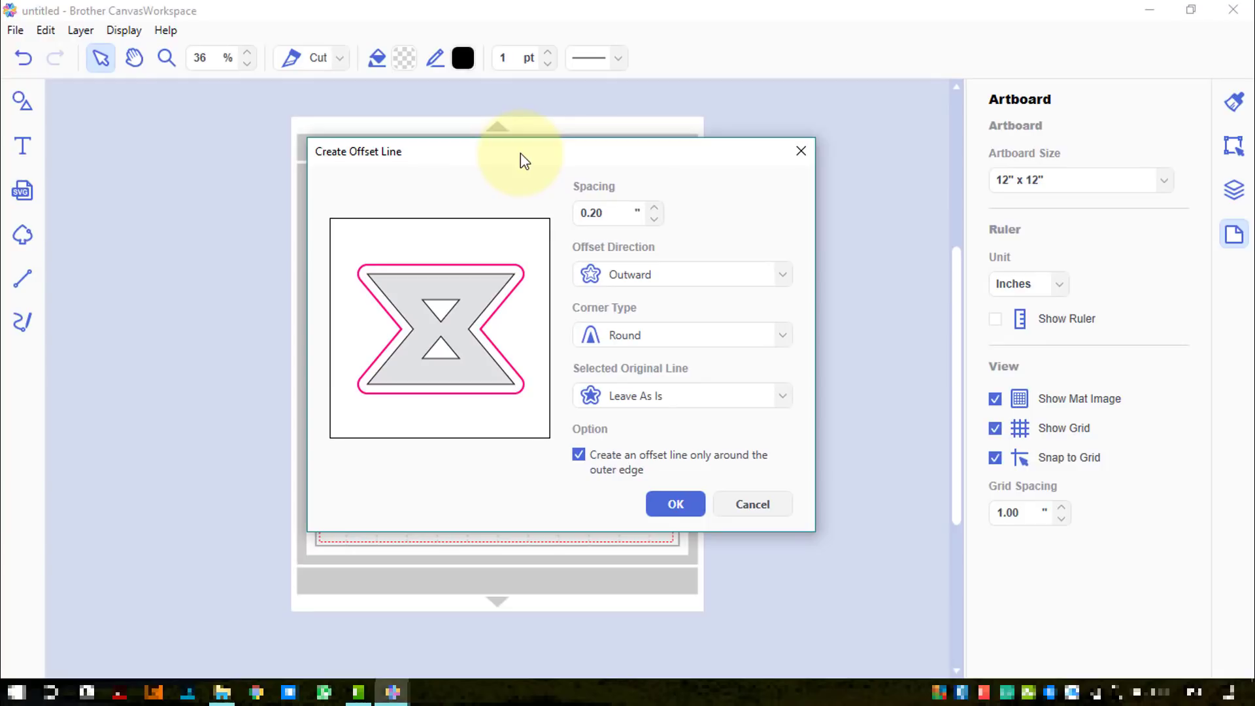
mouse_move(470, 345)
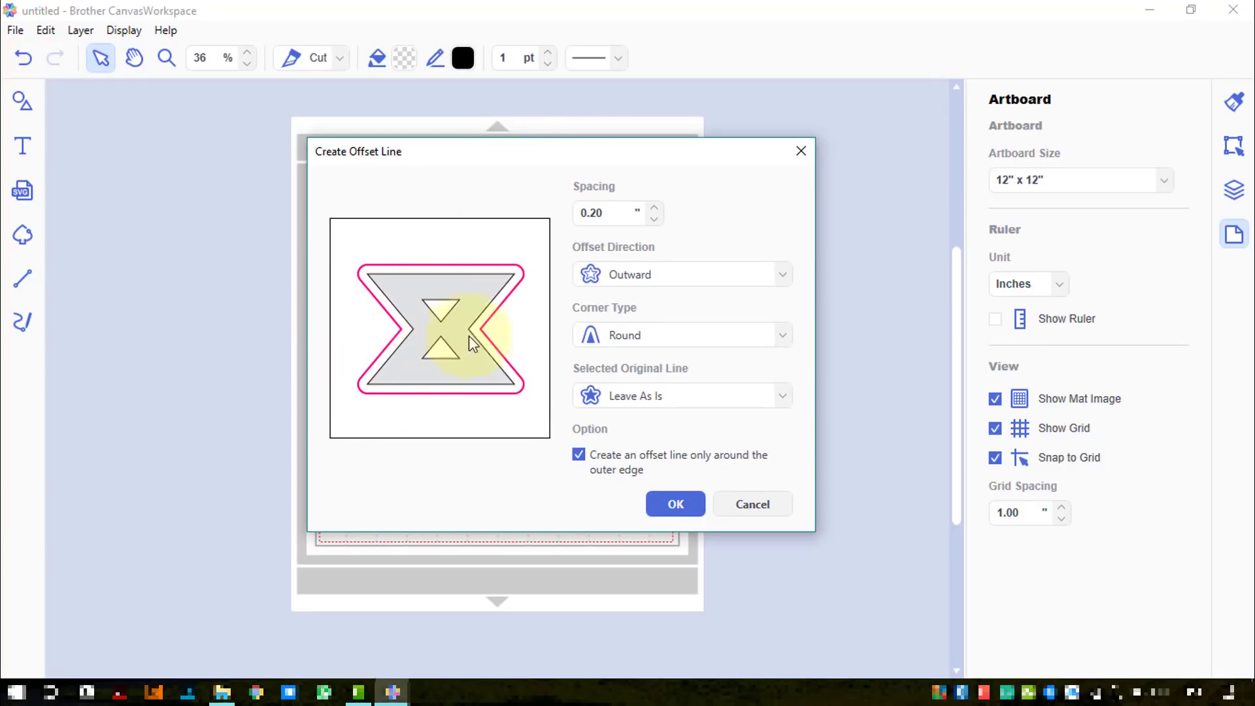
mouse_move(750, 336)
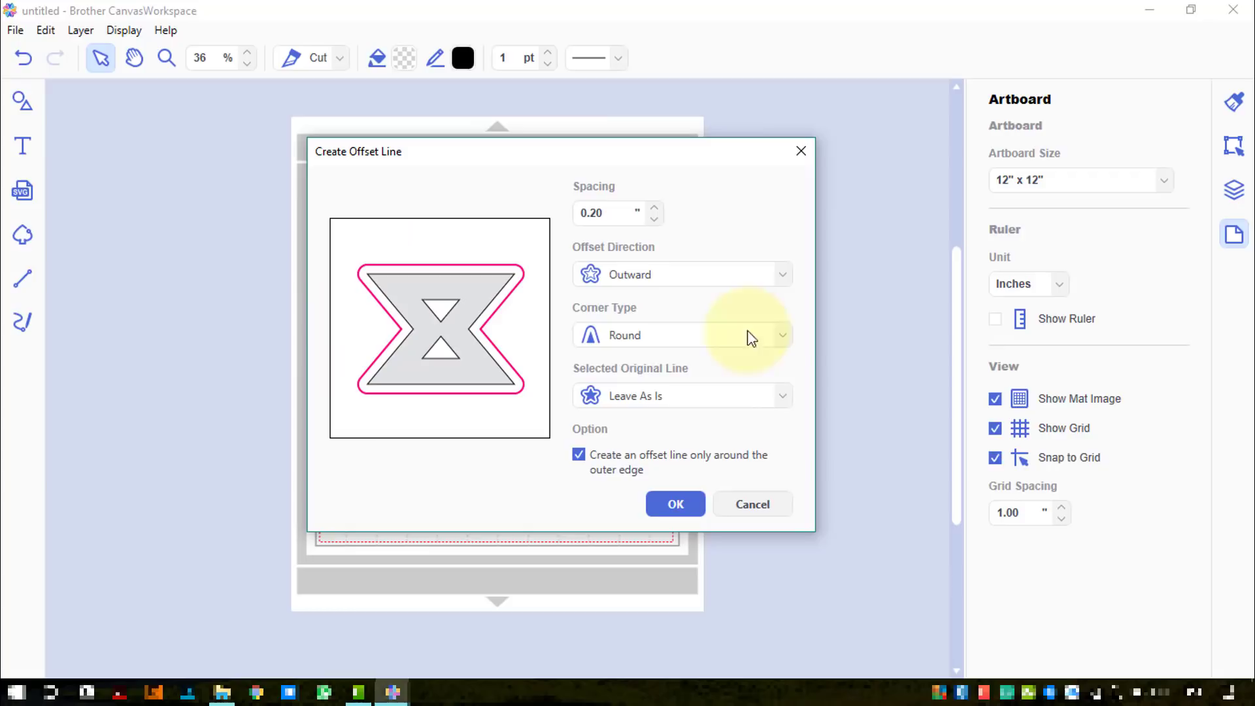
mouse_move(579, 436)
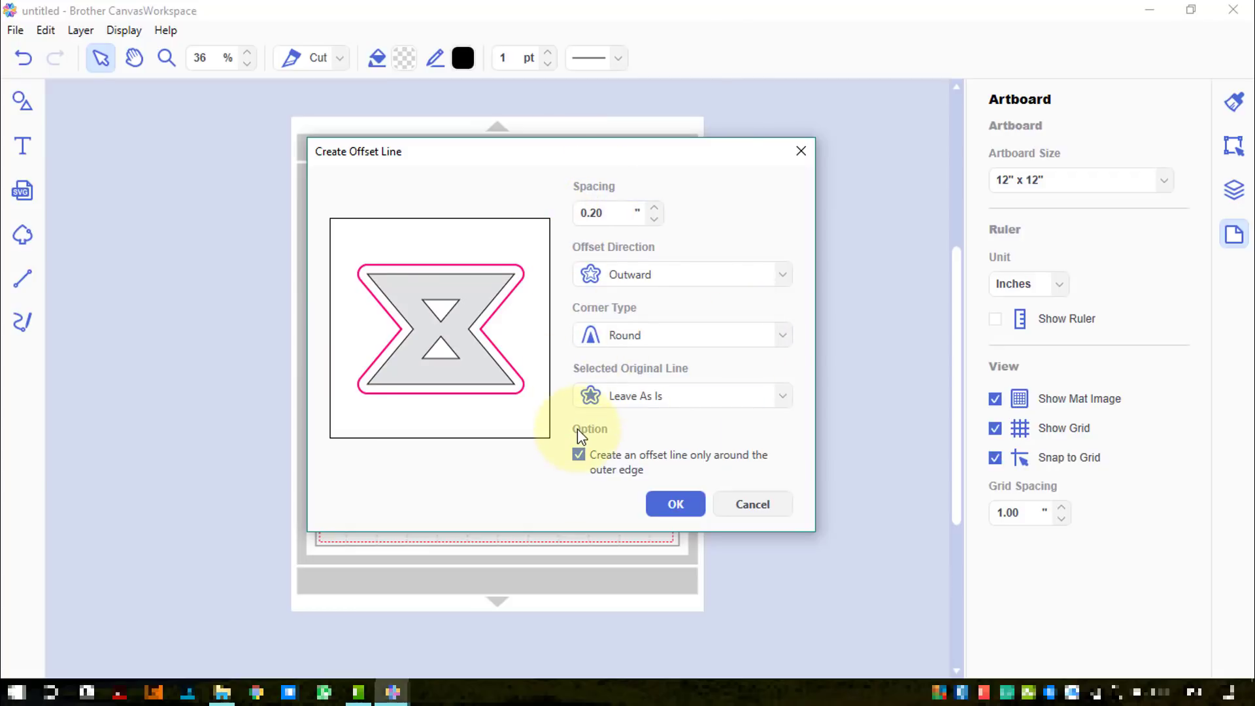
mouse_move(664, 406)
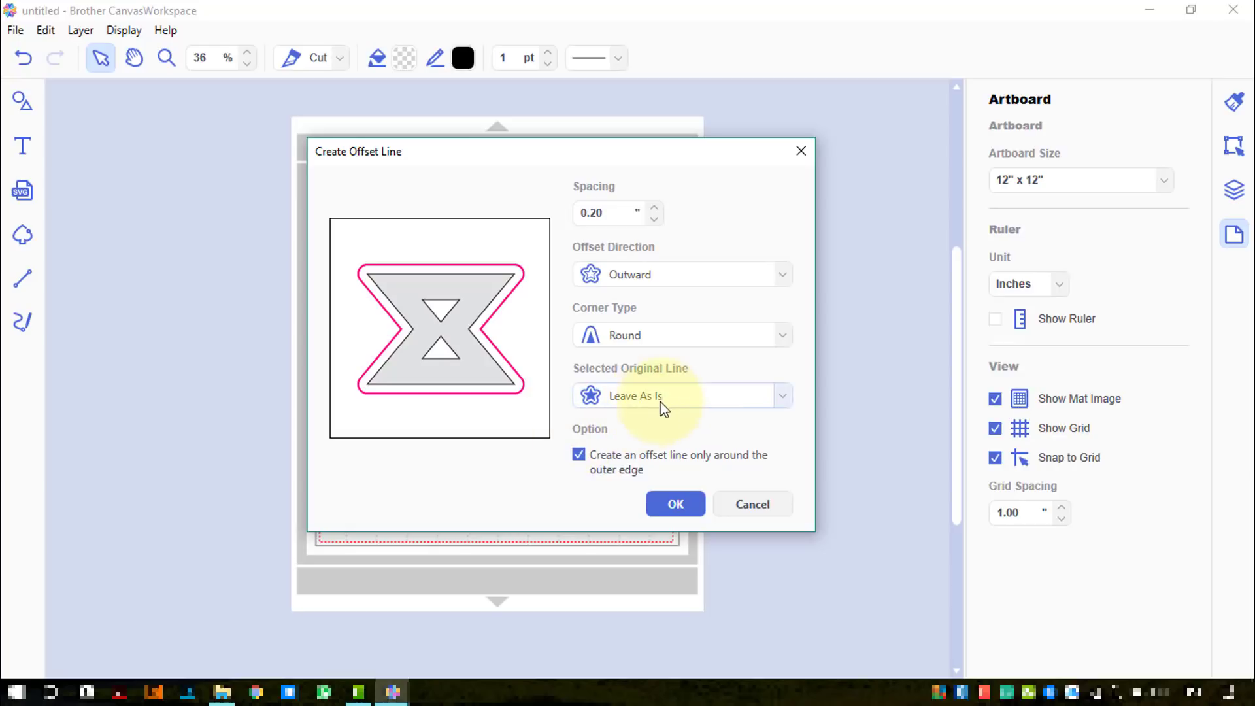
left_click(781, 274)
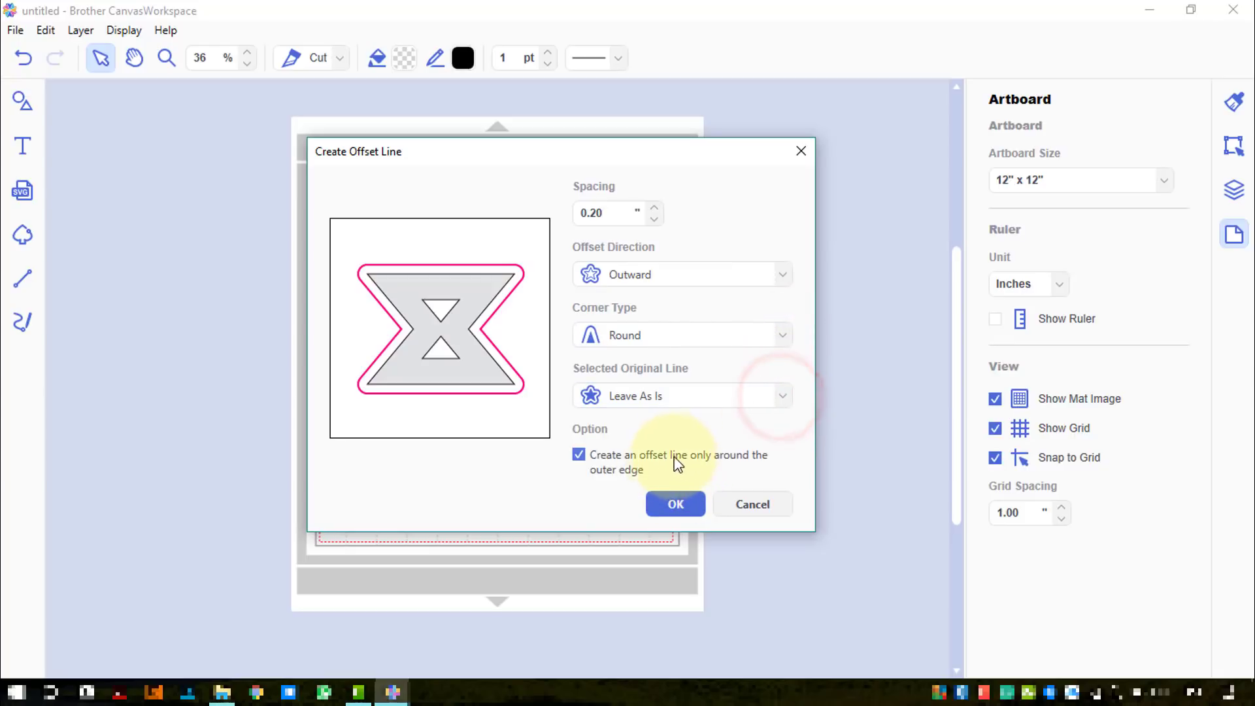
mouse_move(723, 470)
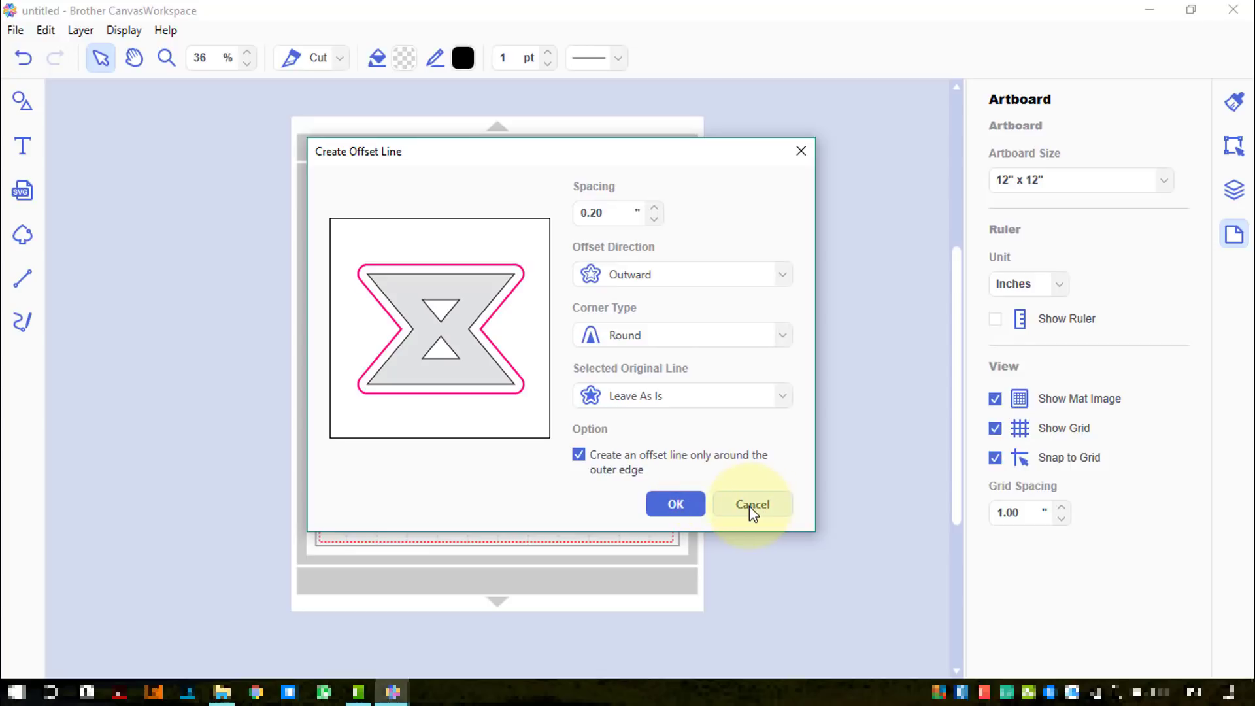
left_click(751, 504)
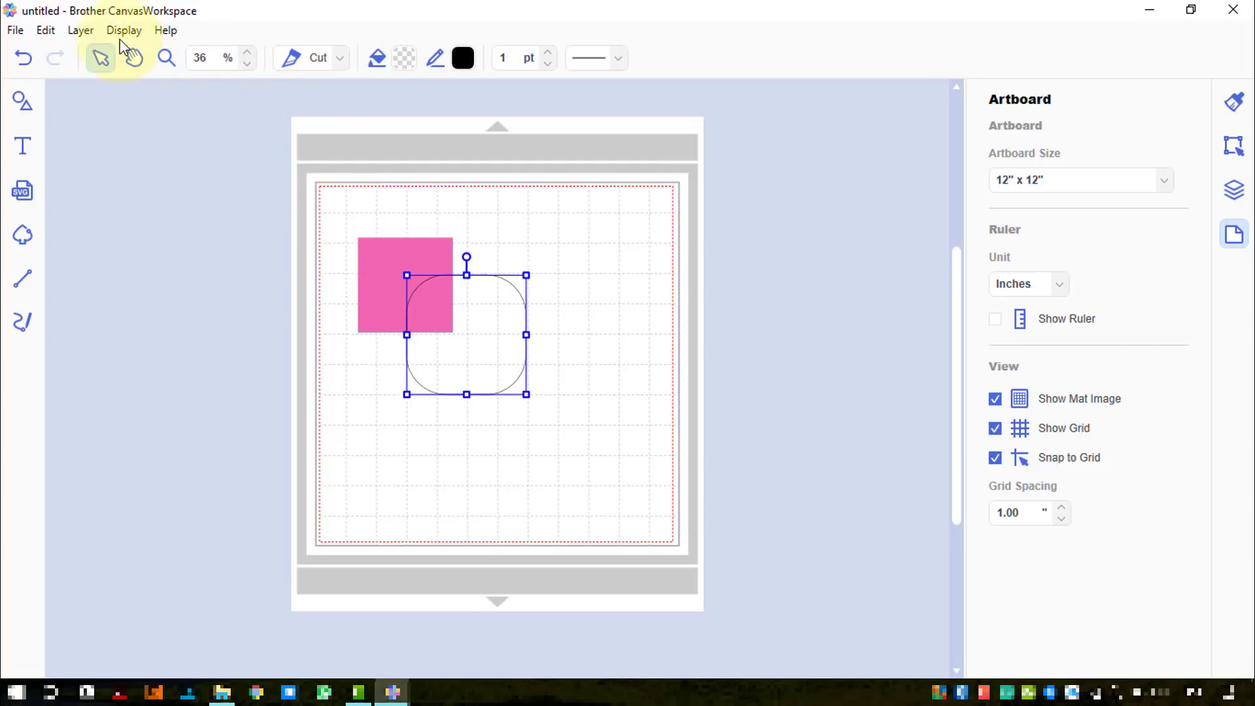
mouse_move(1127, 227)
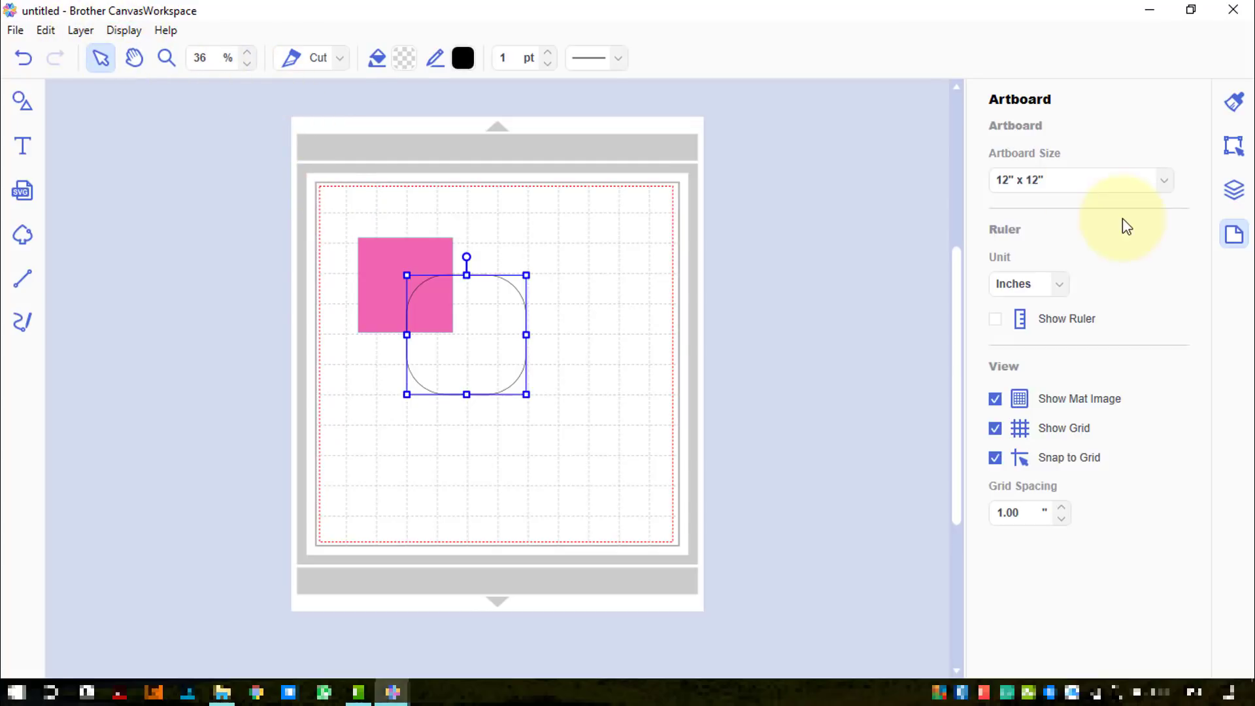
mouse_move(1234, 146)
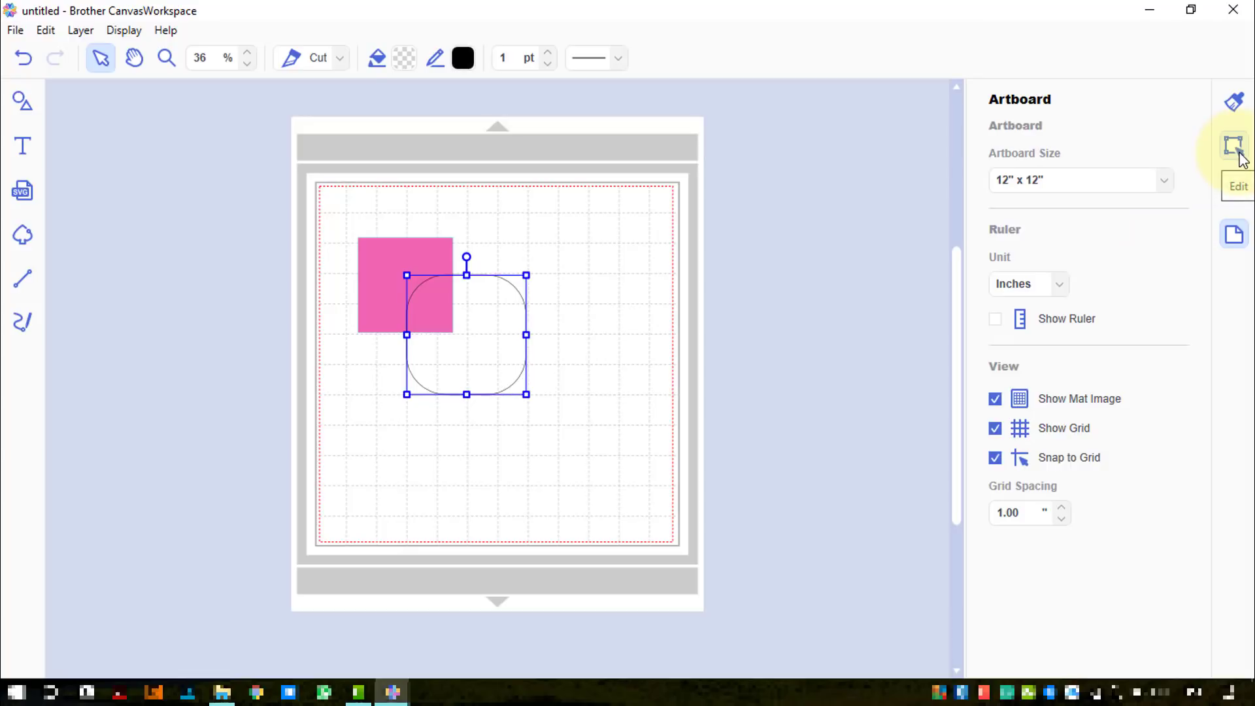
- Step the rounded square's X position from 3.00 up to 4.00, then back to 3.50
left_click(1233, 145)
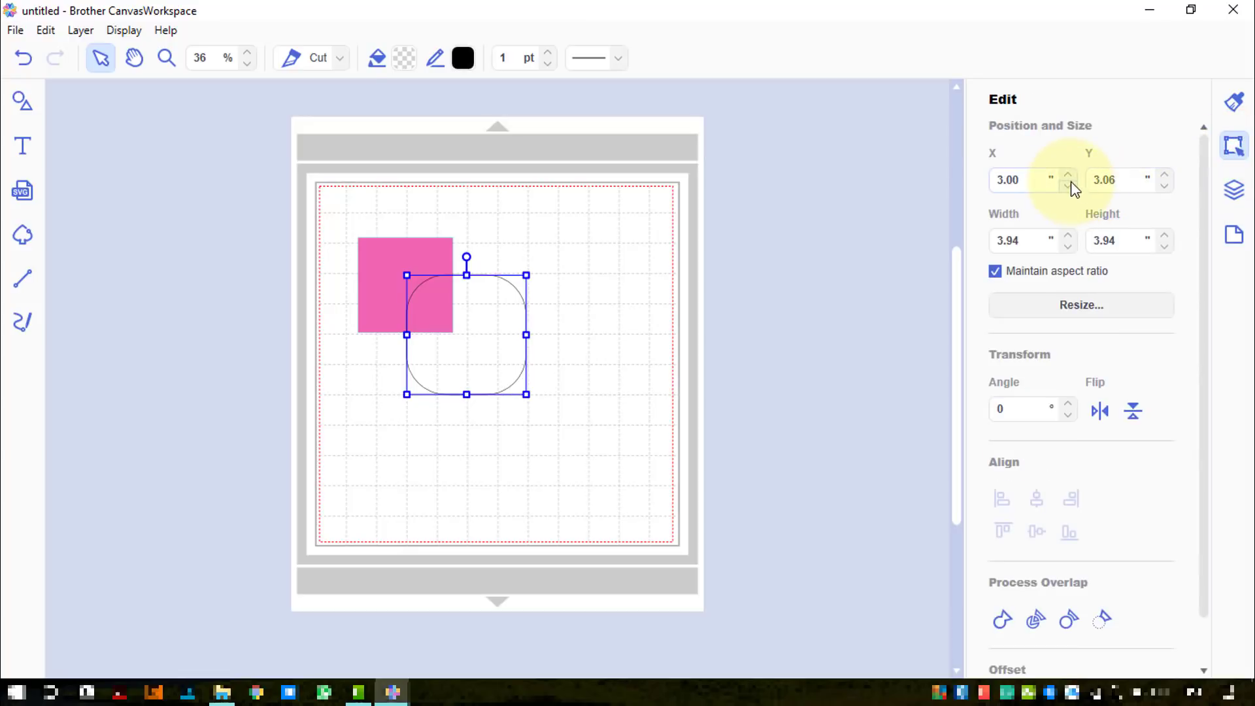
left_click(1066, 174)
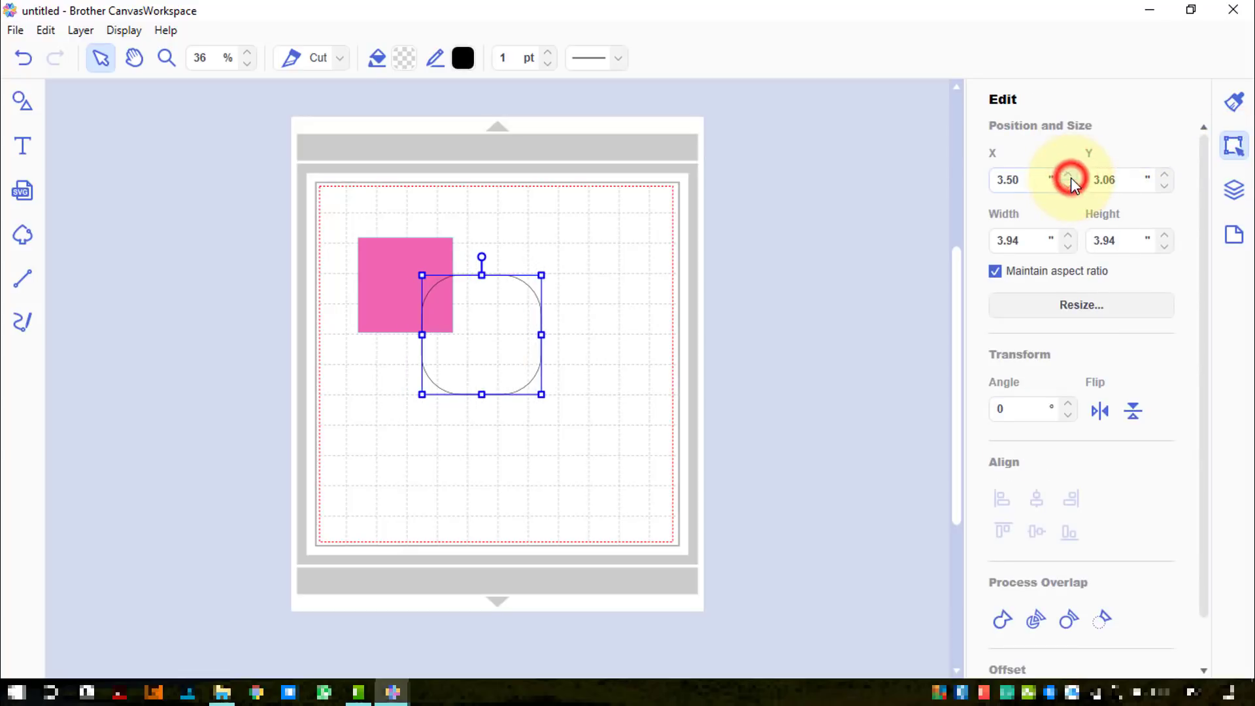
left_click(1067, 175)
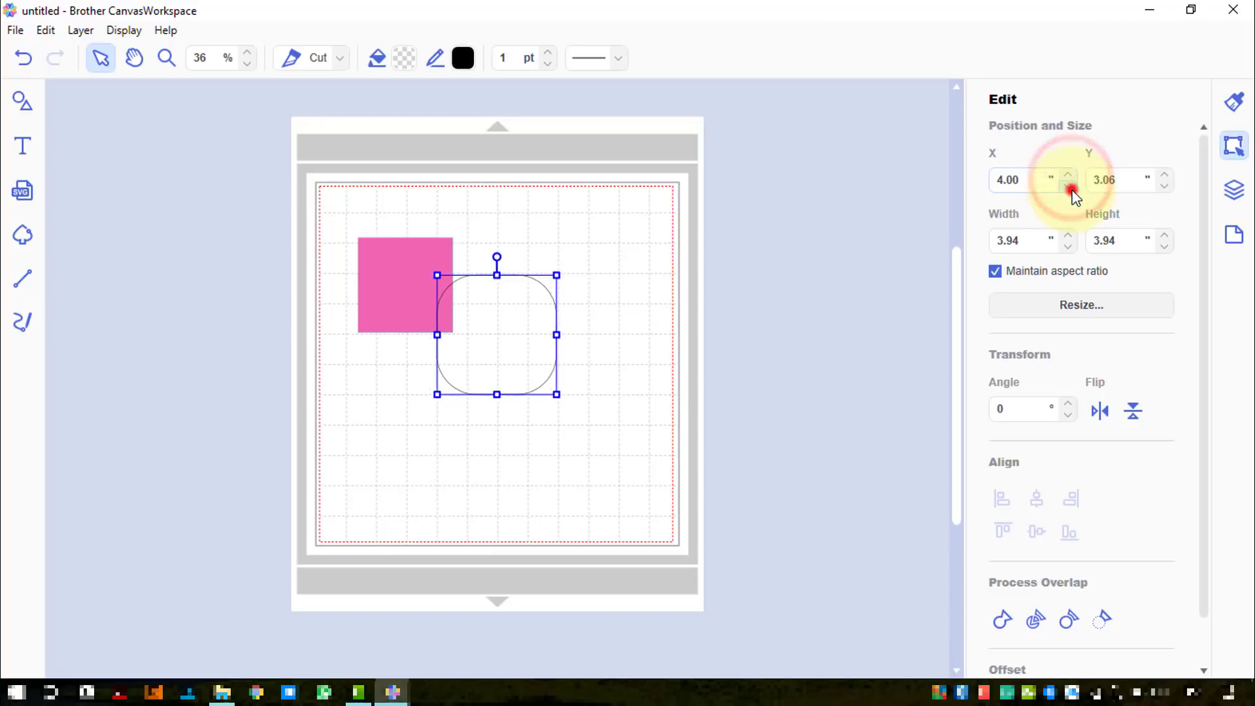
left_click(1067, 184)
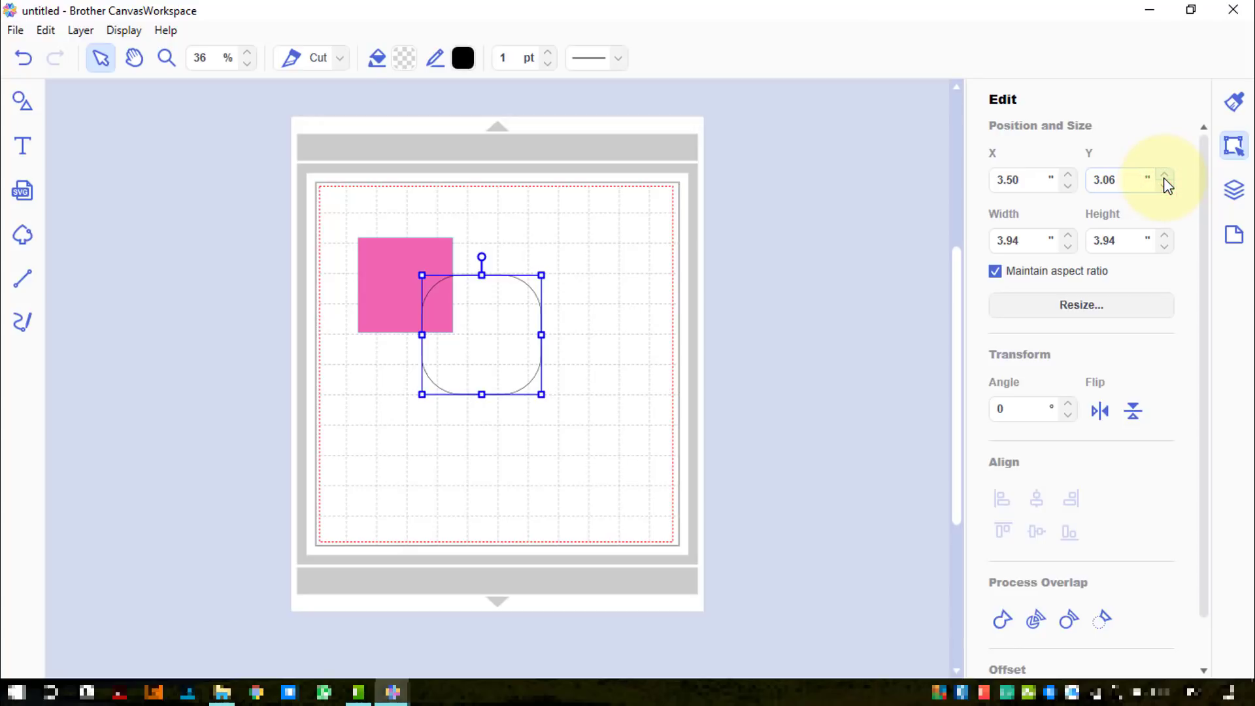
mouse_move(1060, 240)
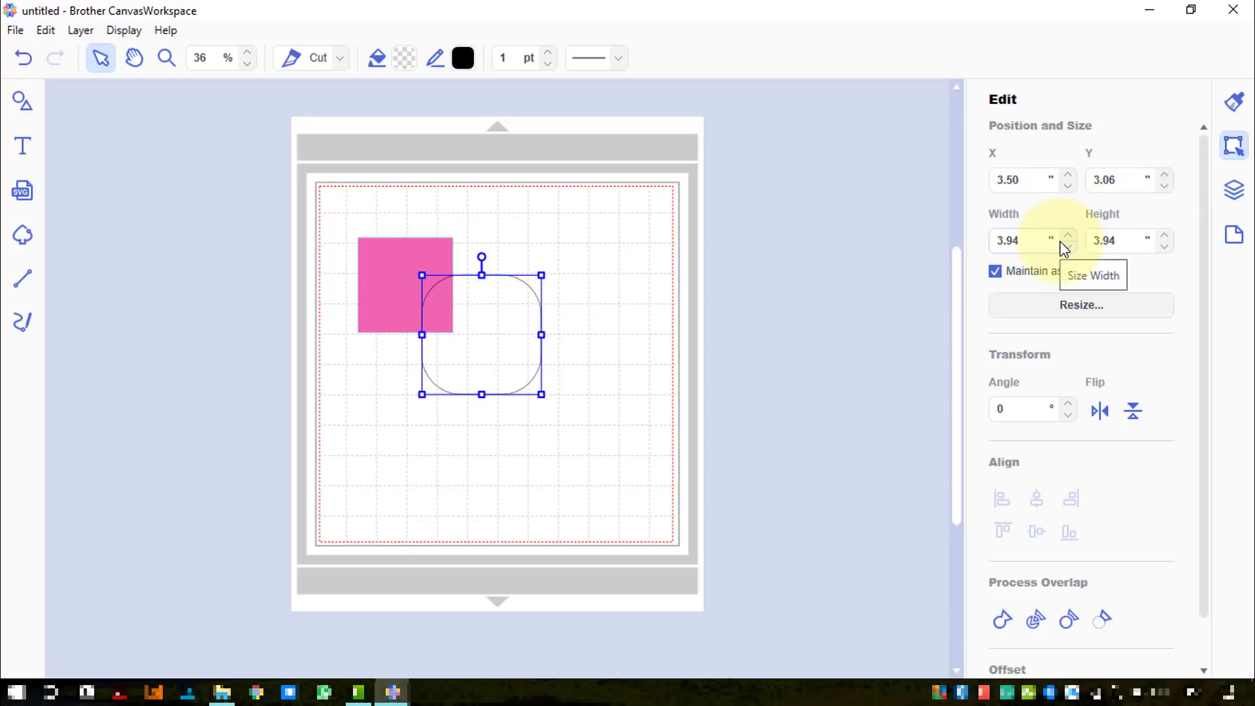
mouse_move(1097, 411)
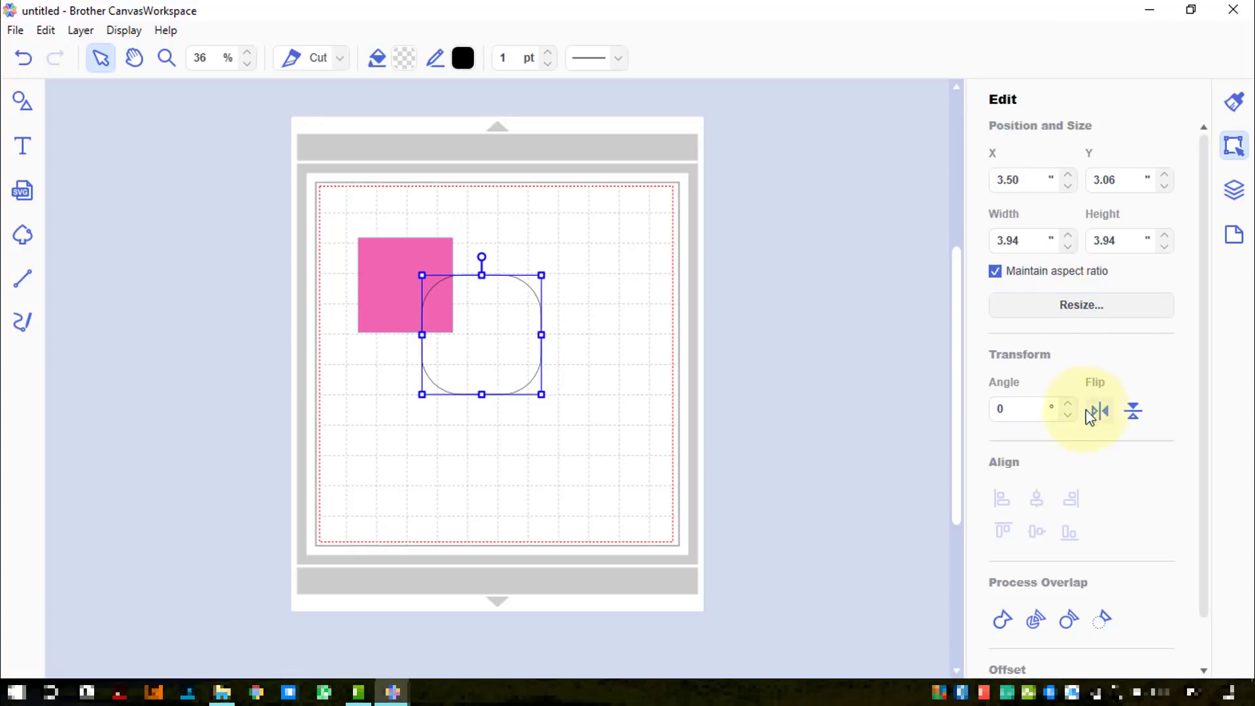
mouse_move(1079, 564)
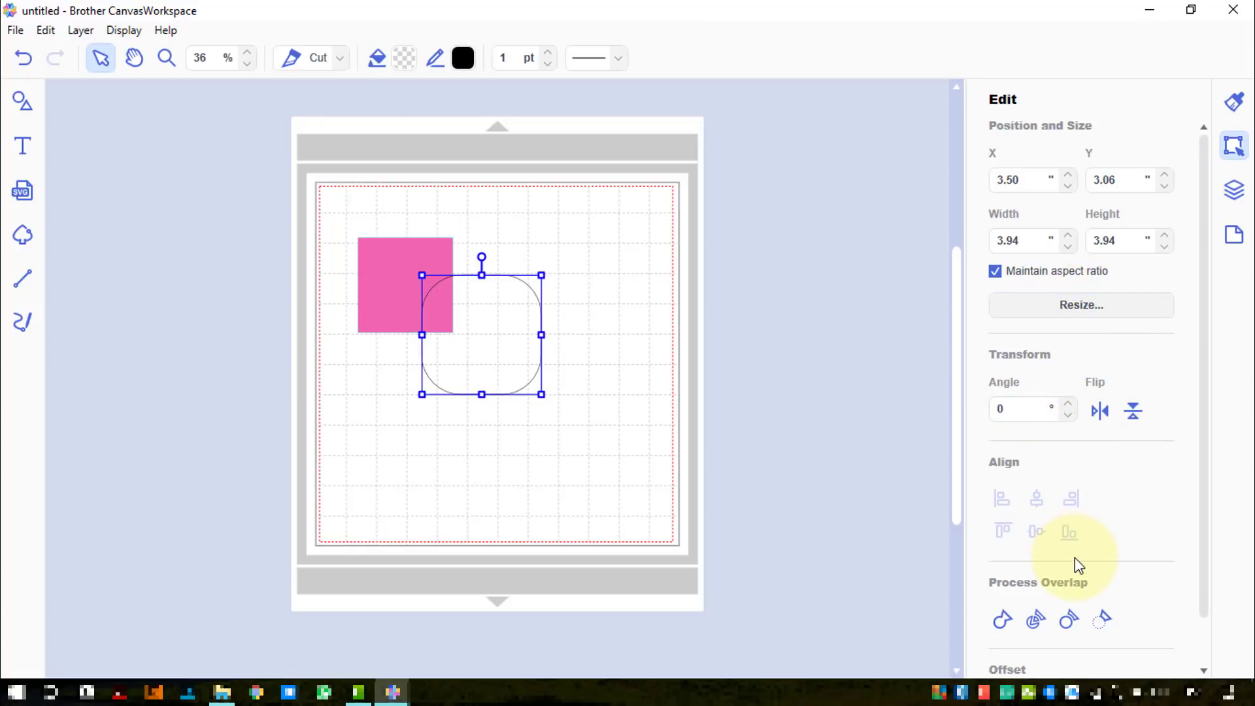
scroll("down", 3)
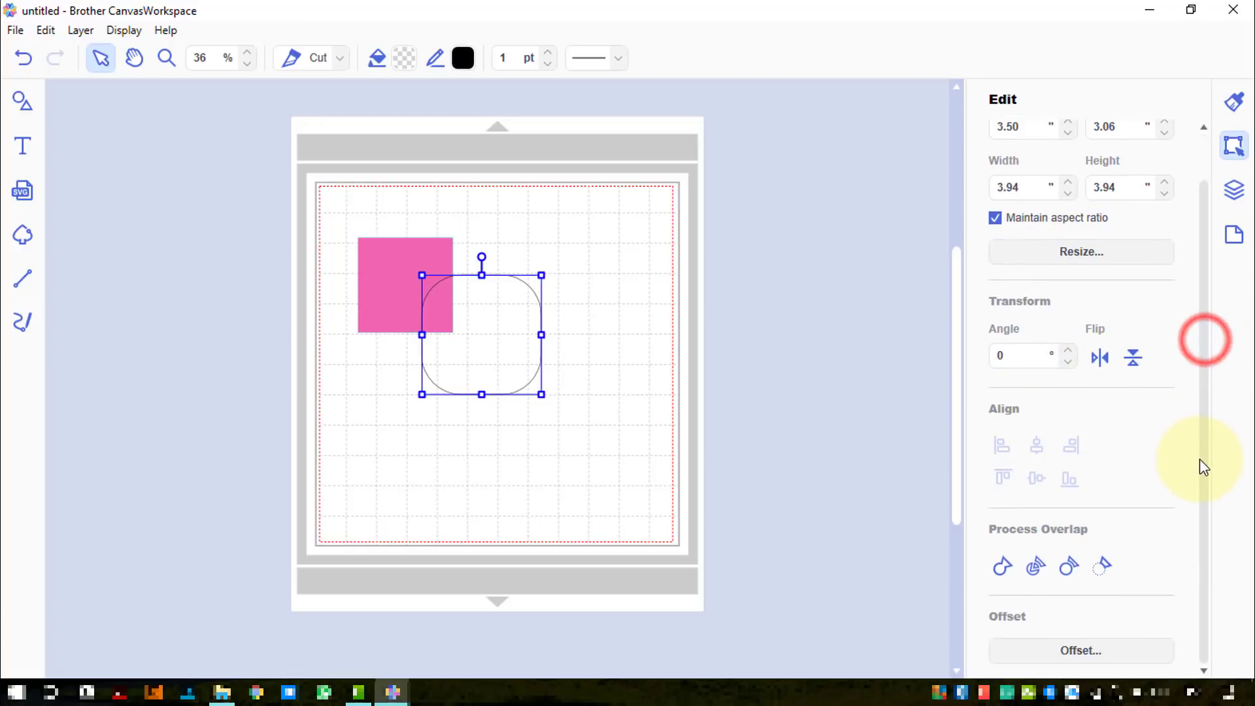
mouse_move(1080, 650)
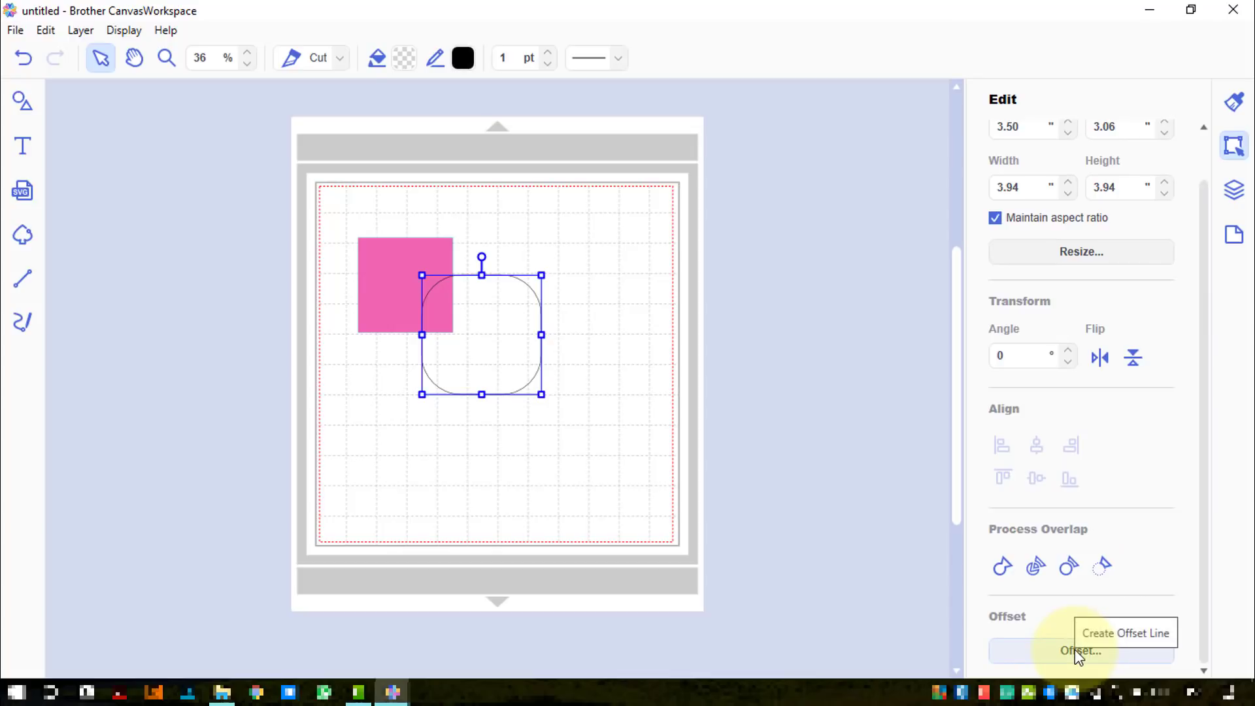
mouse_move(1047, 610)
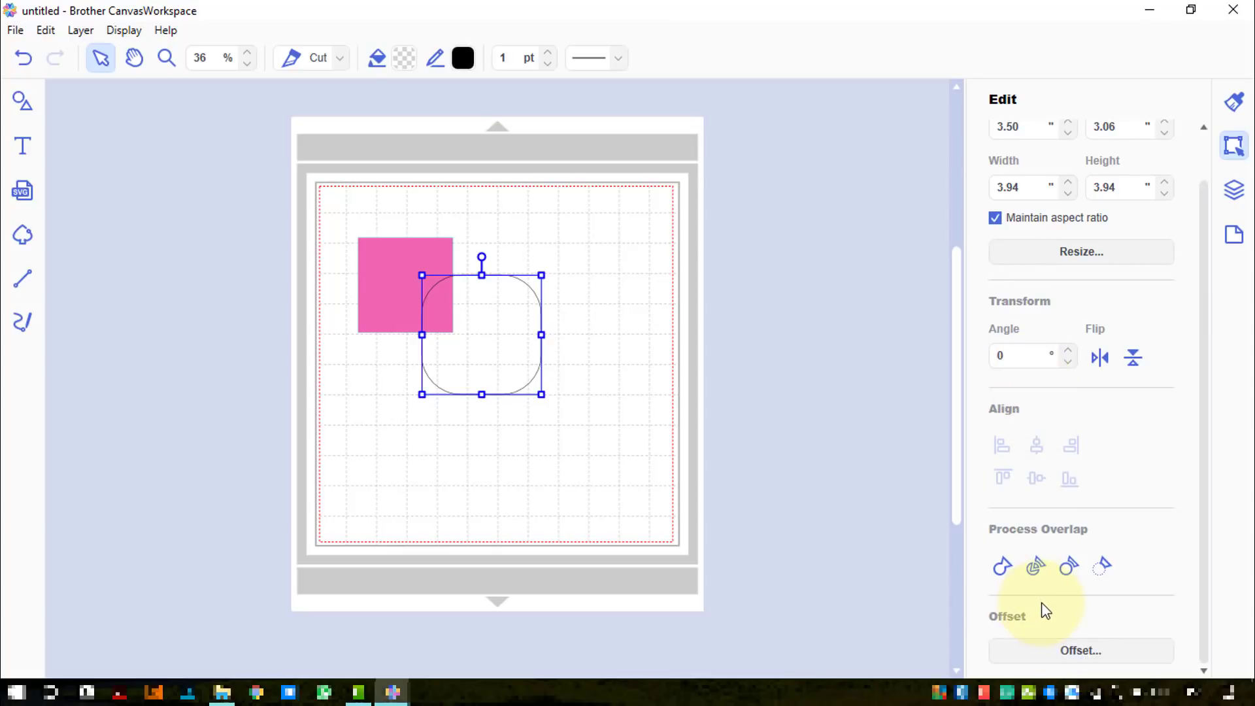
mouse_move(1035, 567)
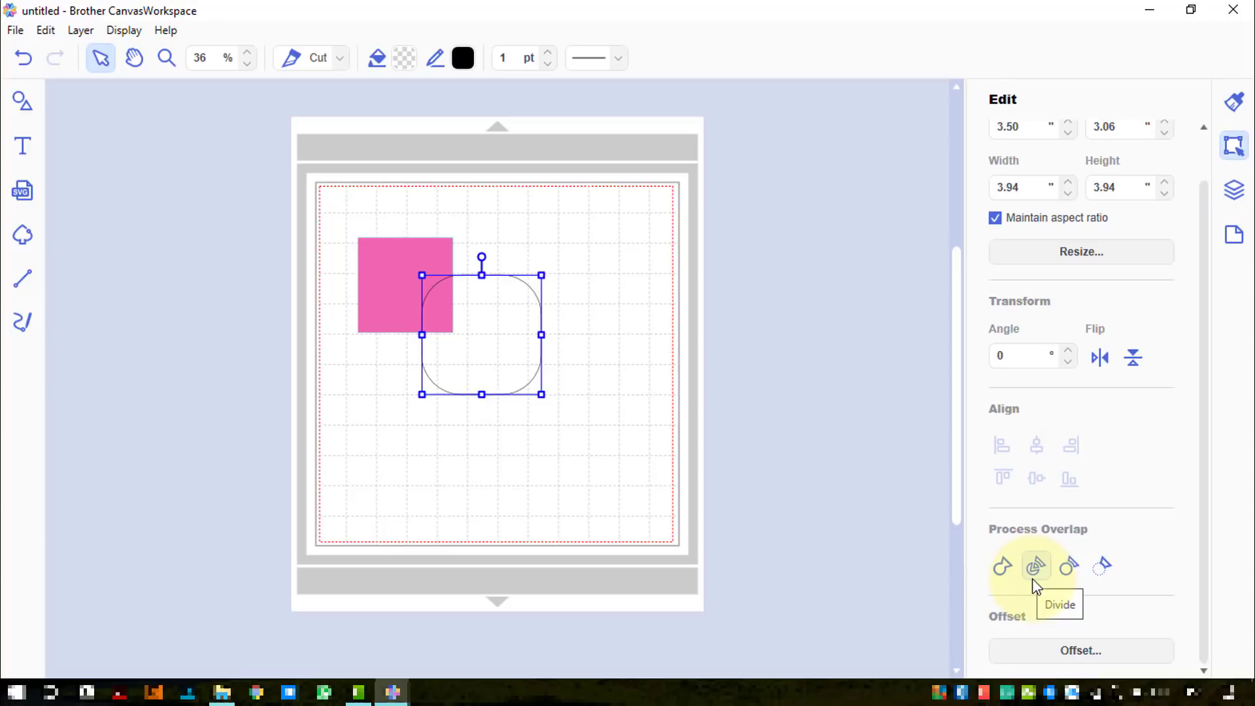
mouse_move(1070, 567)
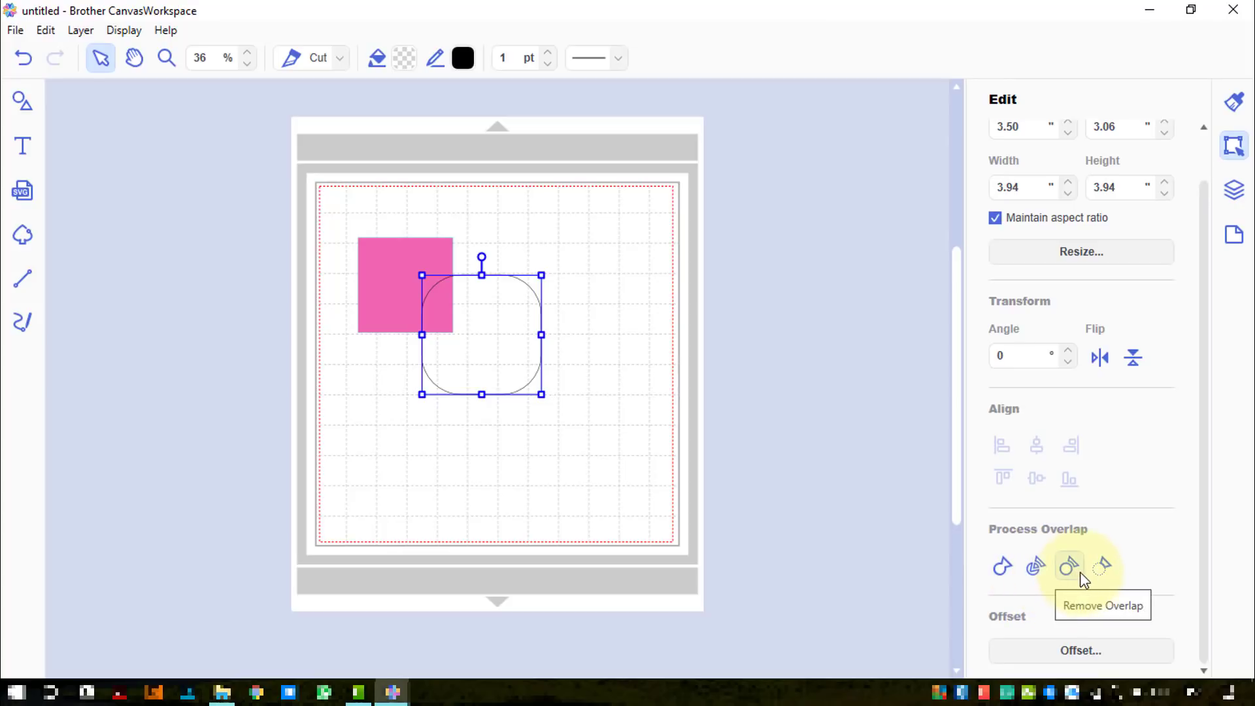
mouse_move(1119, 653)
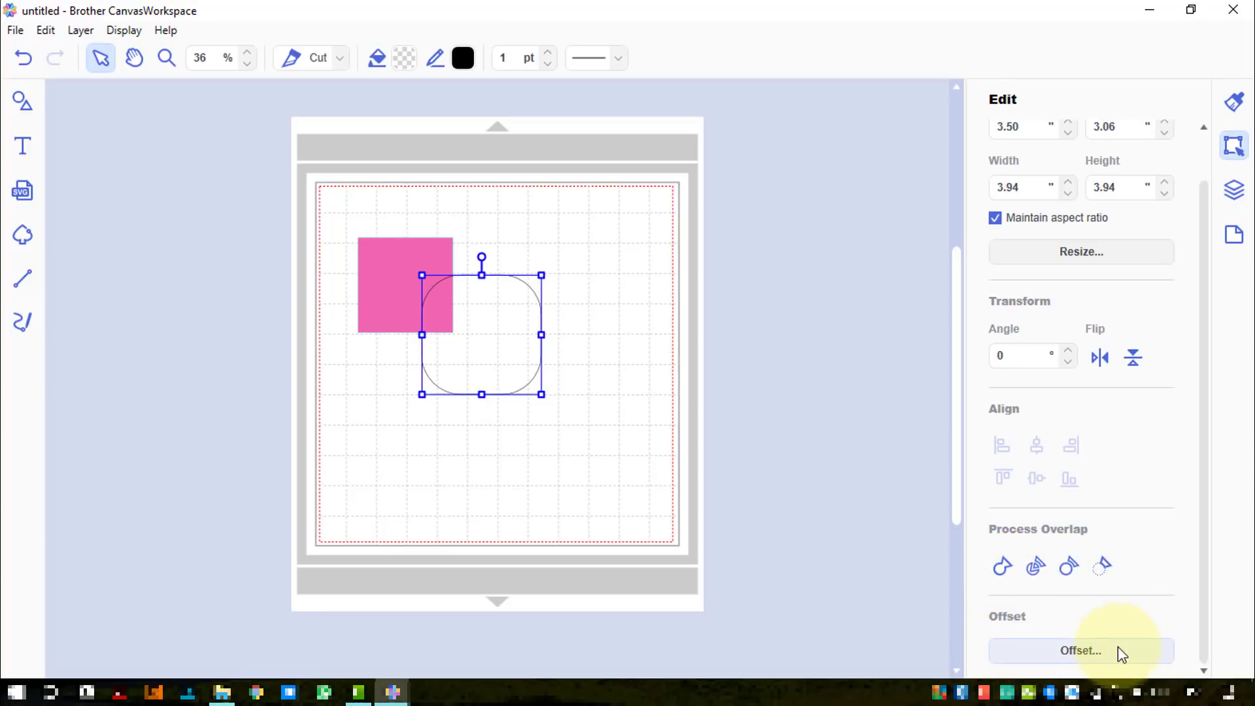
mouse_move(1233, 190)
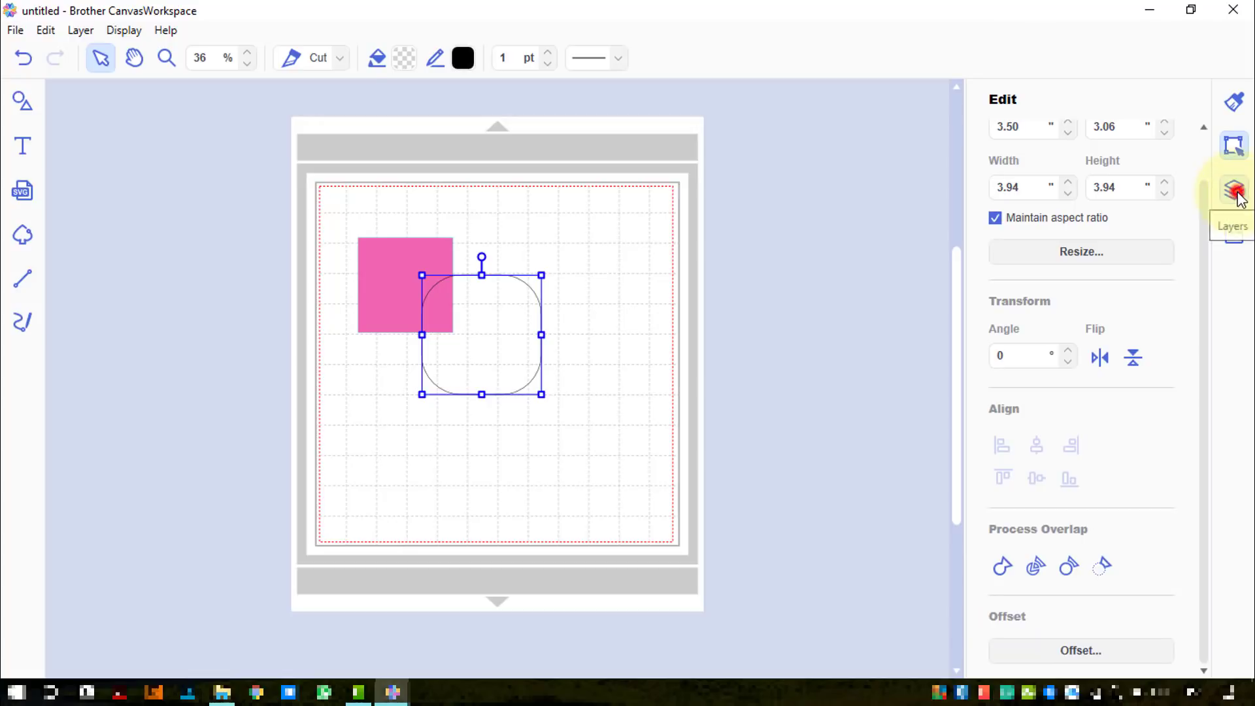
- In the Layers panel, send the rounded square to back and toggle its visibility off and on
left_click(1233, 189)
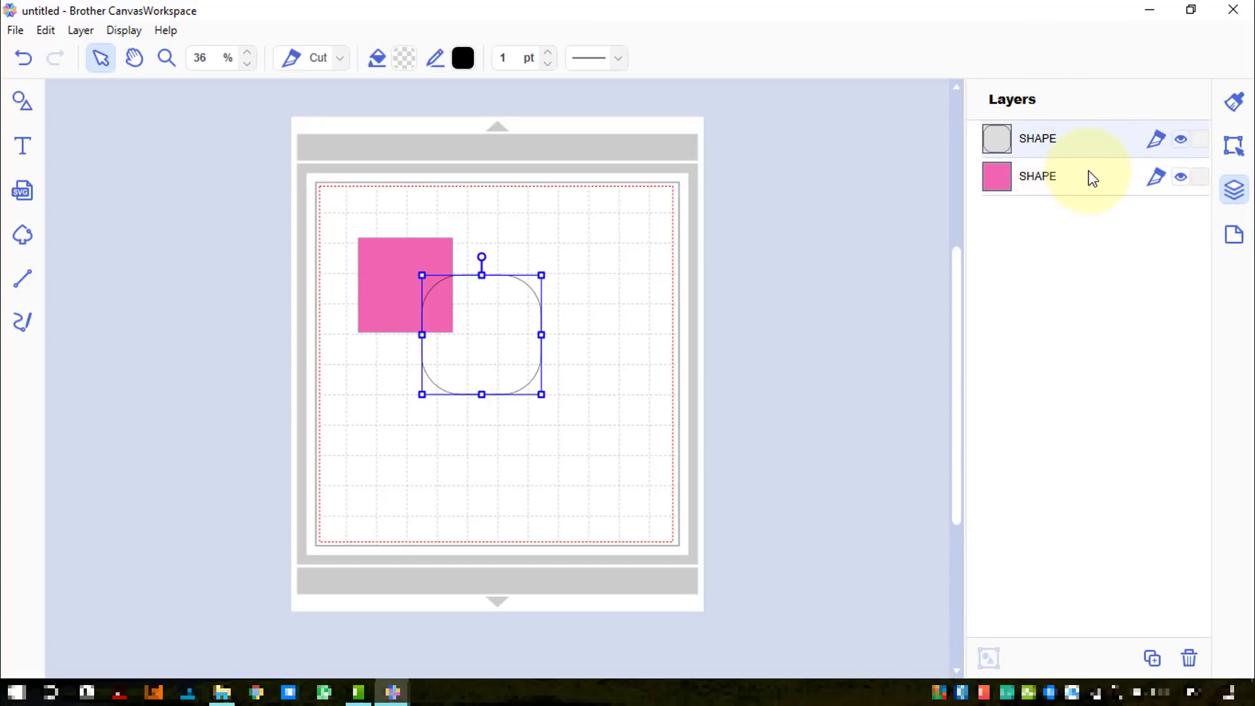
left_click(1037, 176)
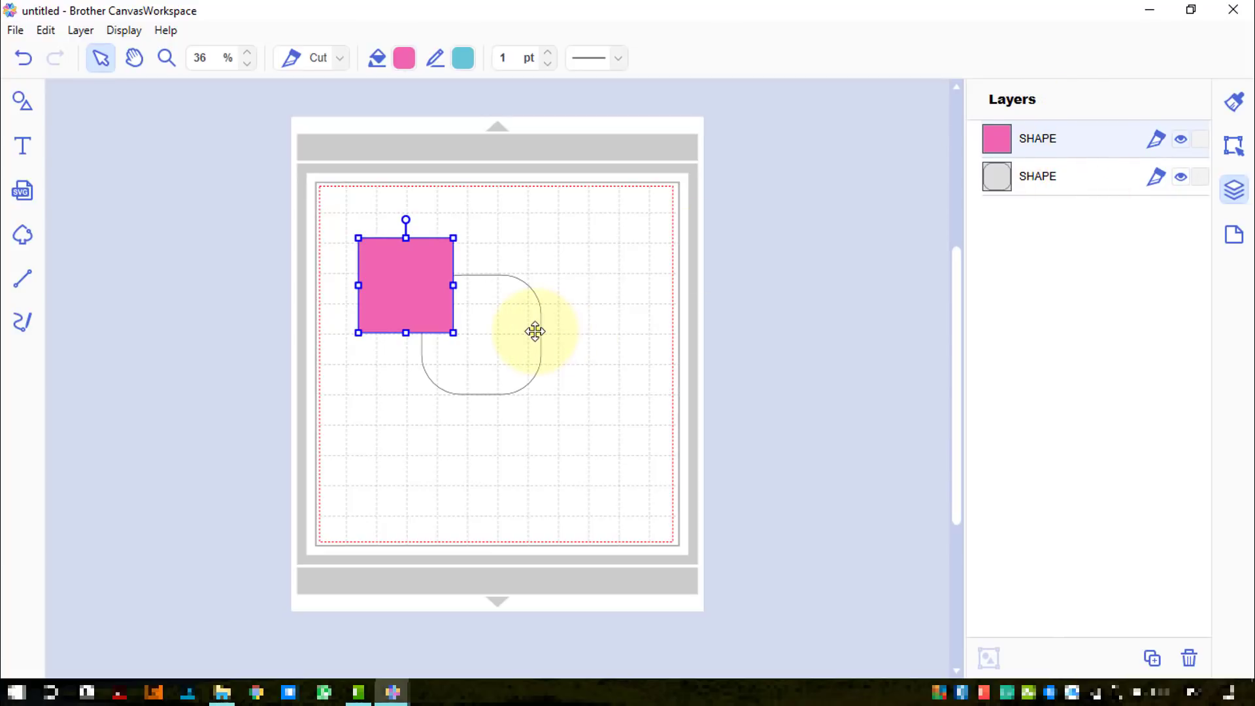
right_click(535, 332)
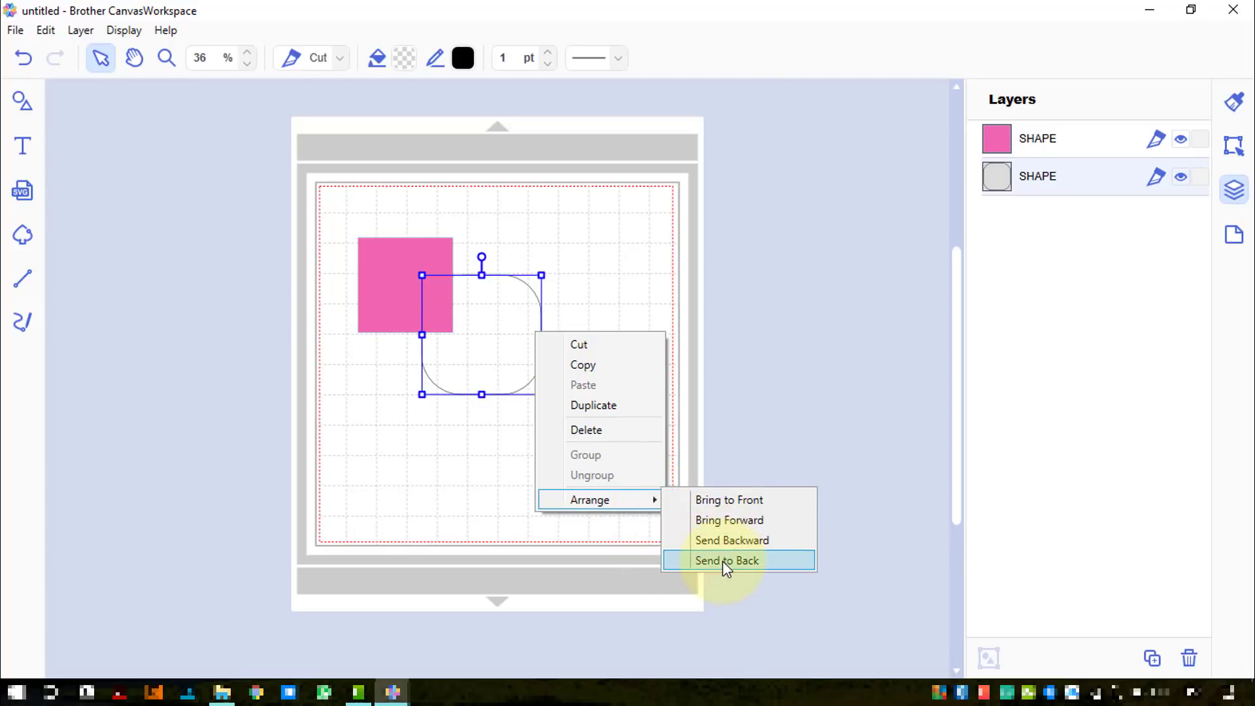
left_click(727, 560)
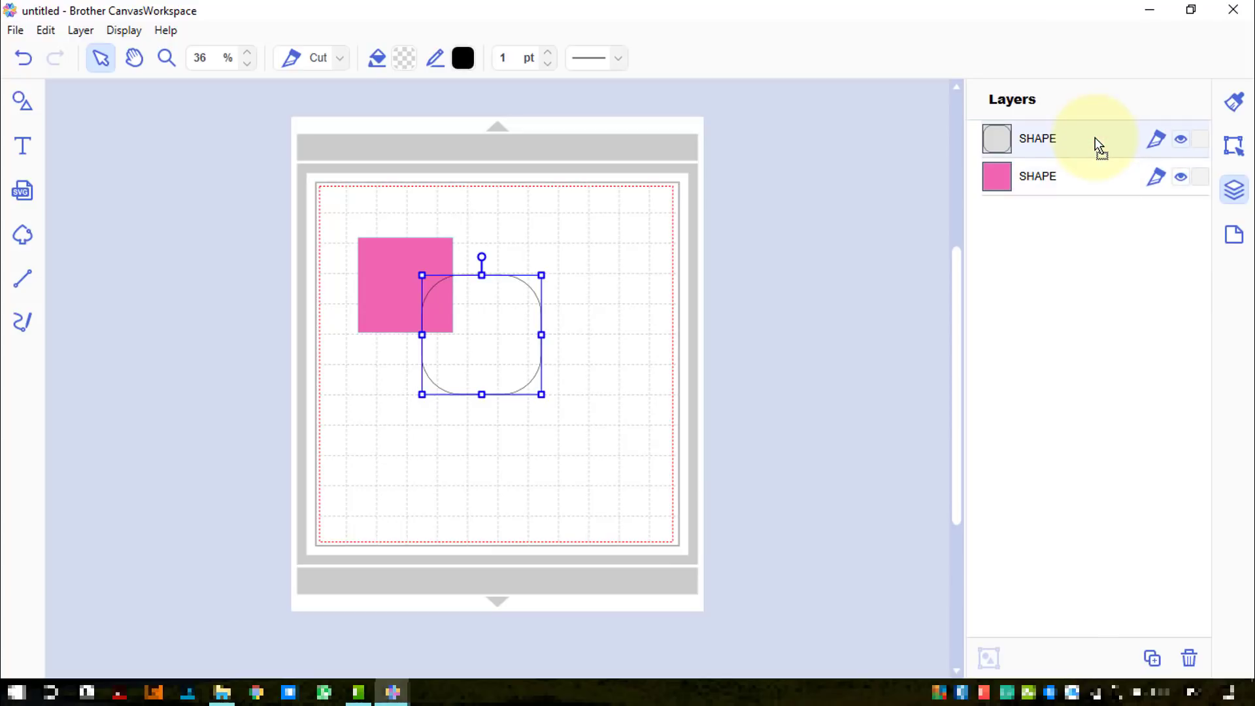
left_click(1181, 139)
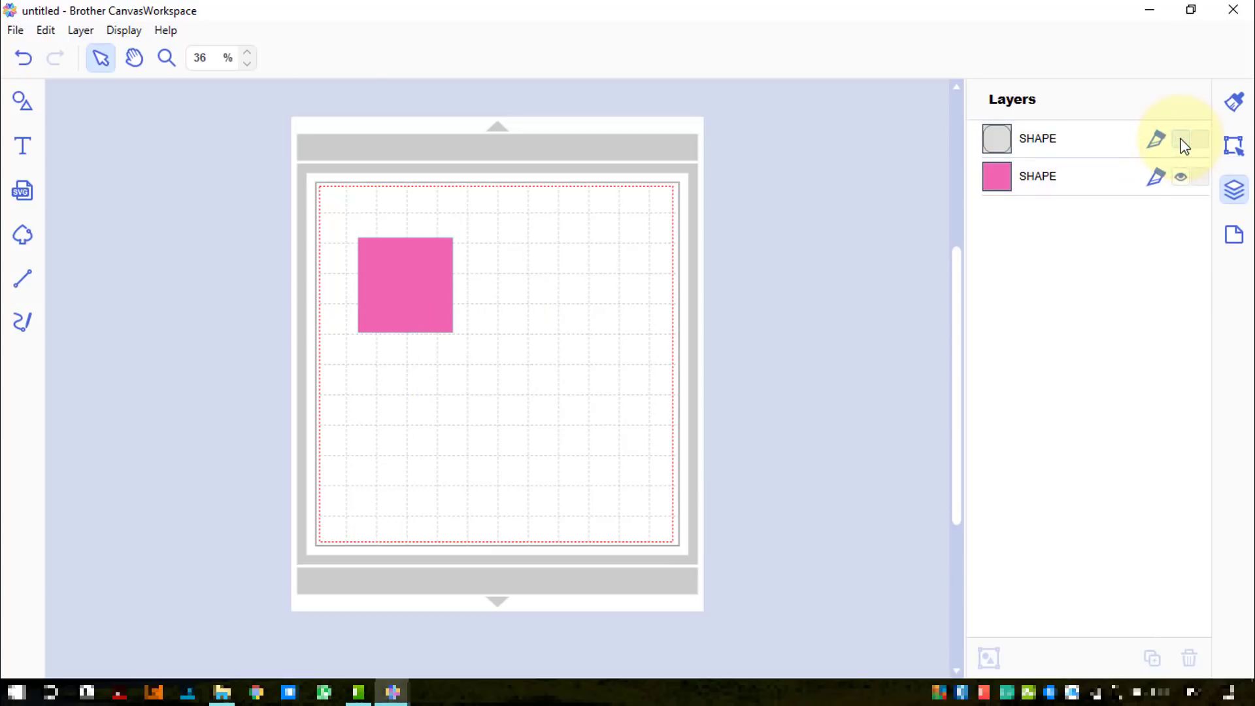
left_click(1155, 138)
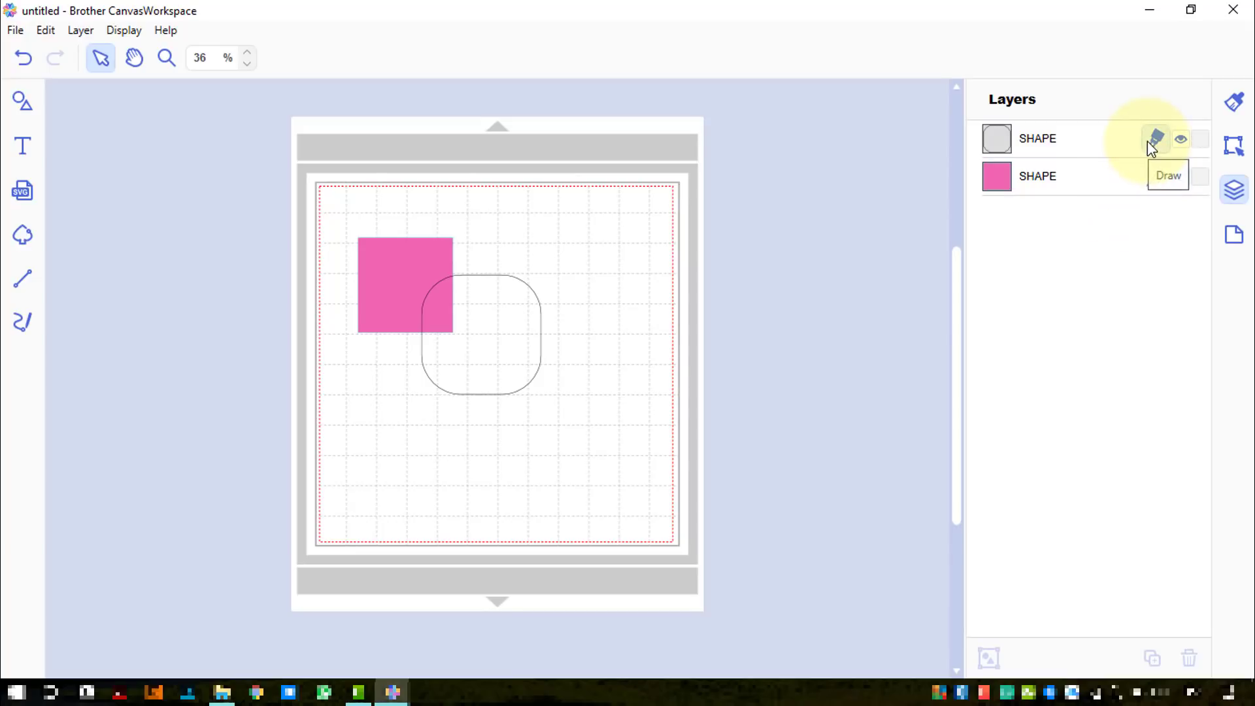
mouse_move(1056, 199)
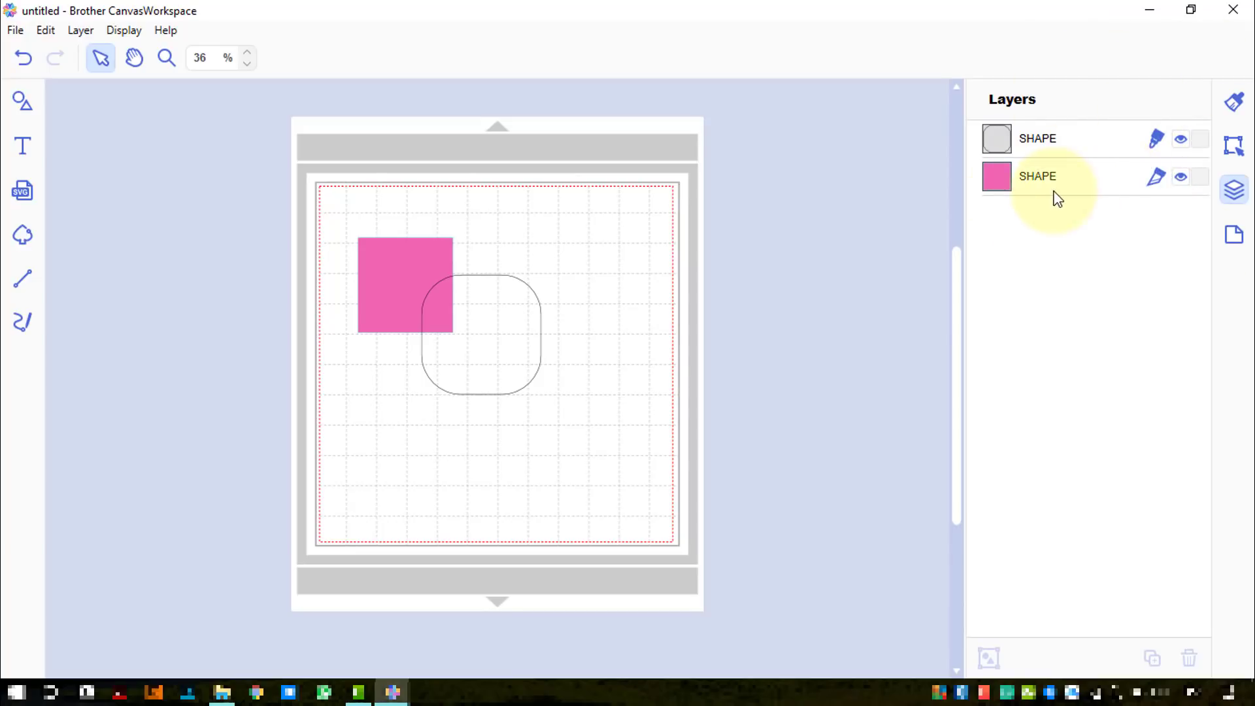
mouse_move(1053, 254)
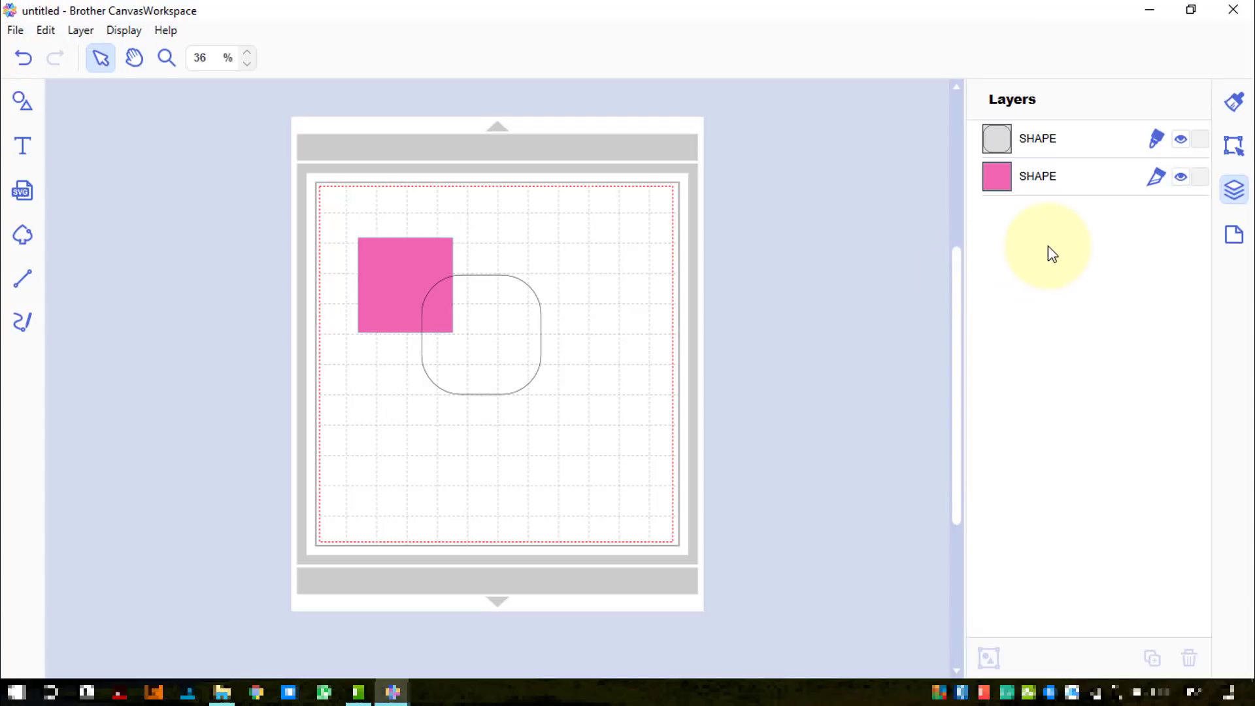
mouse_move(1233, 235)
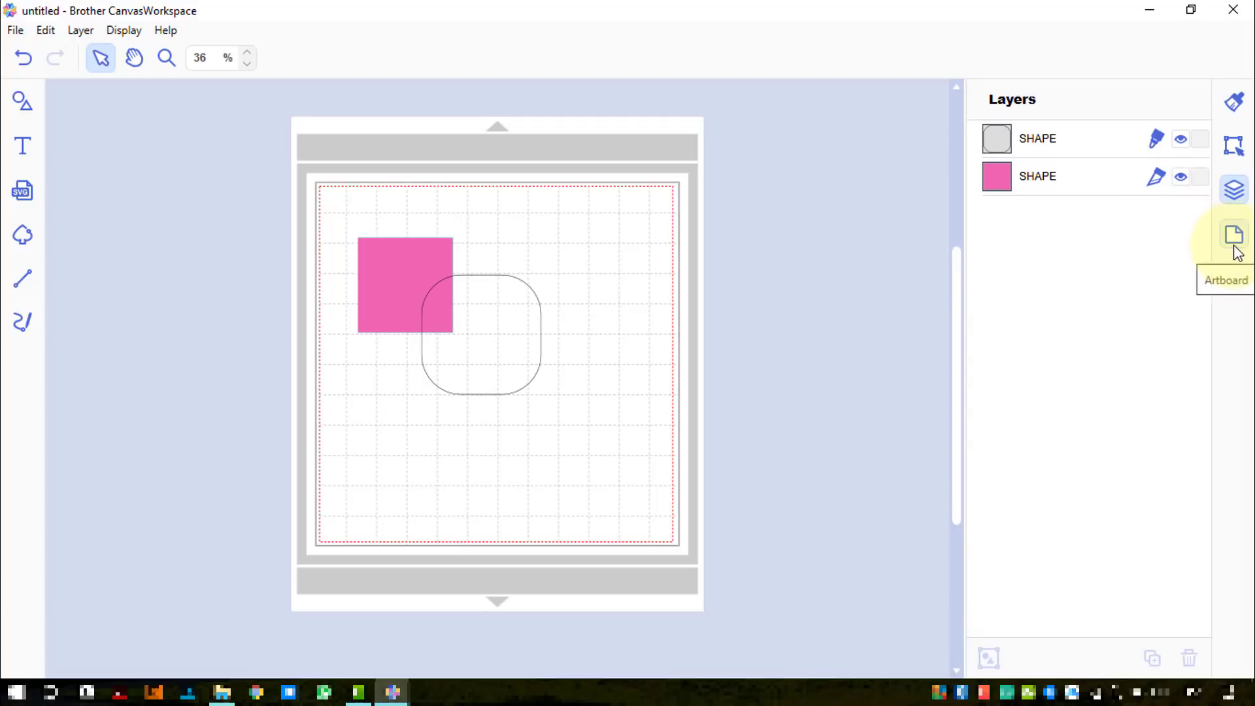
left_click(1233, 235)
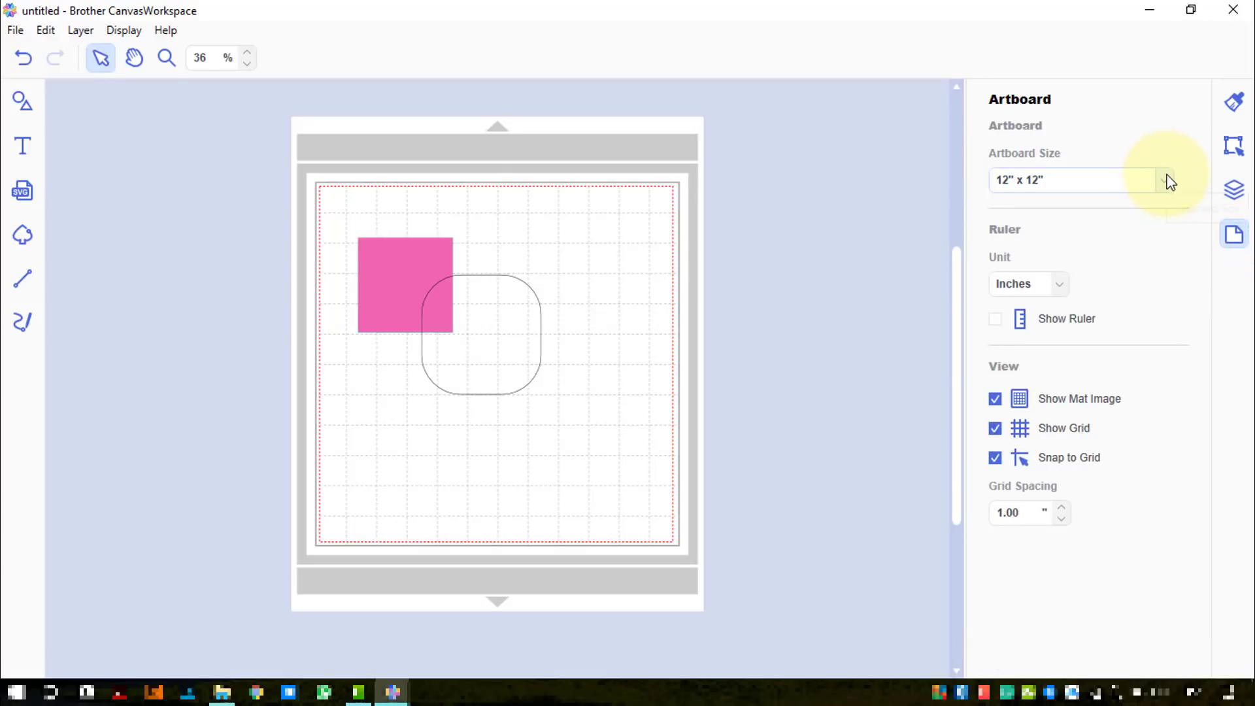
left_click(1163, 179)
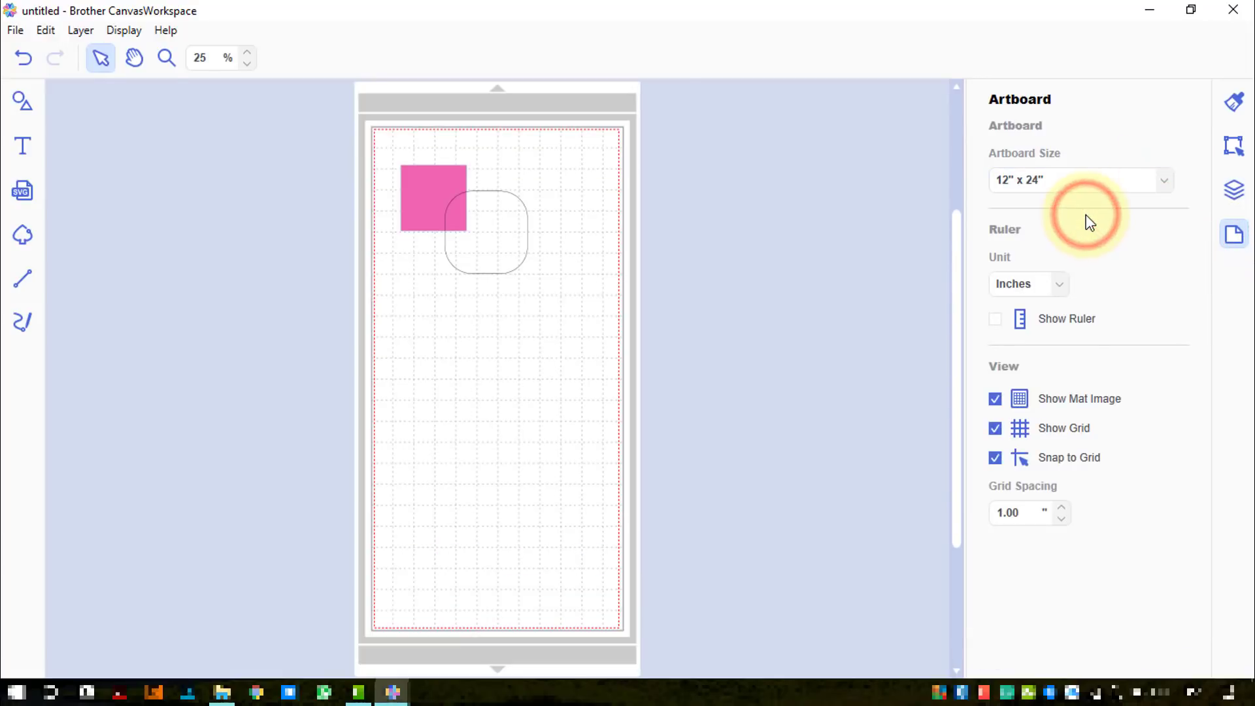
left_click(1162, 179)
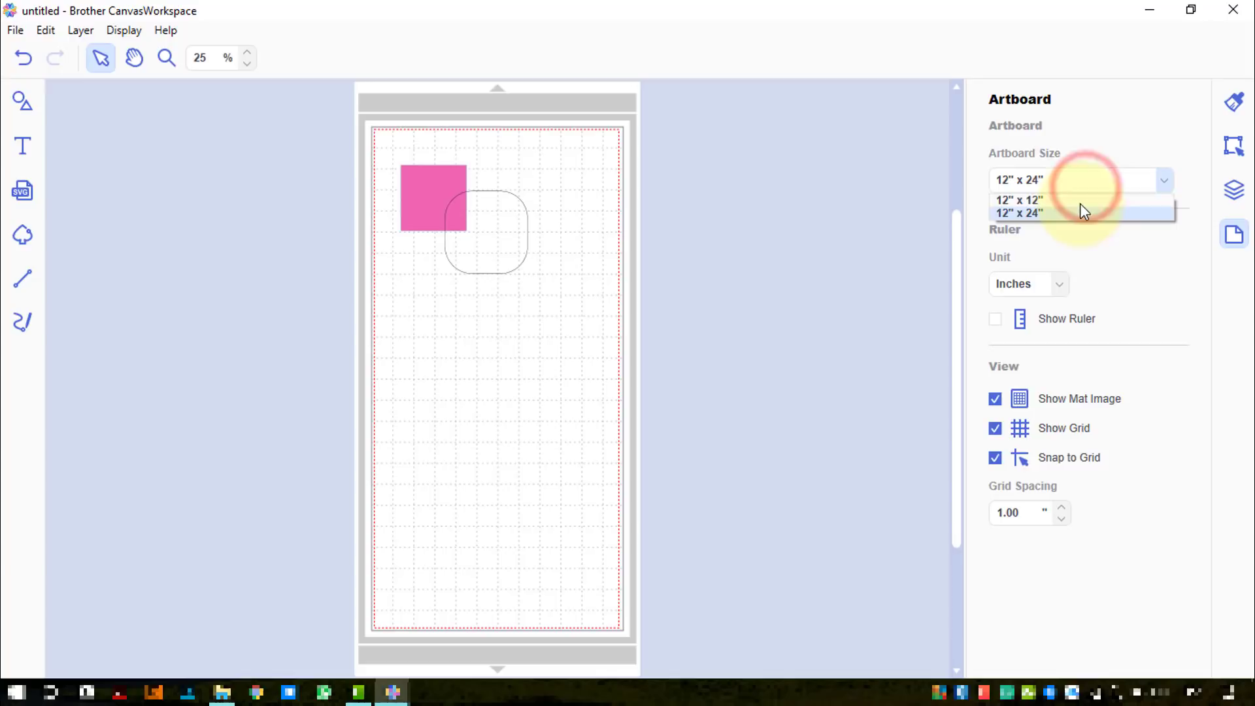
left_click(1018, 200)
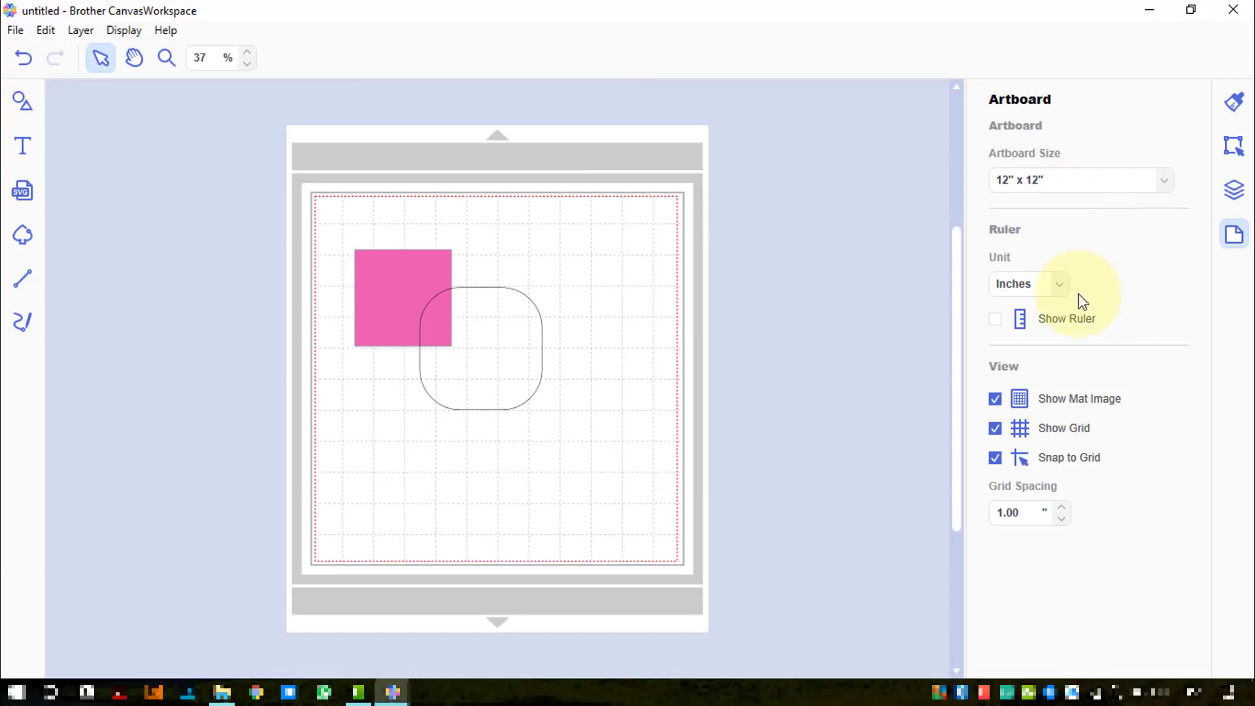
mouse_move(1086, 370)
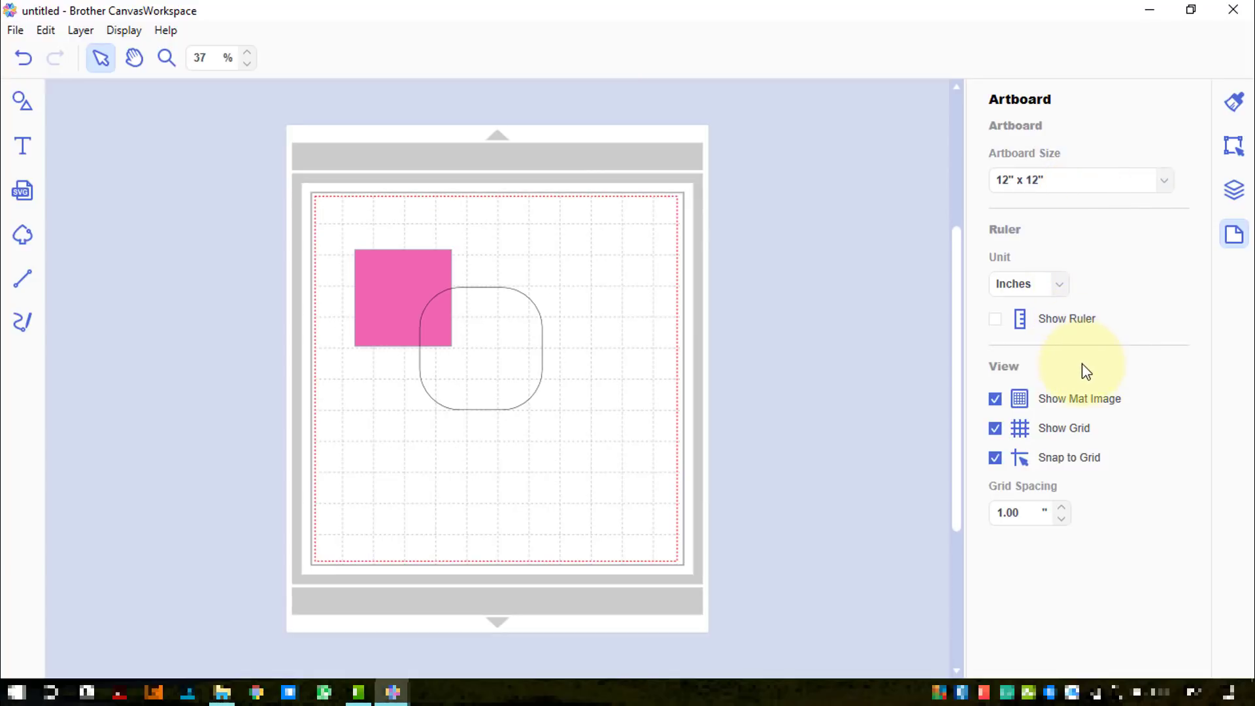
mouse_move(541, 350)
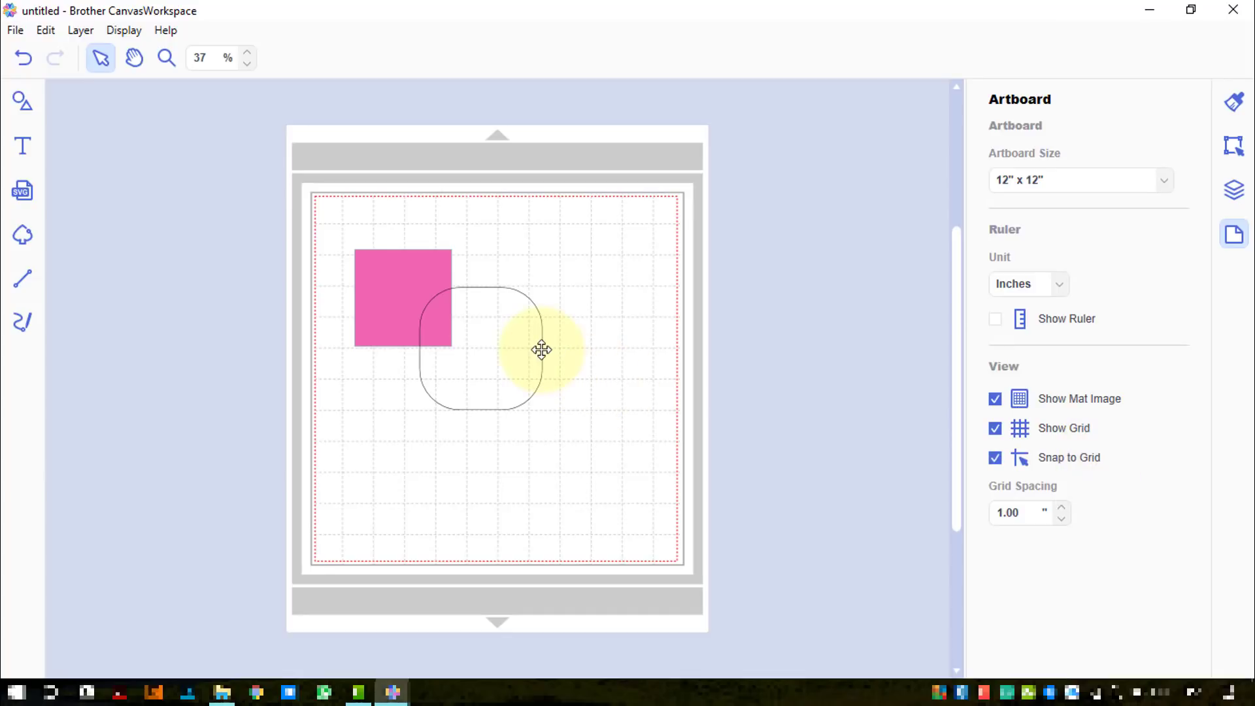
left_click(1233, 189)
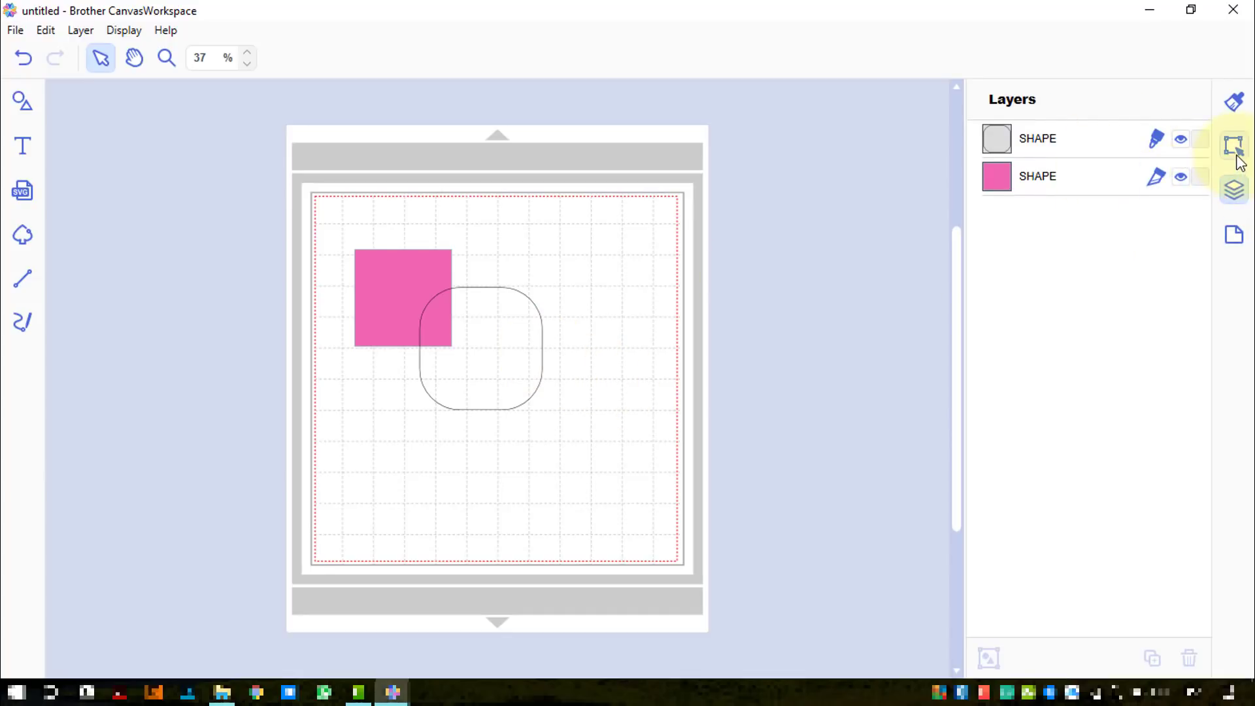
- Switch the side panel to Properties, open and cancel Image Tracing, and check the Help menu
left_click(1233, 102)
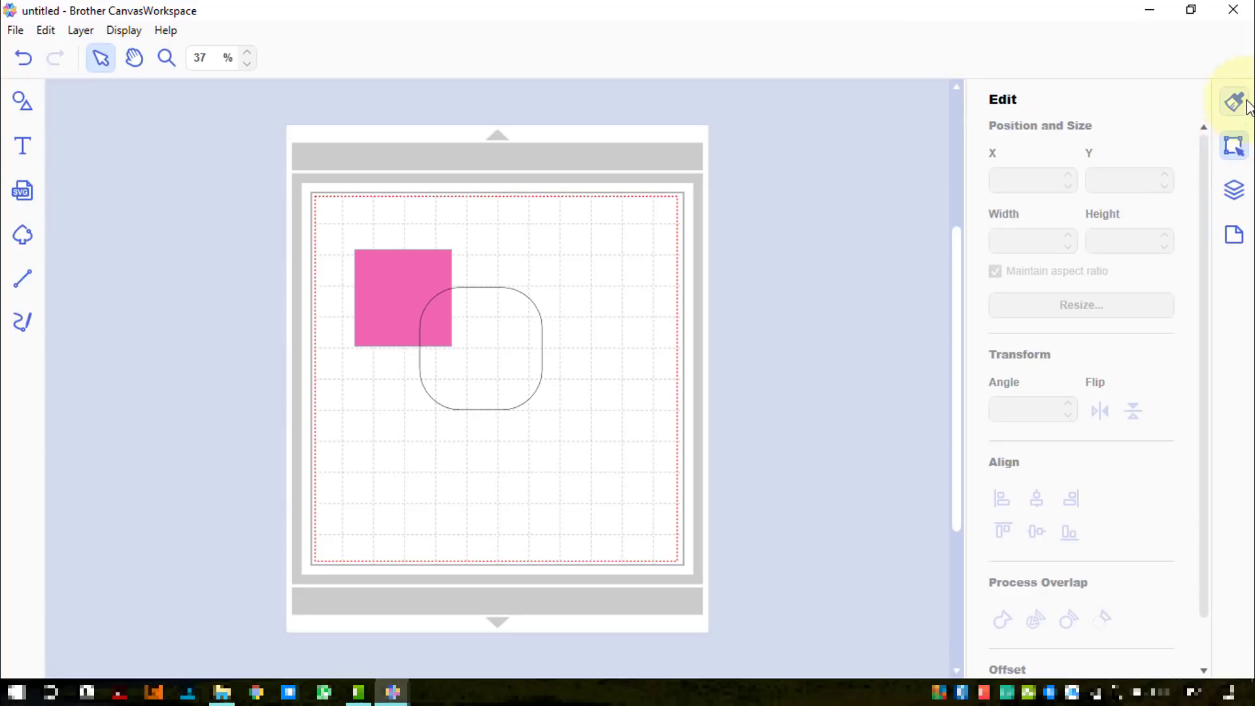
left_click(1234, 101)
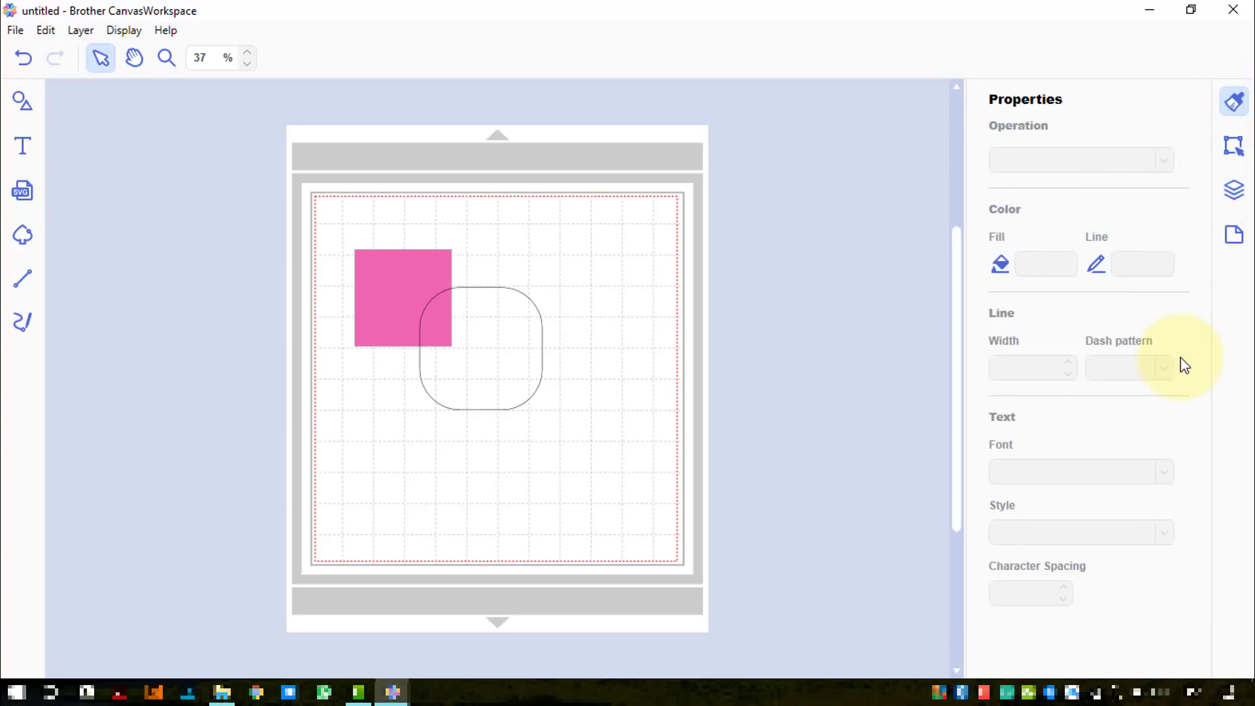
mouse_move(727, 346)
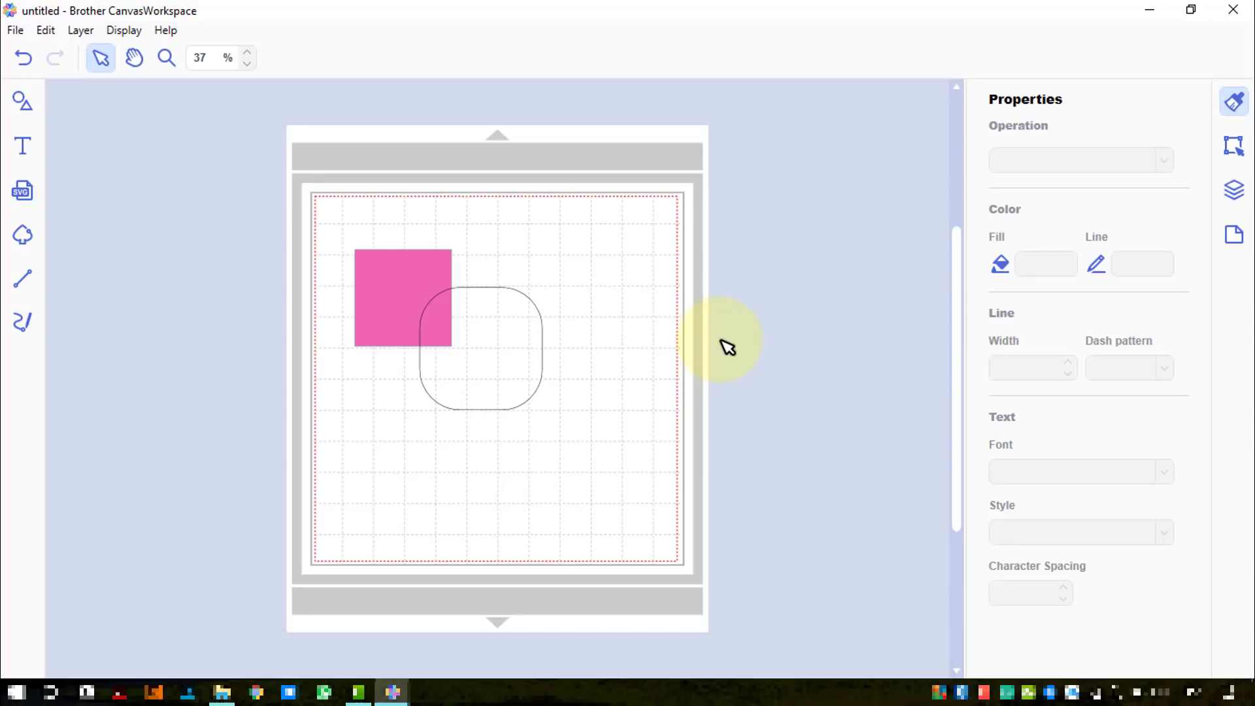
left_click(22, 235)
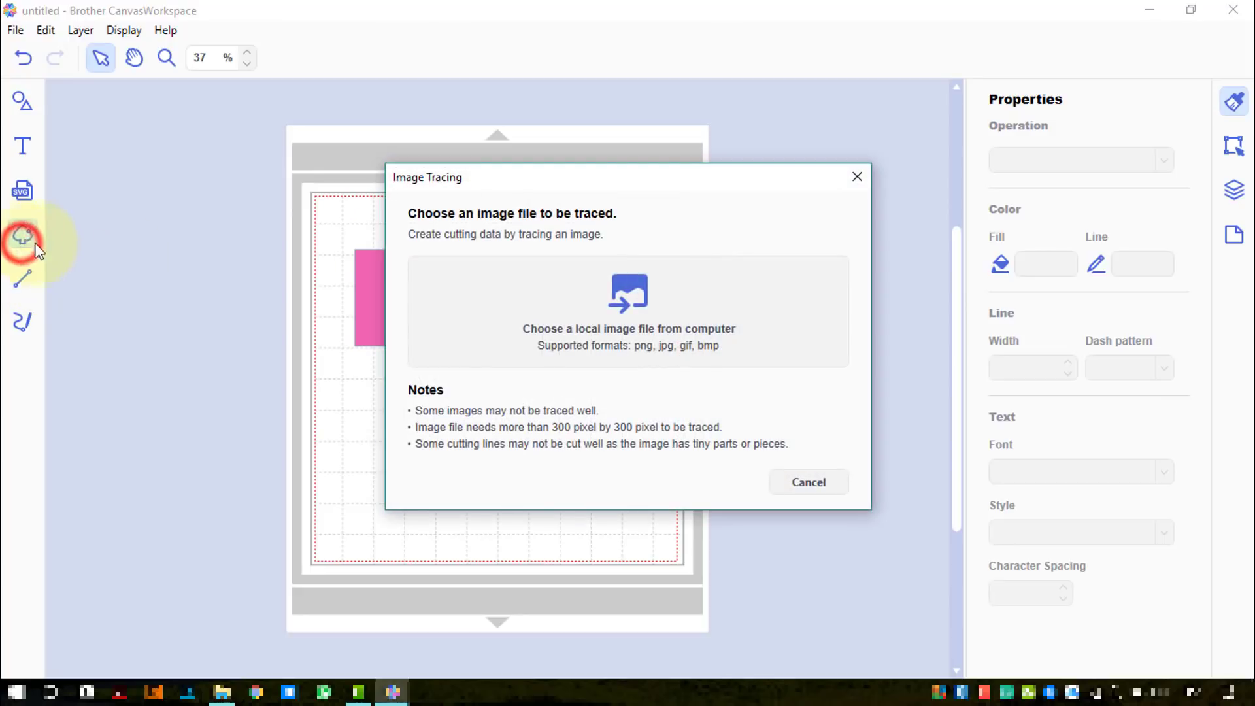
left_click(807, 481)
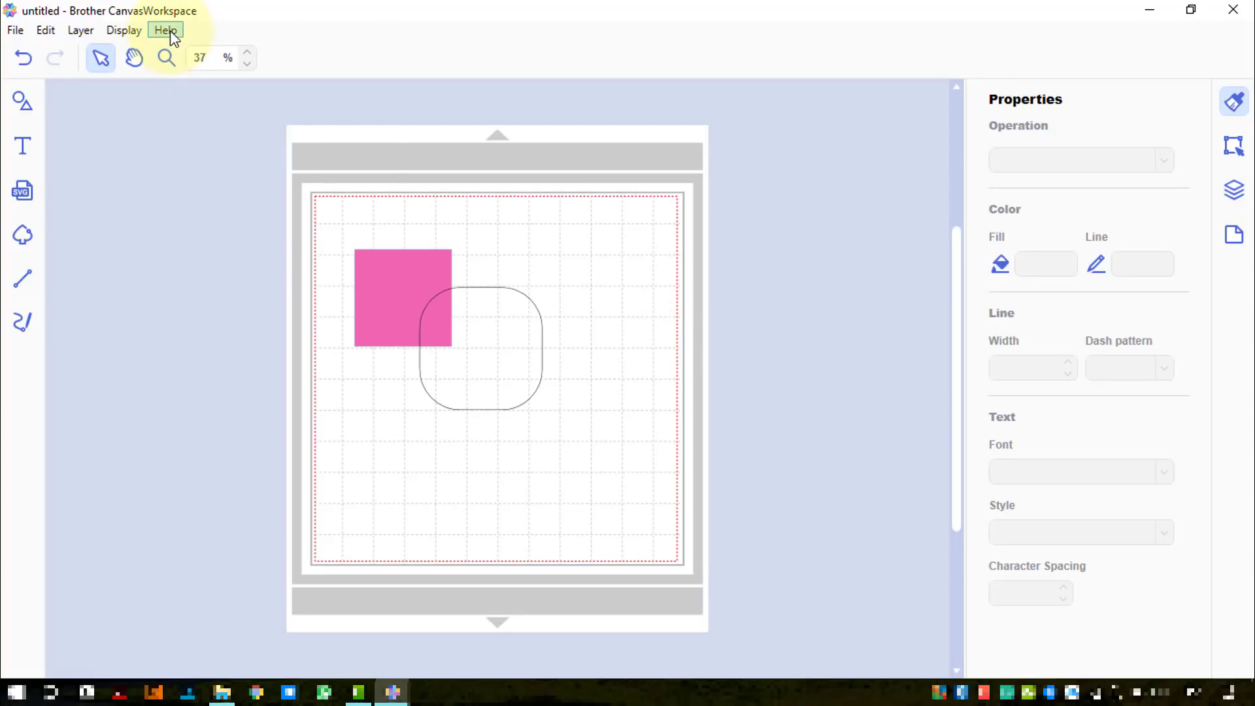
left_click(165, 29)
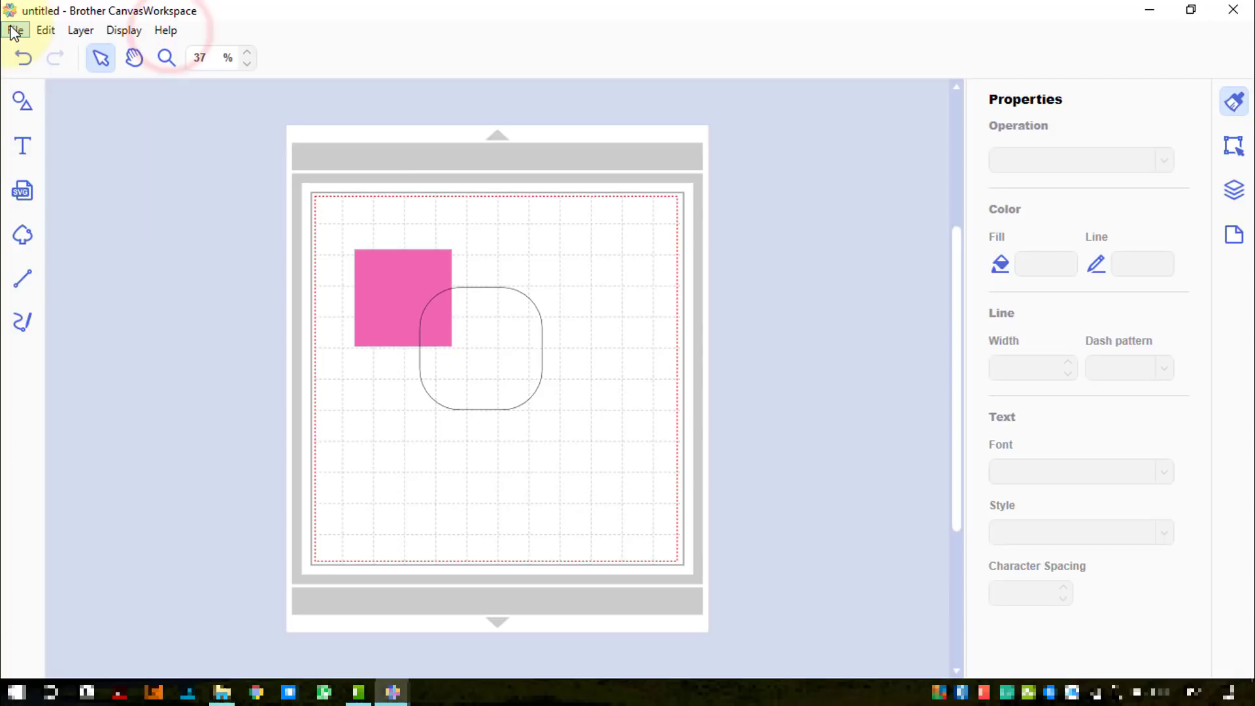
mouse_move(199, 329)
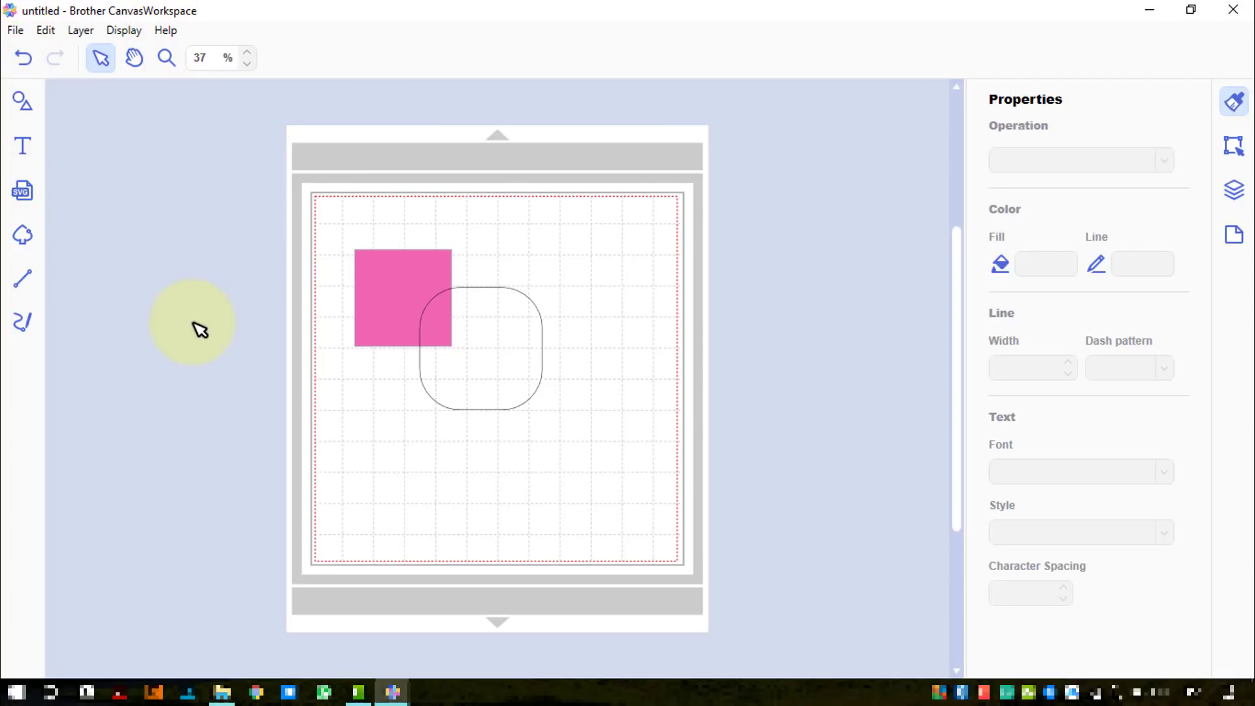
mouse_move(260, 692)
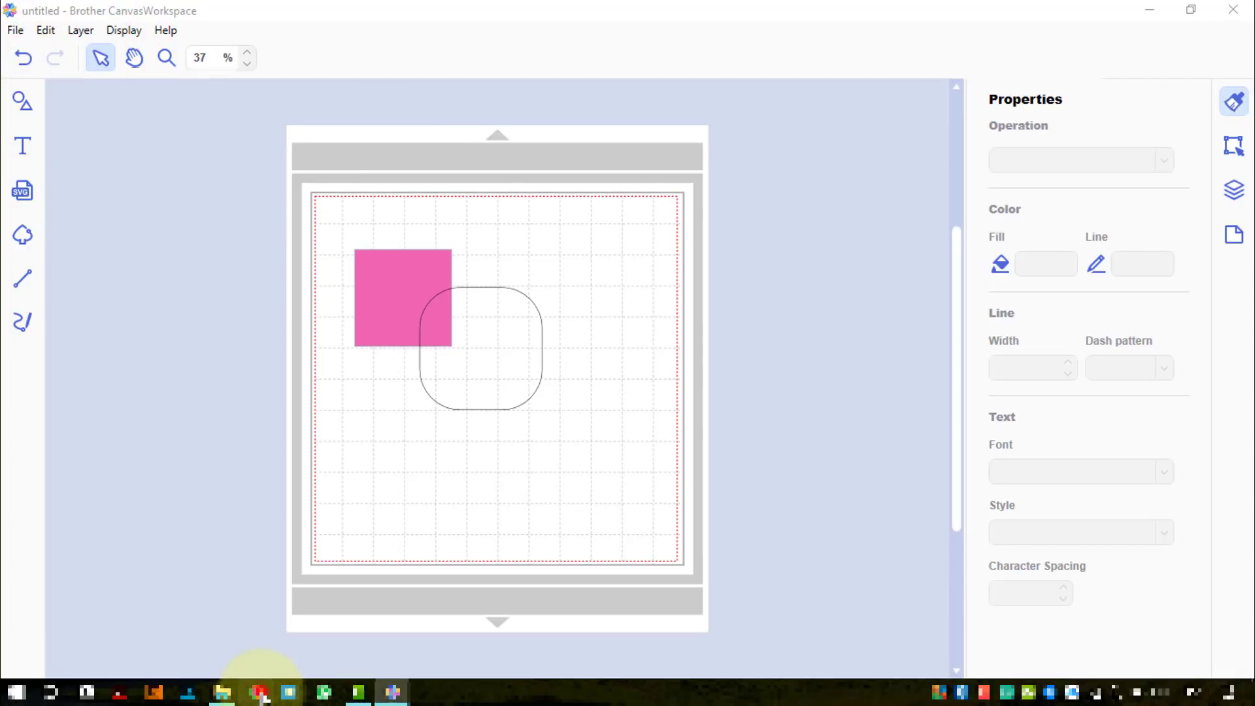
- Load canvasworkspace.brother.com in Chrome, log in, and close the CanvasWorkspace for PC promotion
left_click(256, 692)
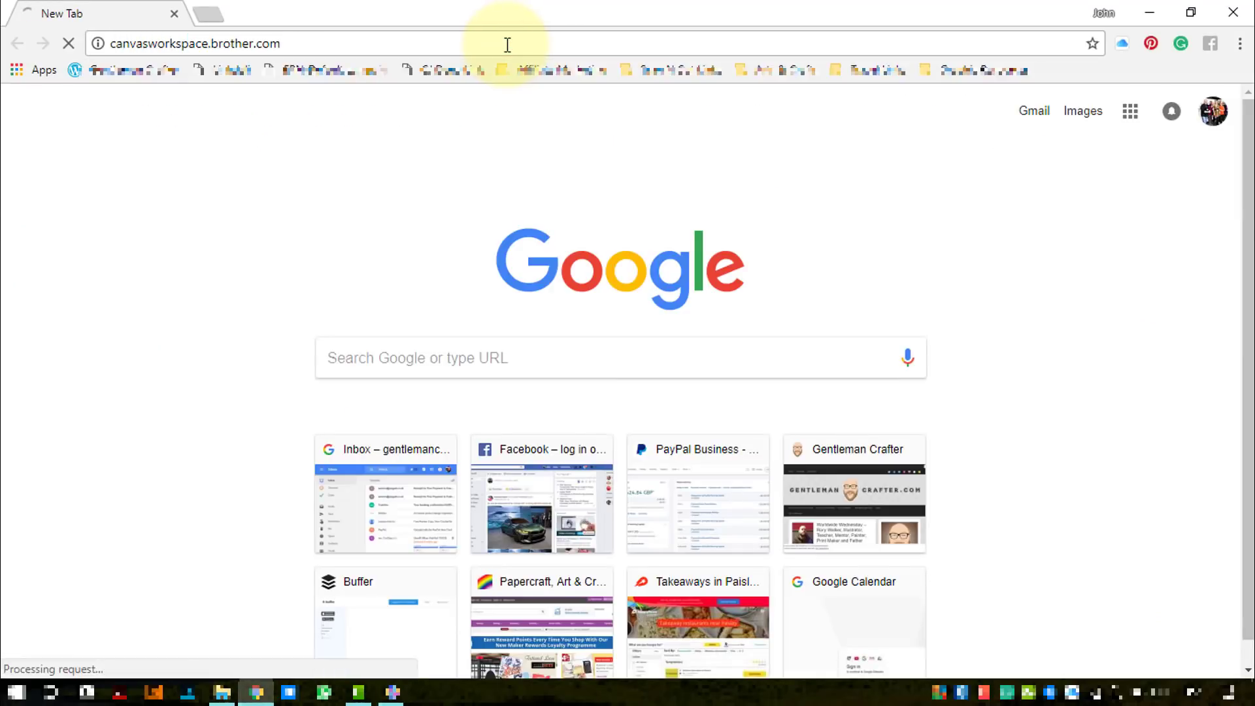
key("Return")
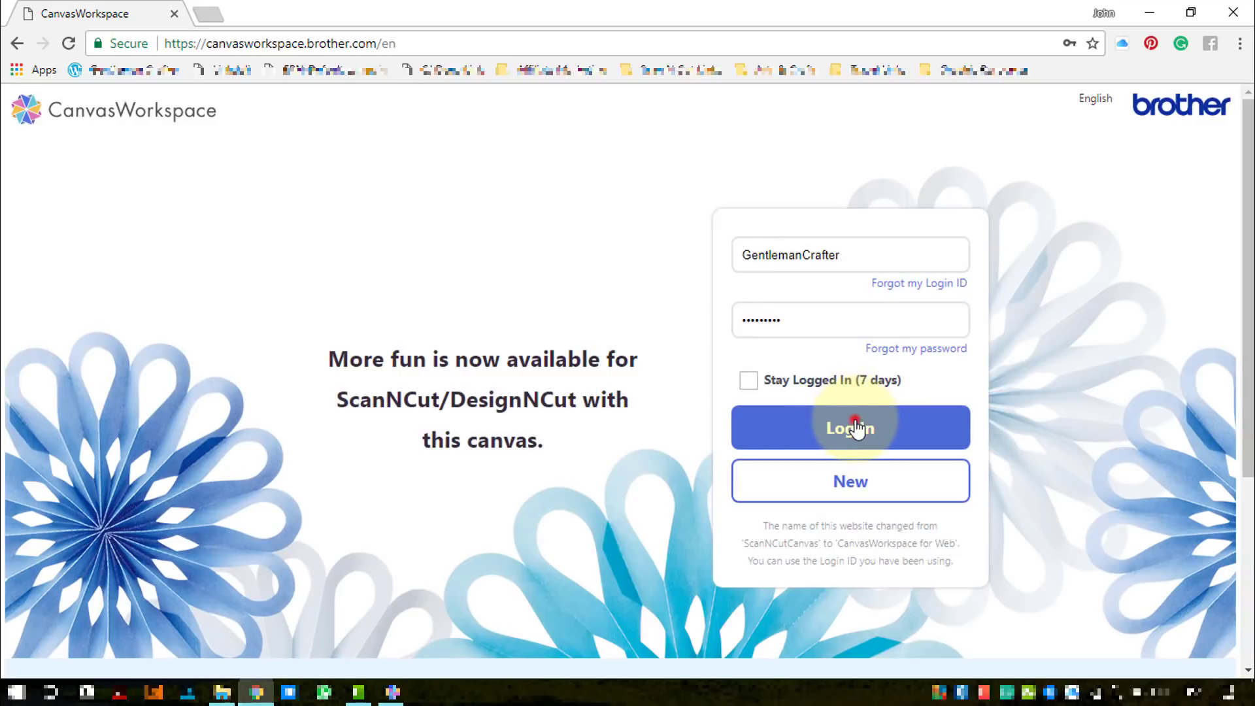
left_click(850, 427)
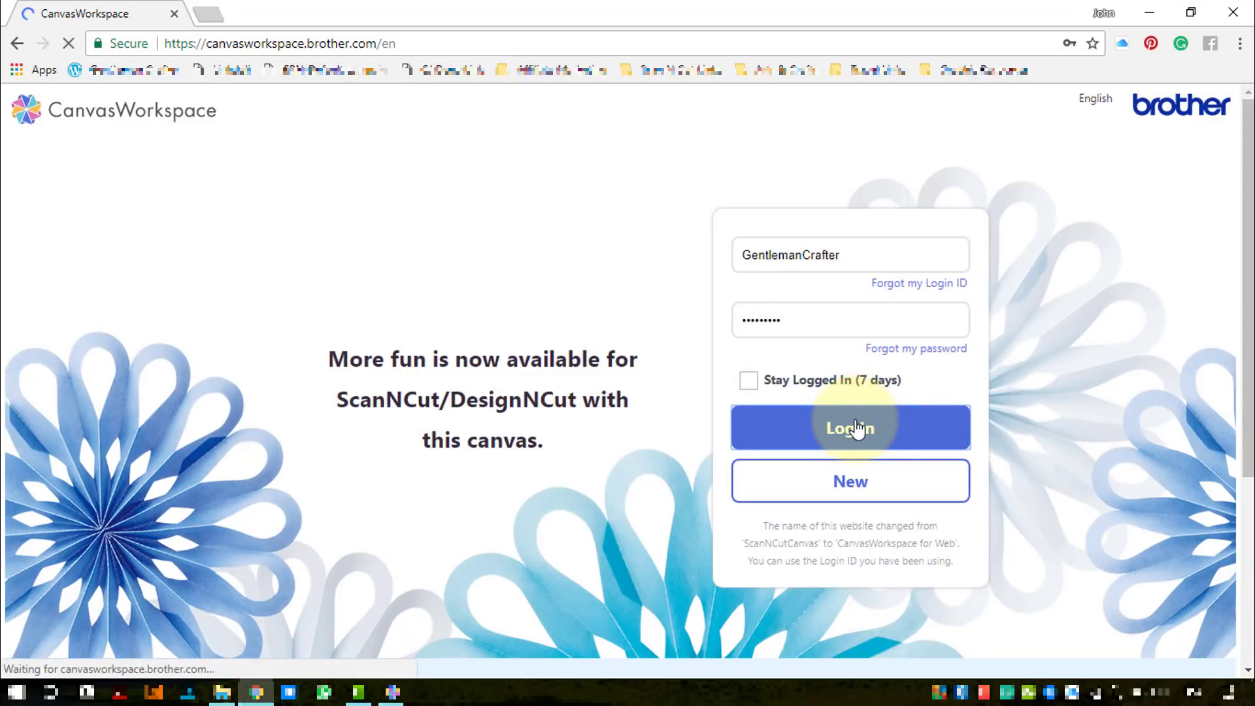
left_click(849, 427)
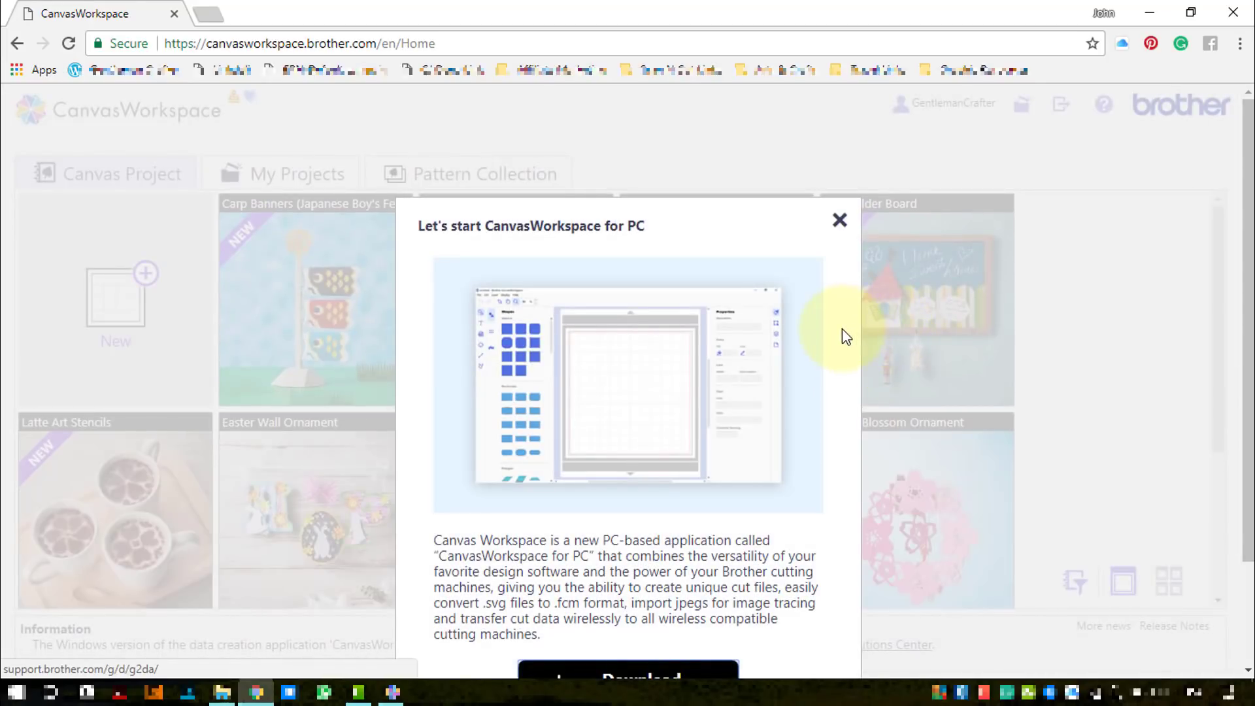
scroll("down", 3)
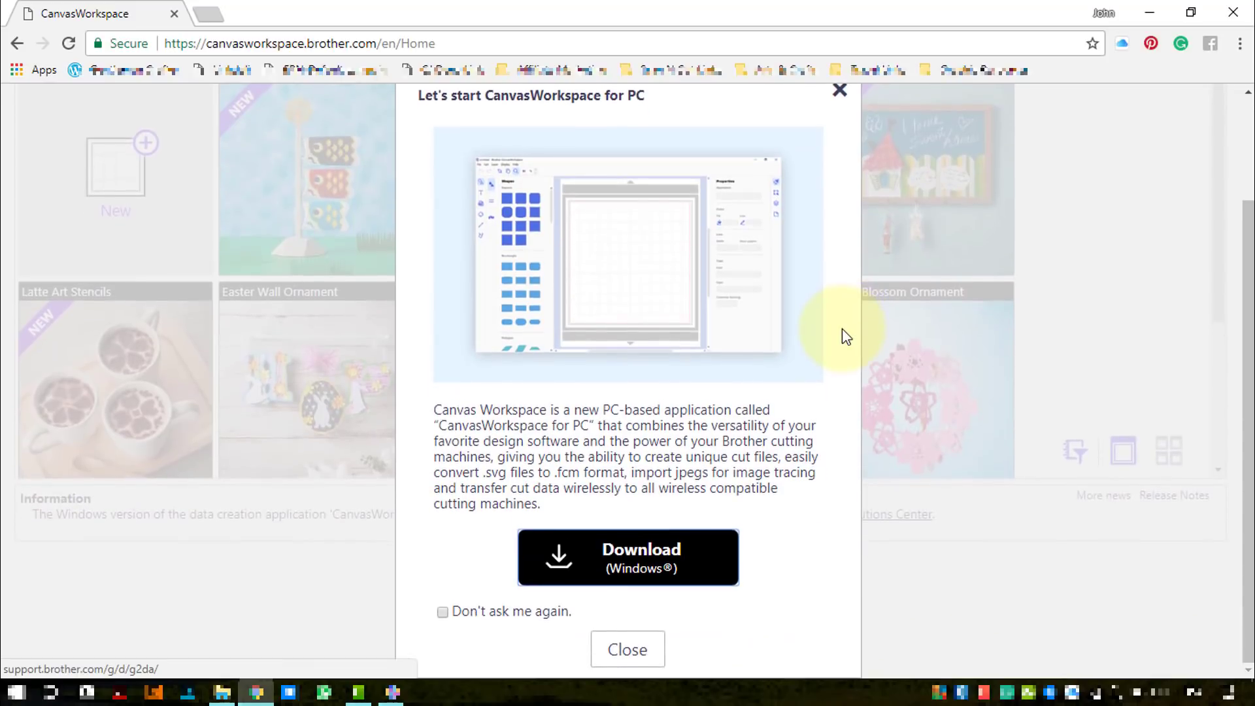
mouse_move(628, 648)
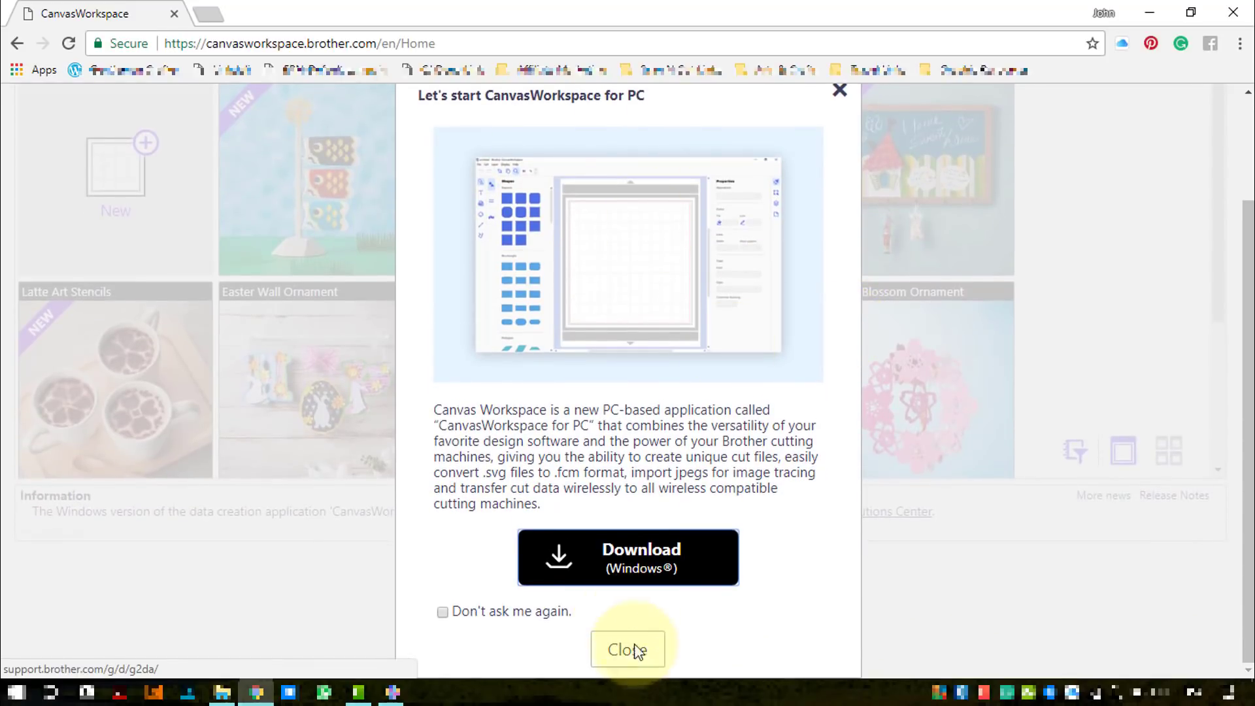
left_click(627, 649)
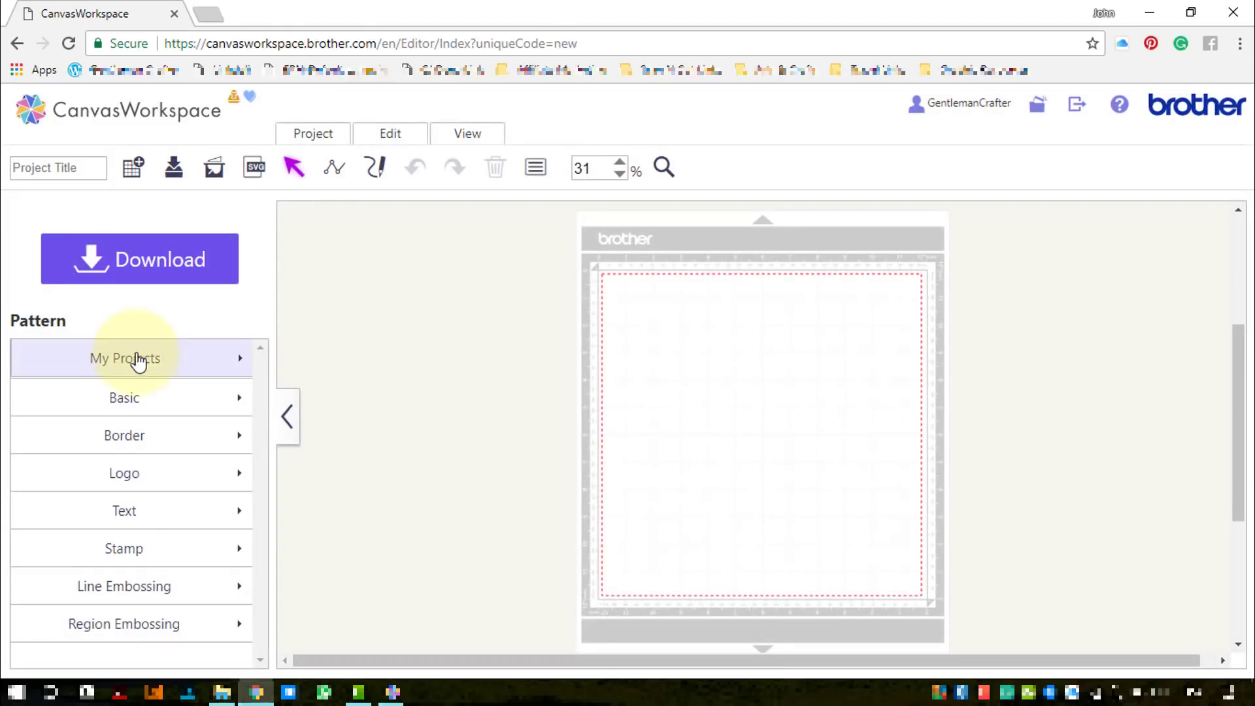
mouse_move(549, 418)
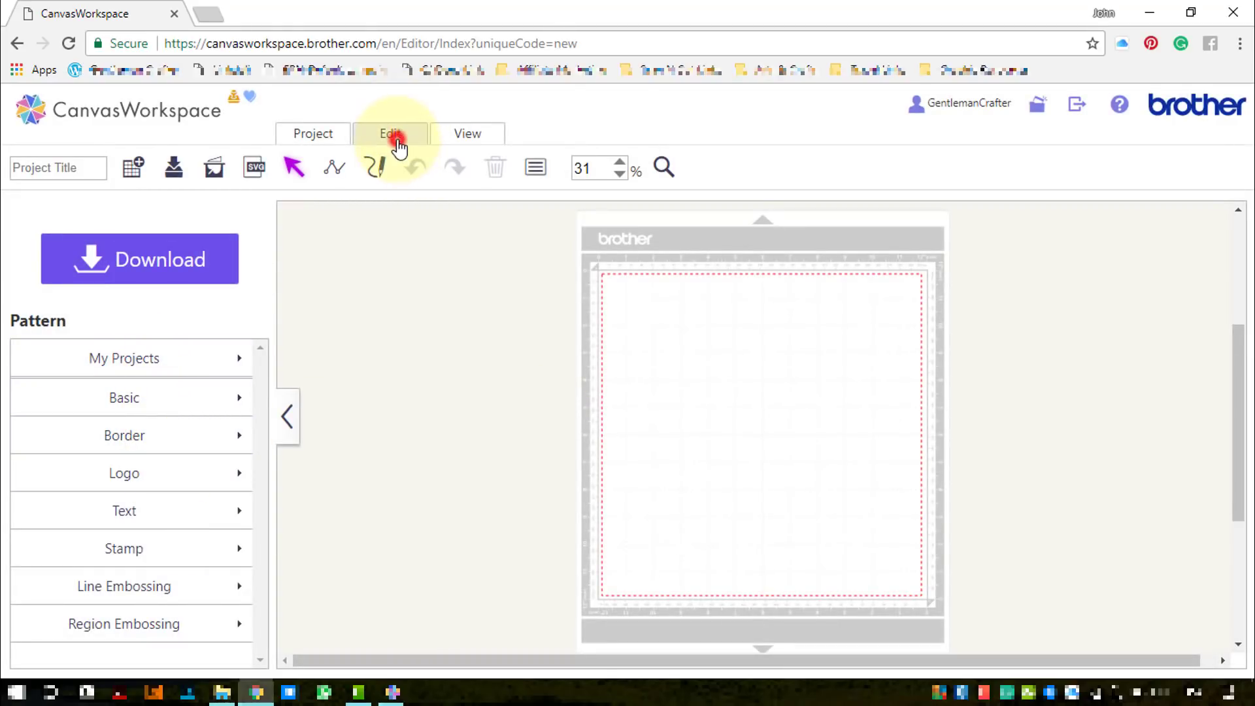
- Browse and close the web editor's Edit options, then return to desktop CanvasWorkspace
left_click(391, 134)
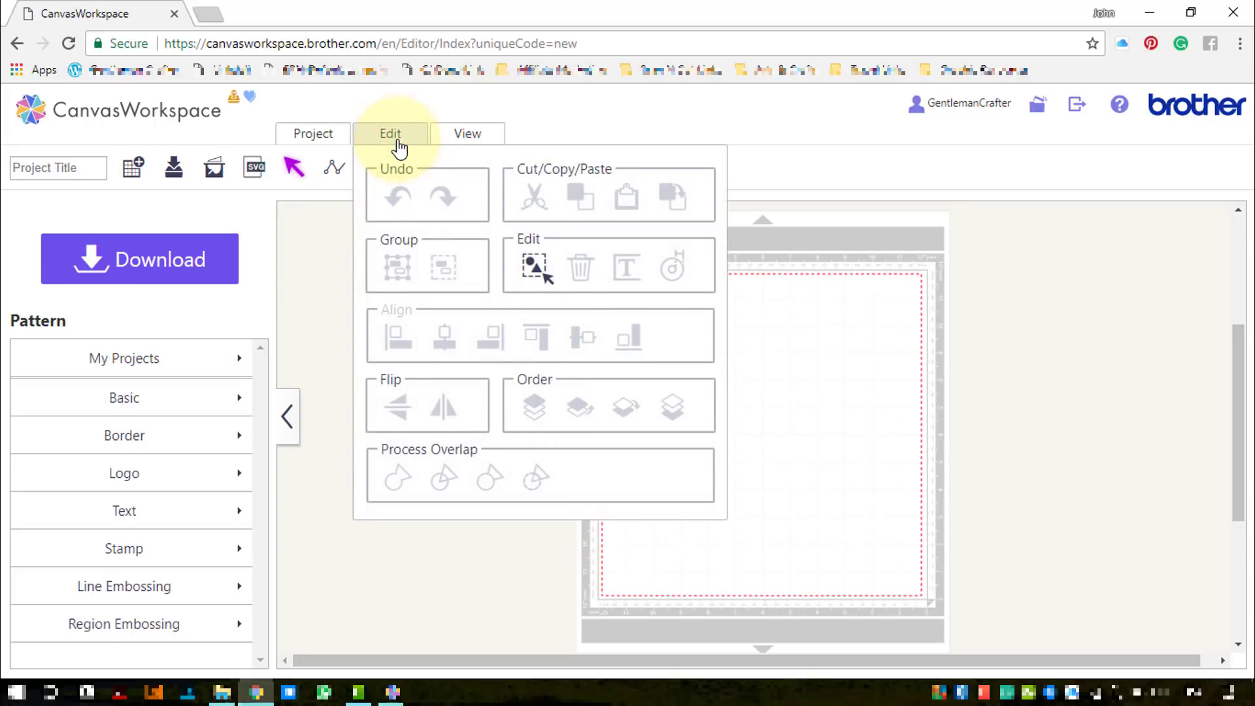
left_click(467, 133)
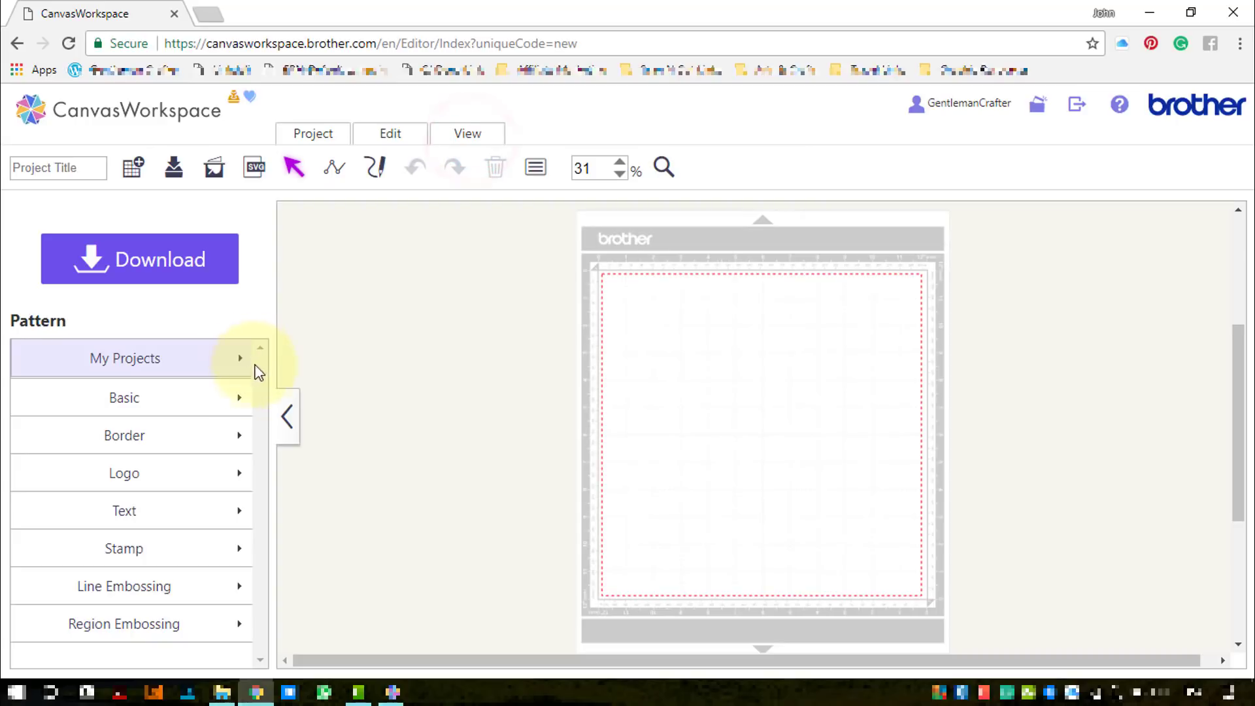
mouse_move(189, 398)
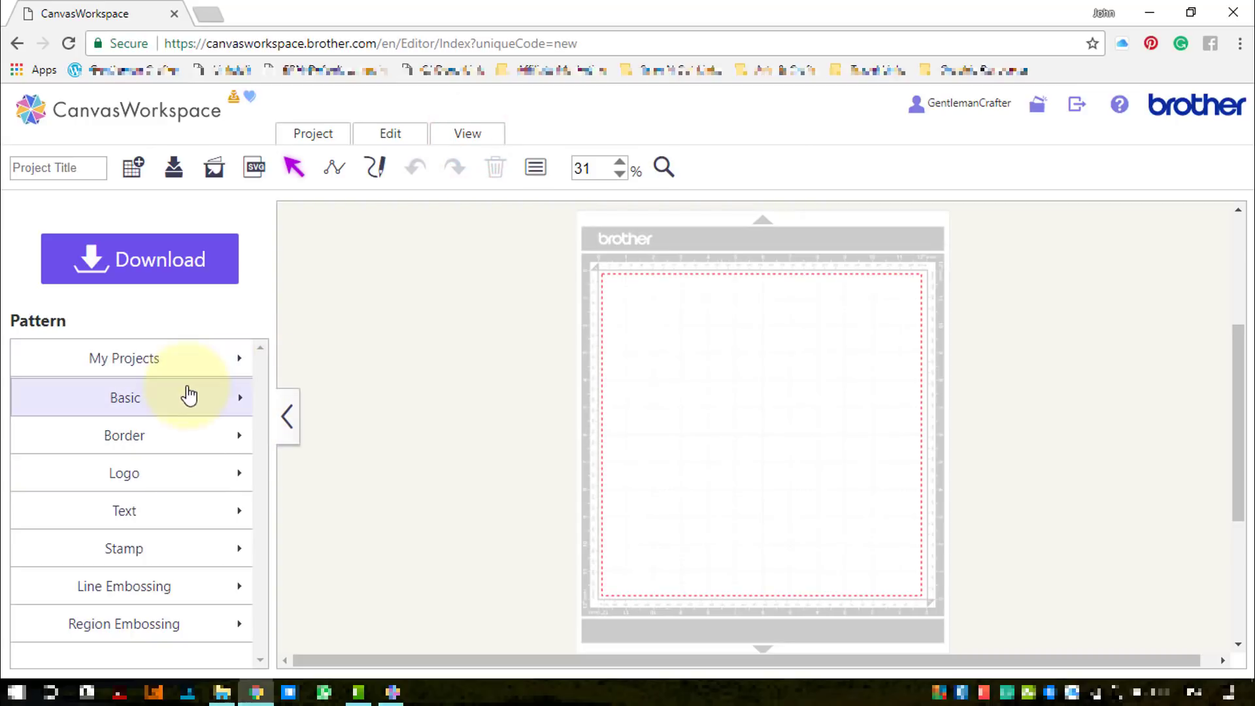
mouse_move(551, 361)
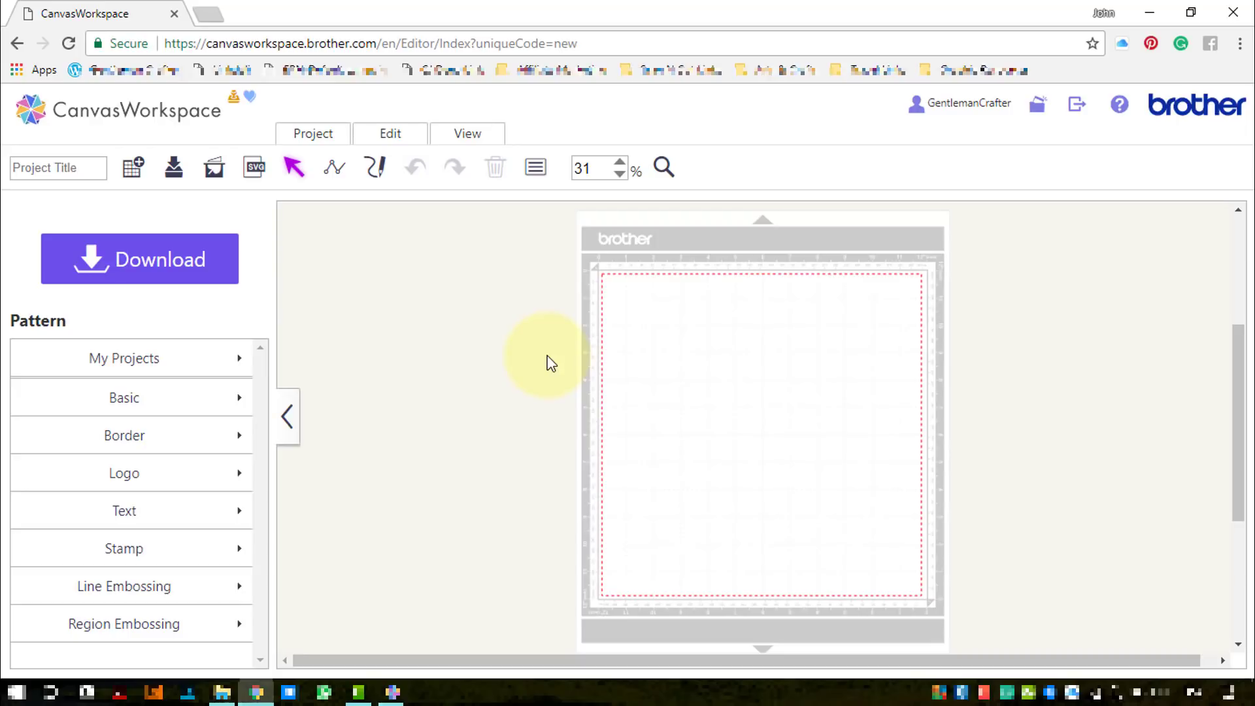
mouse_move(828, 382)
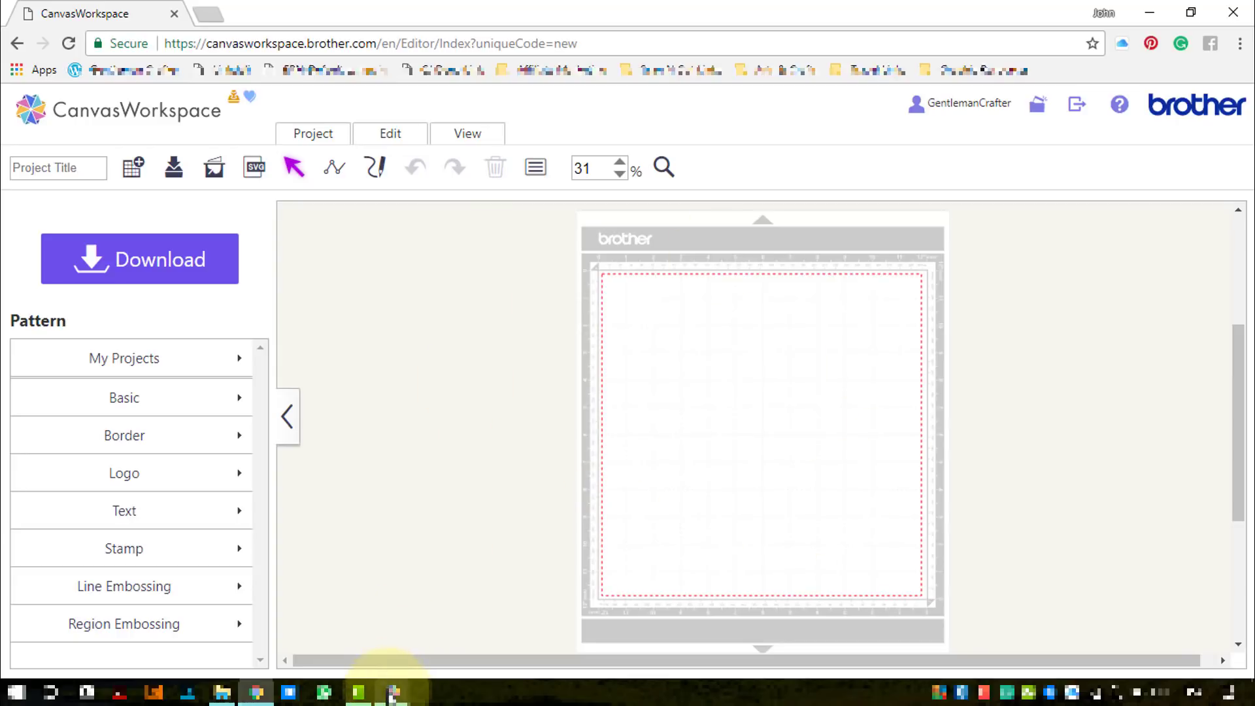
left_click(391, 693)
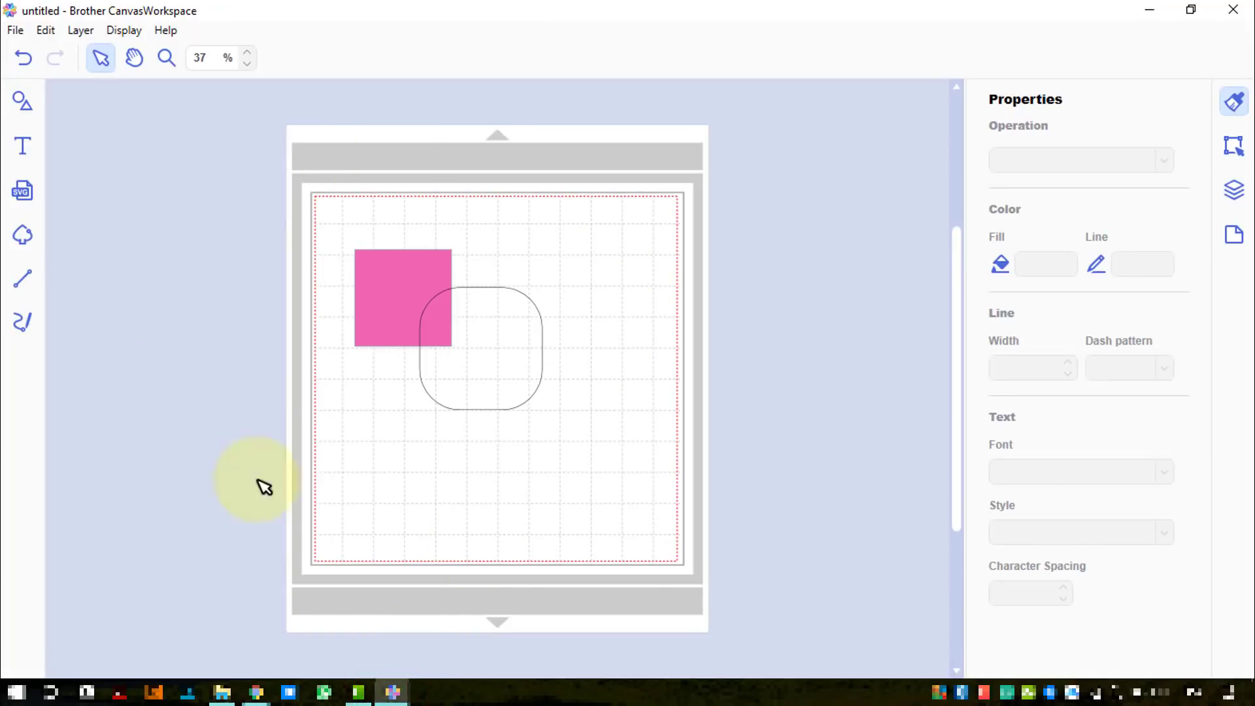
mouse_move(947, 340)
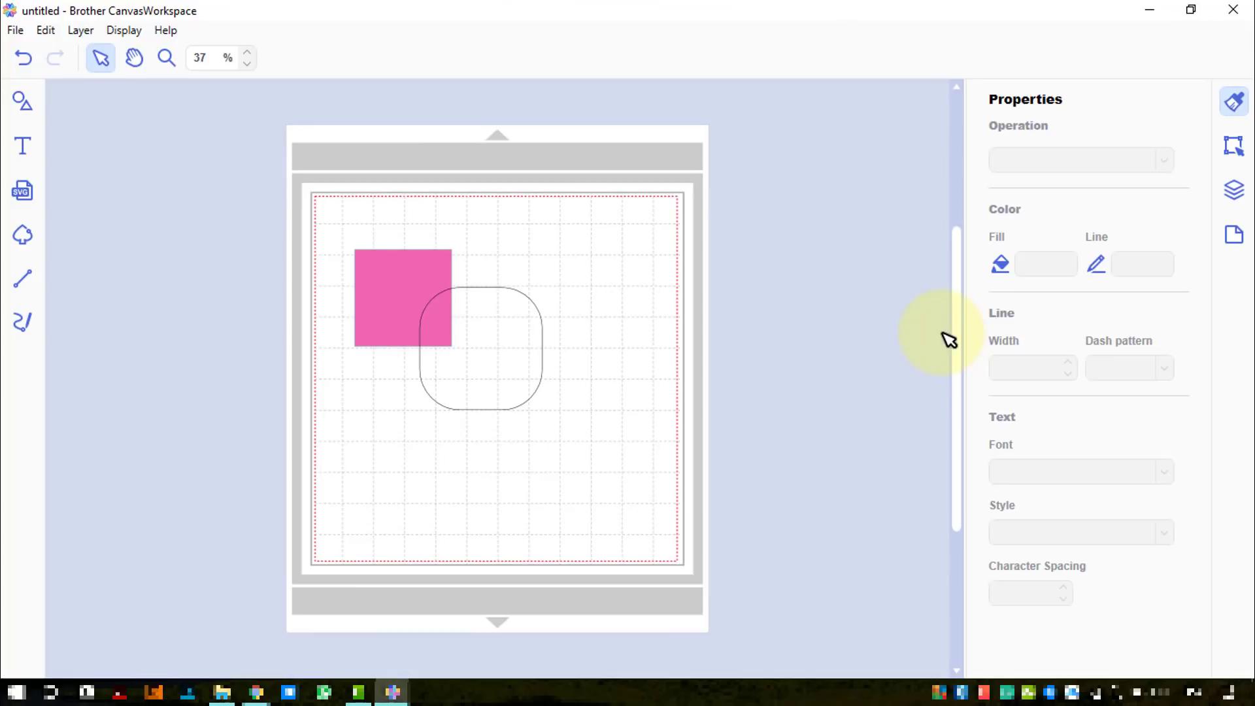
mouse_move(854, 322)
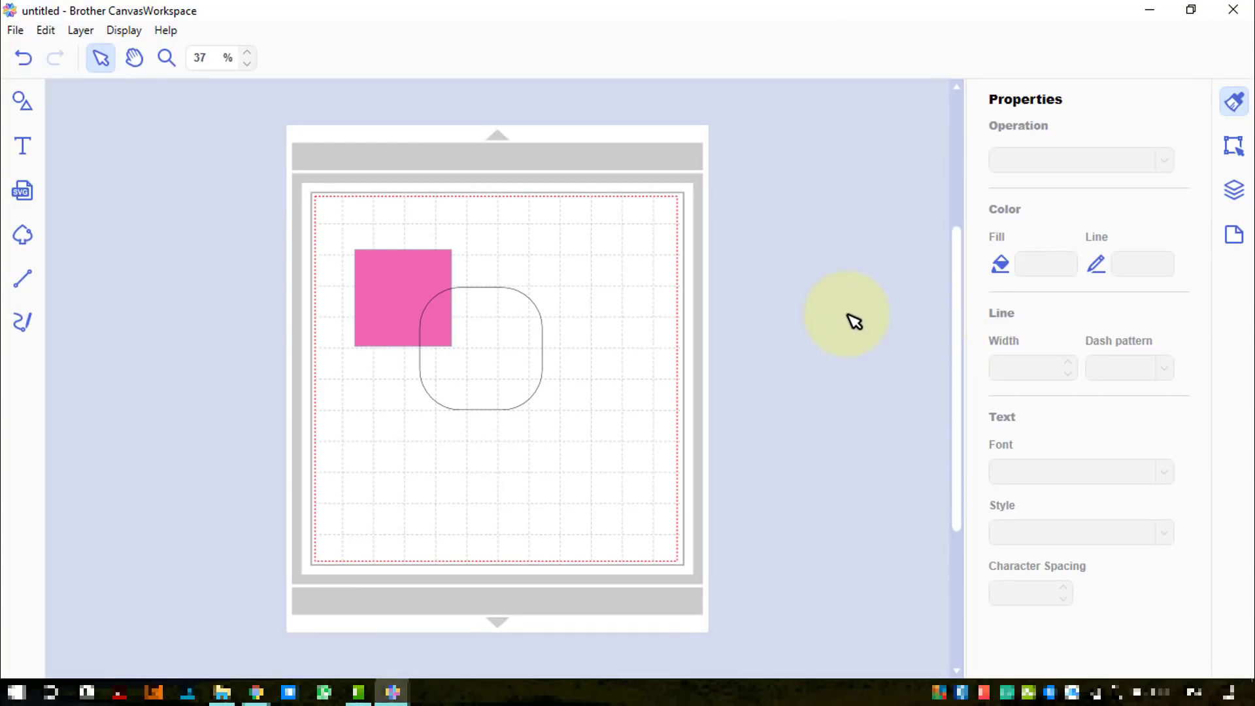